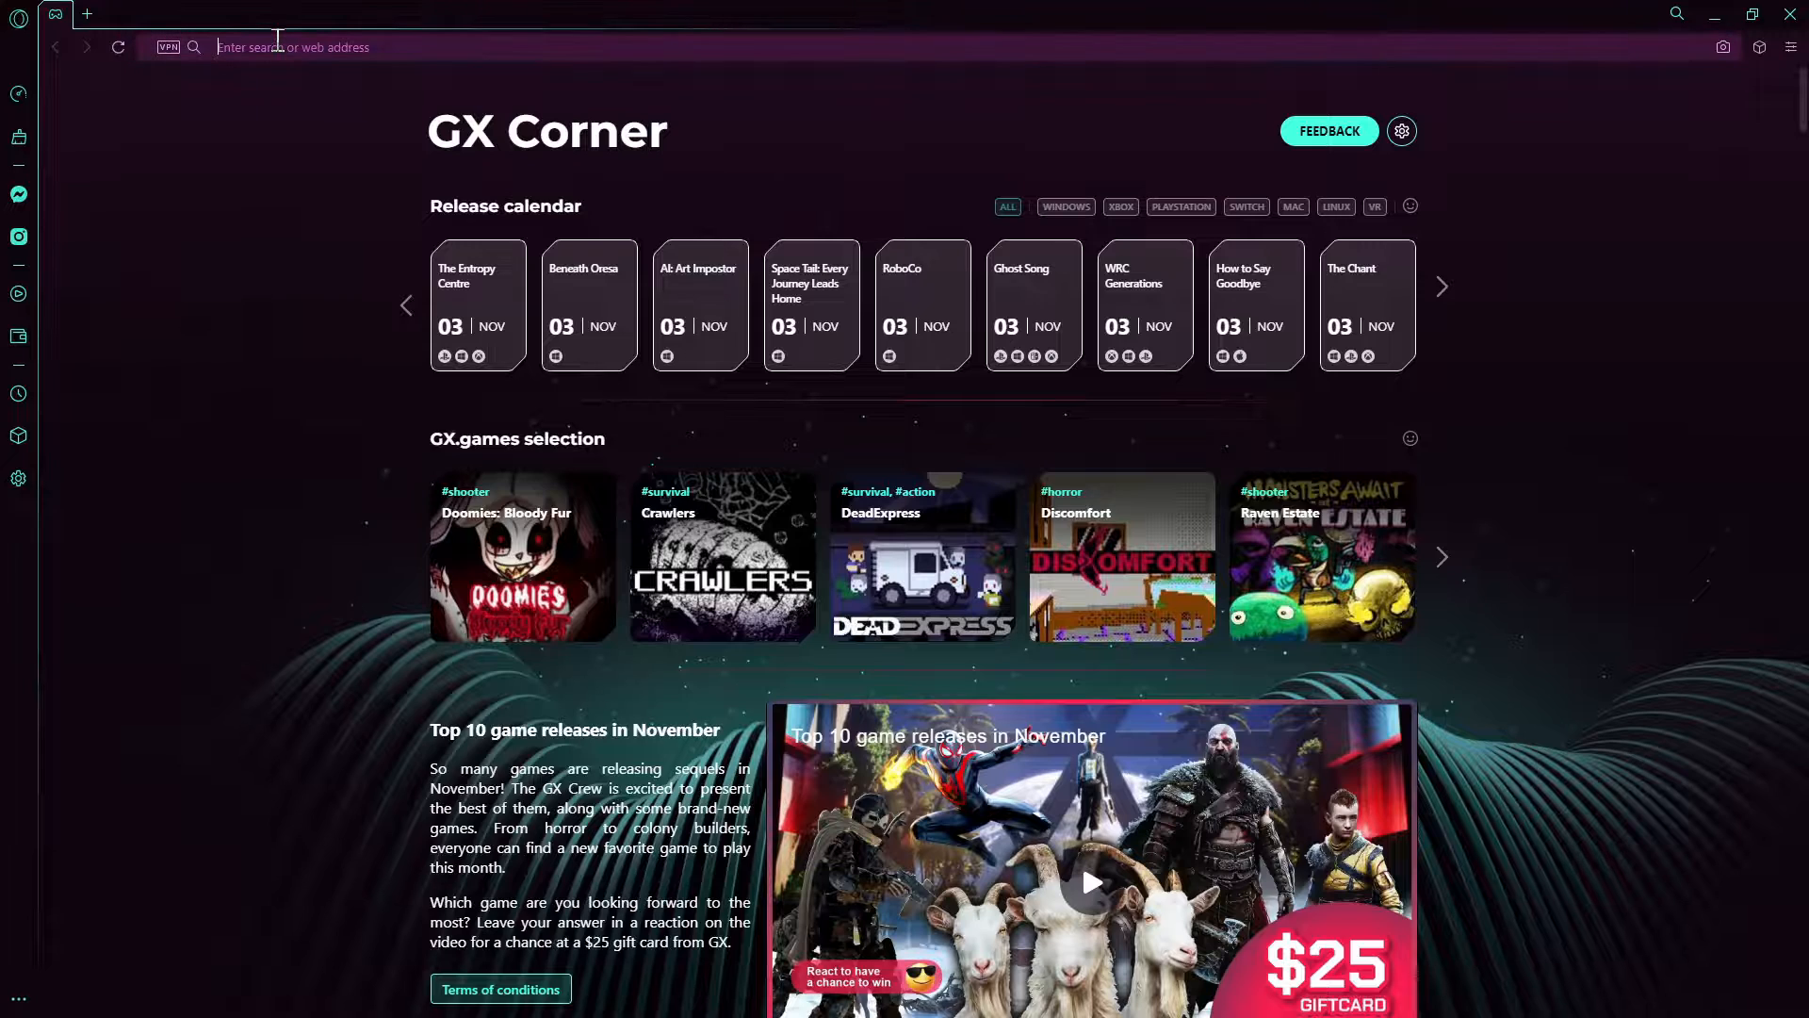
# Step: Search Google for 'fivem artifacts' from the Opera GX address bar
pyautogui.write('fivem artifa')
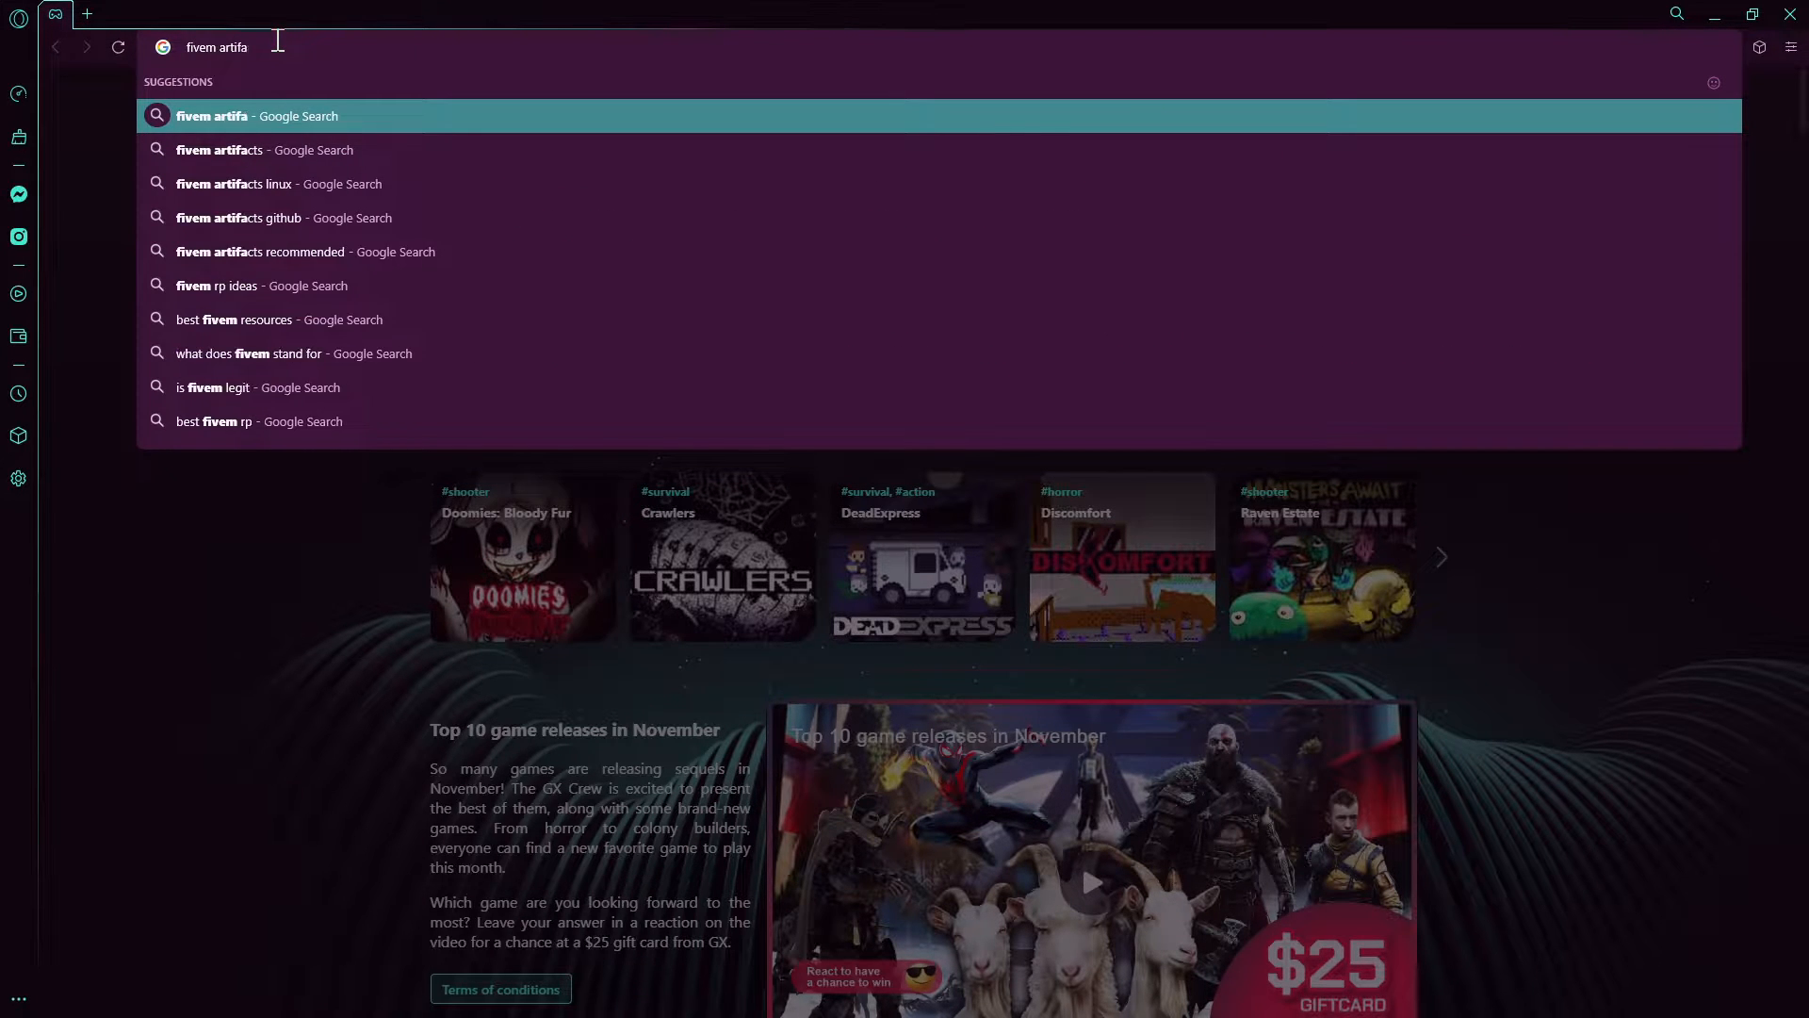
pyautogui.click(266, 149)
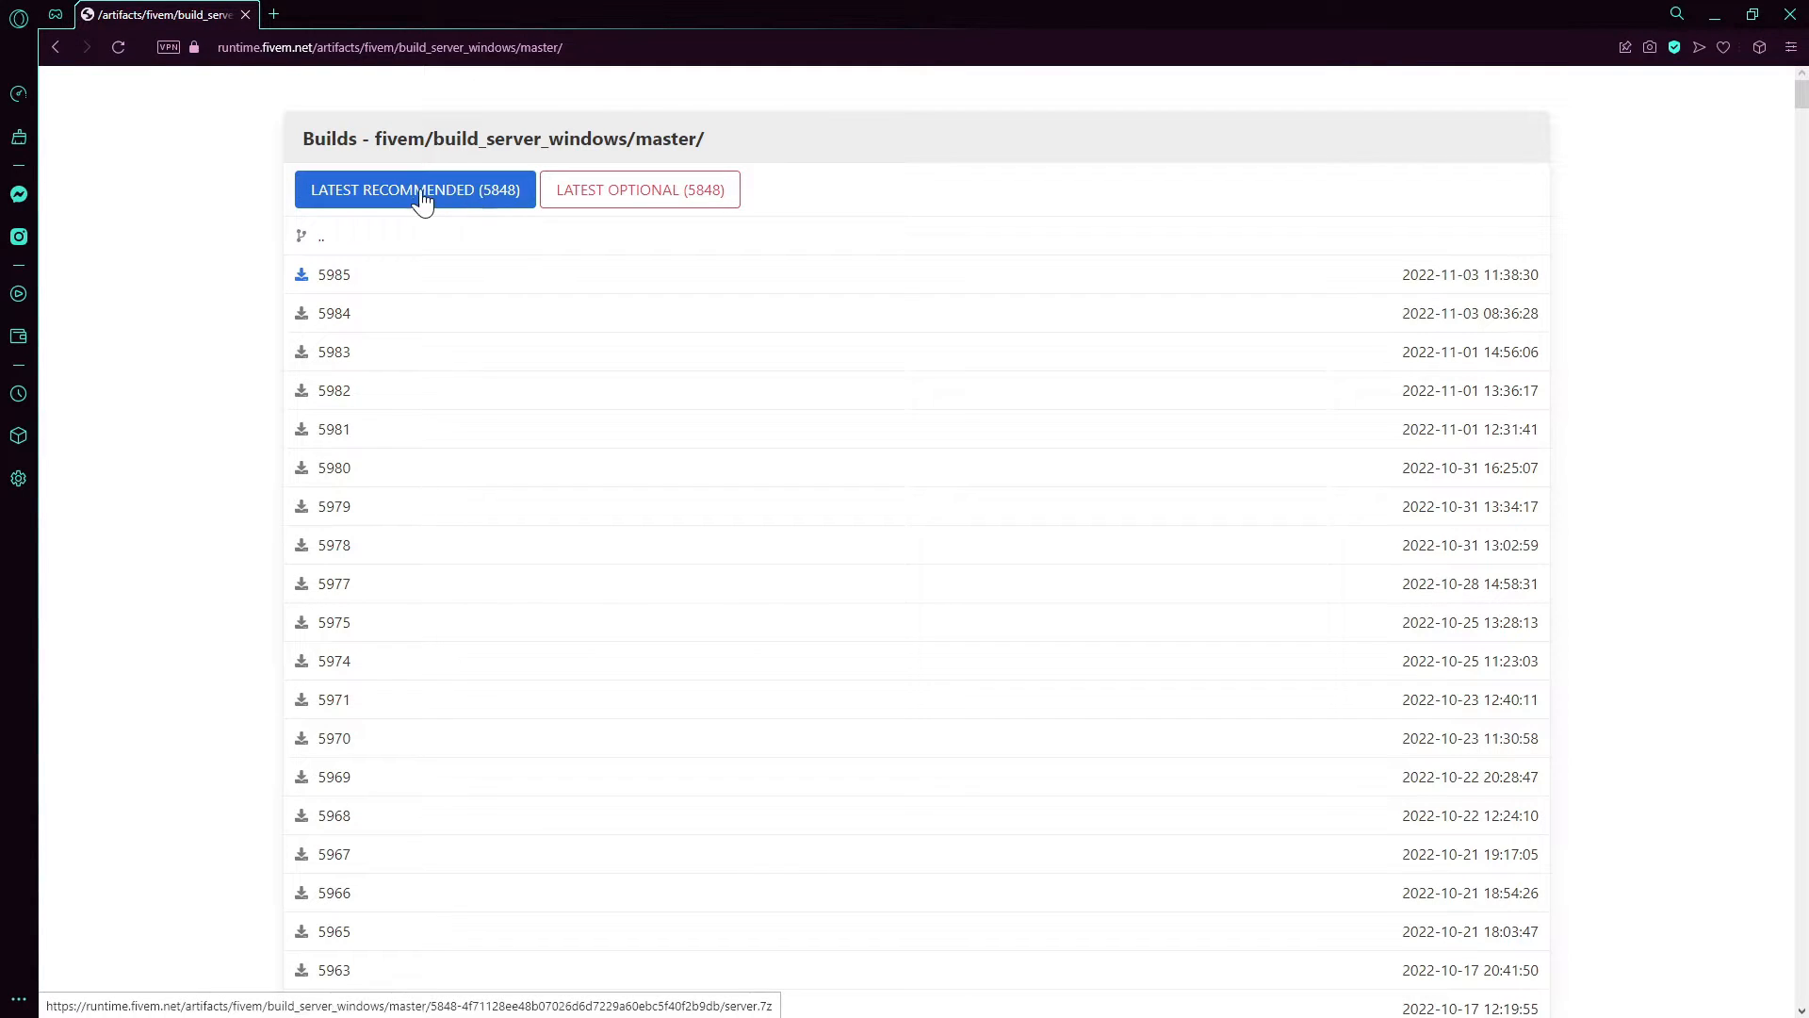
pyautogui.moveTo(350, 280)
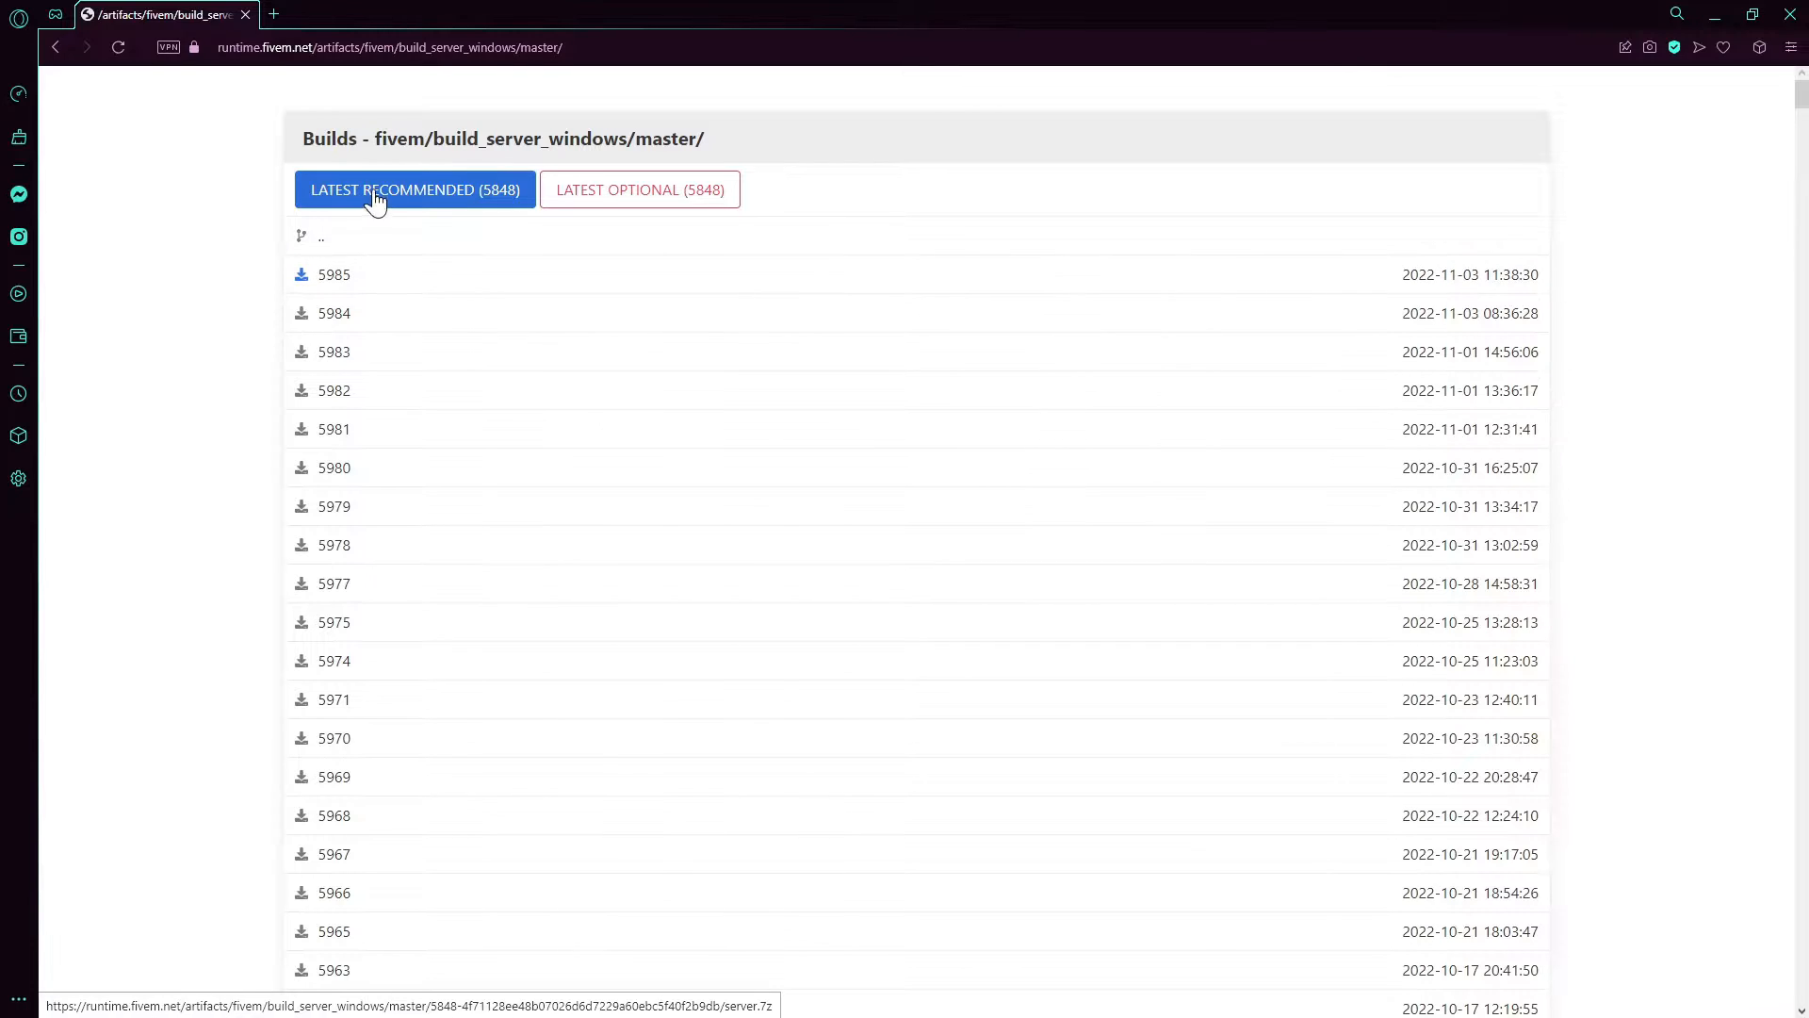
# Step: Download recommended build 5848 as server.7z and open it from the Downloads panel
pyautogui.click(415, 189)
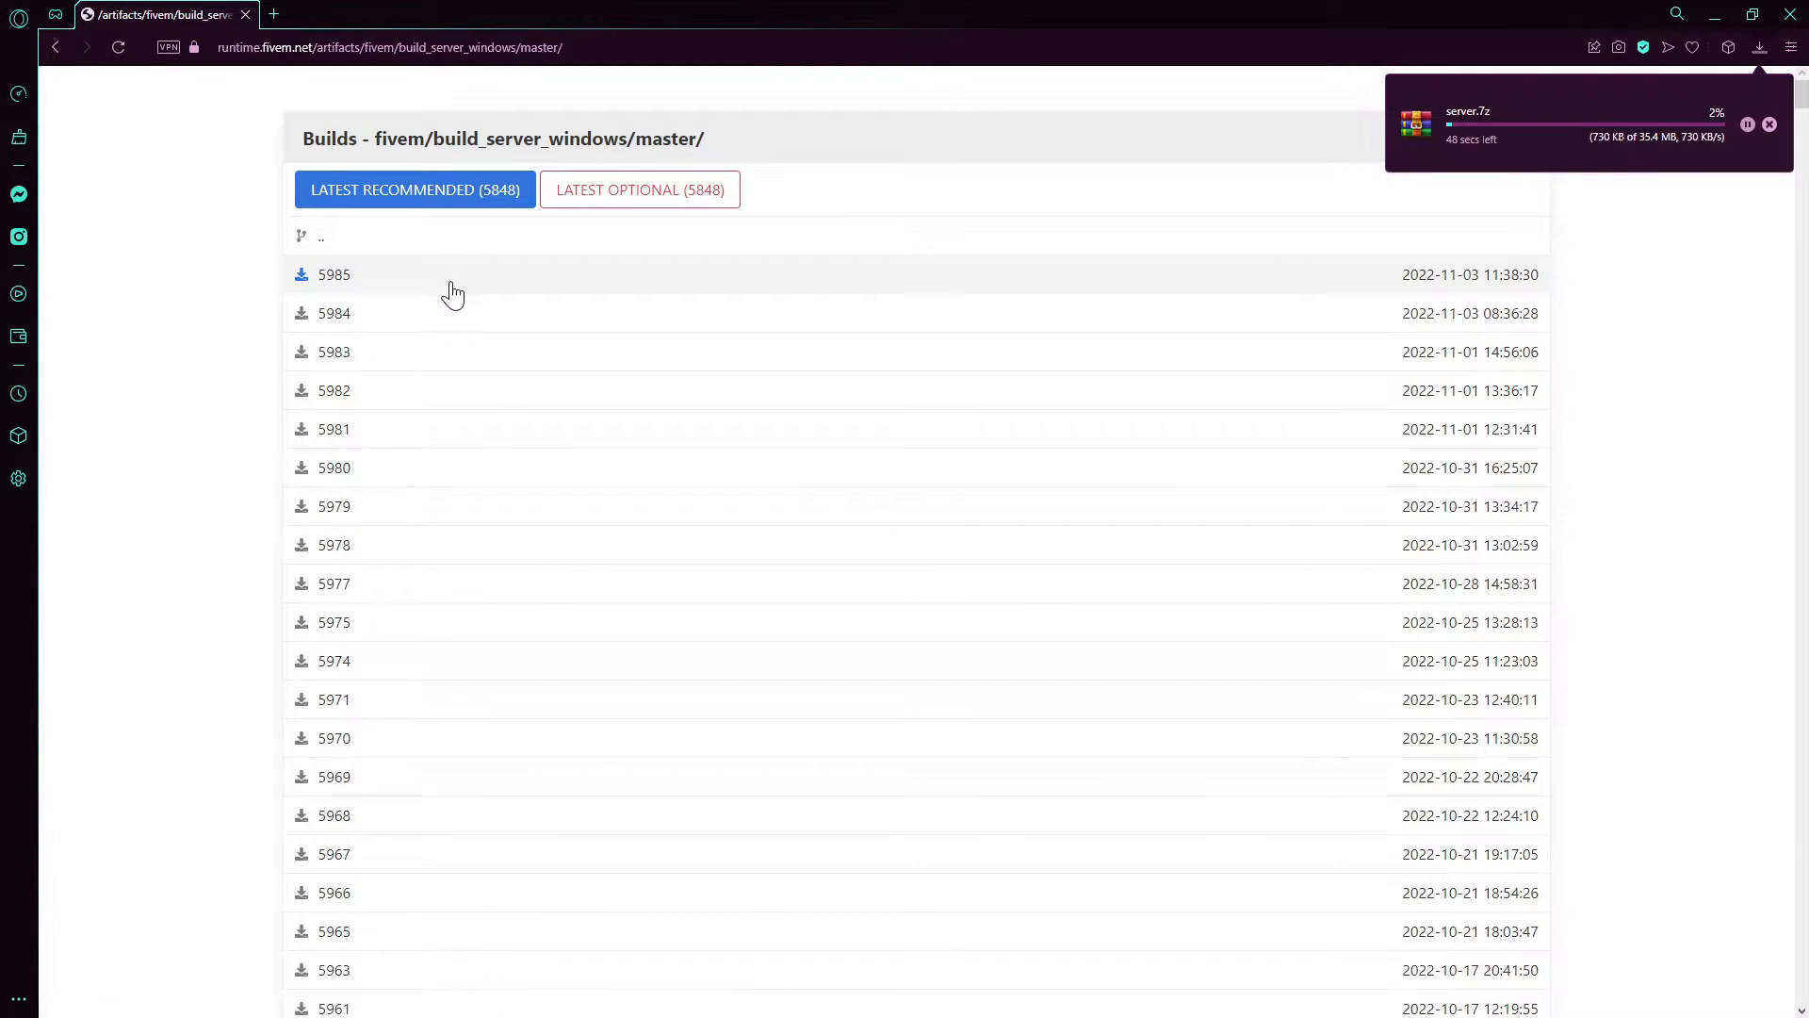
pyautogui.click(1761, 47)
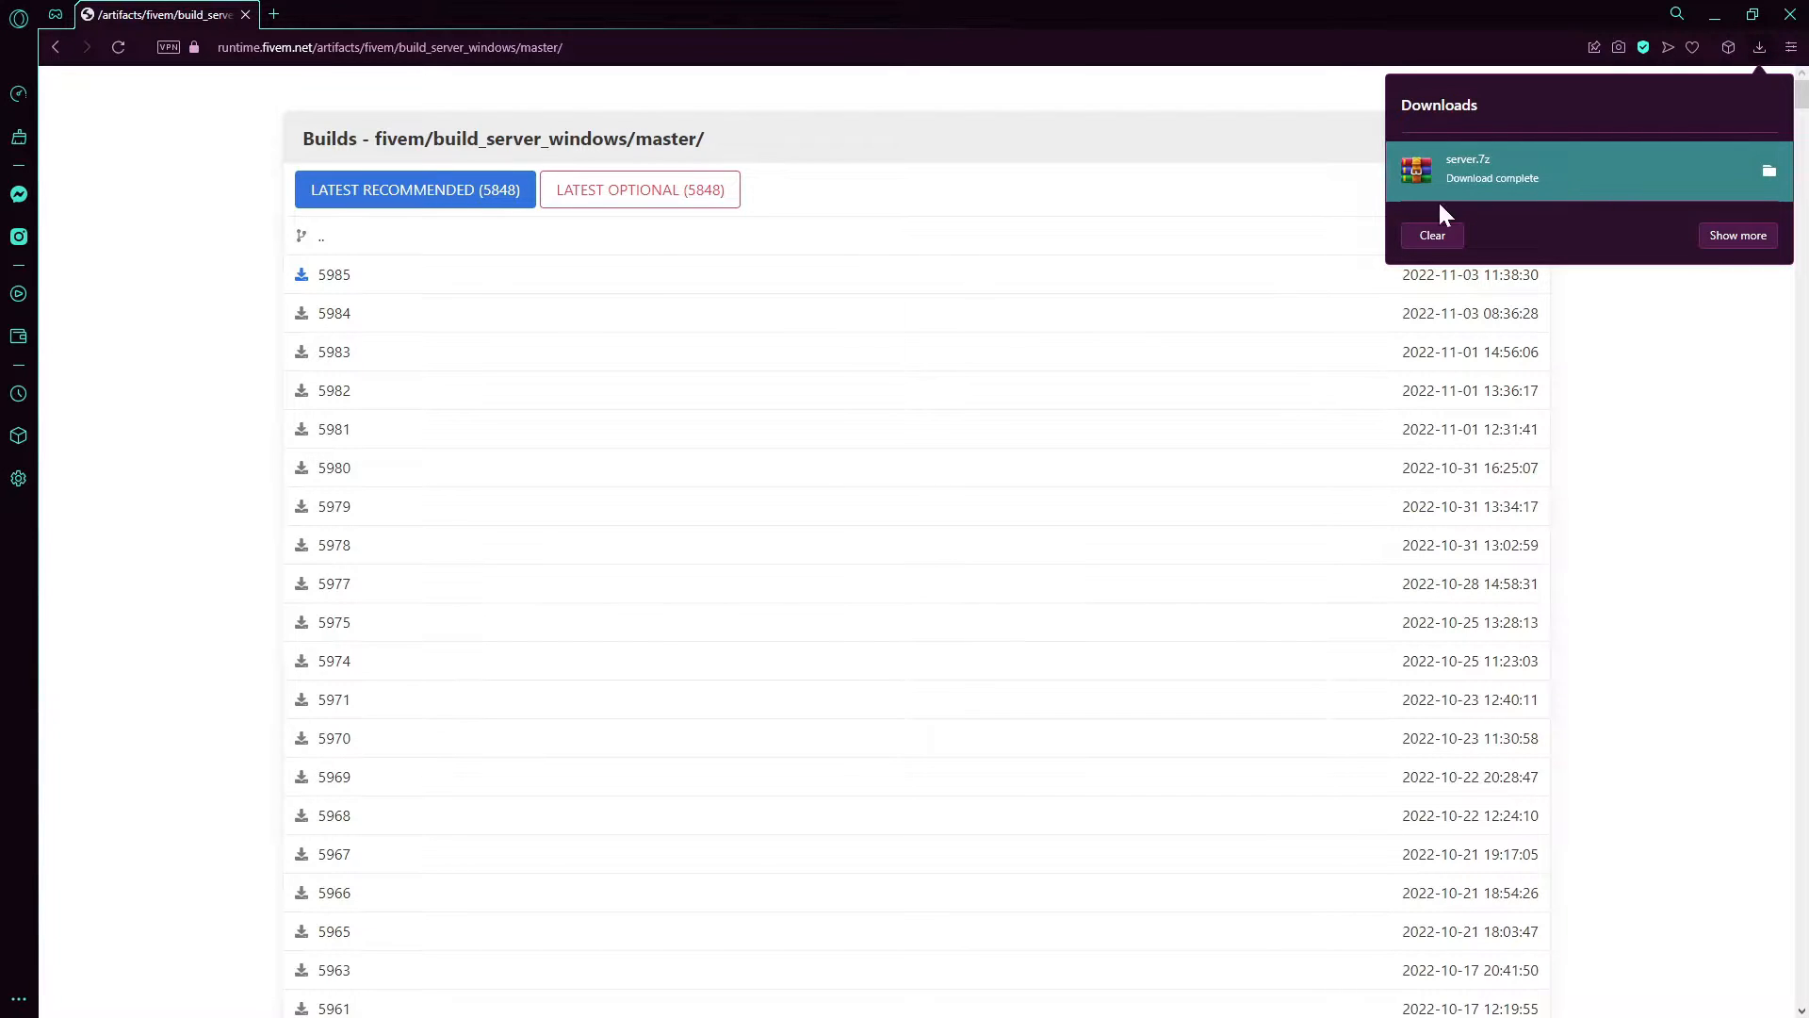
pyautogui.click(1500, 170)
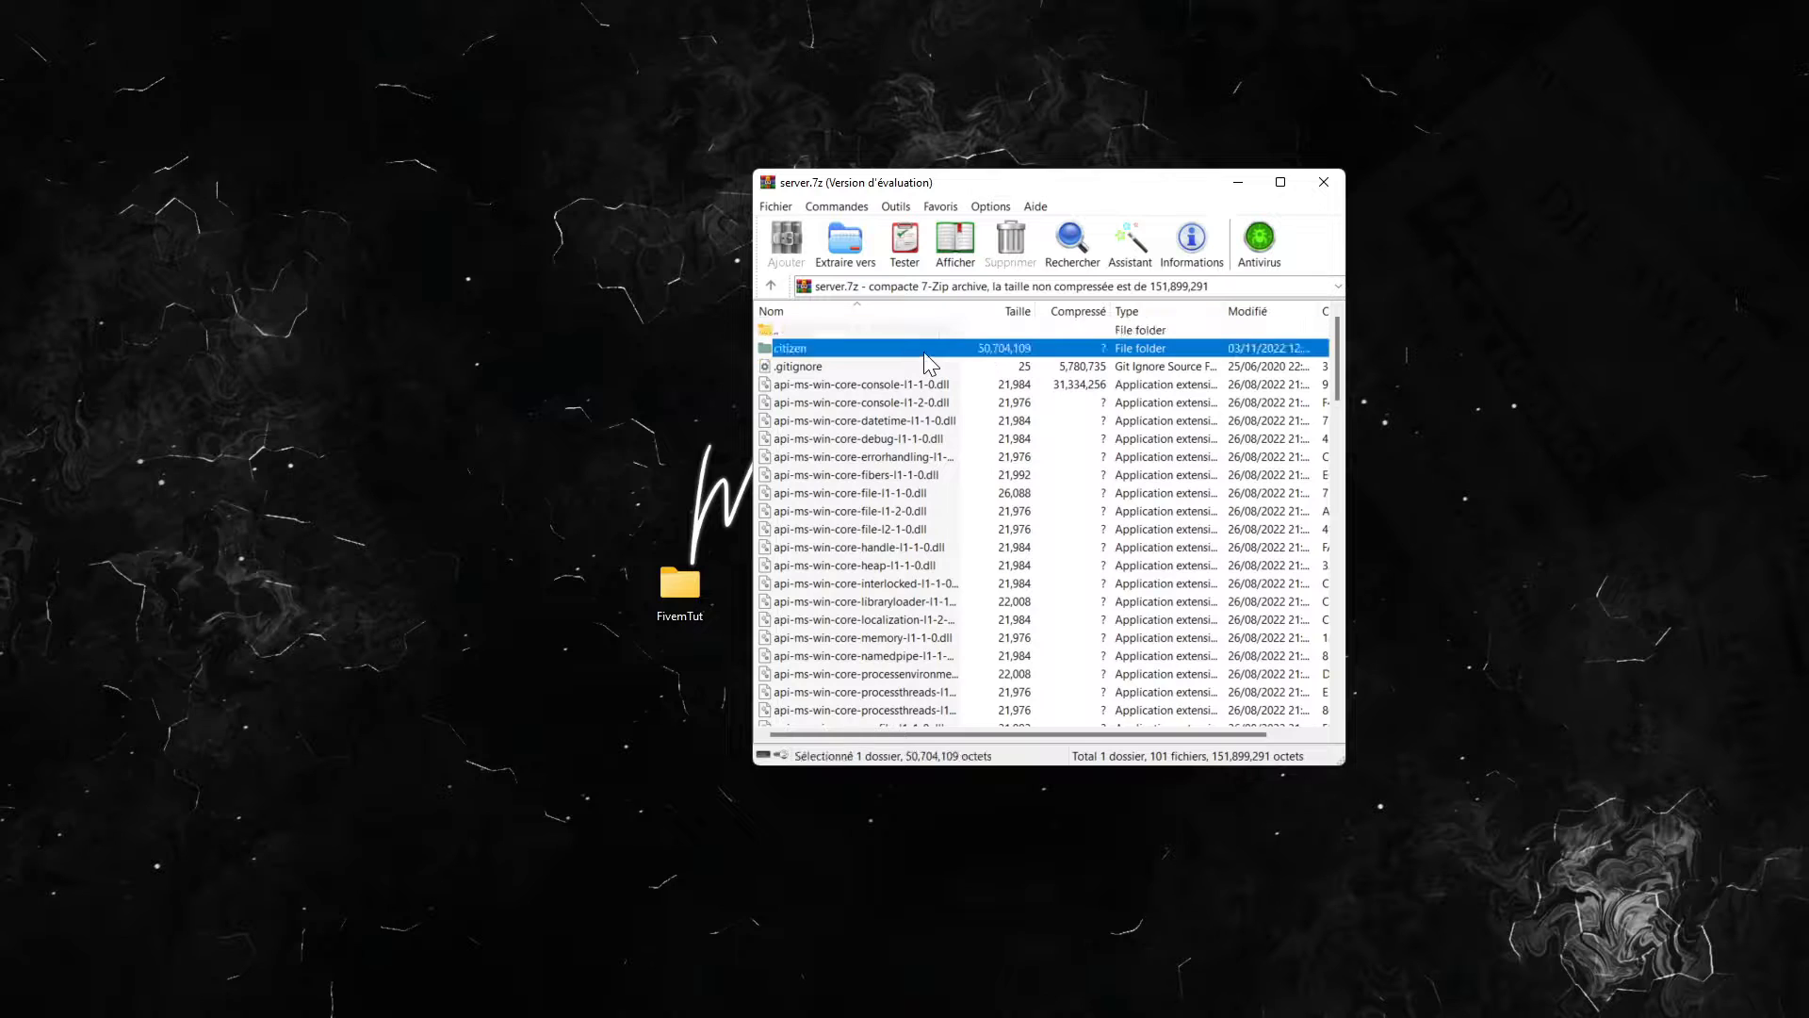
# Step: Select the server files inside the server.7z archive
pyautogui.click(845, 242)
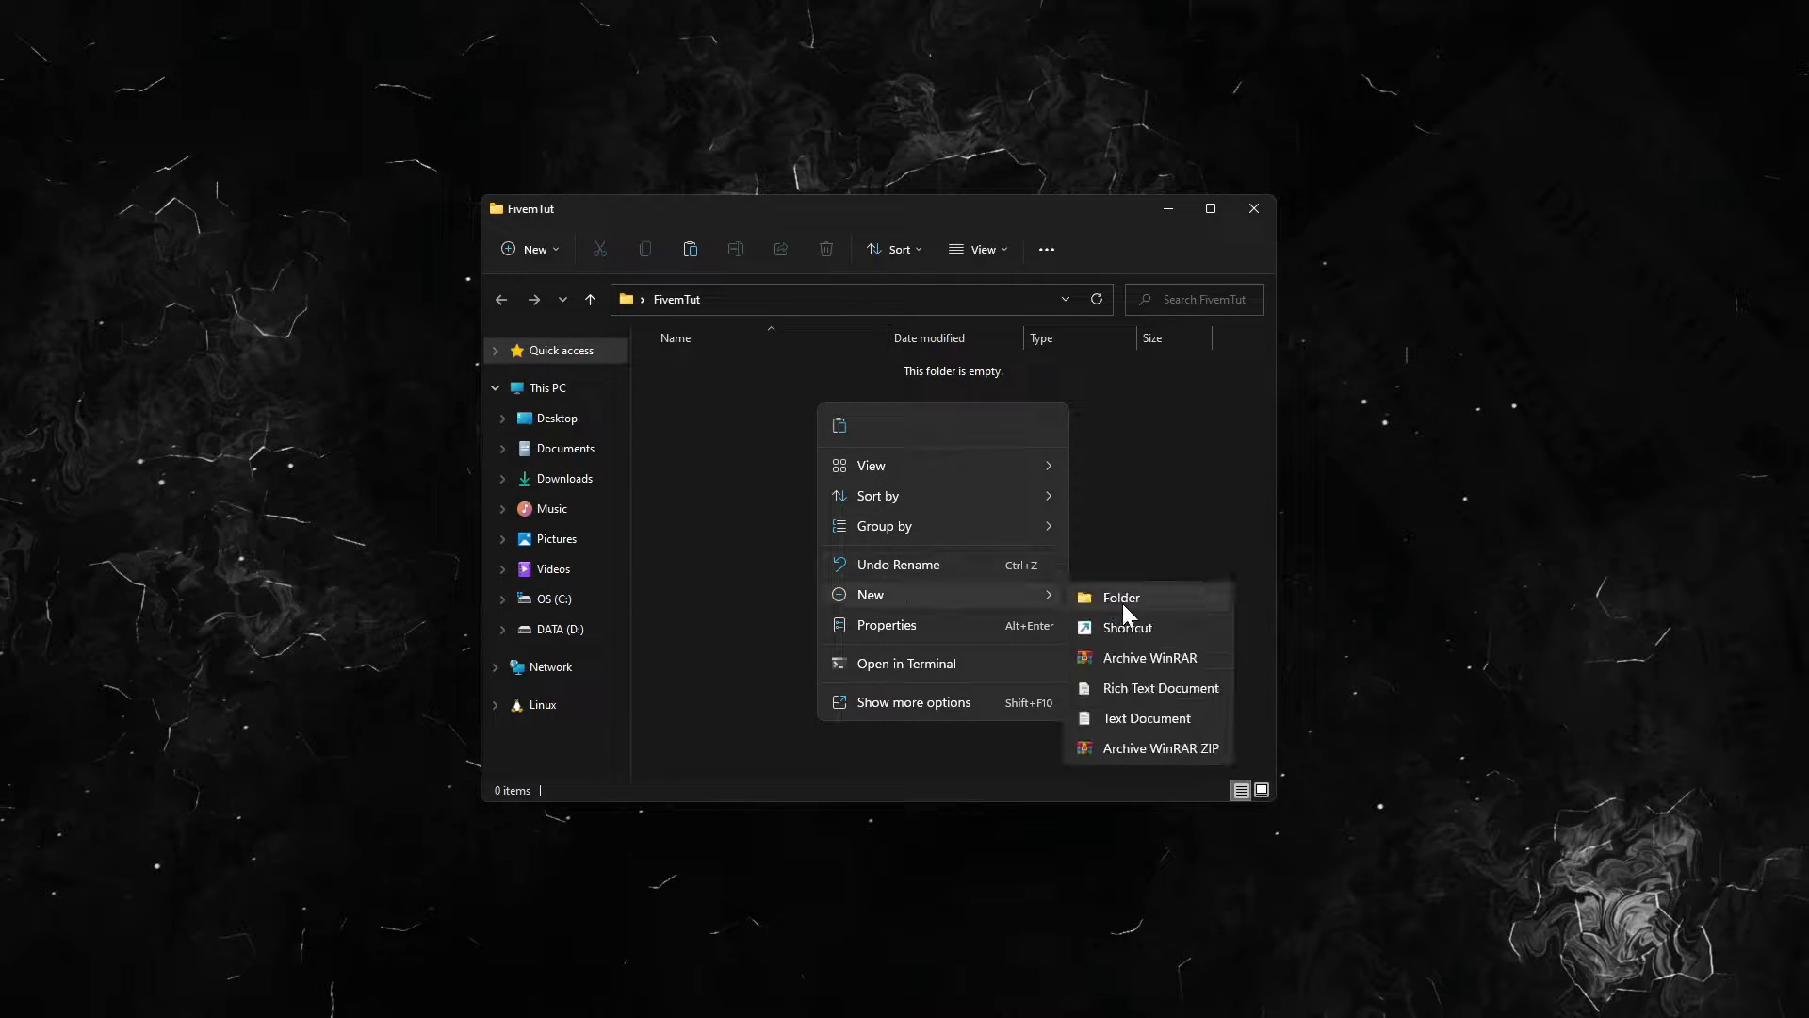
# Step: Create an 'artifacts' folder in FivemTut and open it
pyautogui.click(1119, 597)
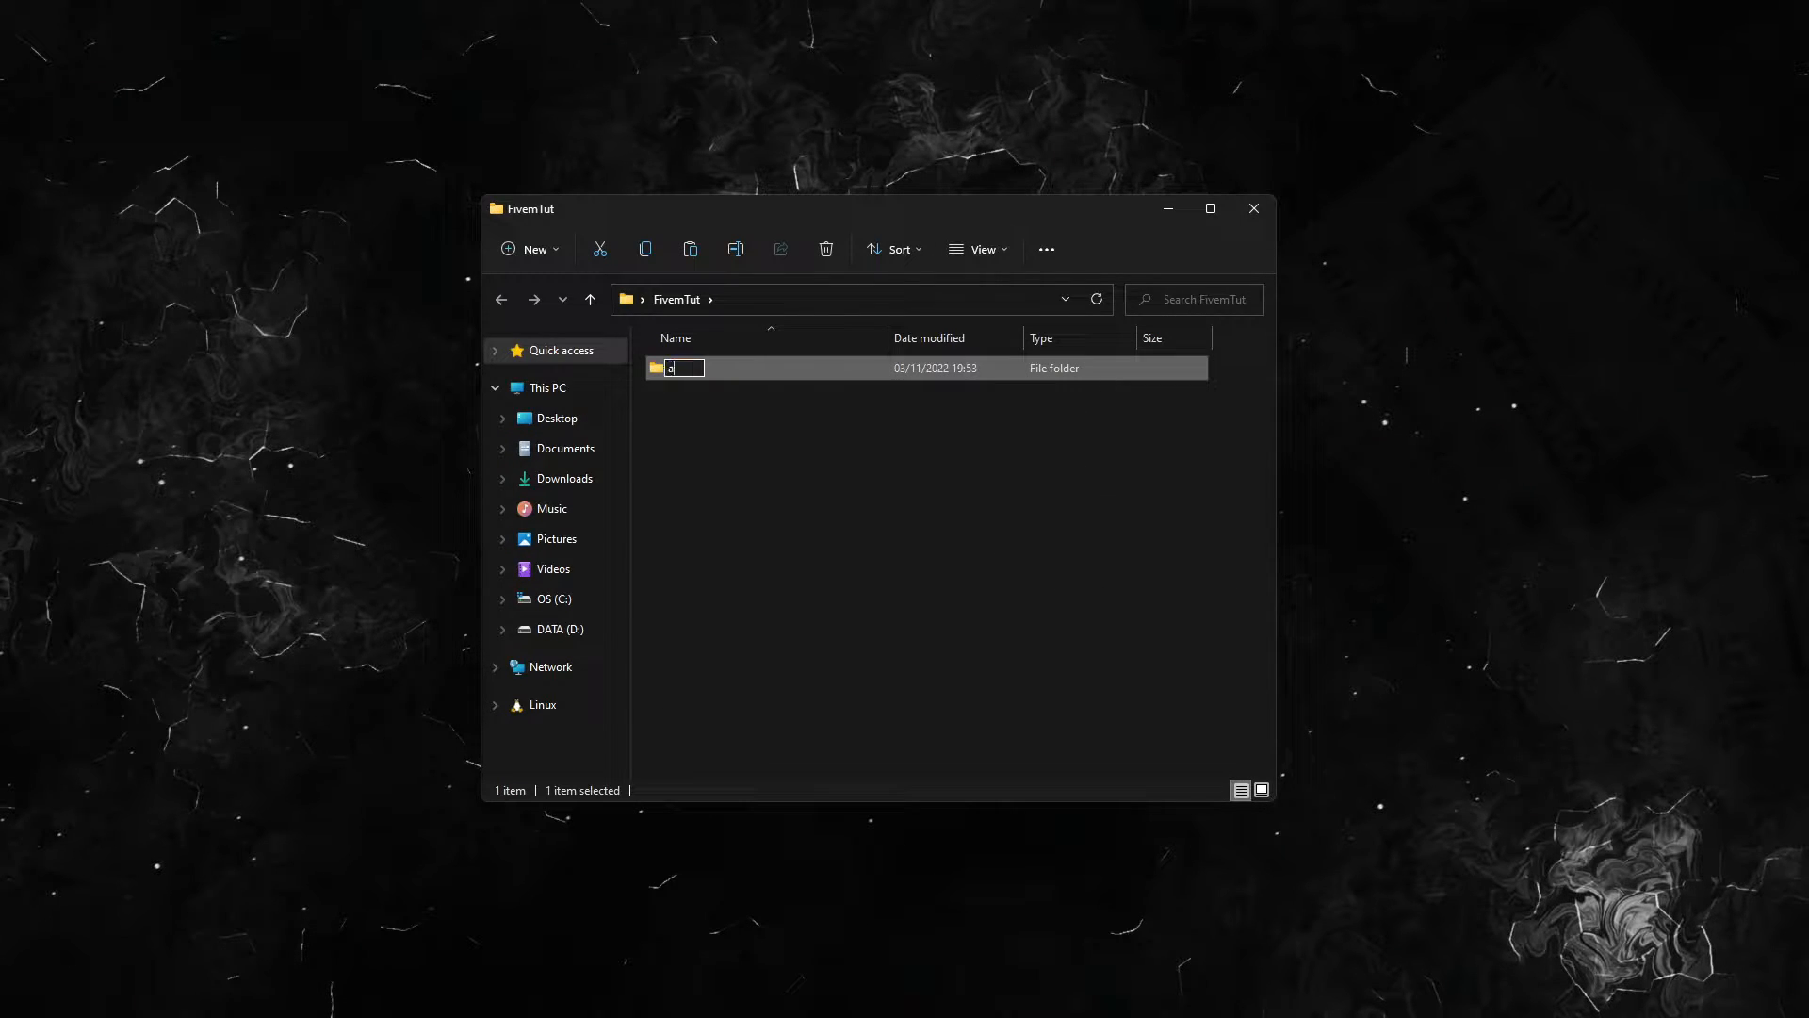
pyautogui.write('rtifacts')
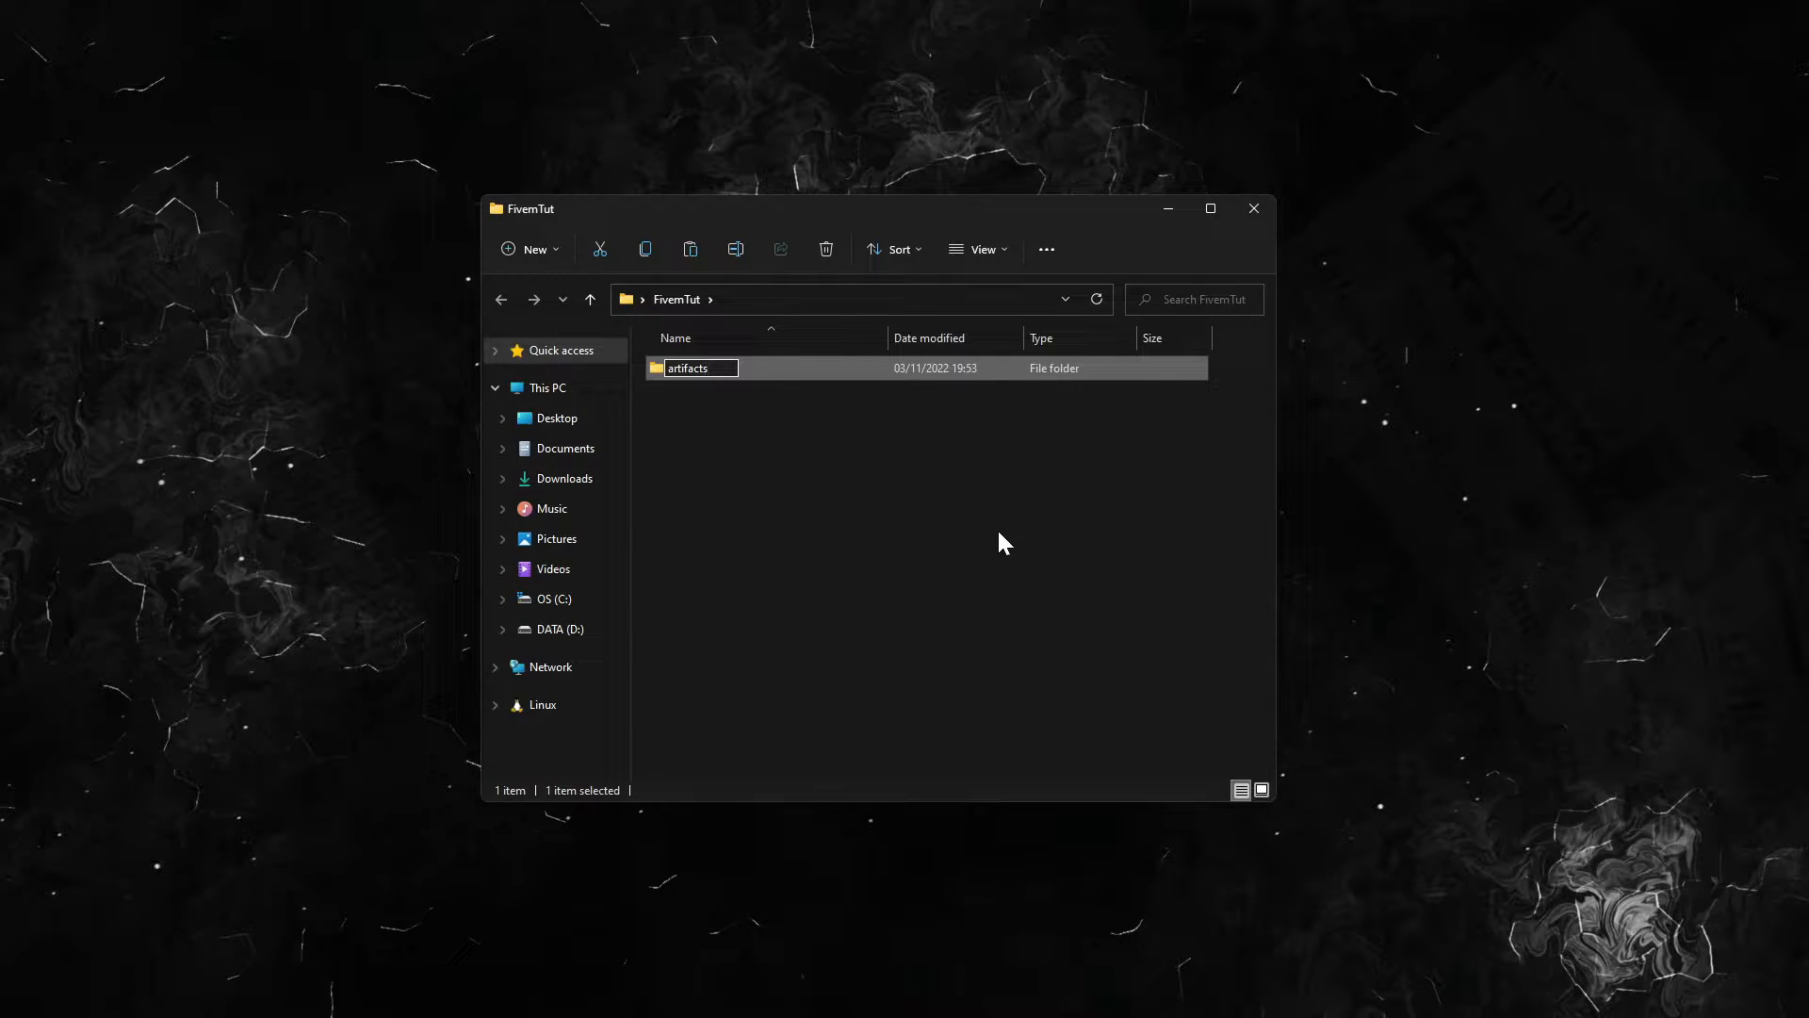
pyautogui.doubleClick(689, 366)
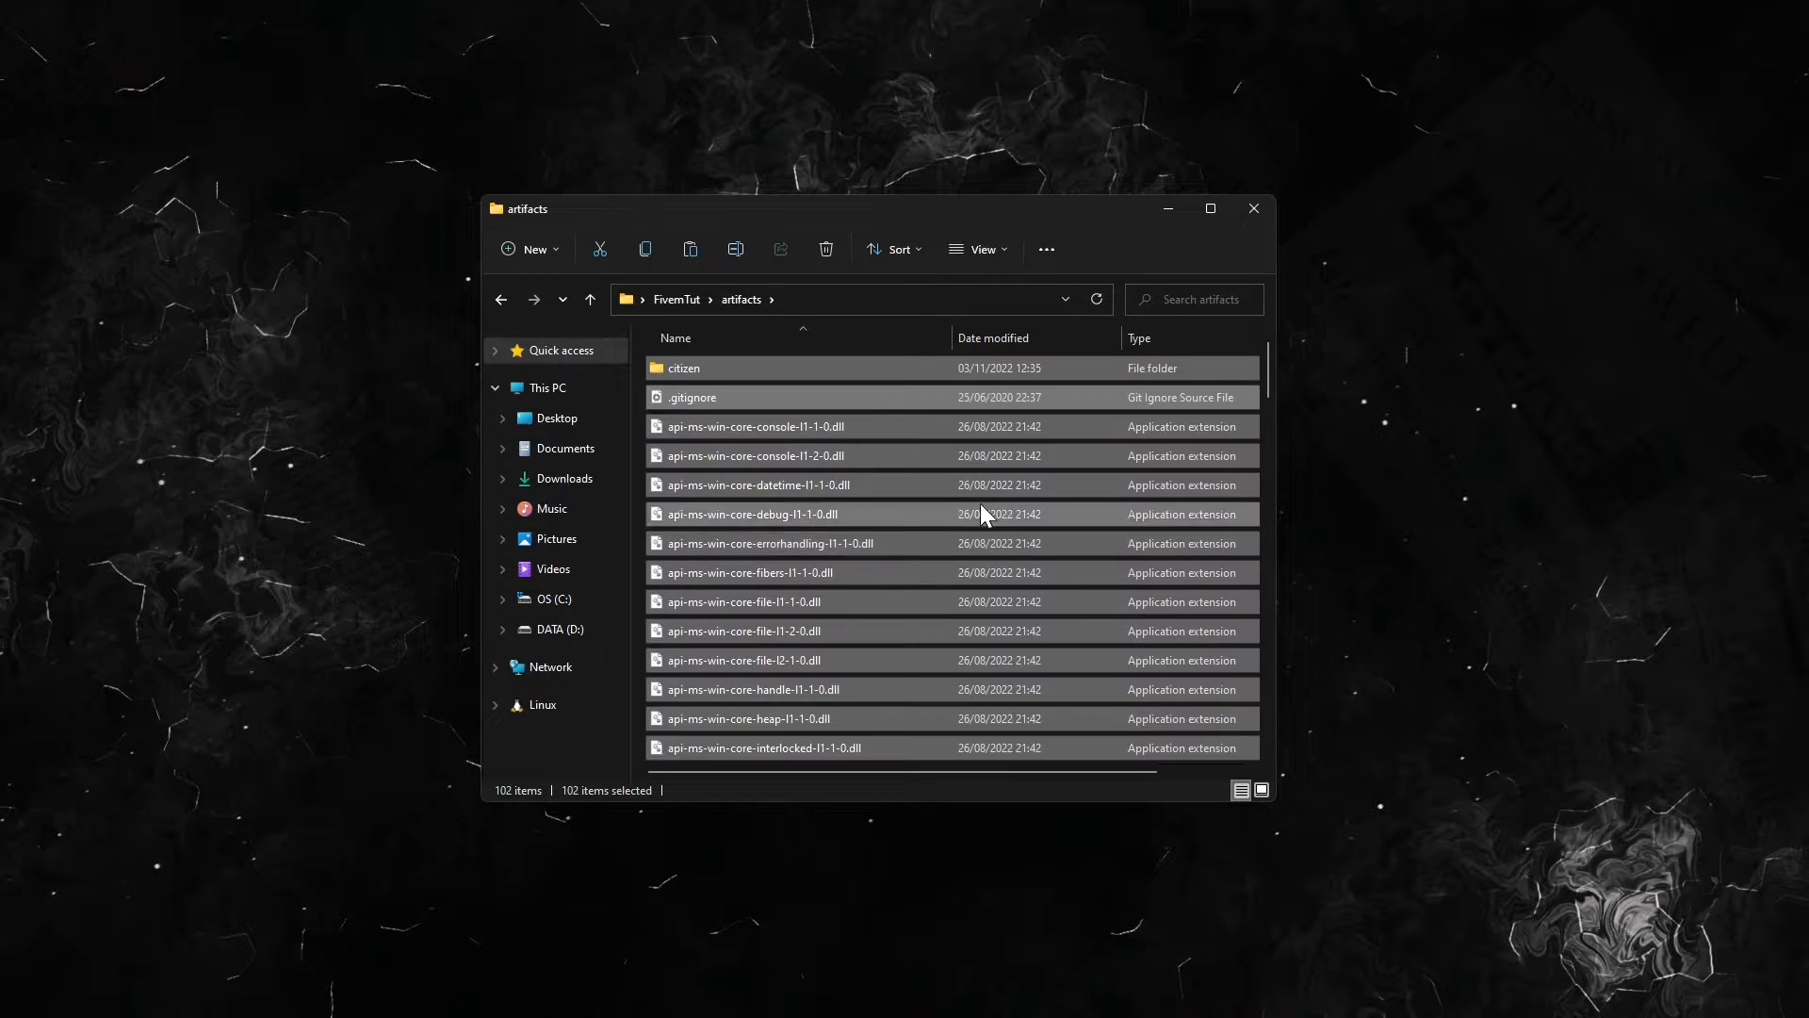
pyautogui.moveTo(1090, 684)
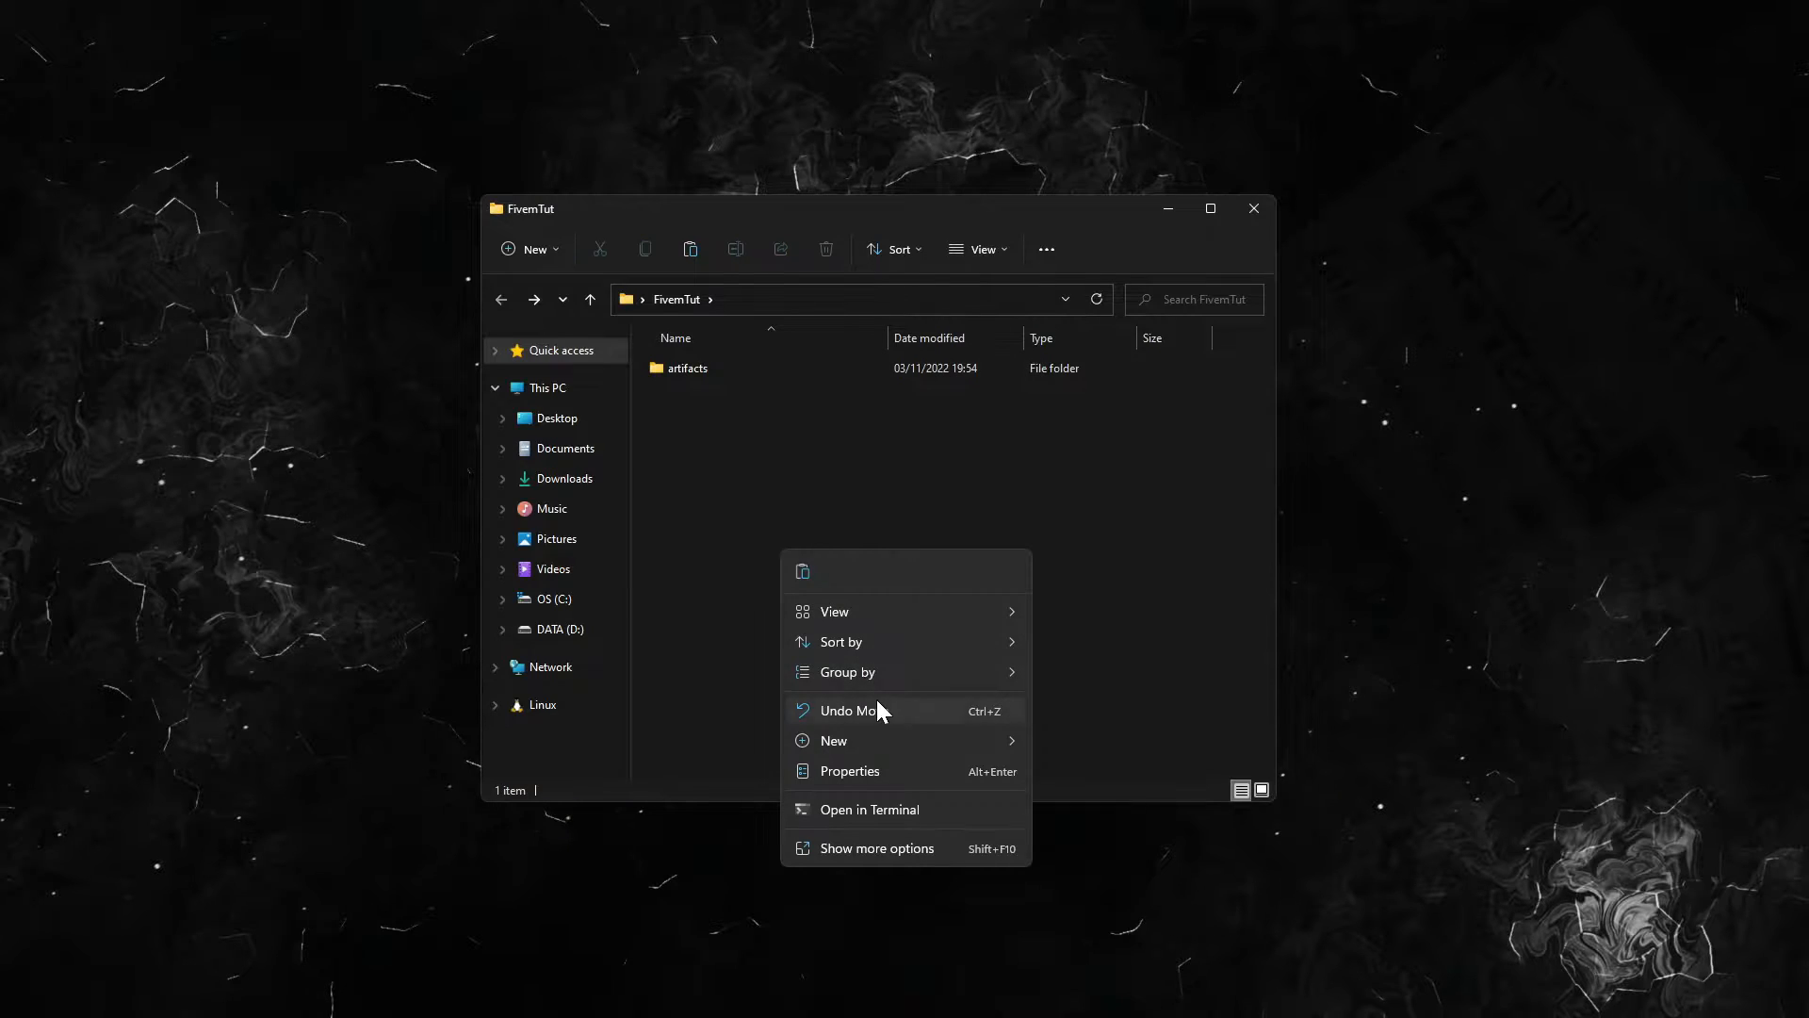
# Step: Create a 'the_files' folder, then run FXServer.exe from the artifacts folder
pyautogui.click(834, 740)
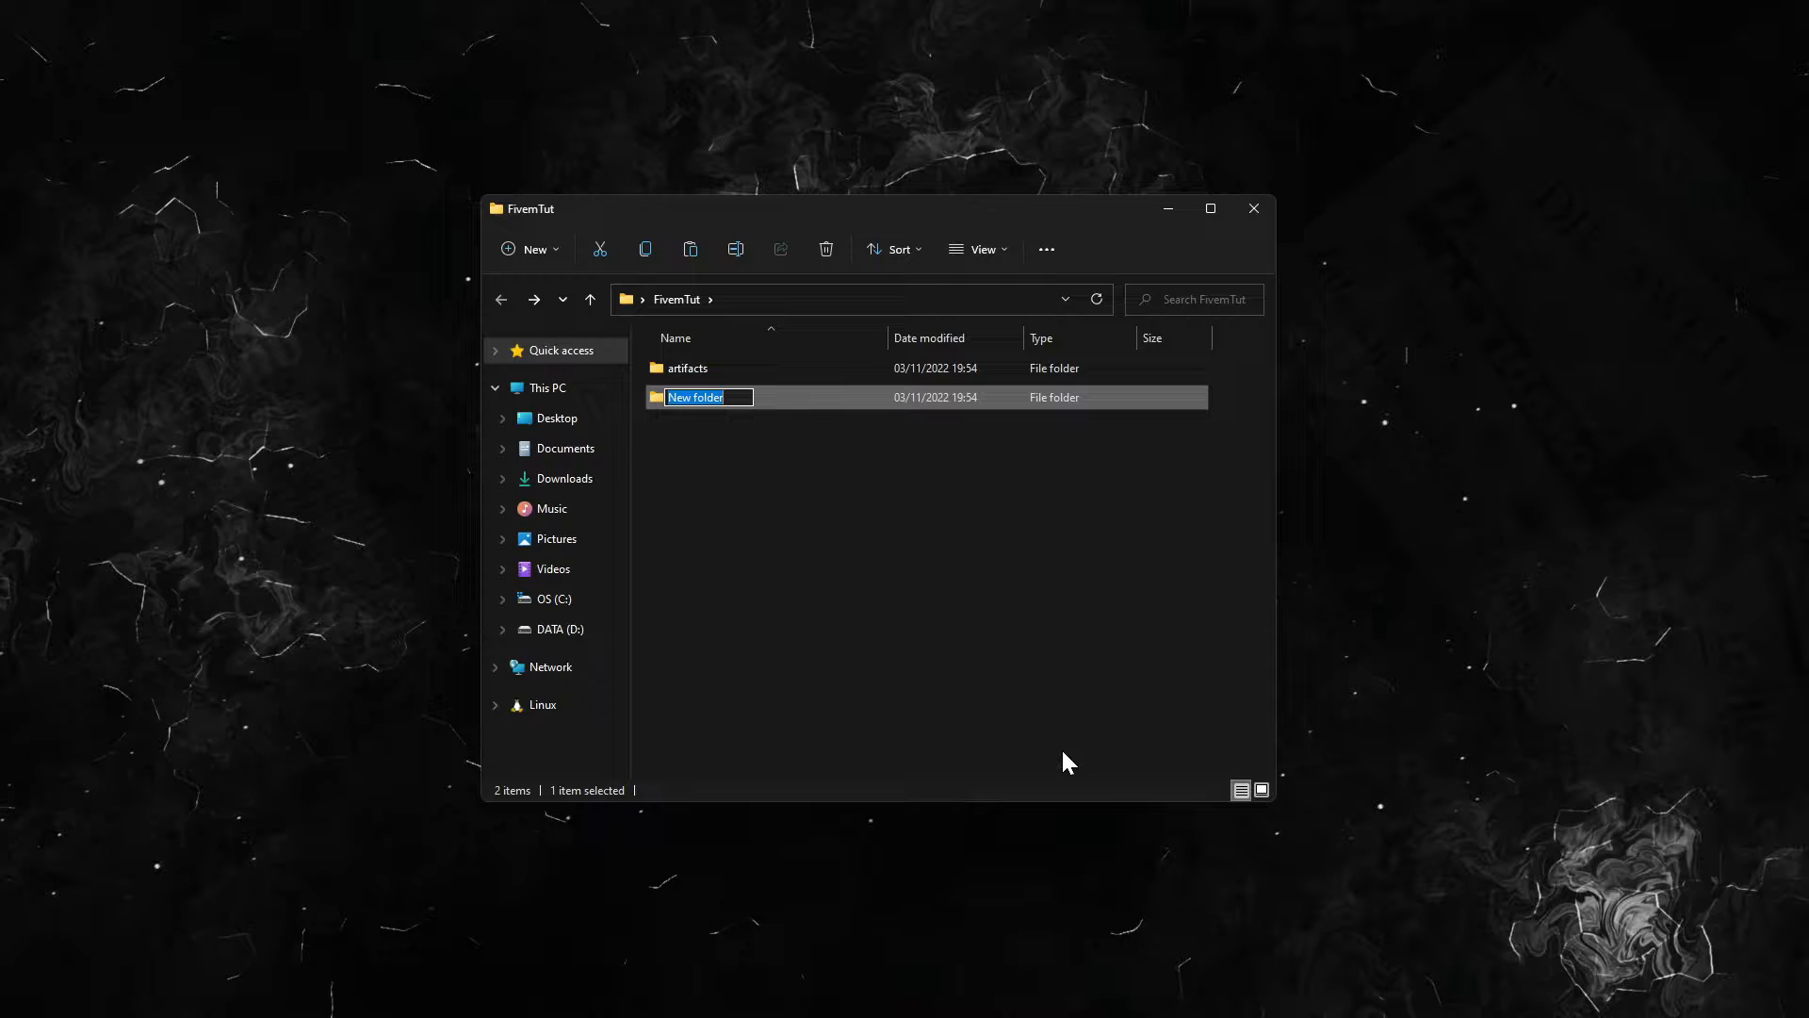
pyautogui.write('the_files')
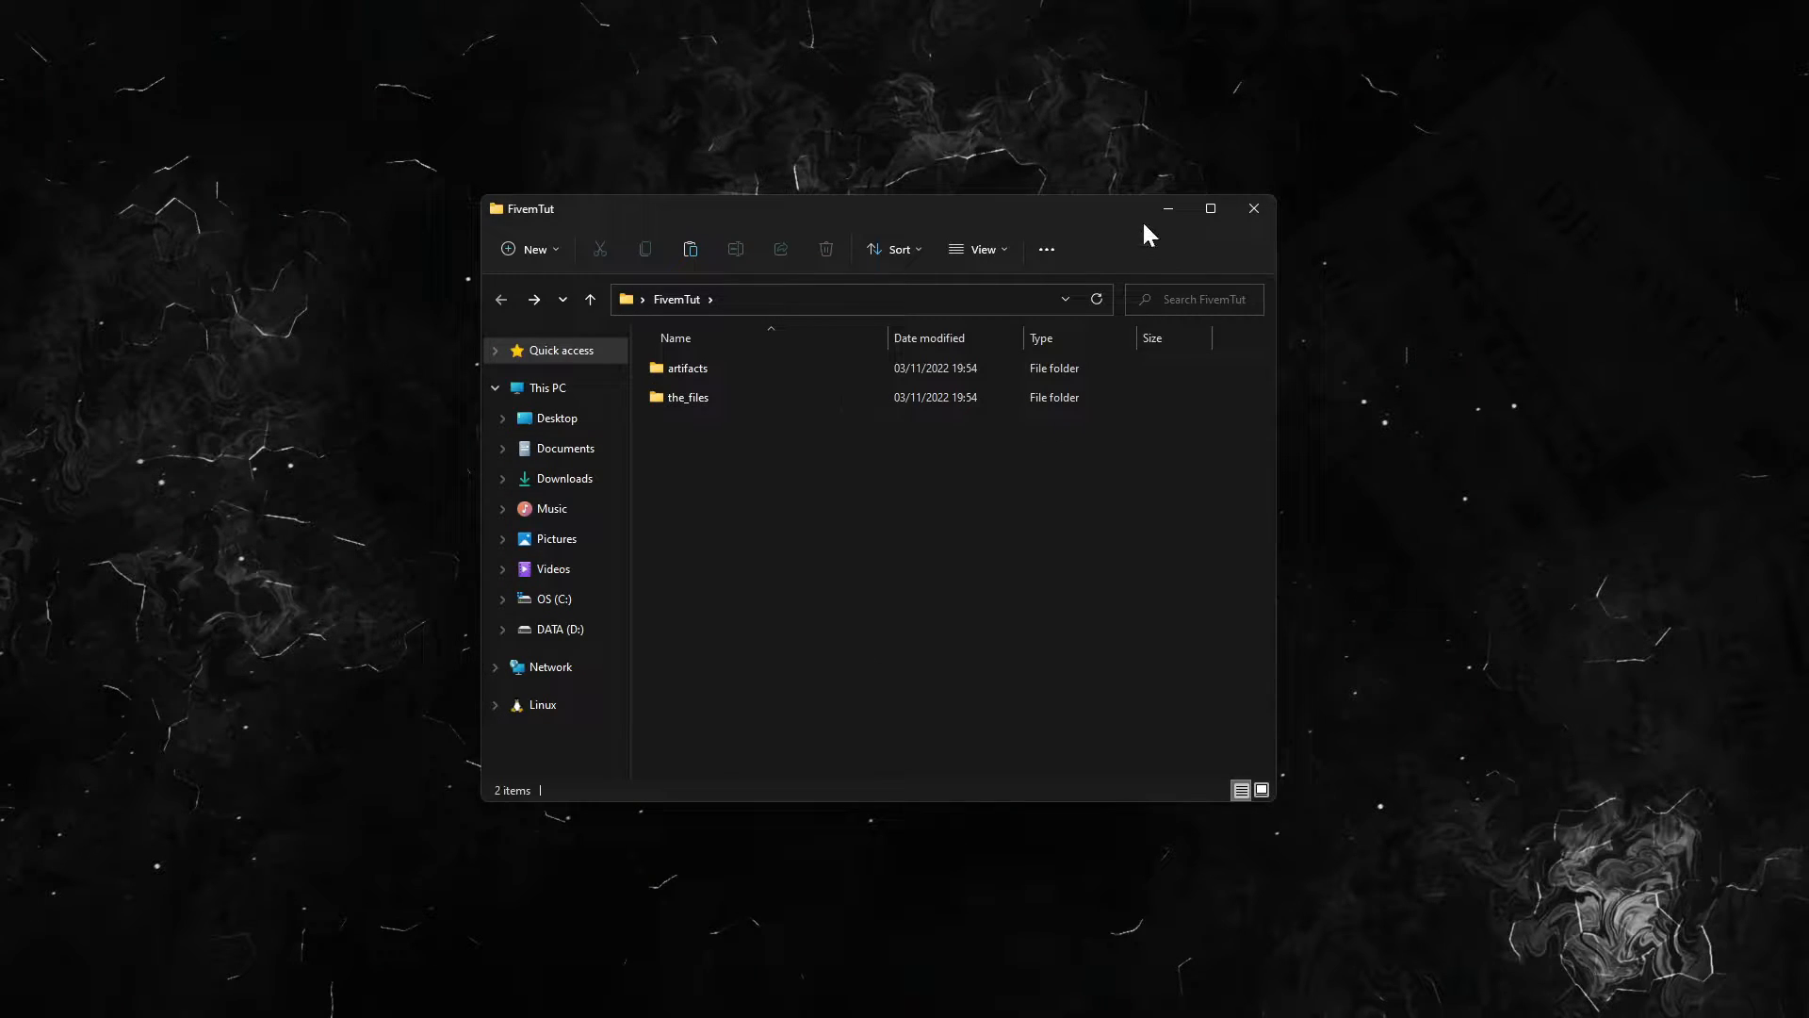
pyautogui.doubleClick(688, 367)
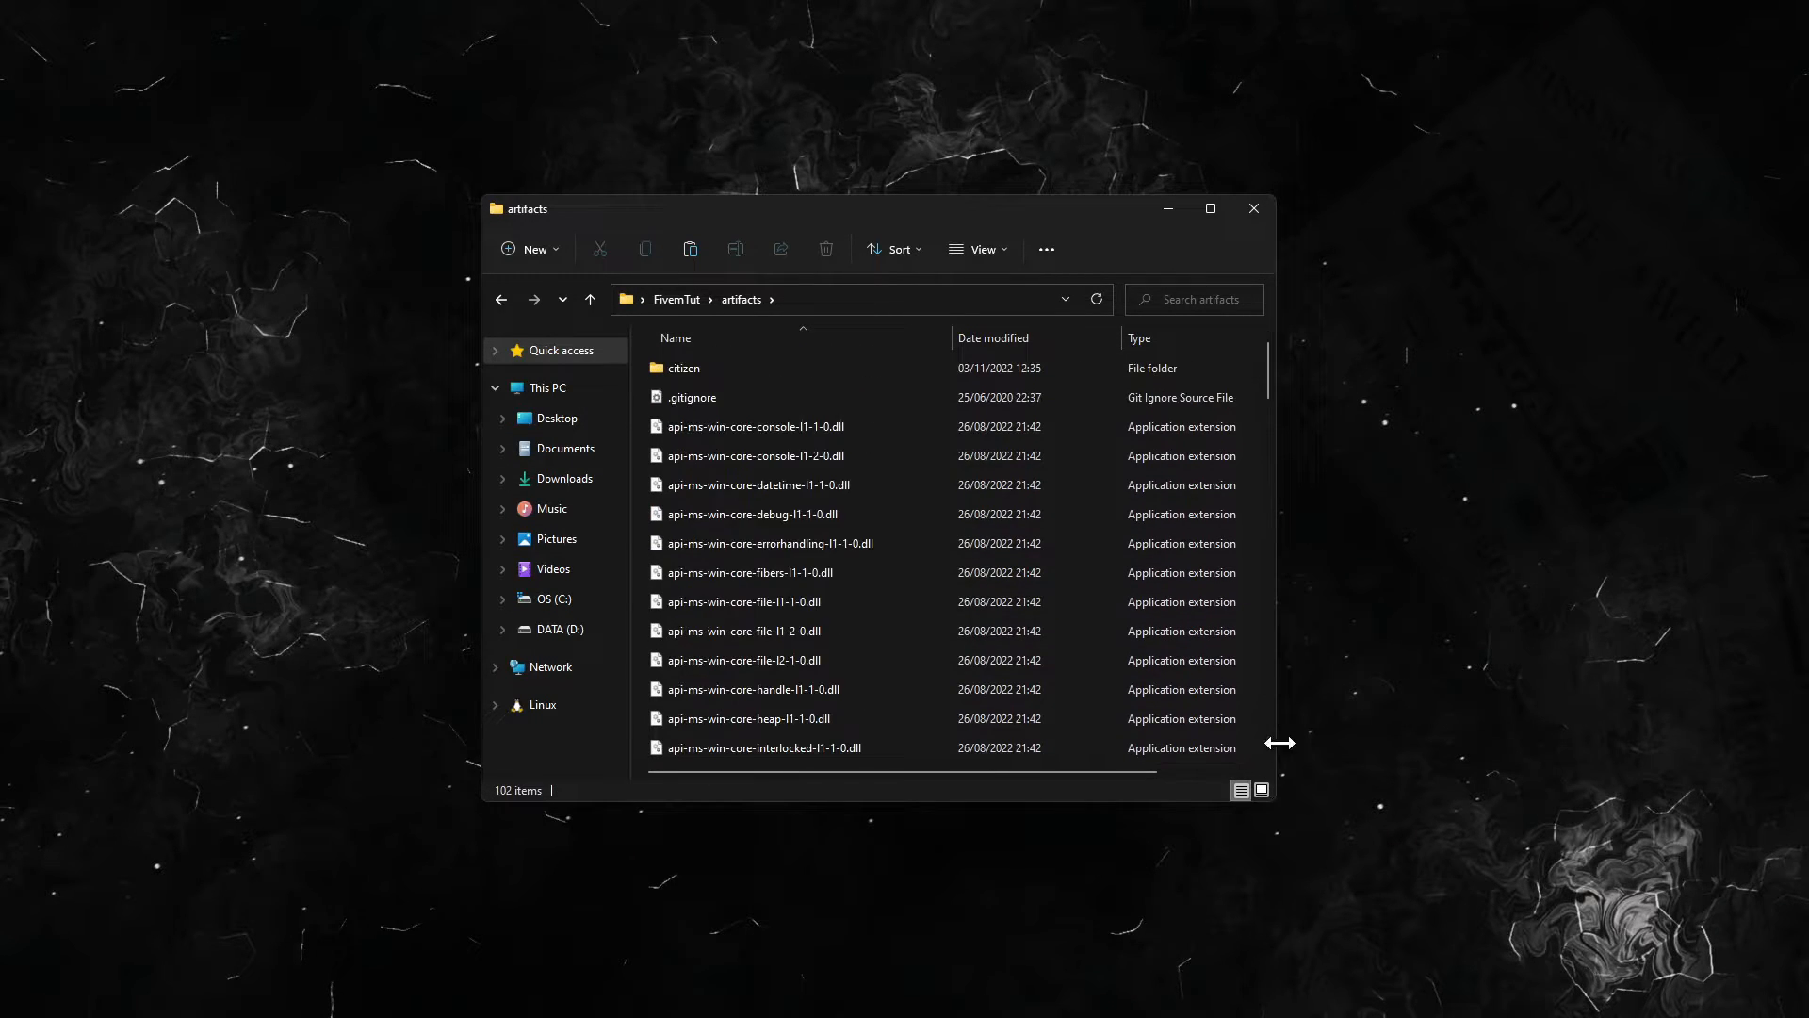
pyautogui.scroll(-3)
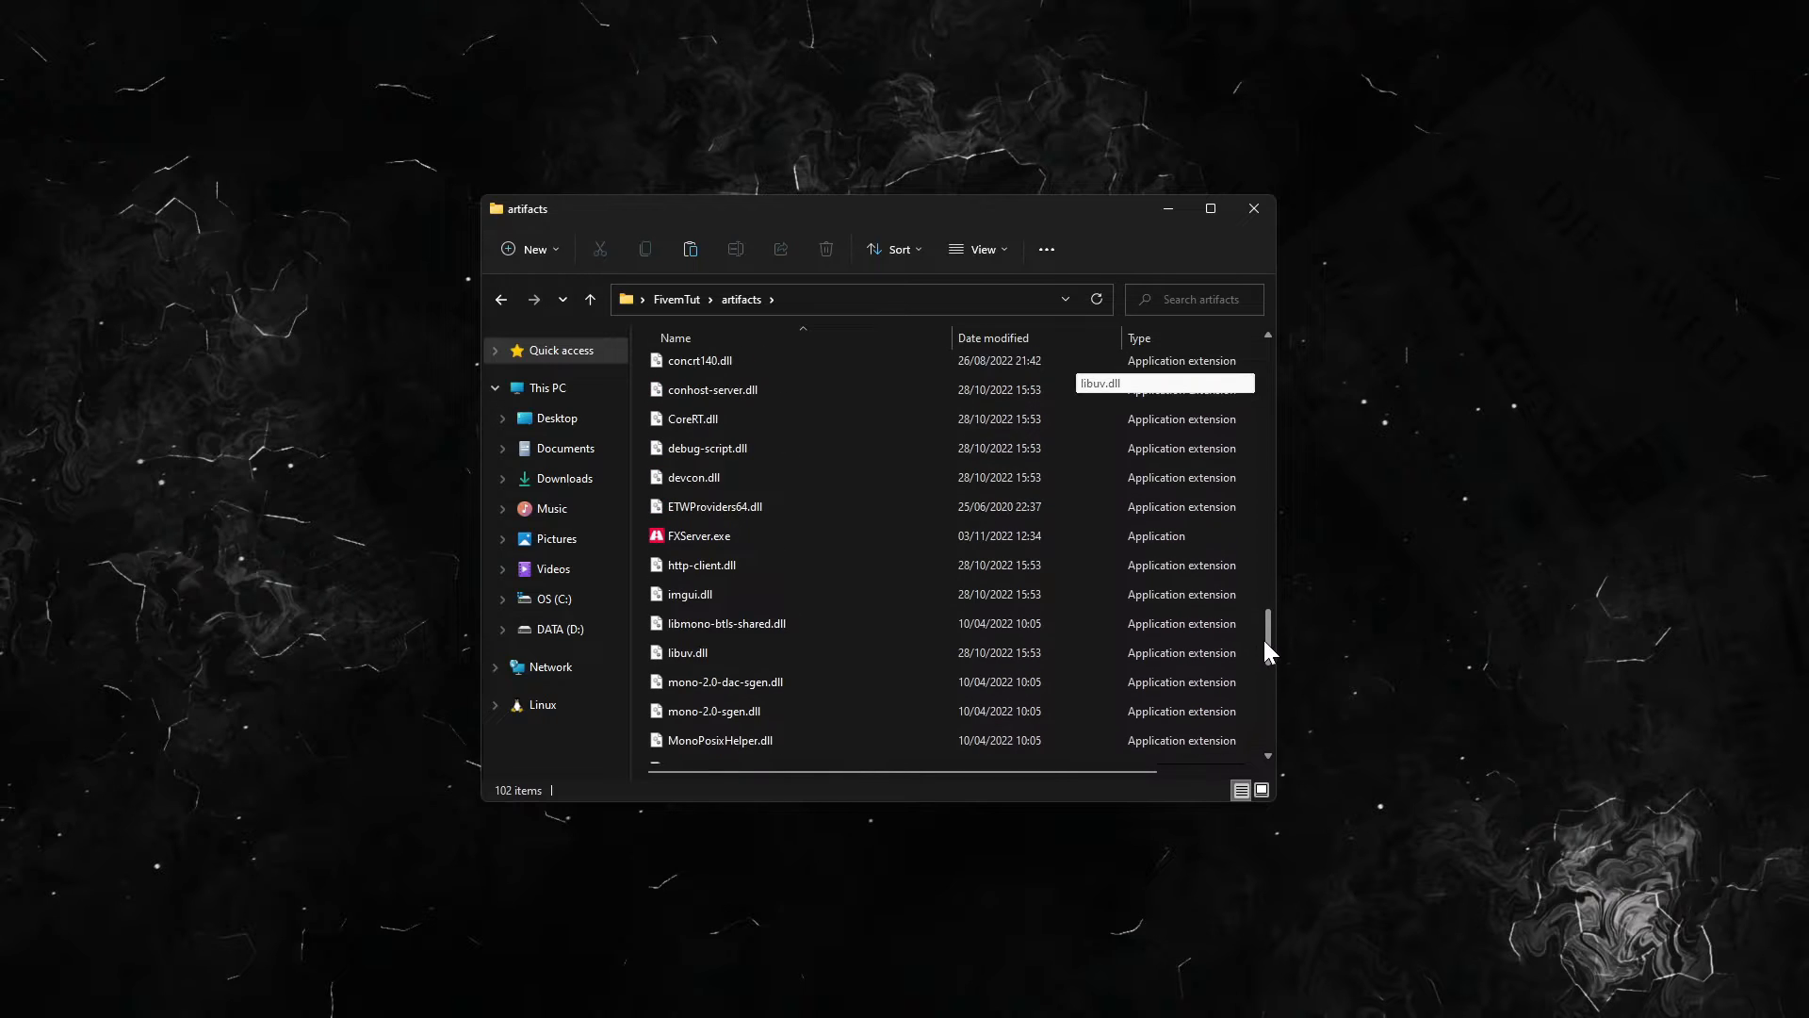
pyautogui.click(700, 535)
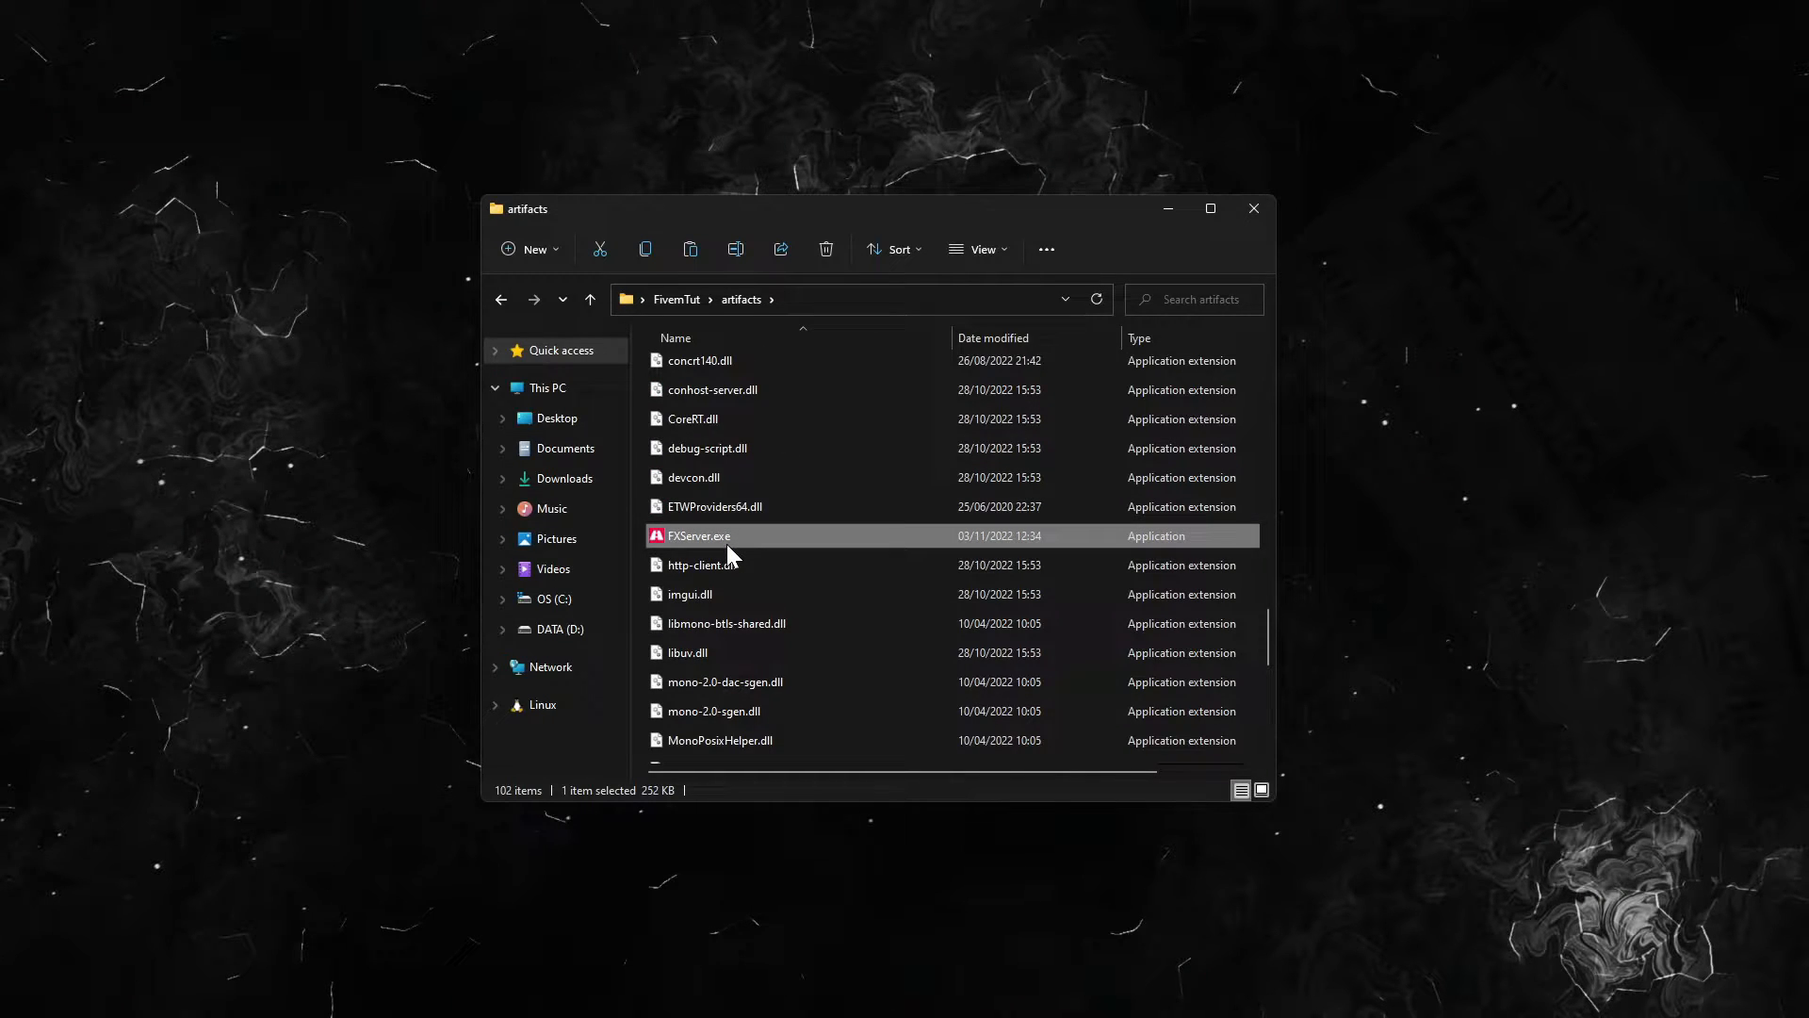
pyautogui.doubleClick(698, 535)
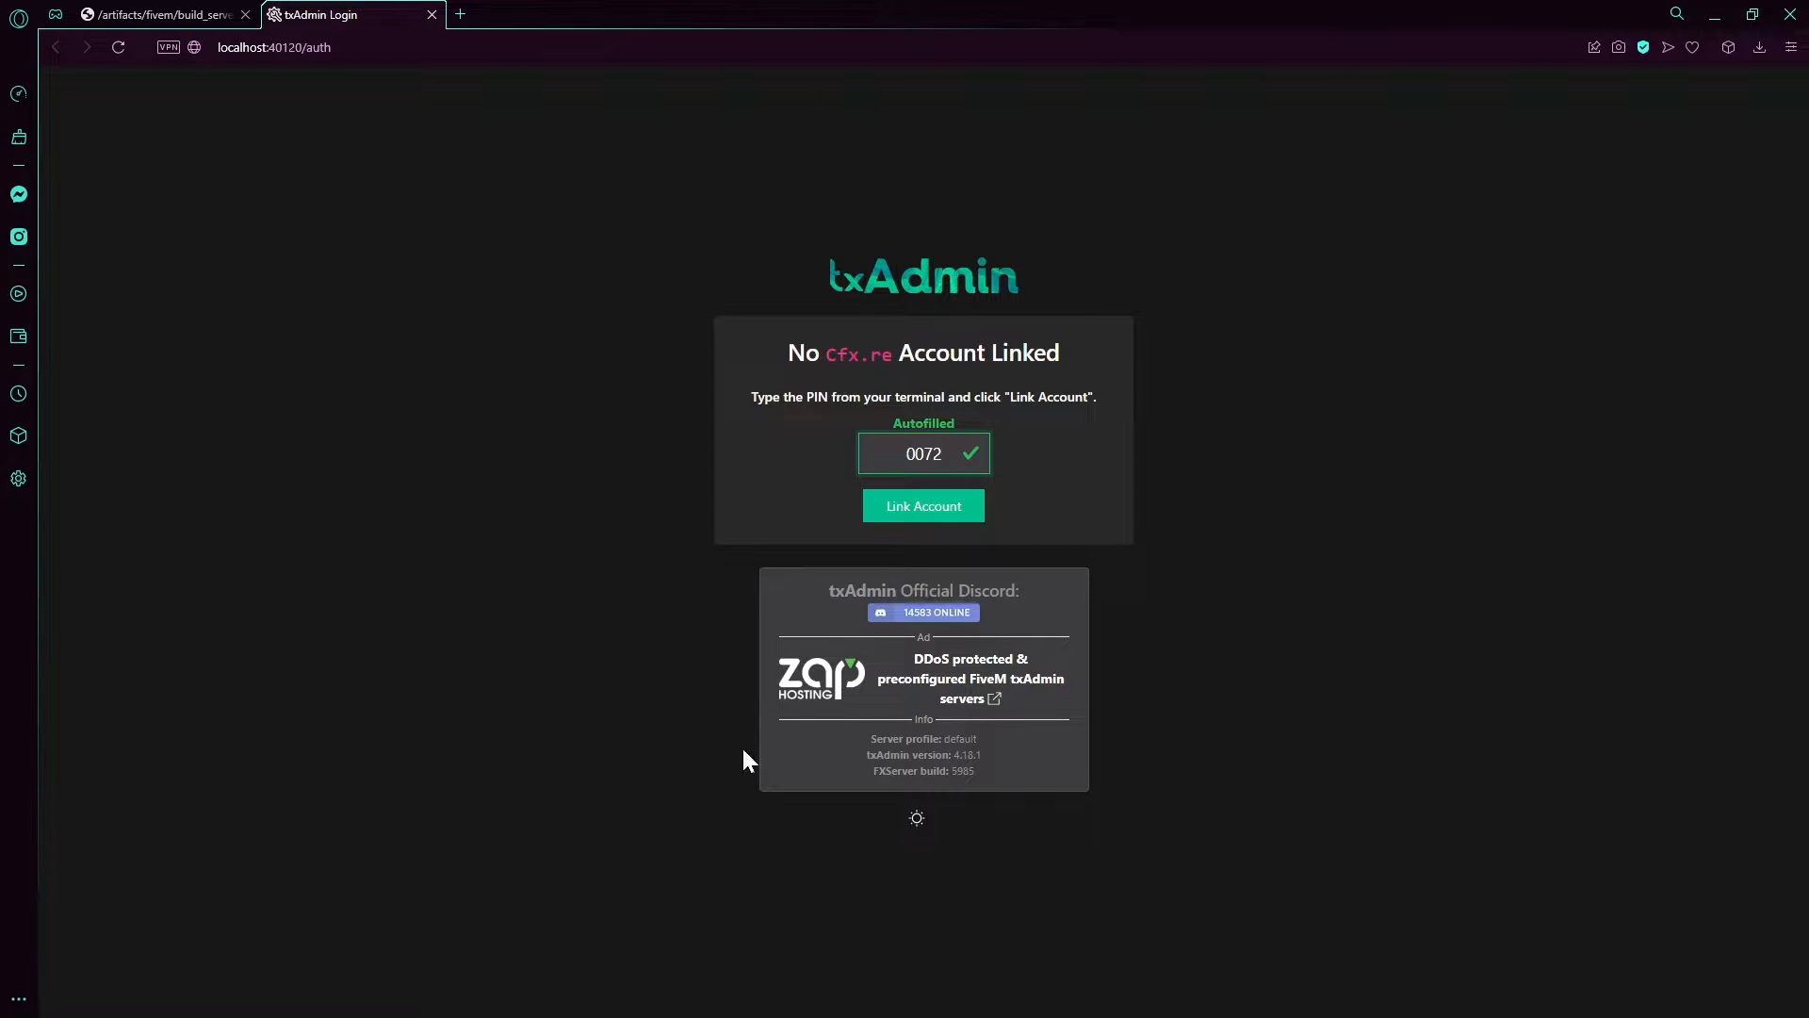
pyautogui.moveTo(543, 171)
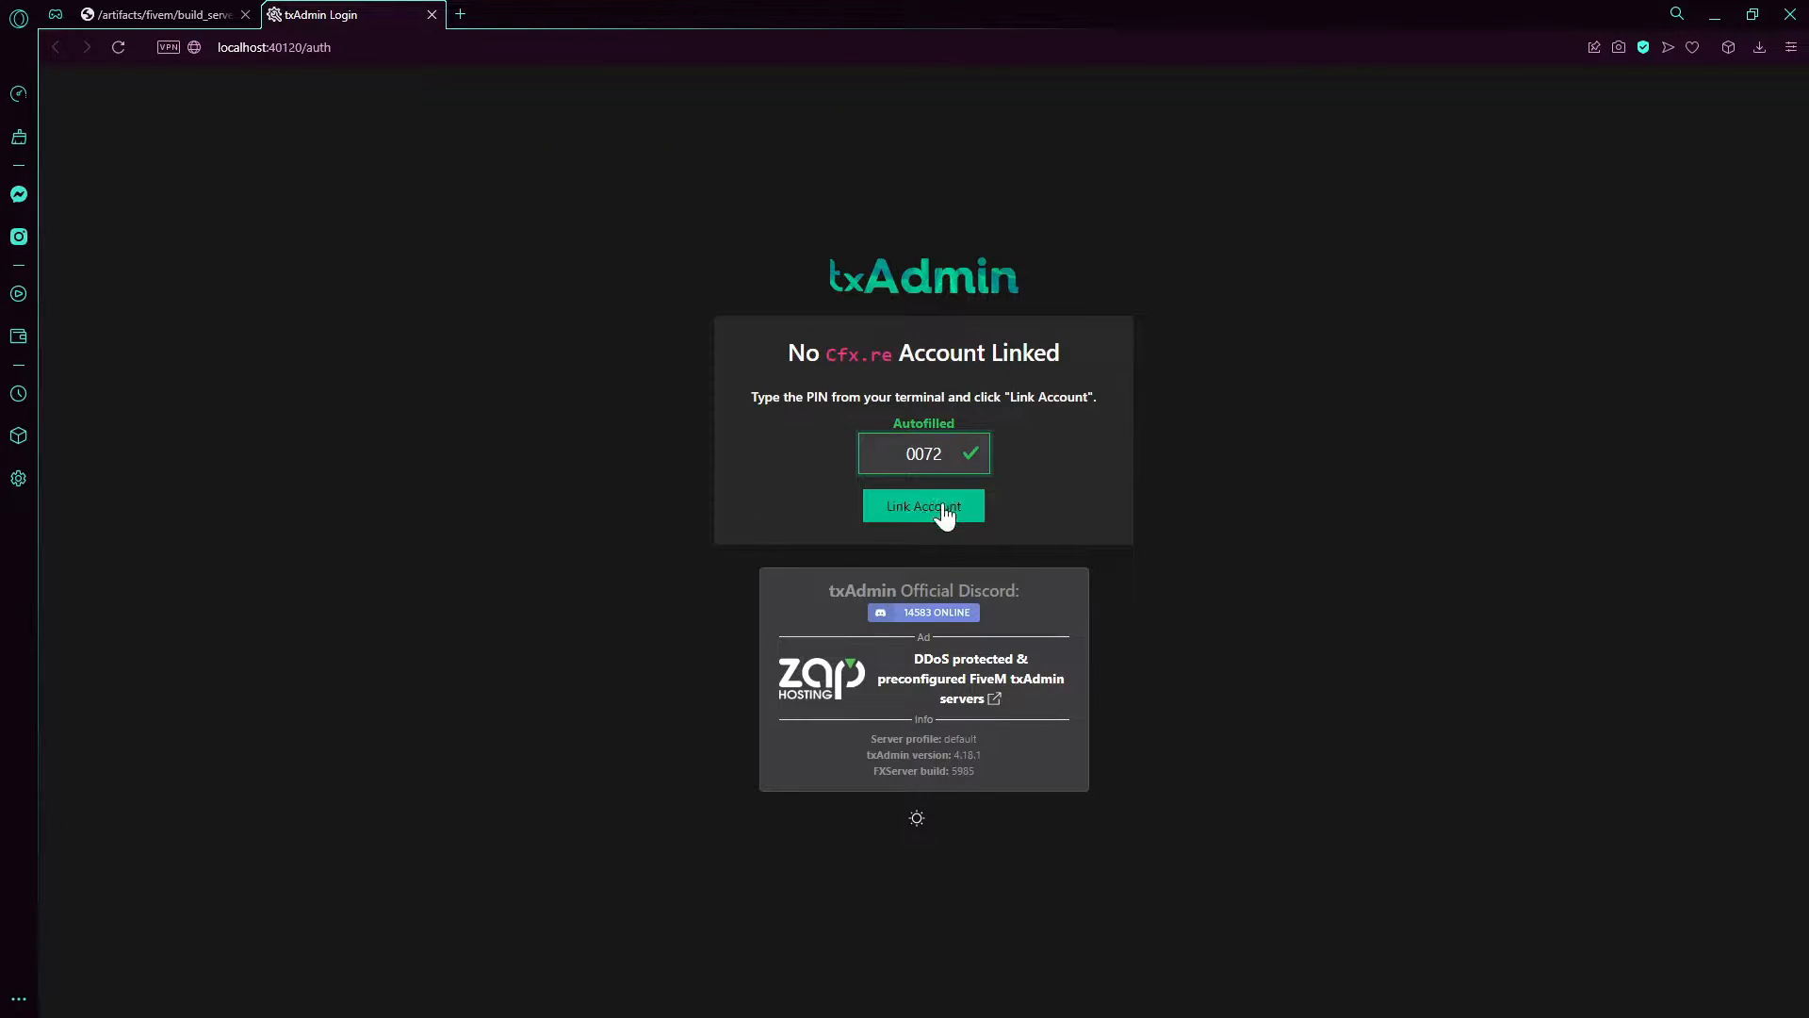
# Step: Link the Cfx.re account with the autofilled PIN, set a backup password, and create the master account
pyautogui.click(924, 505)
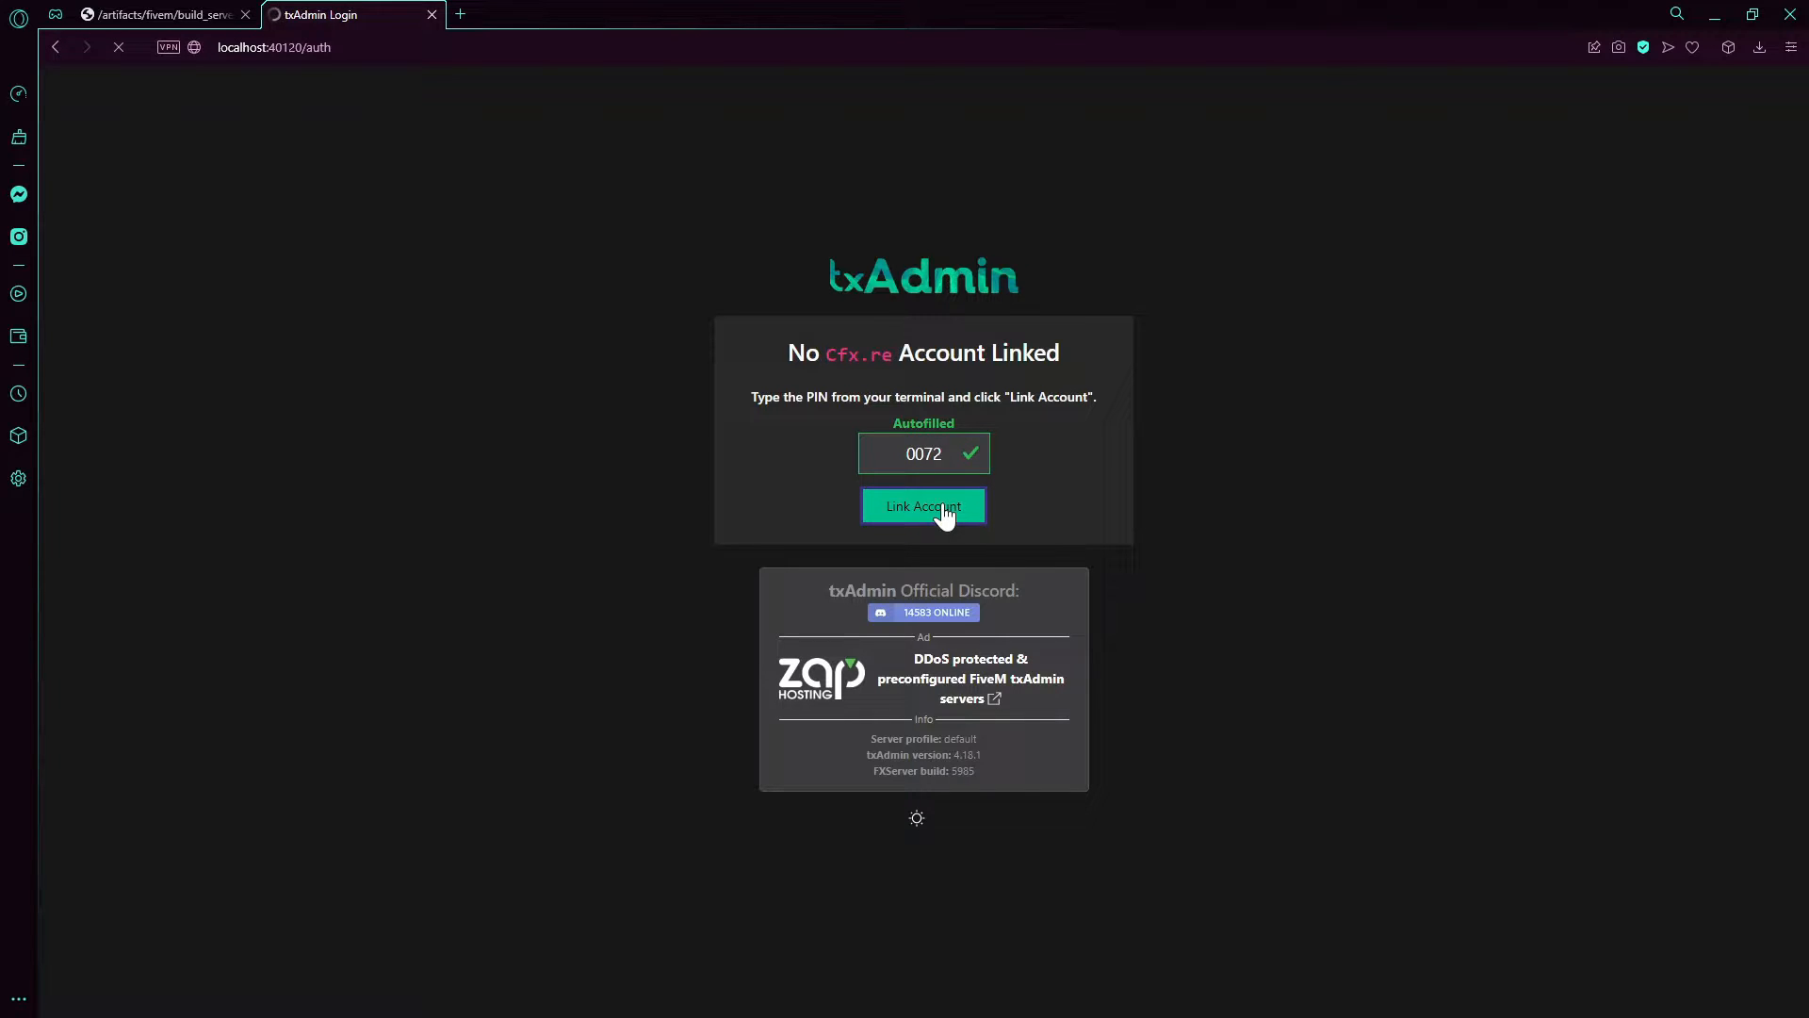
pyautogui.click(923, 505)
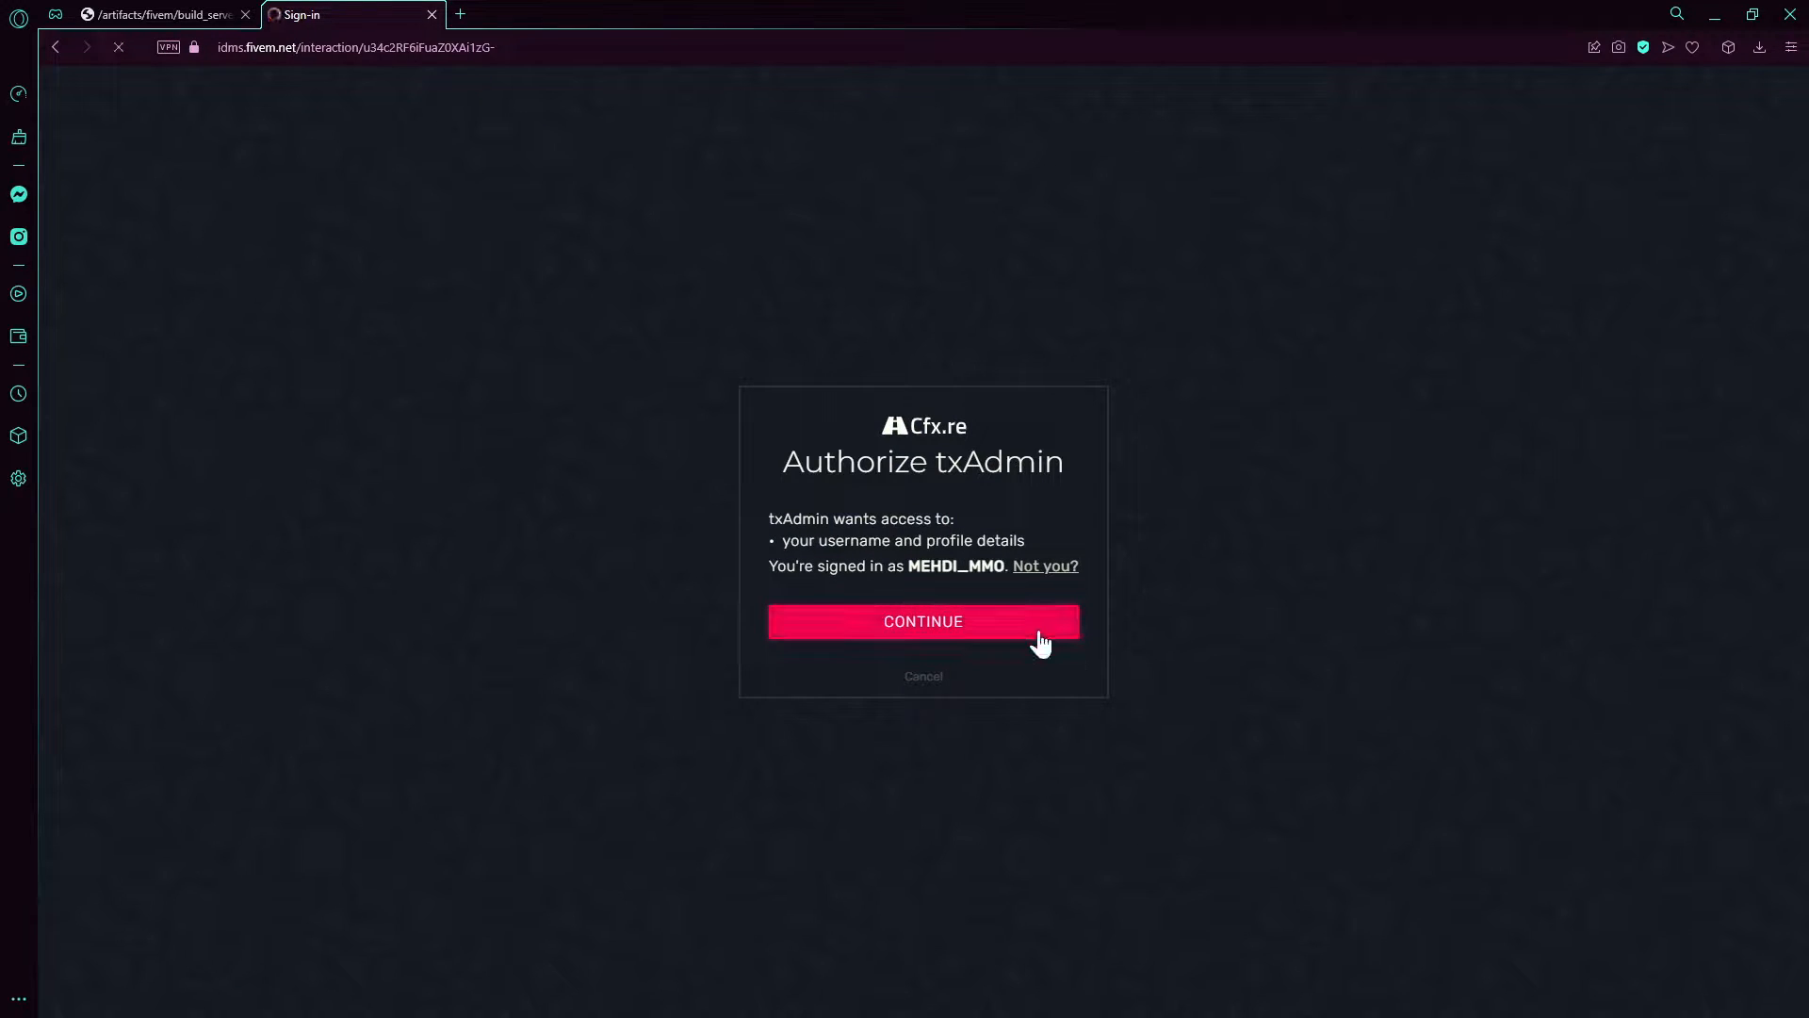
pyautogui.click(922, 621)
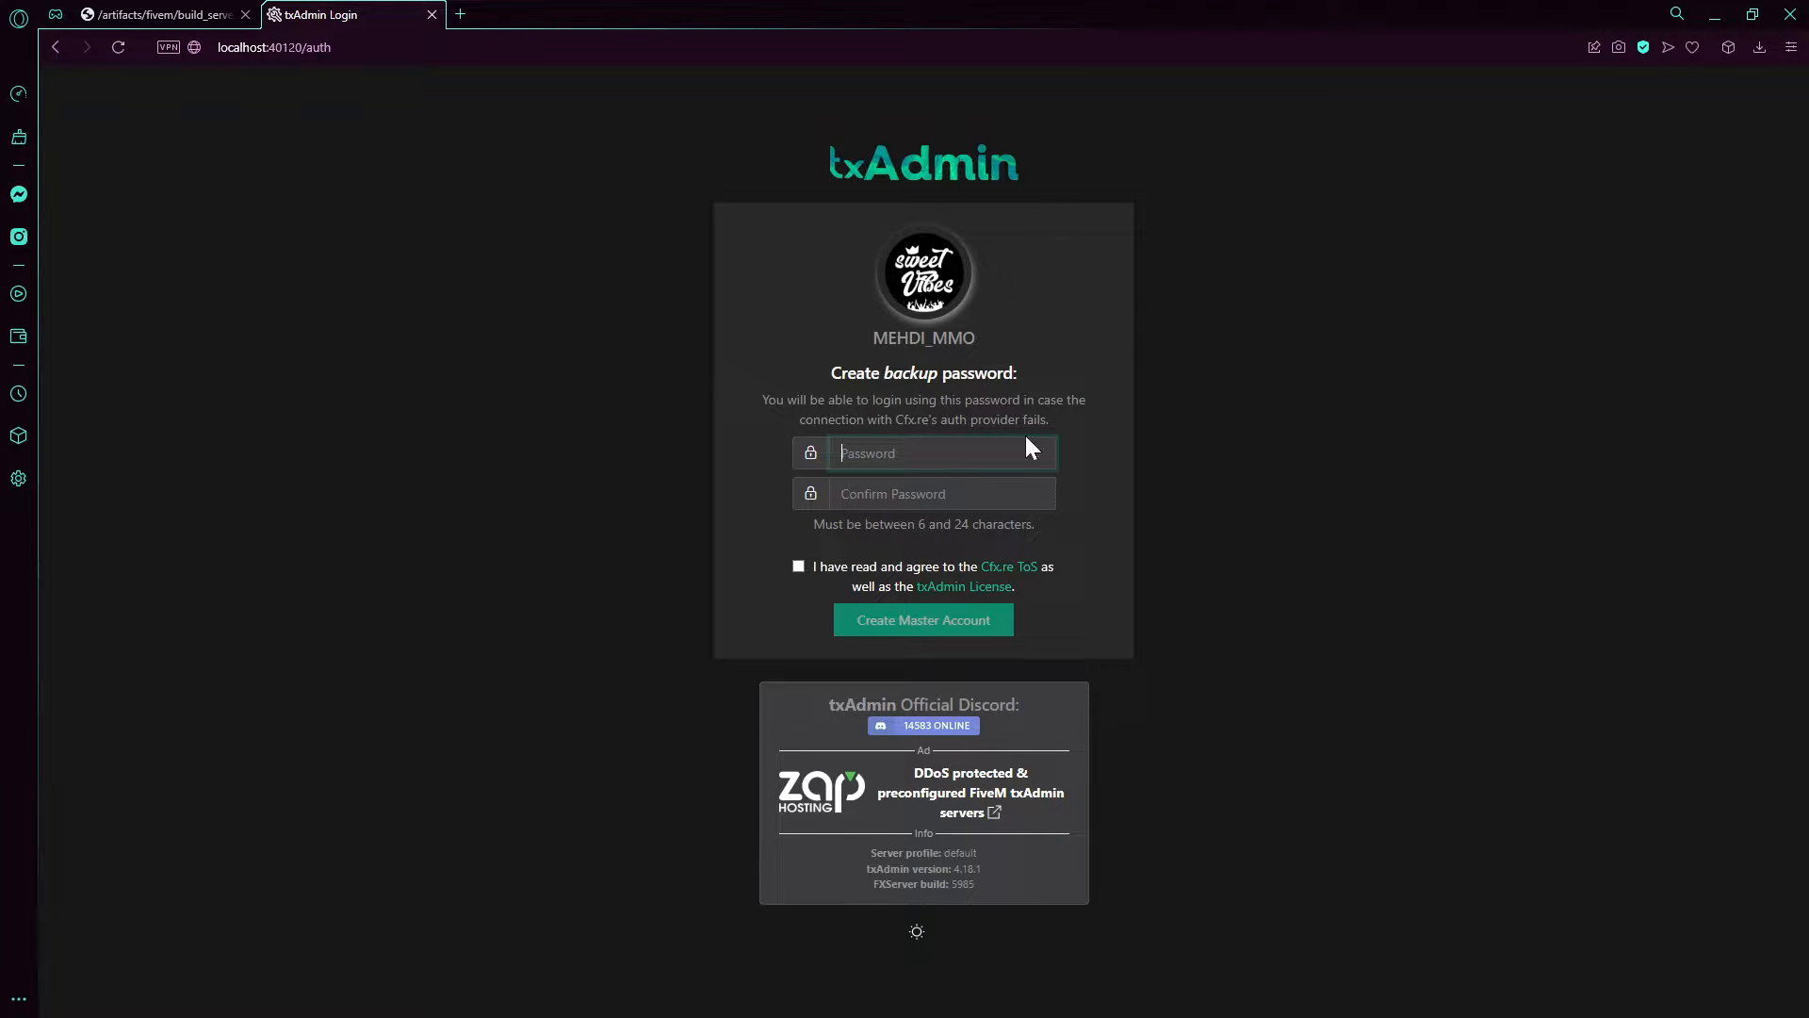
pyautogui.click(797, 567)
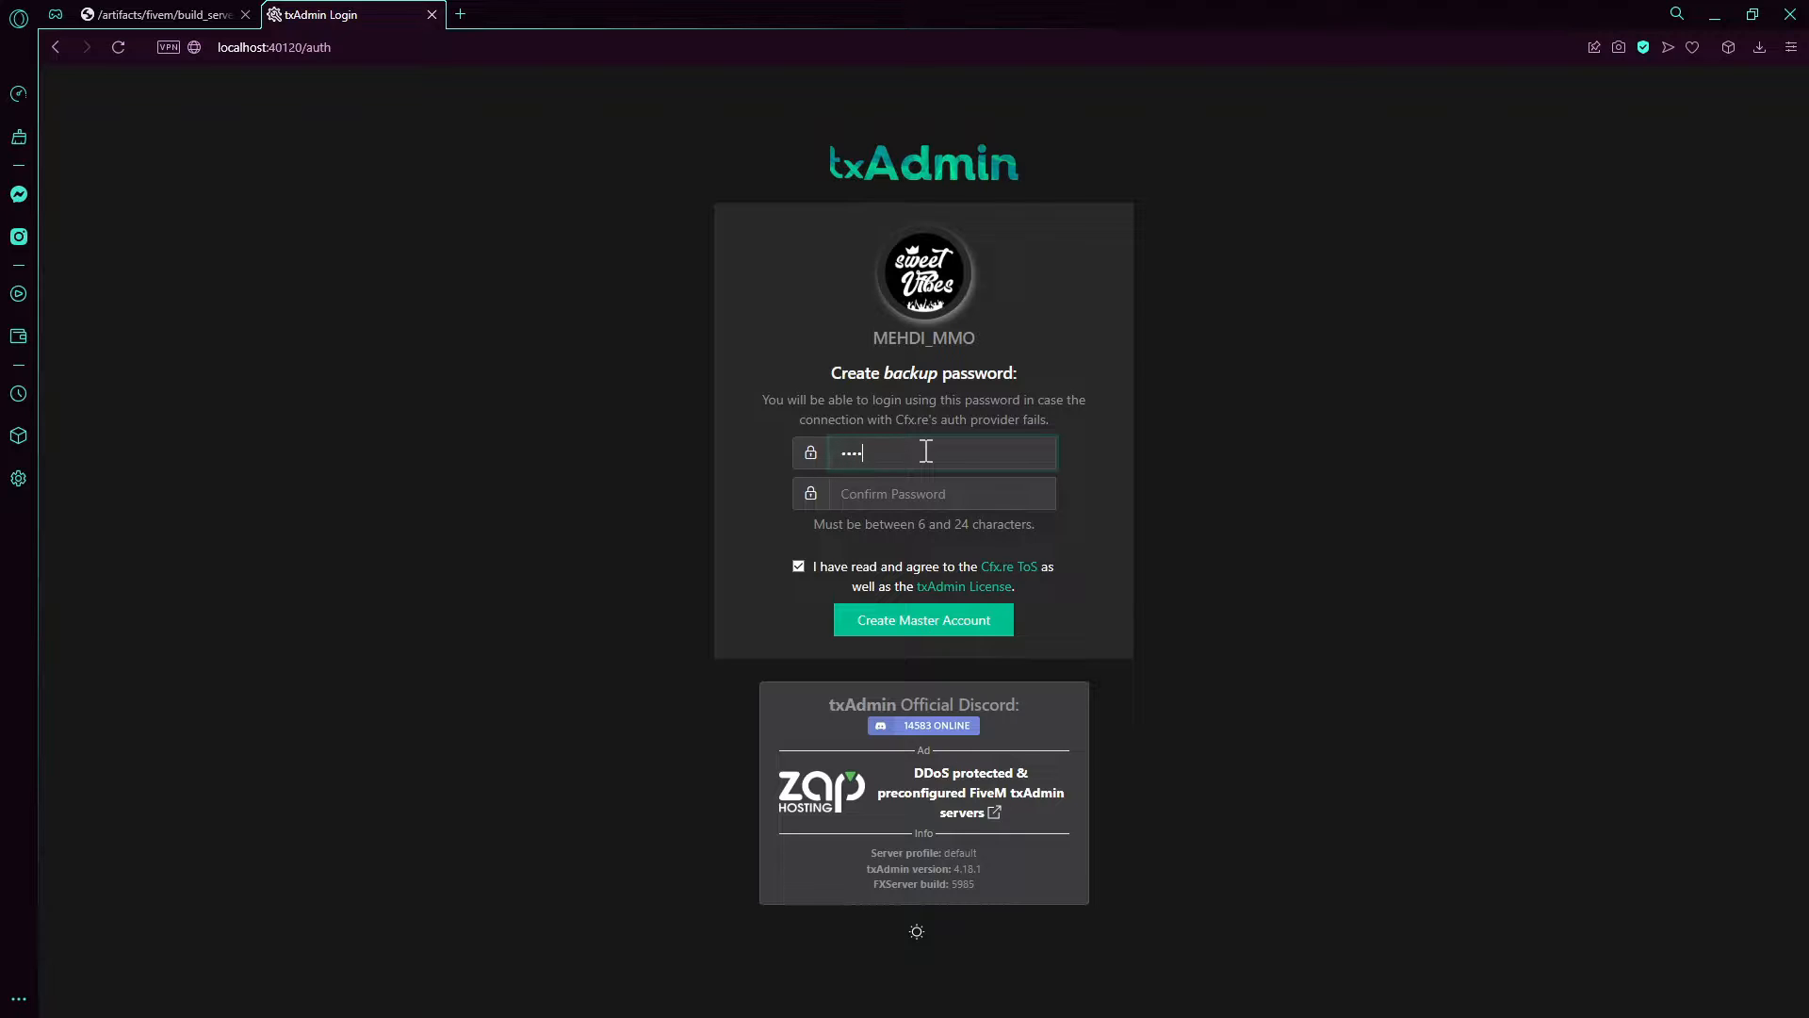
pyautogui.click(922, 620)
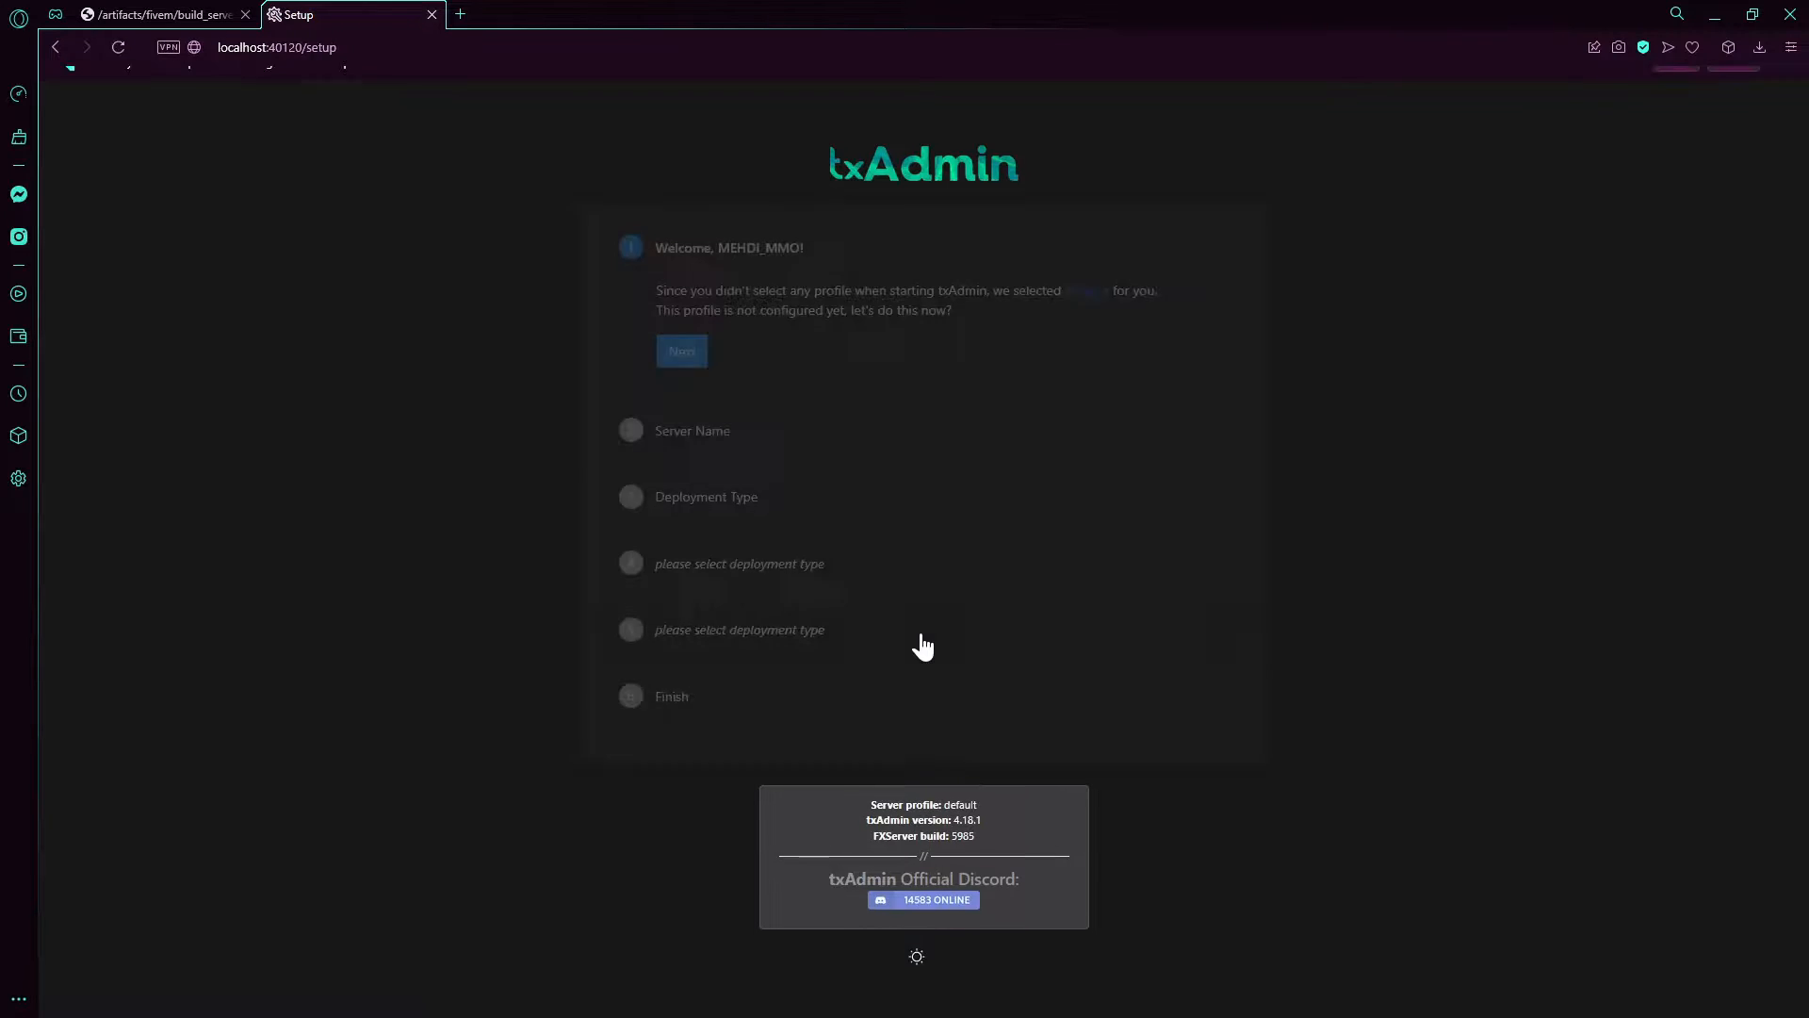
# Step: Enter 'FiveM Tutorial' as the server name in the setup wizard
pyautogui.click(680, 351)
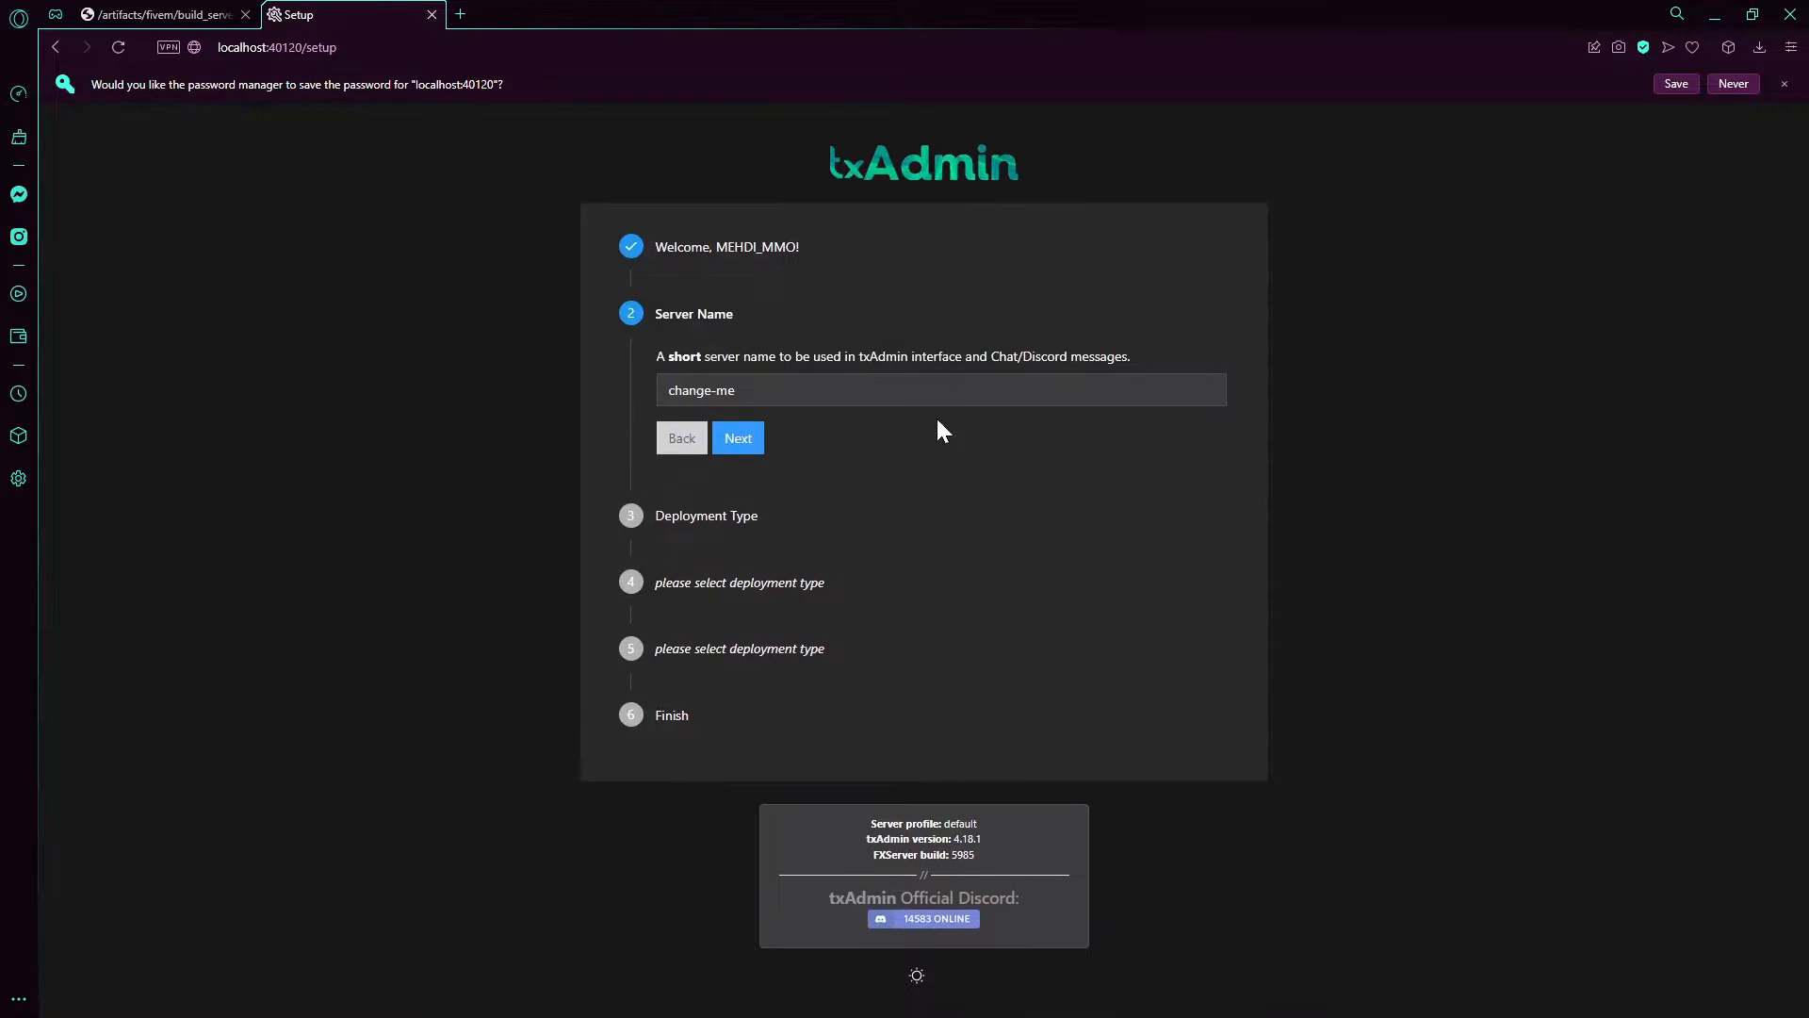
pyautogui.click(940, 390)
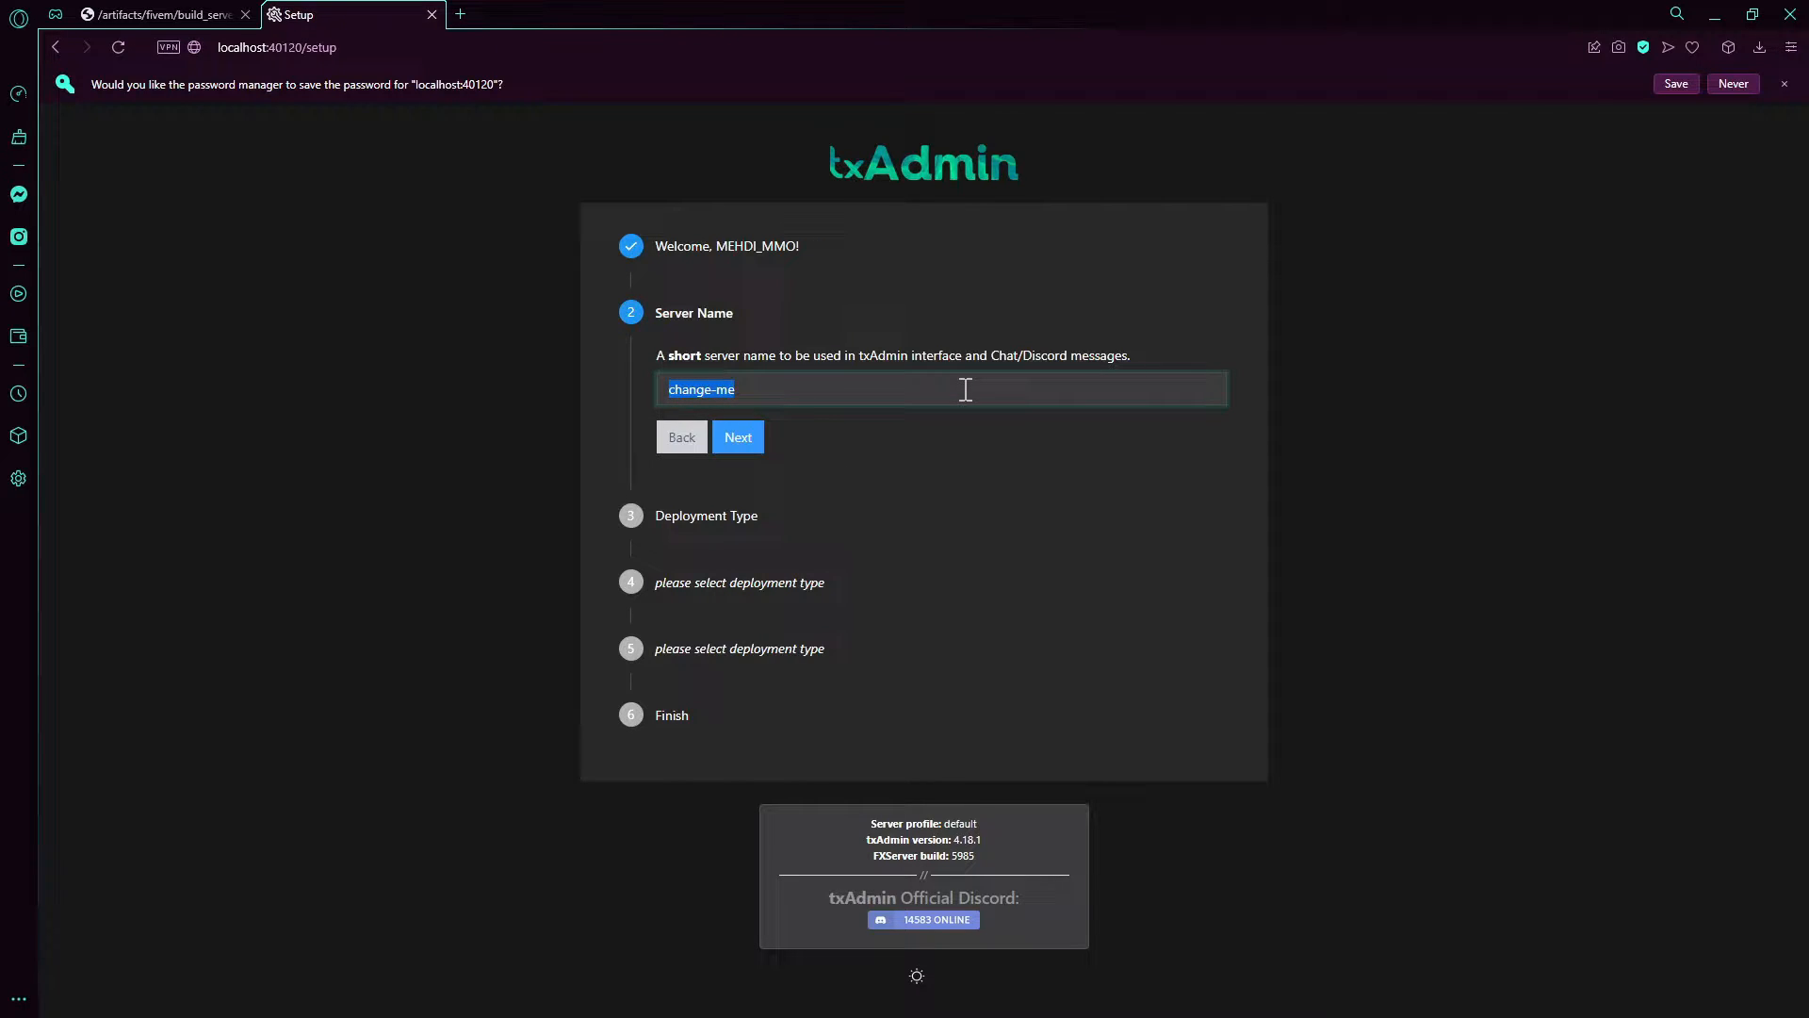
pyautogui.write('Fivem')
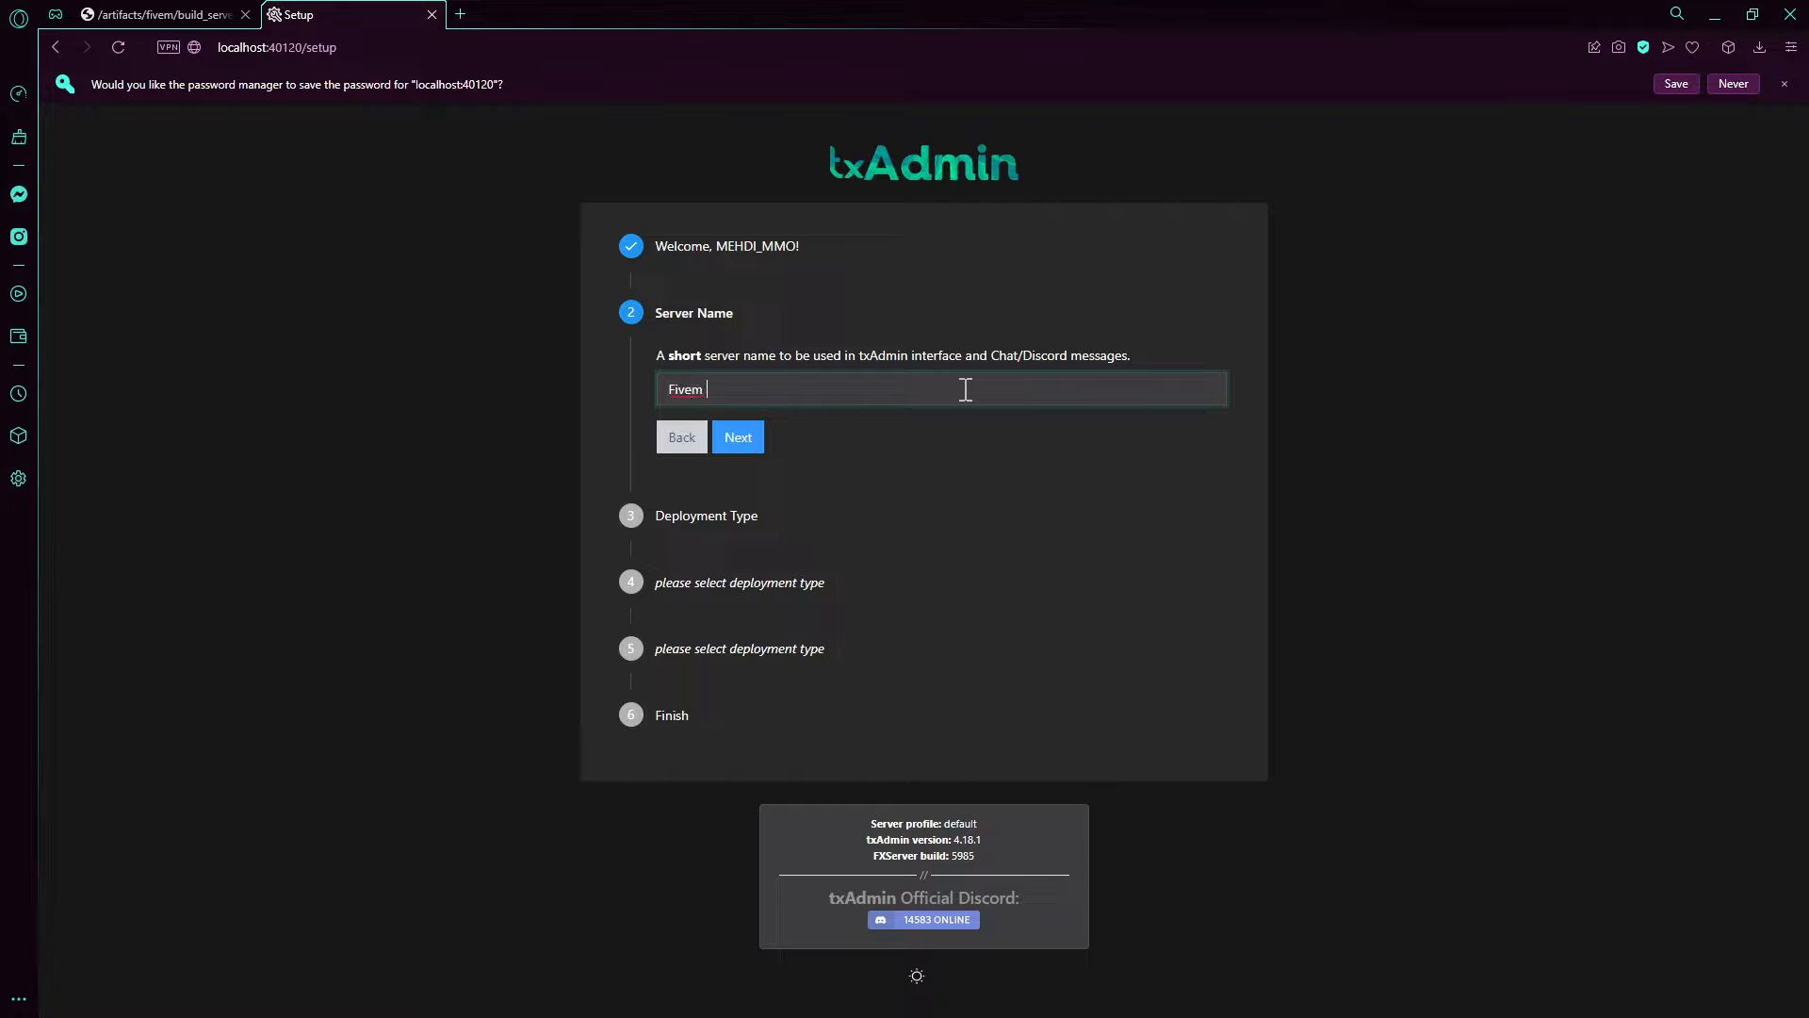
pyautogui.write('Tutorial')
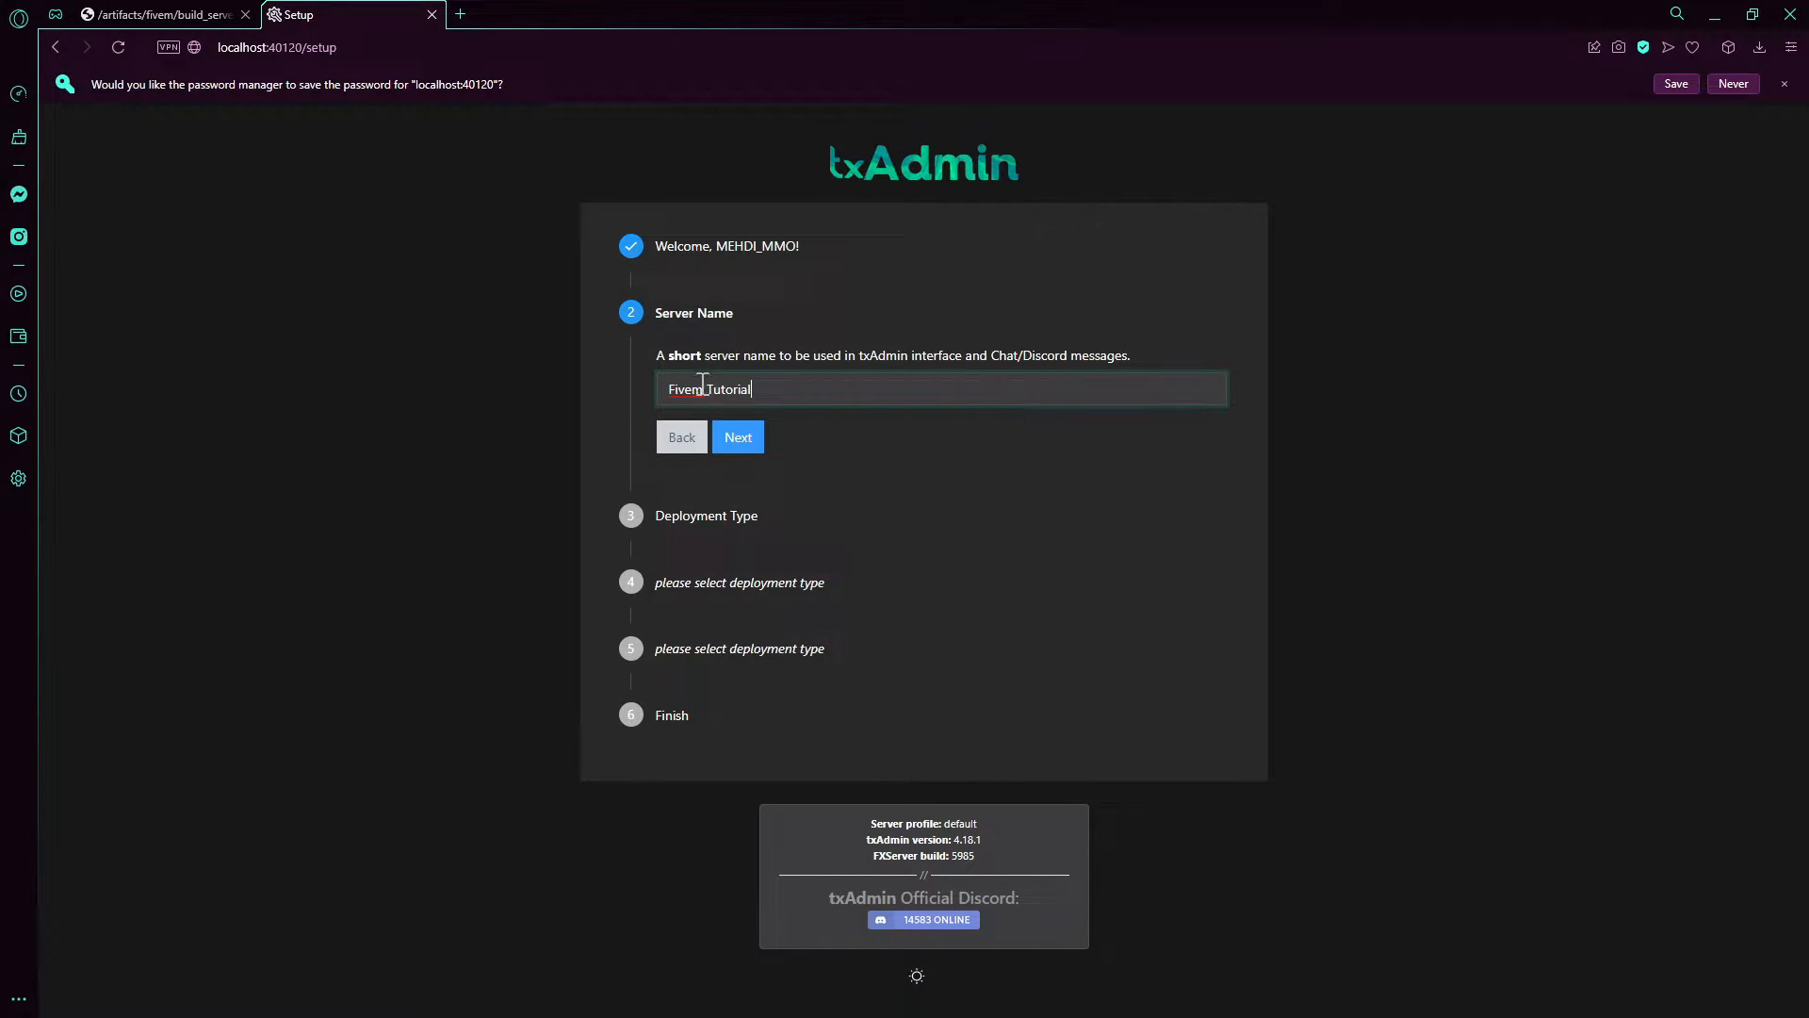
pyautogui.write('FiveM Tutorial')
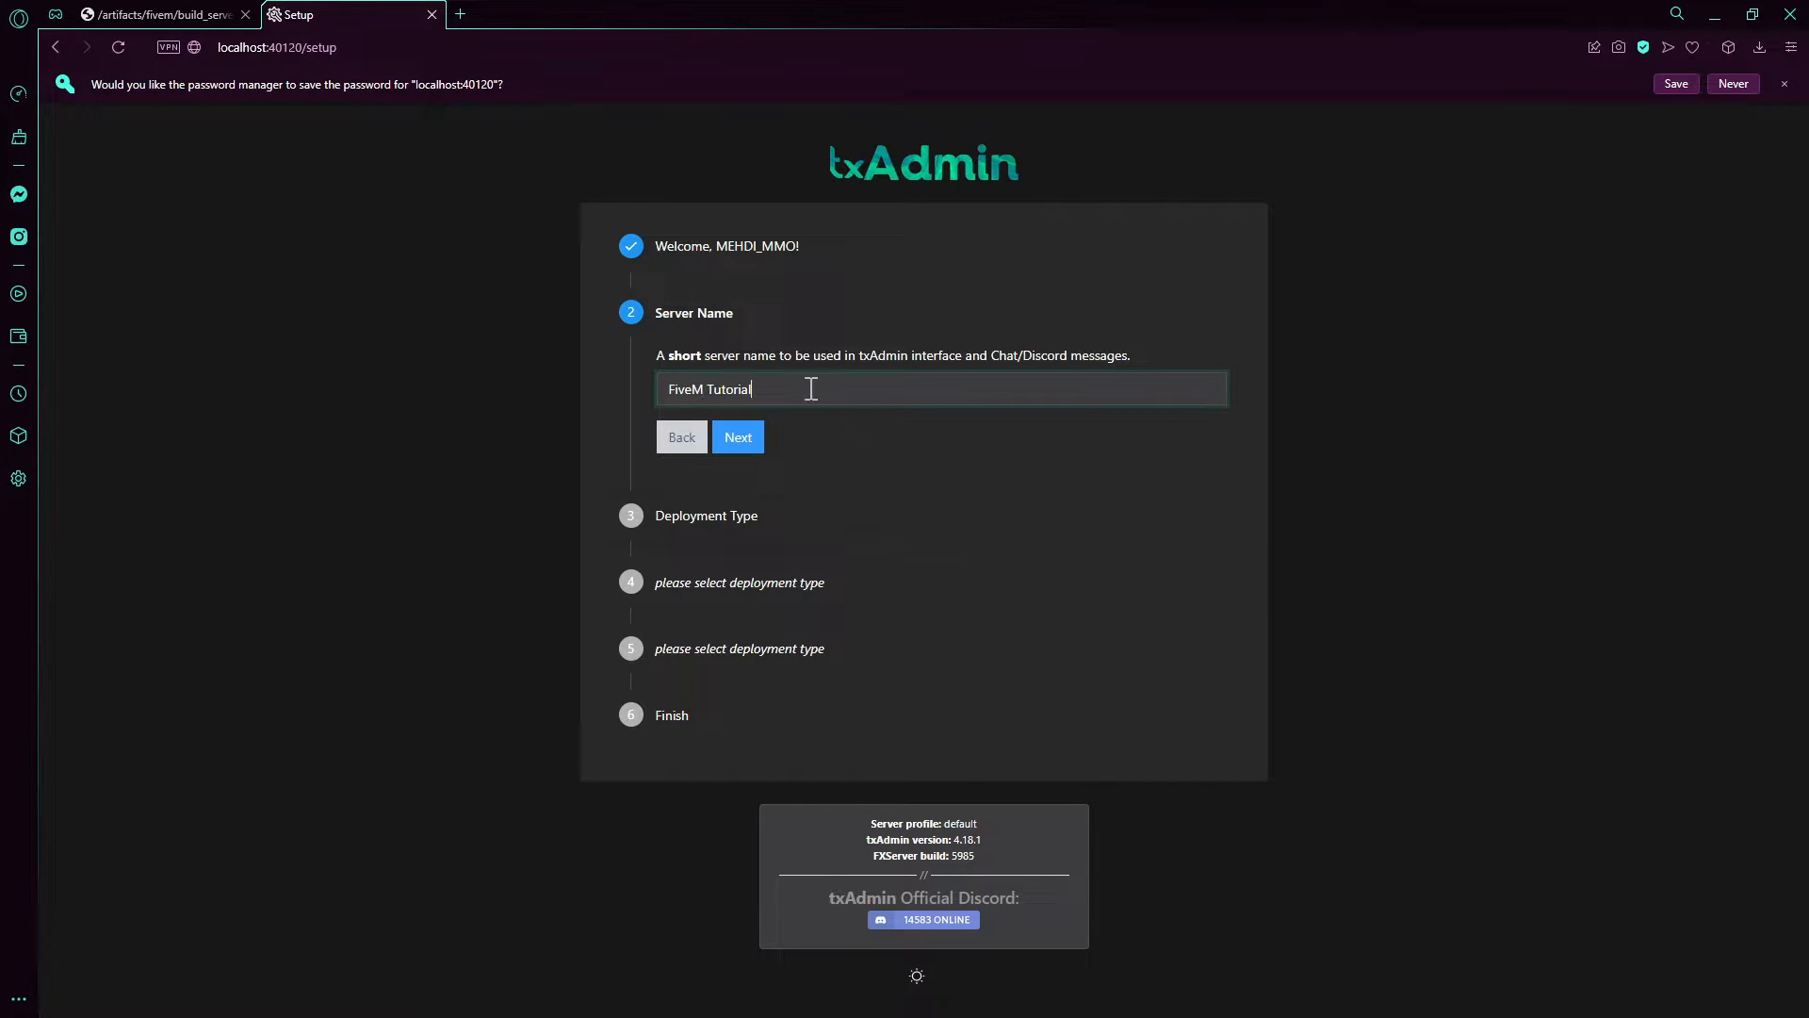
pyautogui.click(1732, 83)
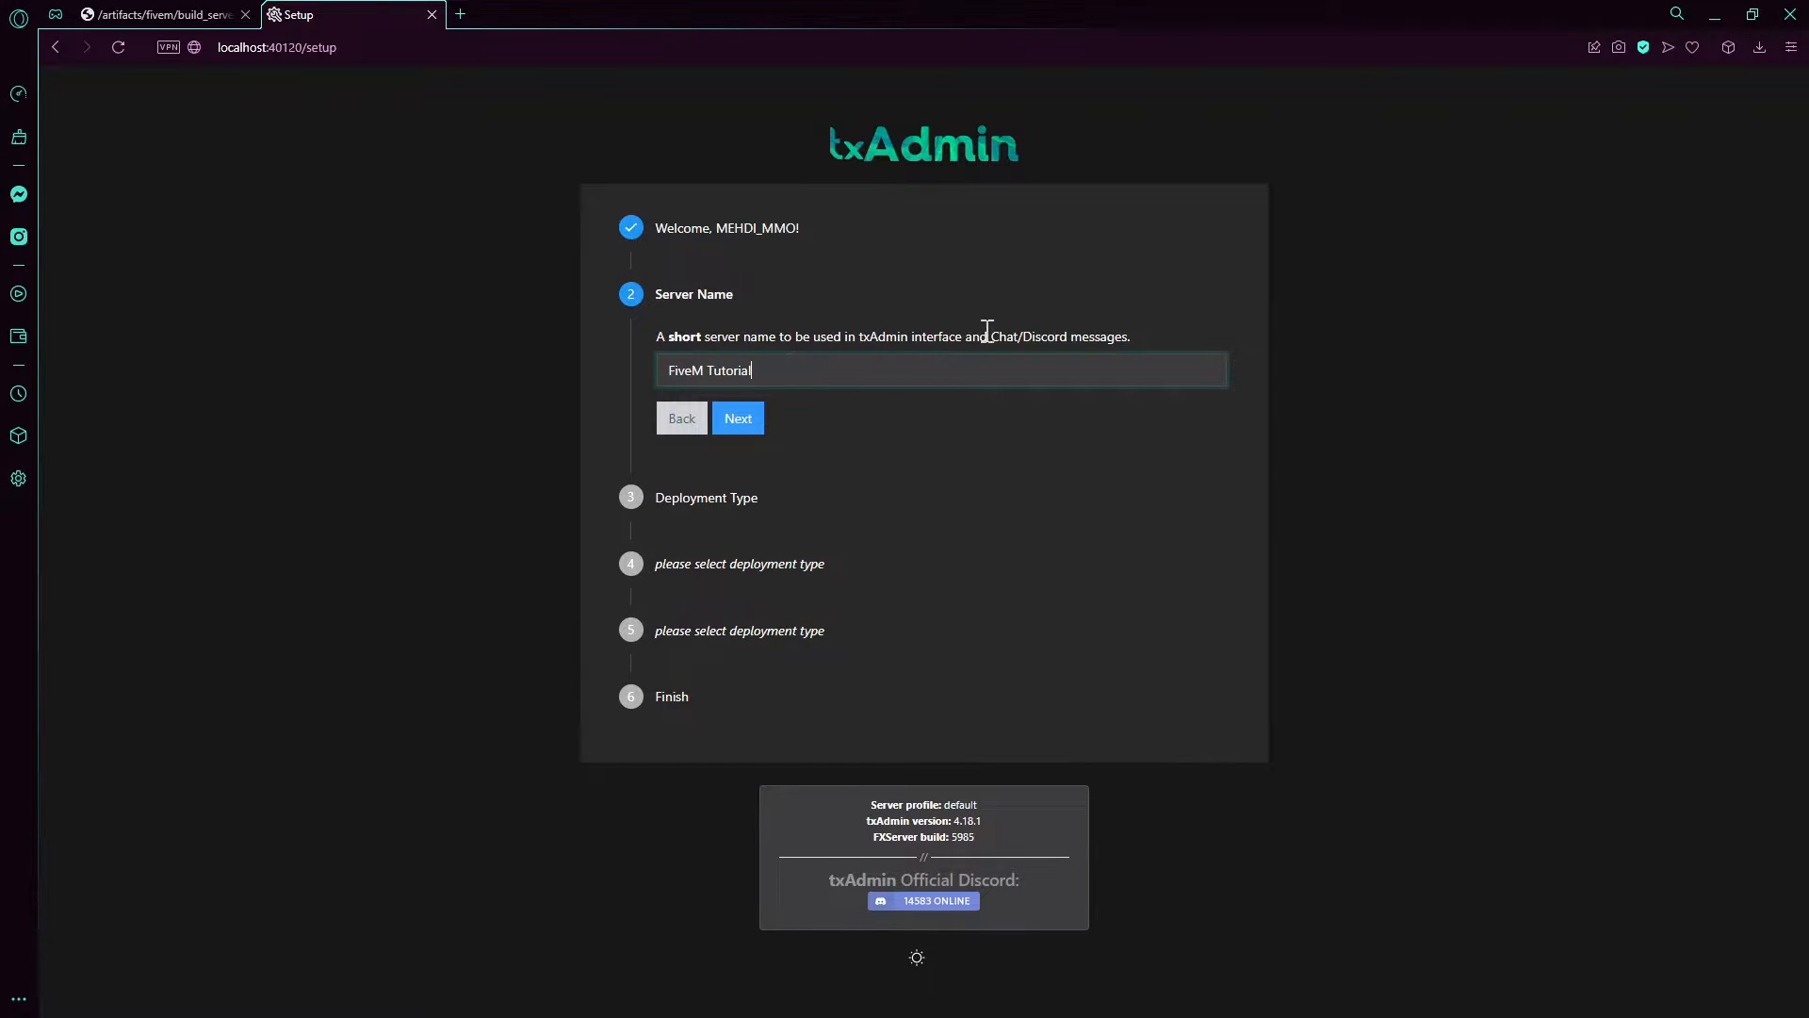
# Step: Confirm the server name and select Popular Recipes as the deployment type
pyautogui.moveTo(669, 335); pyautogui.dragTo(1129, 335)
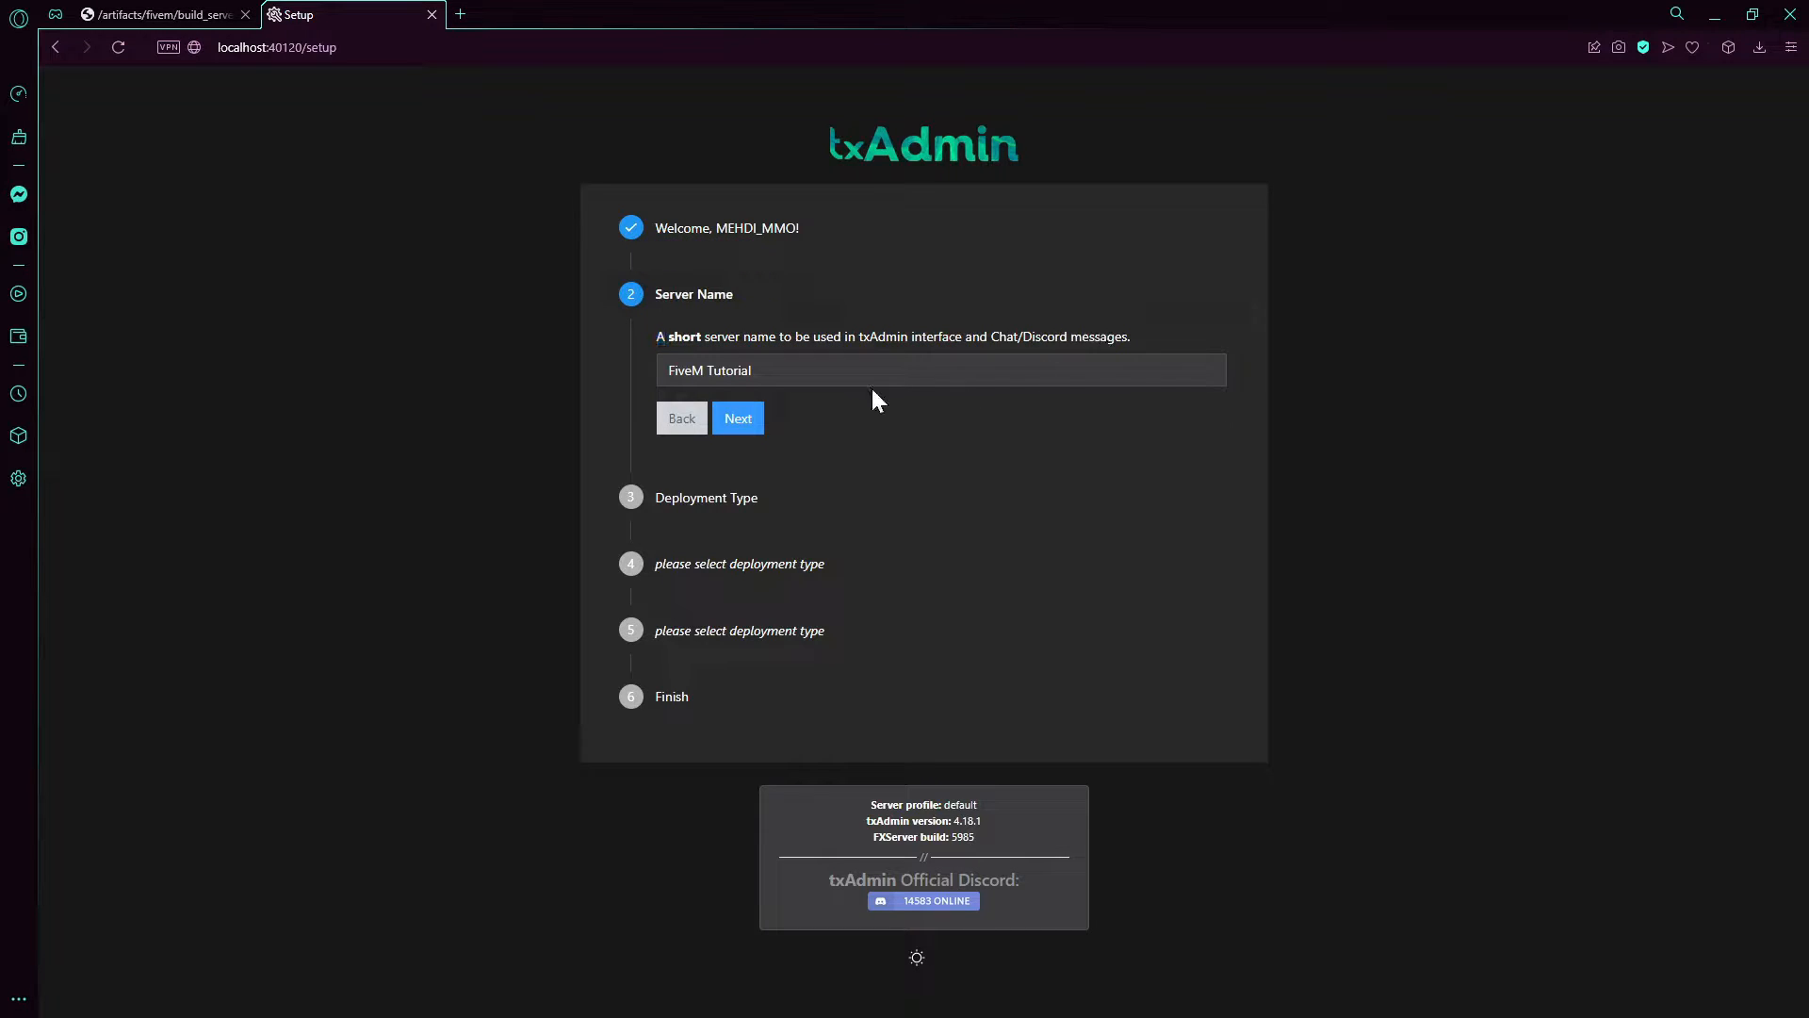
pyautogui.click(737, 418)
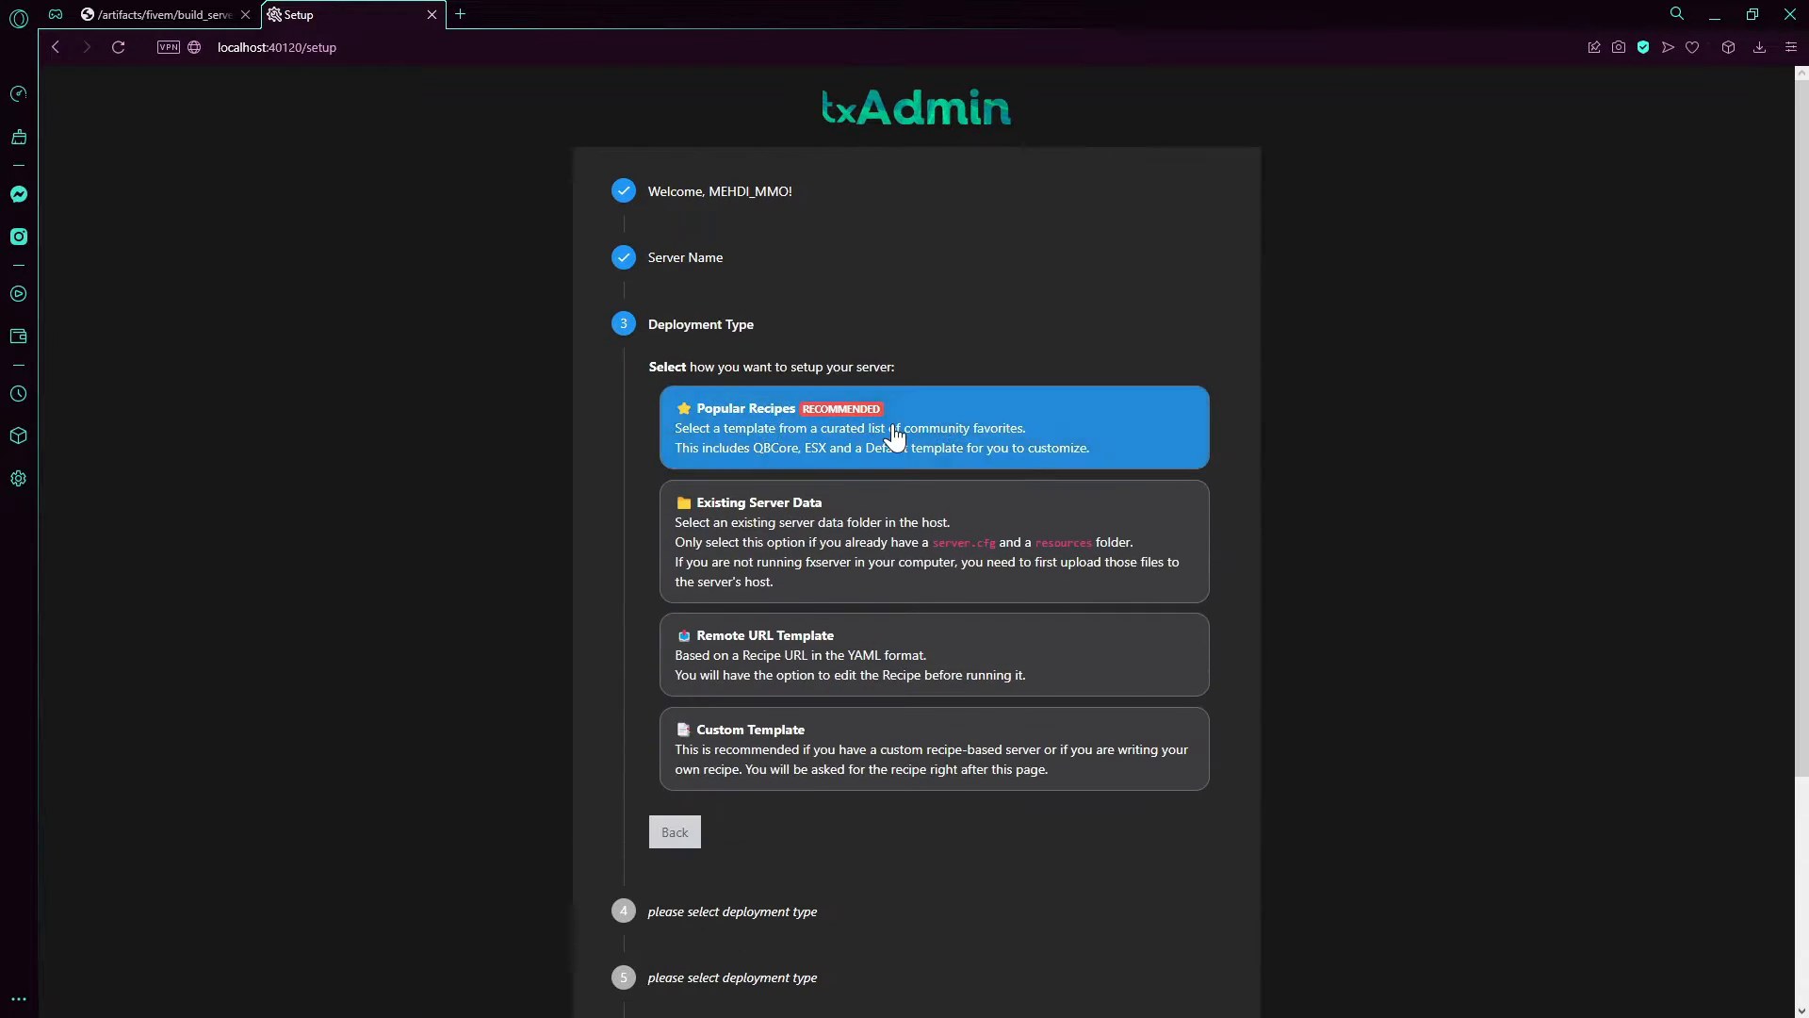
pyautogui.moveTo(756, 344)
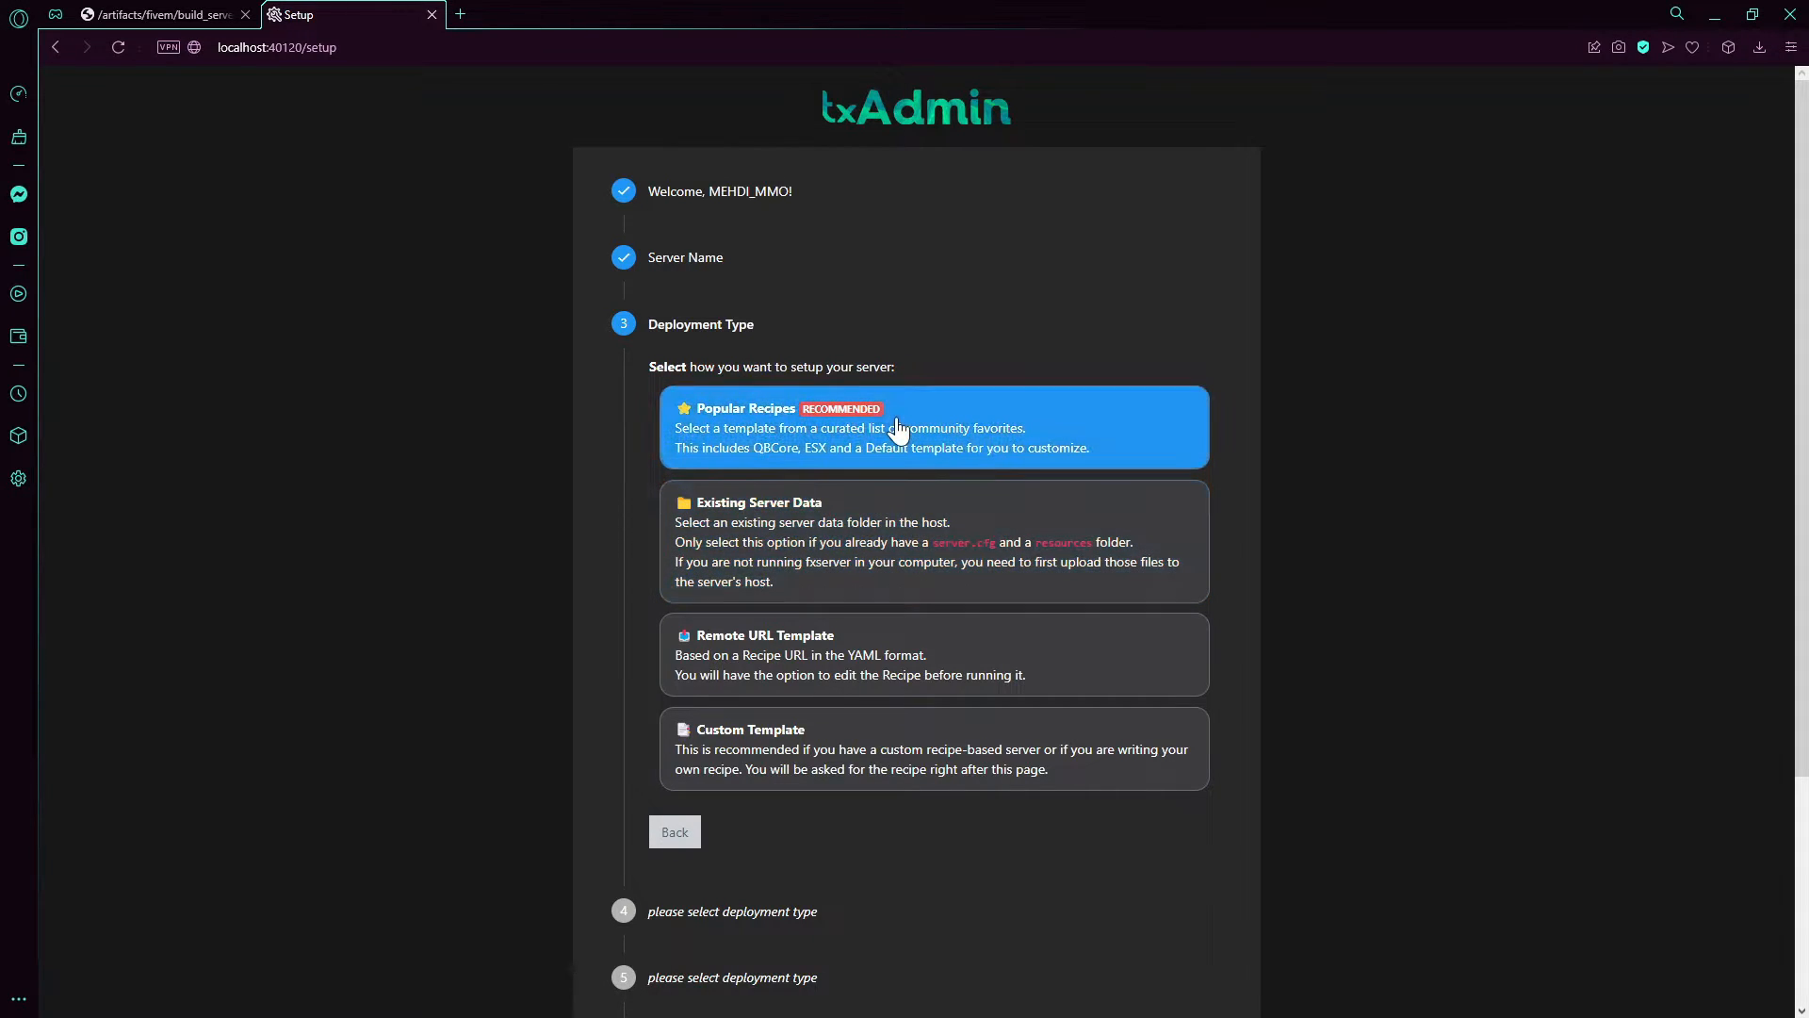
pyautogui.click(931, 426)
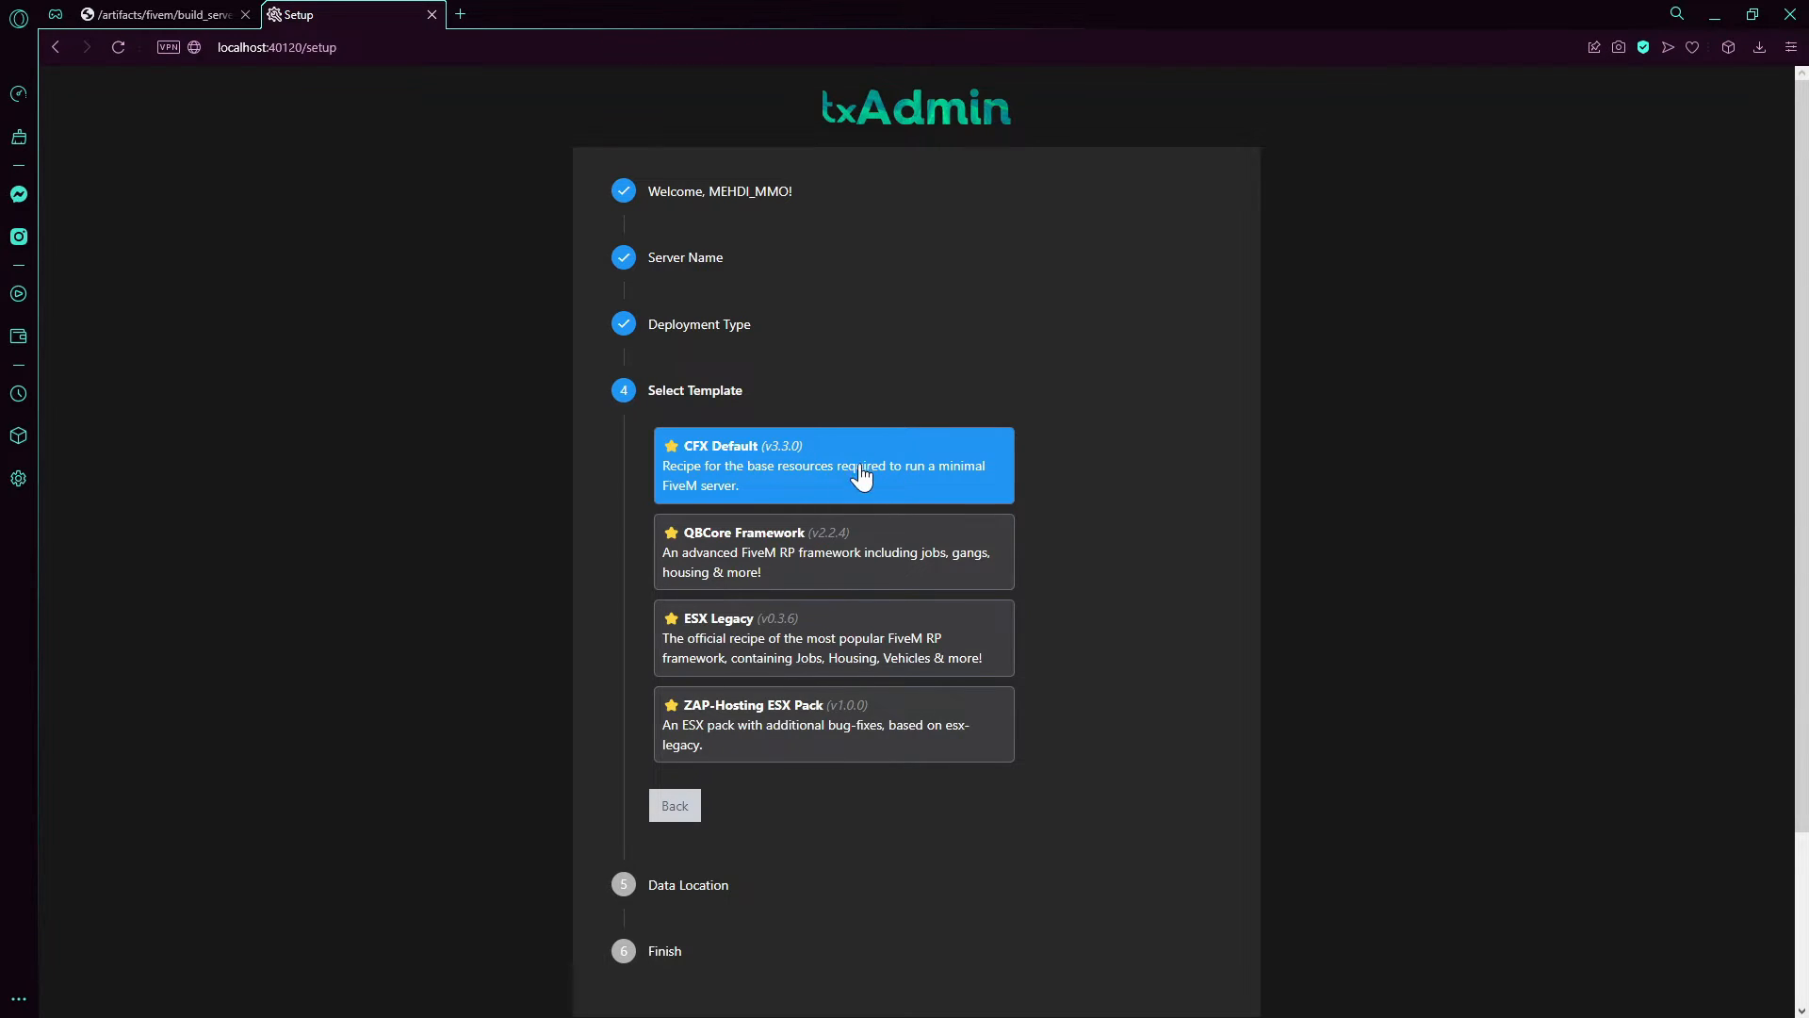
# Step: Select the CFX Default template and save FivemTut\the_files as the data location
pyautogui.click(831, 465)
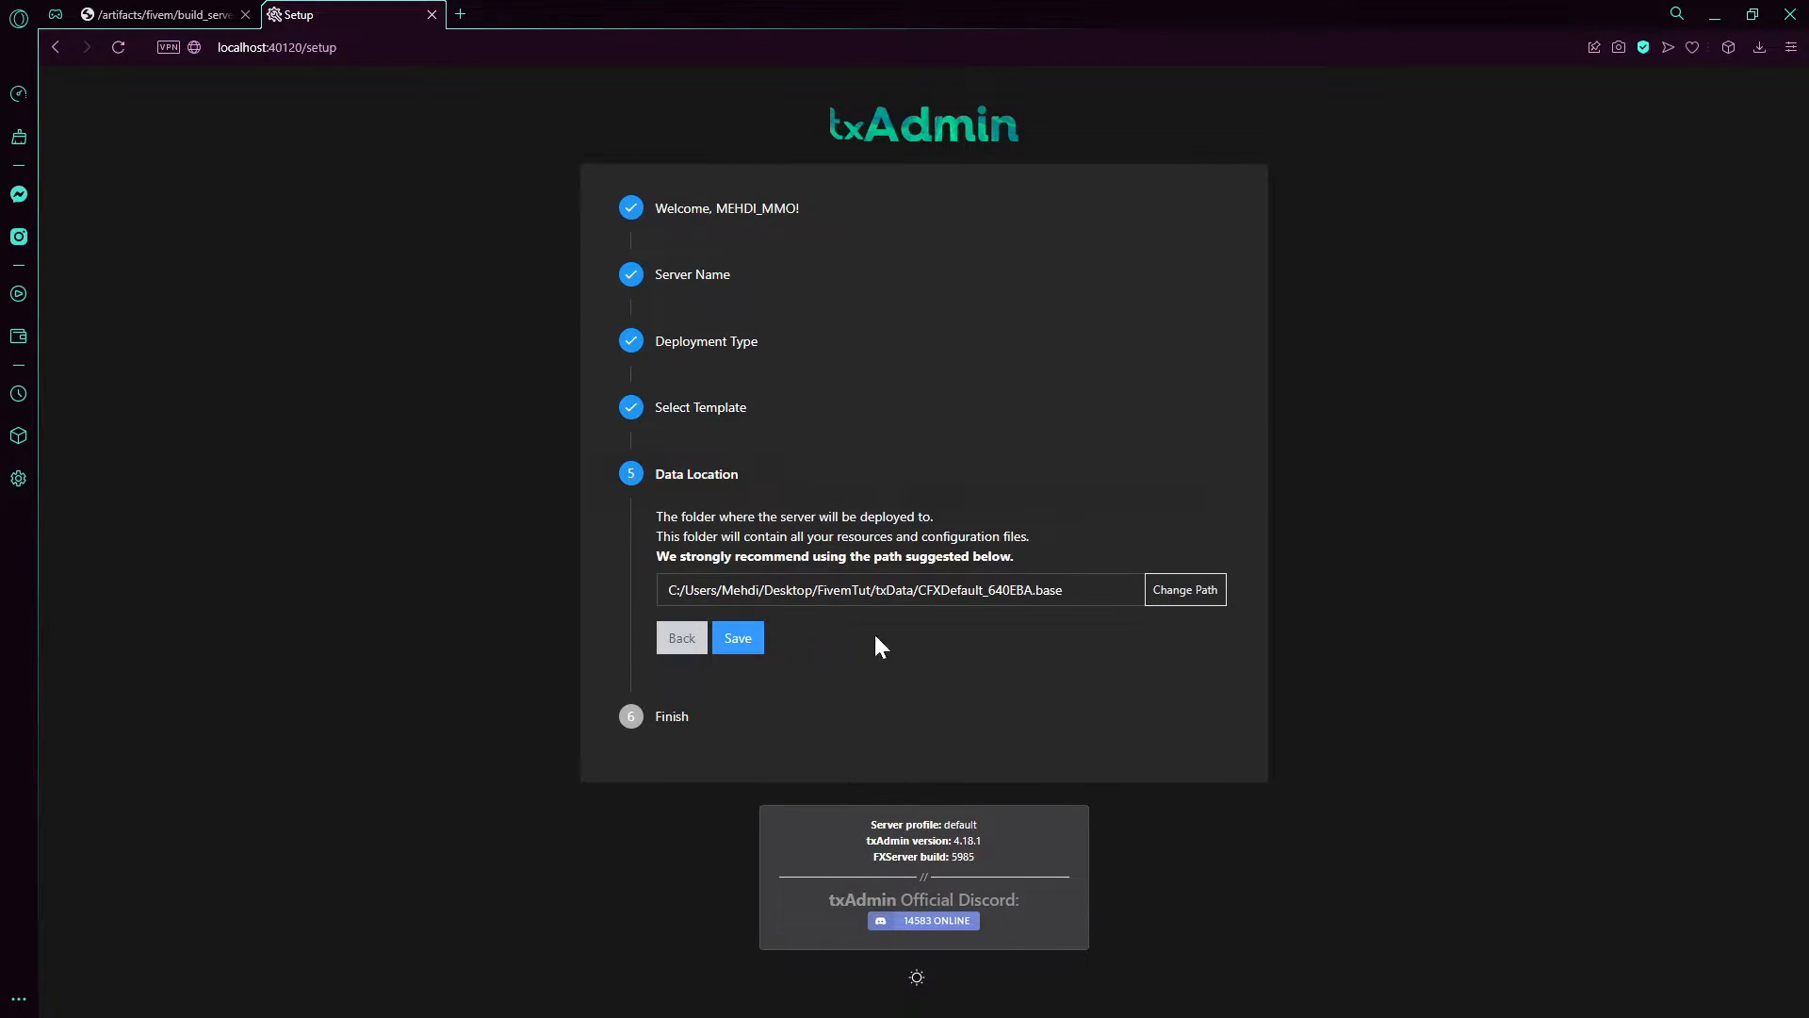
pyautogui.moveTo(745, 438)
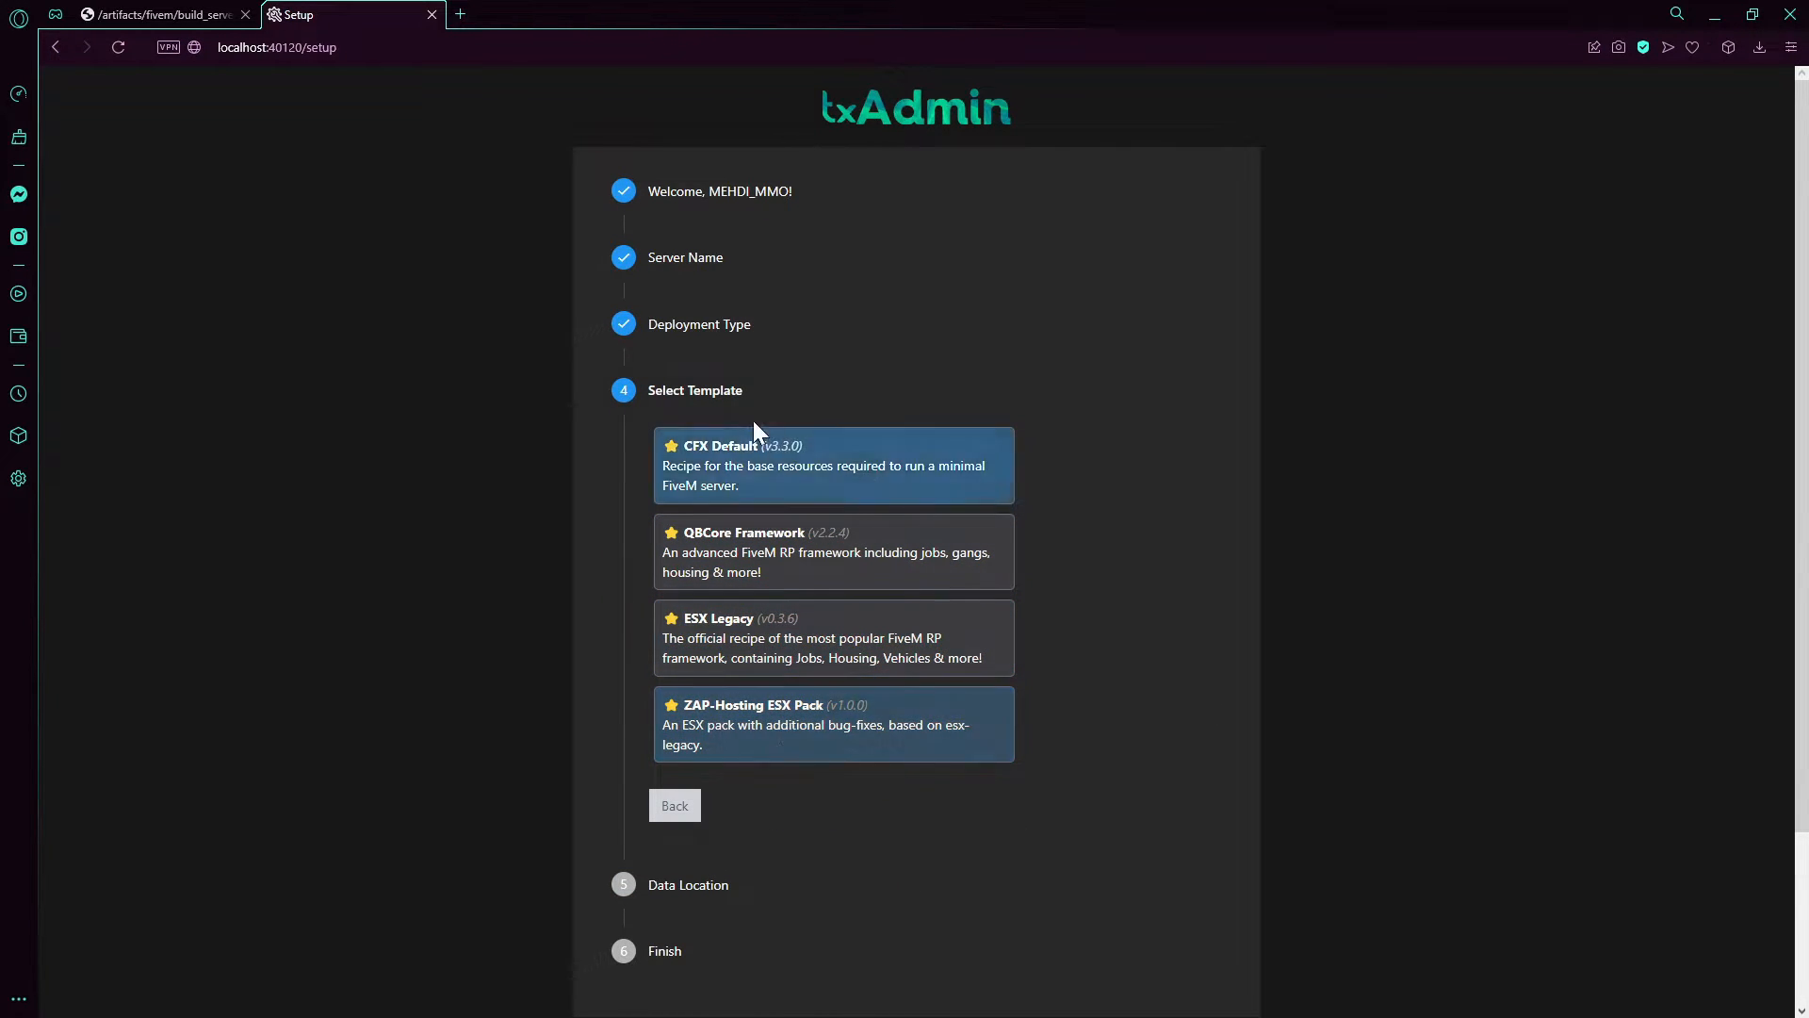
pyautogui.click(831, 465)
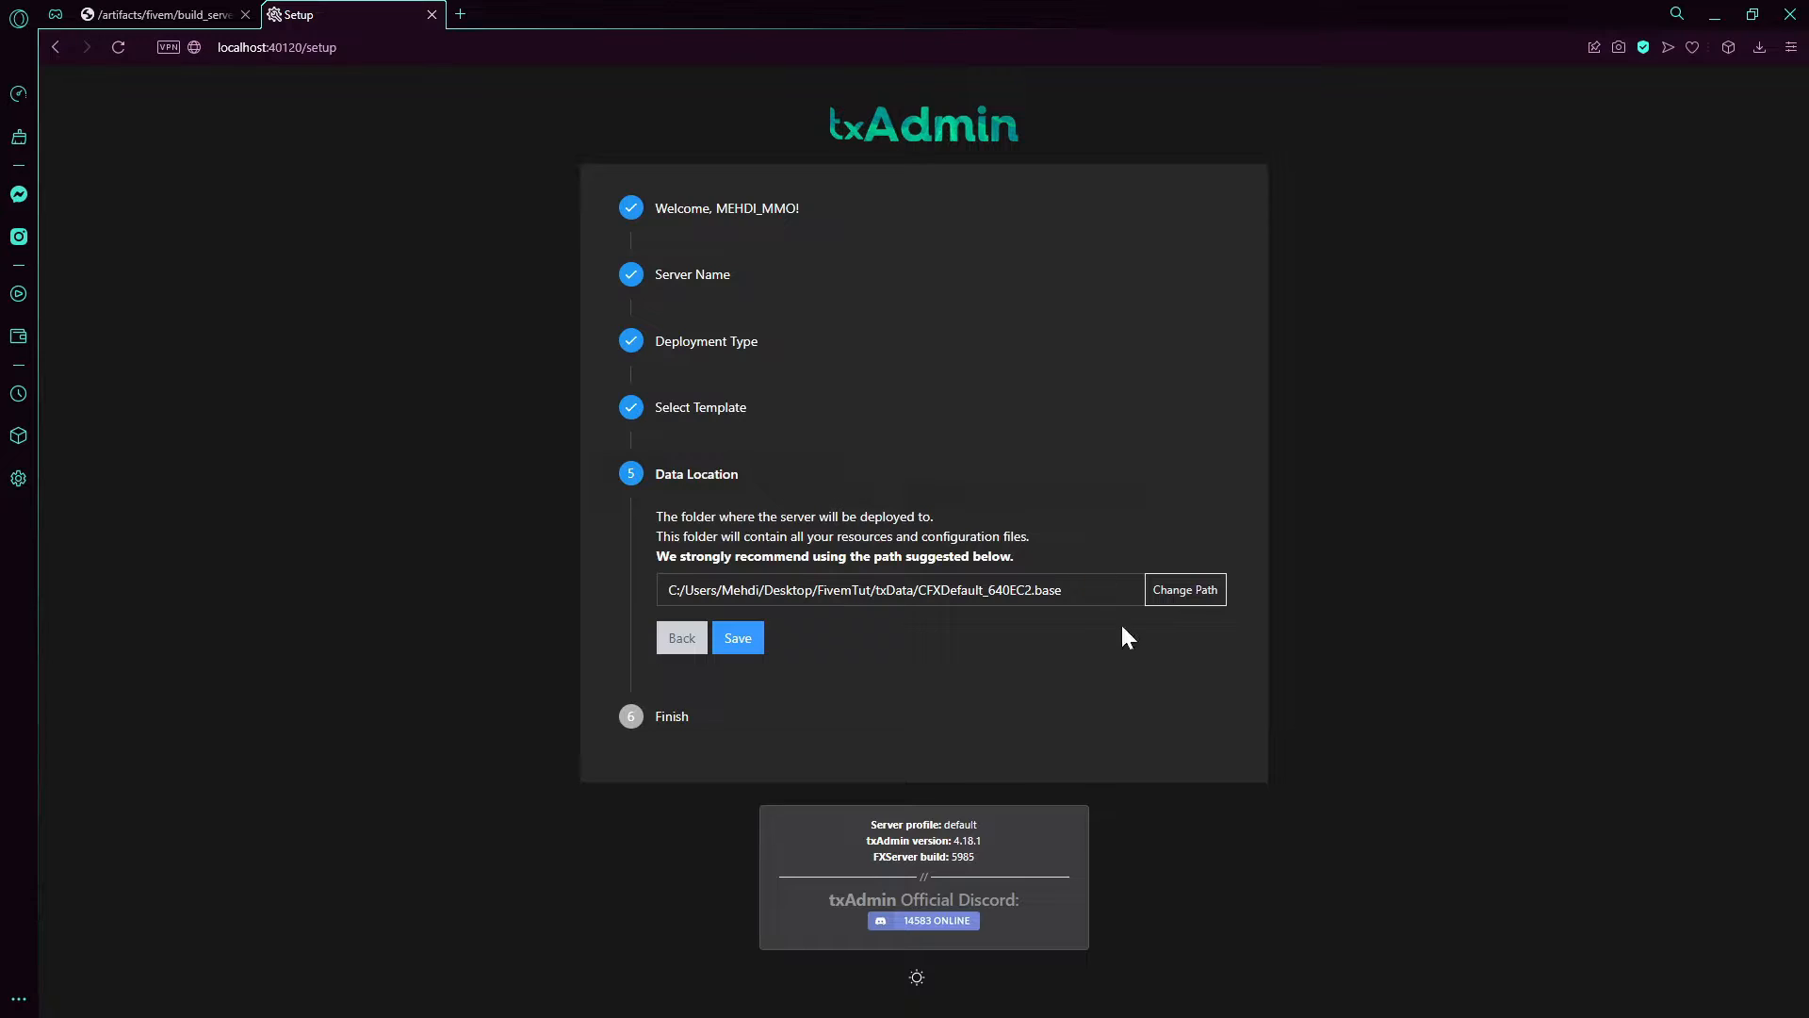
pyautogui.click(899, 588)
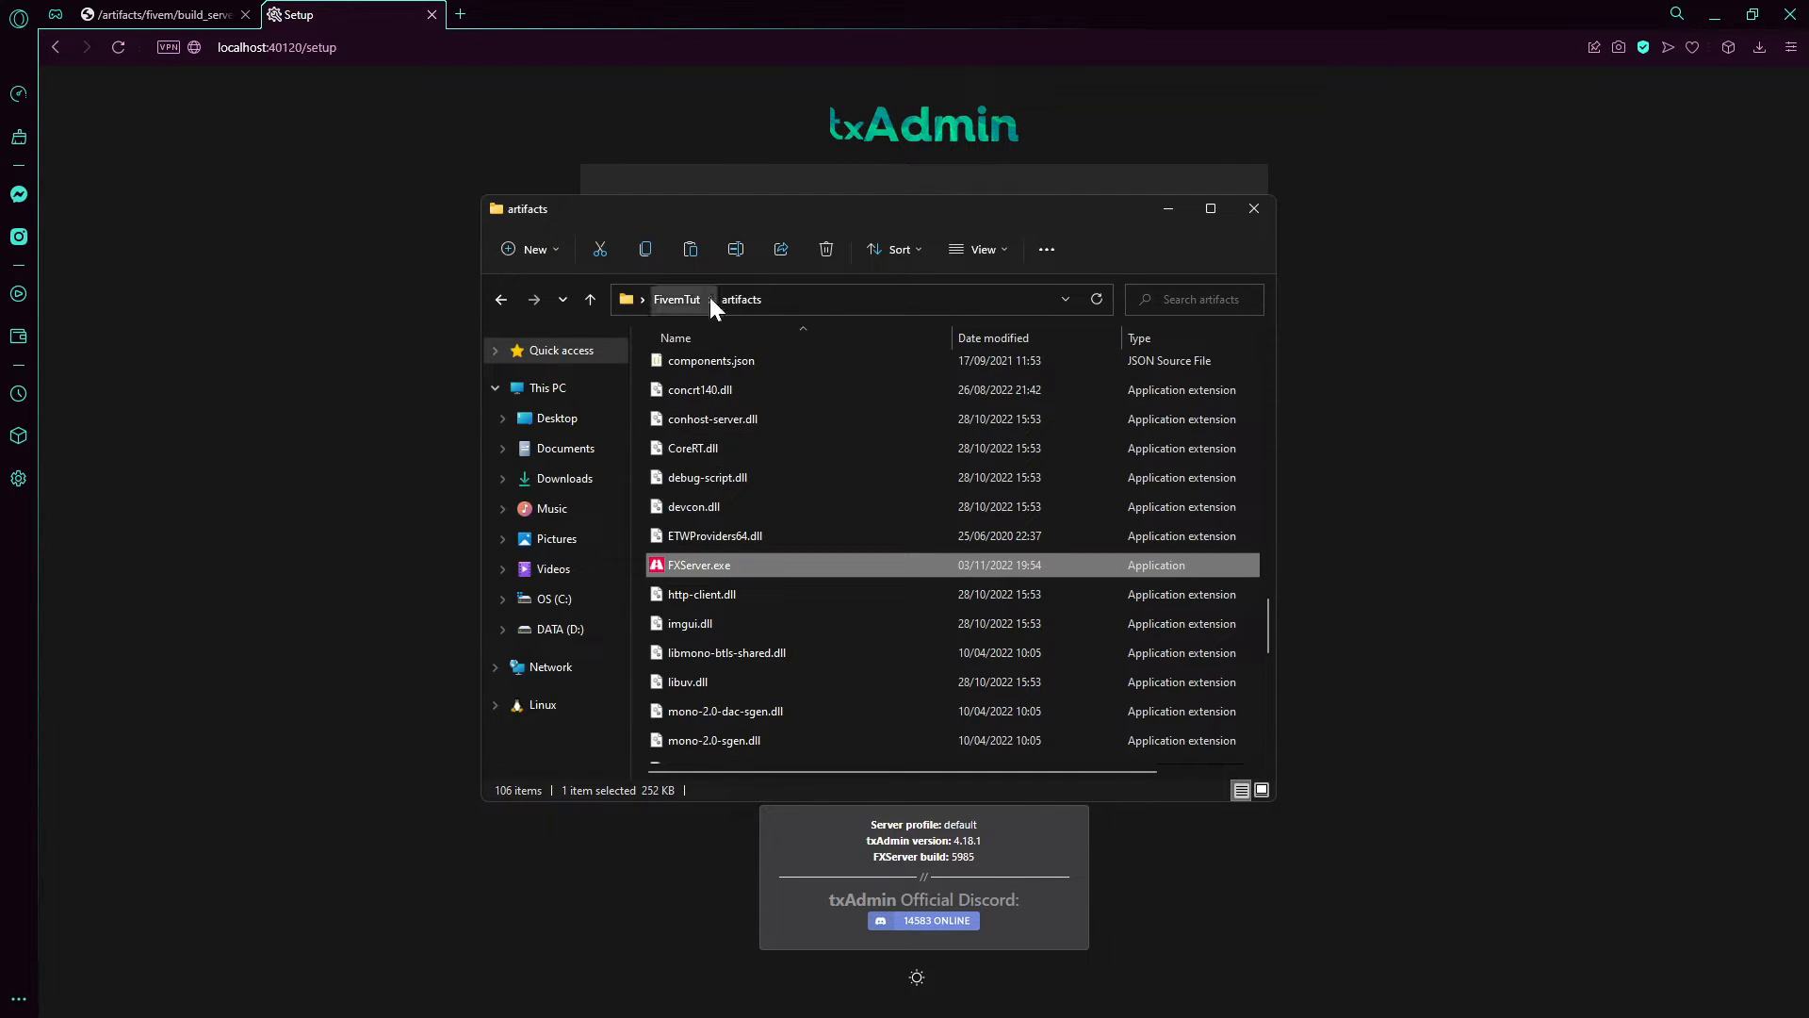
pyautogui.click(677, 299)
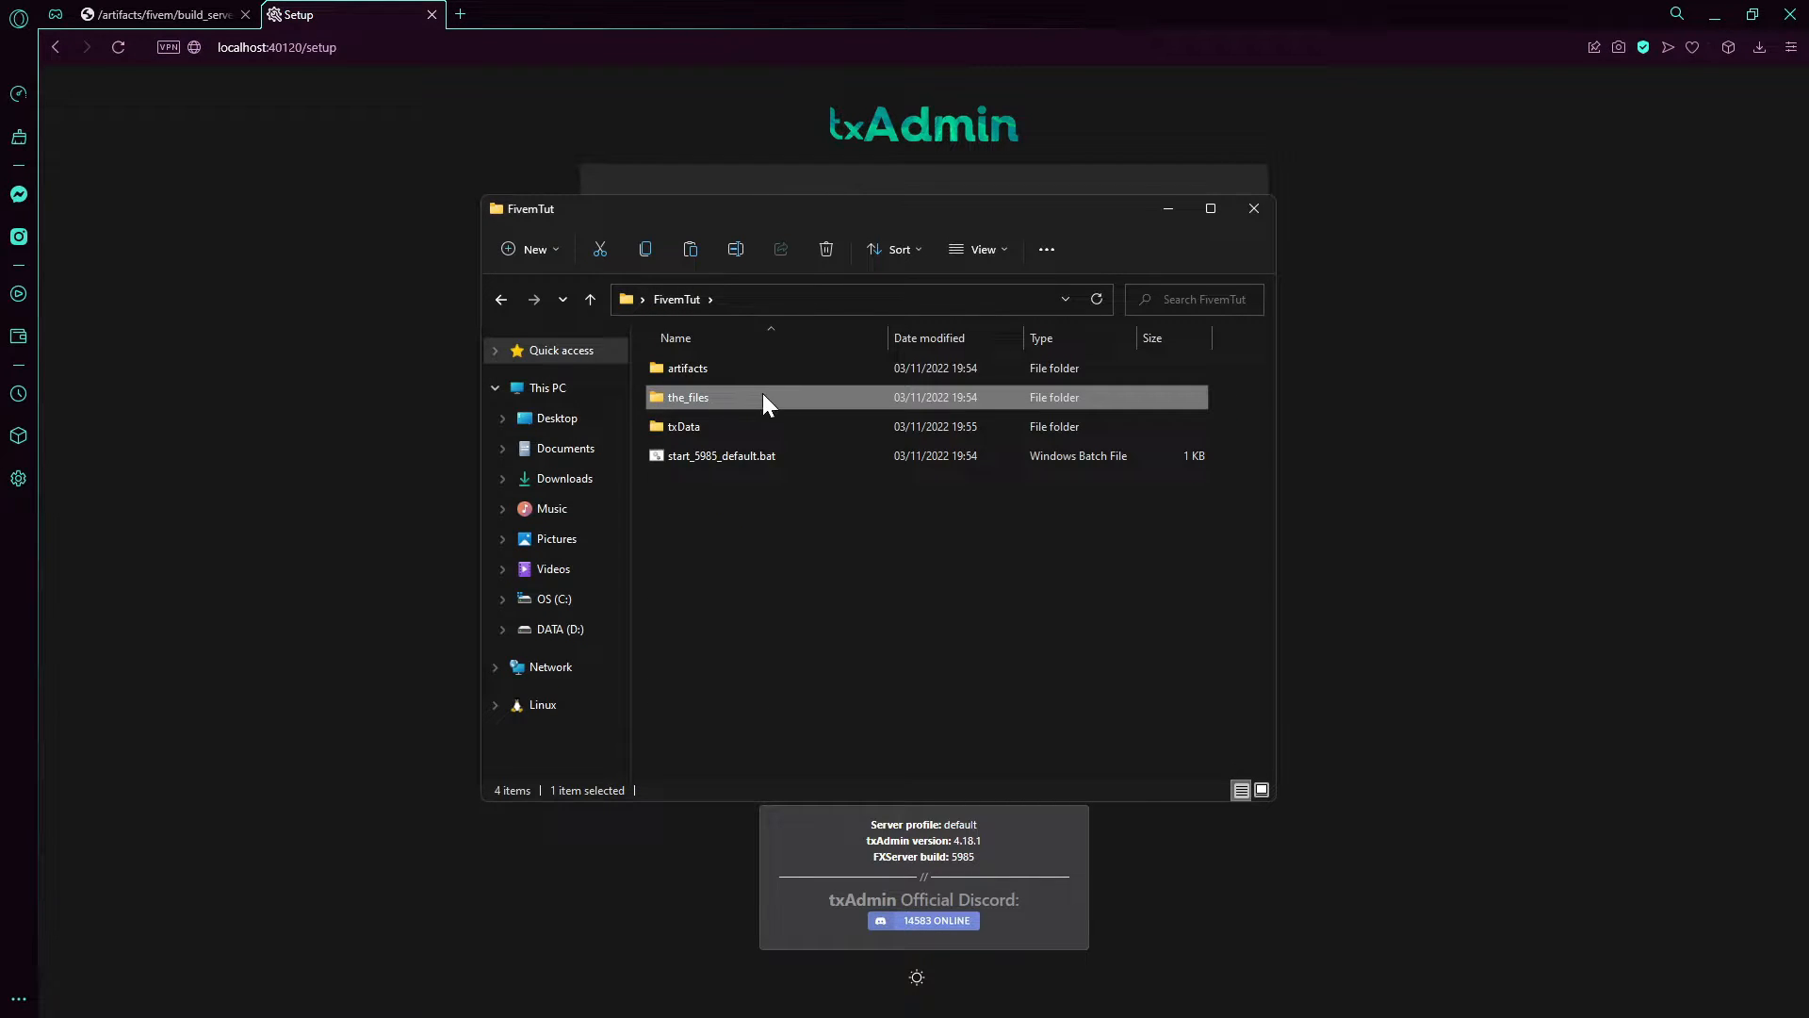
pyautogui.doubleClick(687, 397)
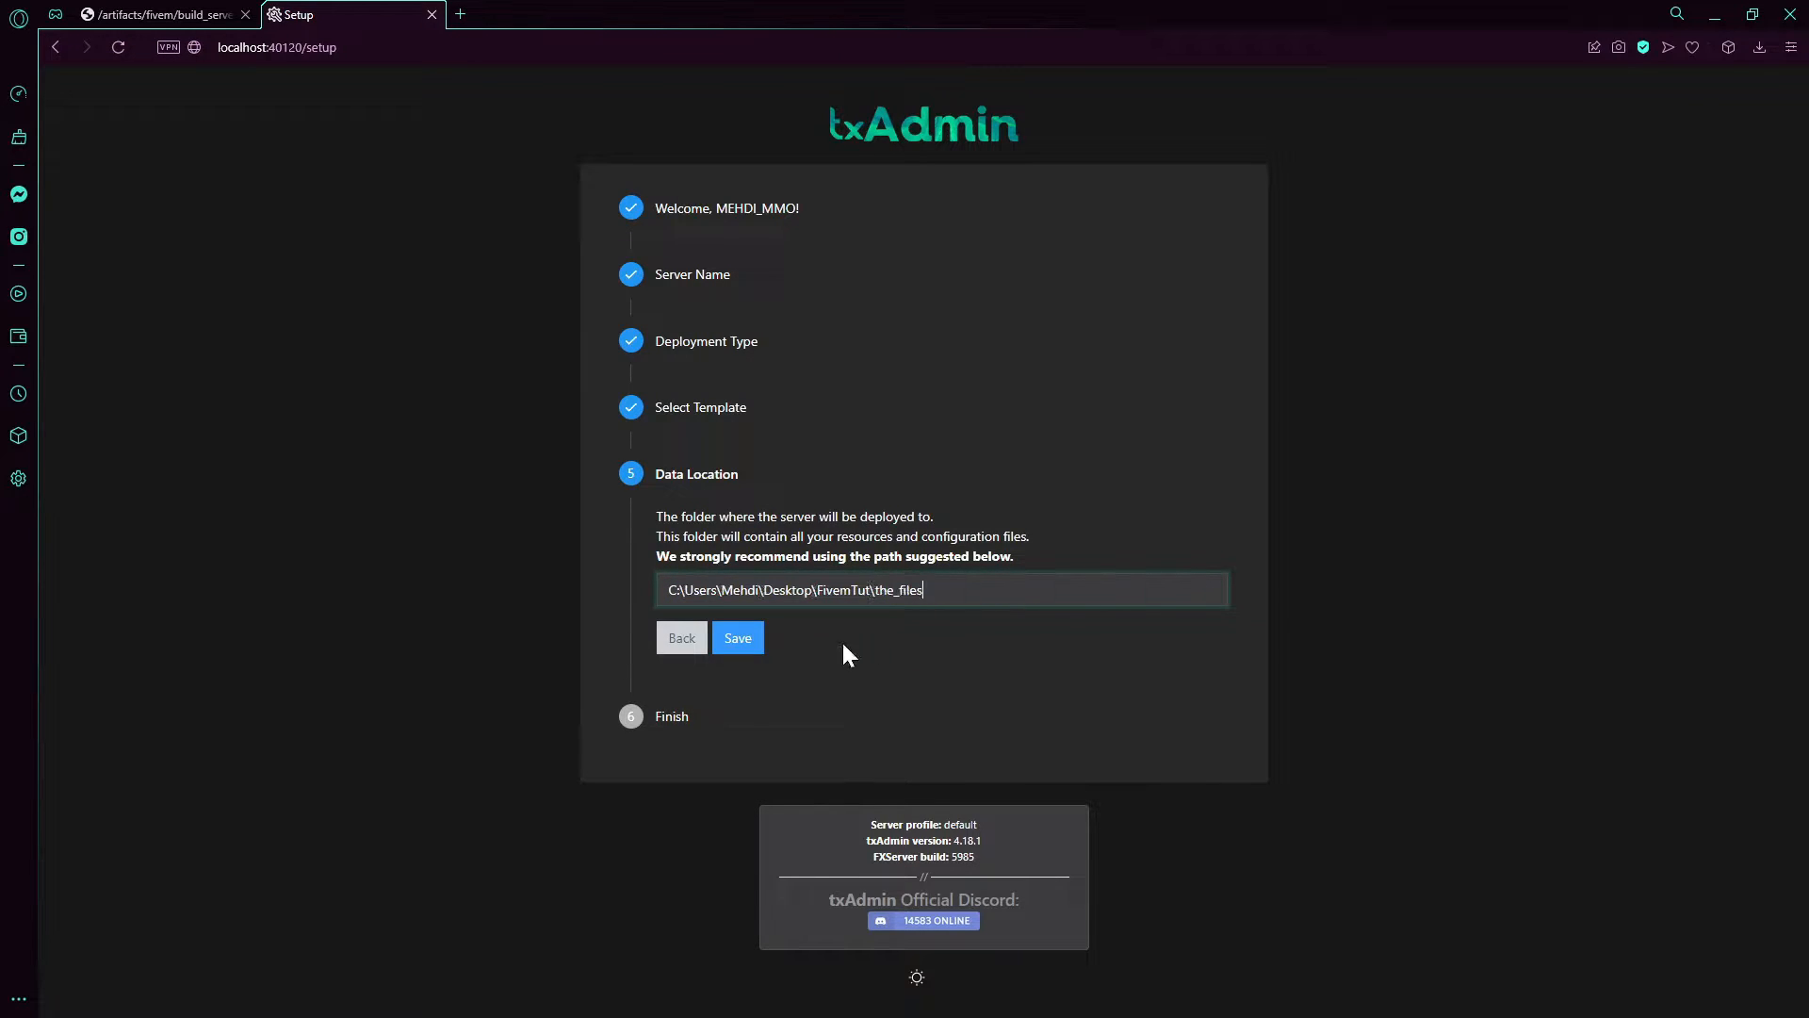
pyautogui.click(736, 637)
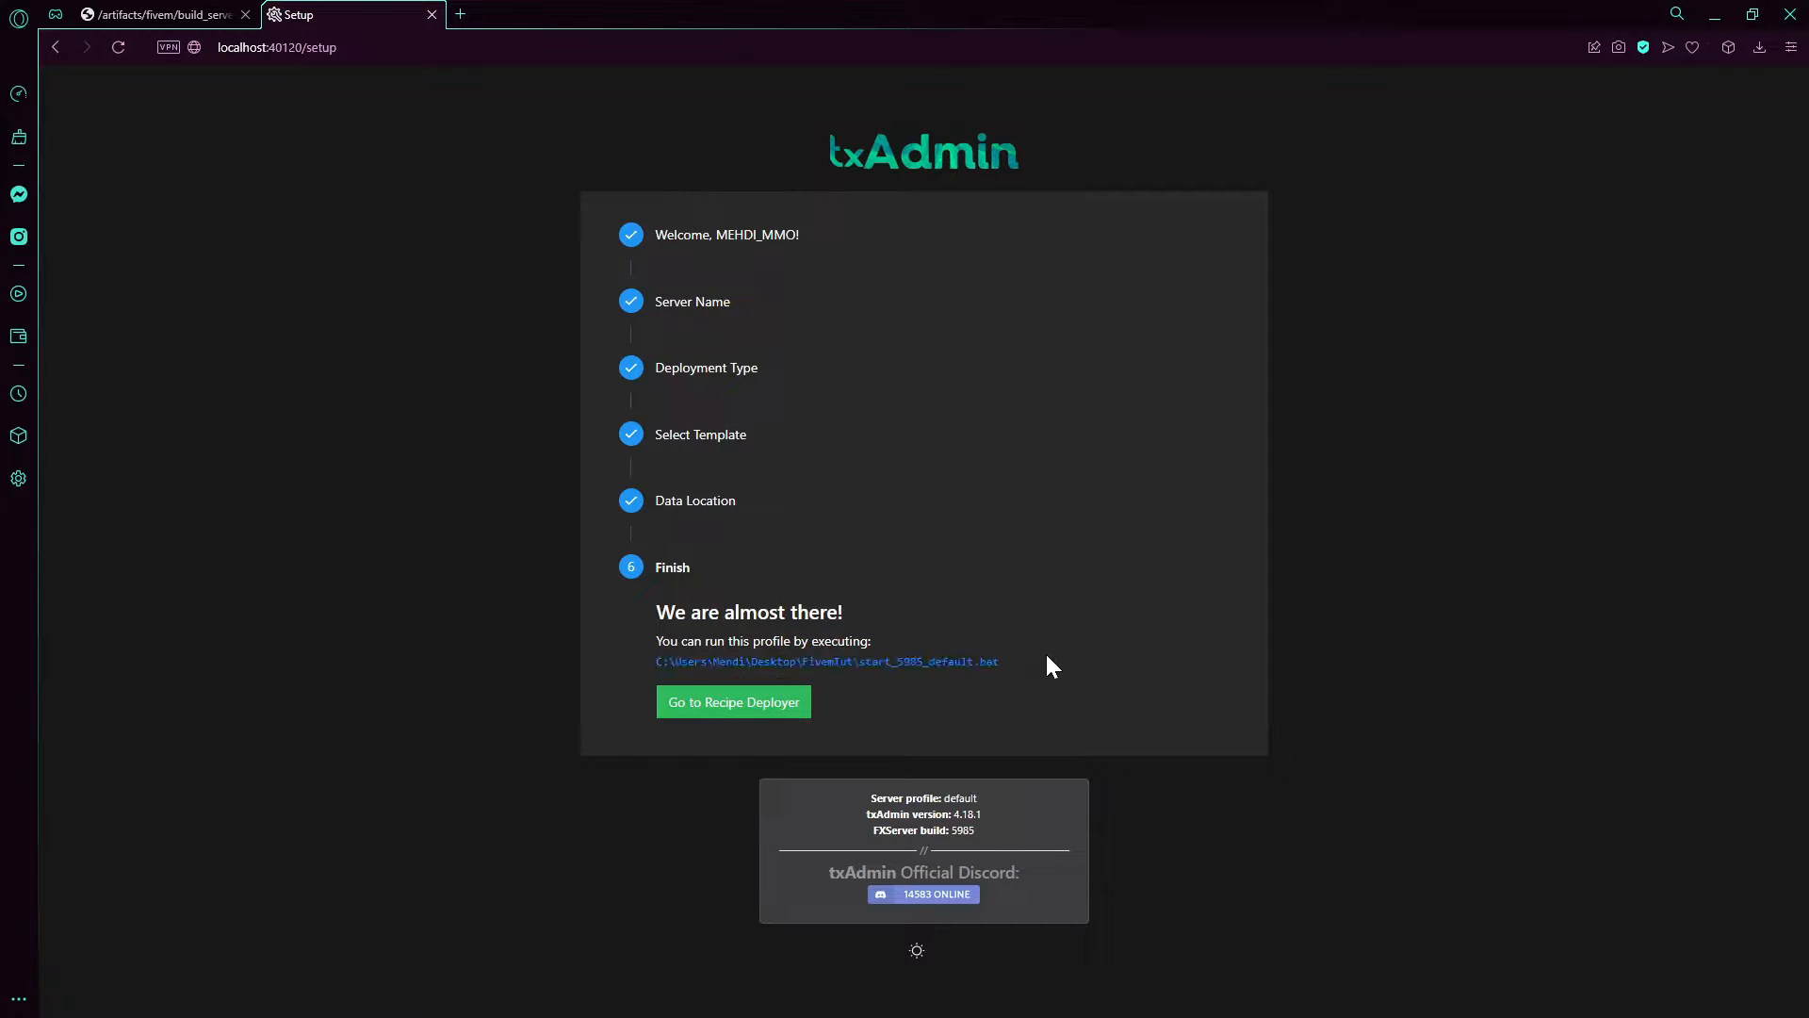
# Step: Open the Recipe Deployer and scroll through the CFX Default recipe's download tasks
pyautogui.click(733, 701)
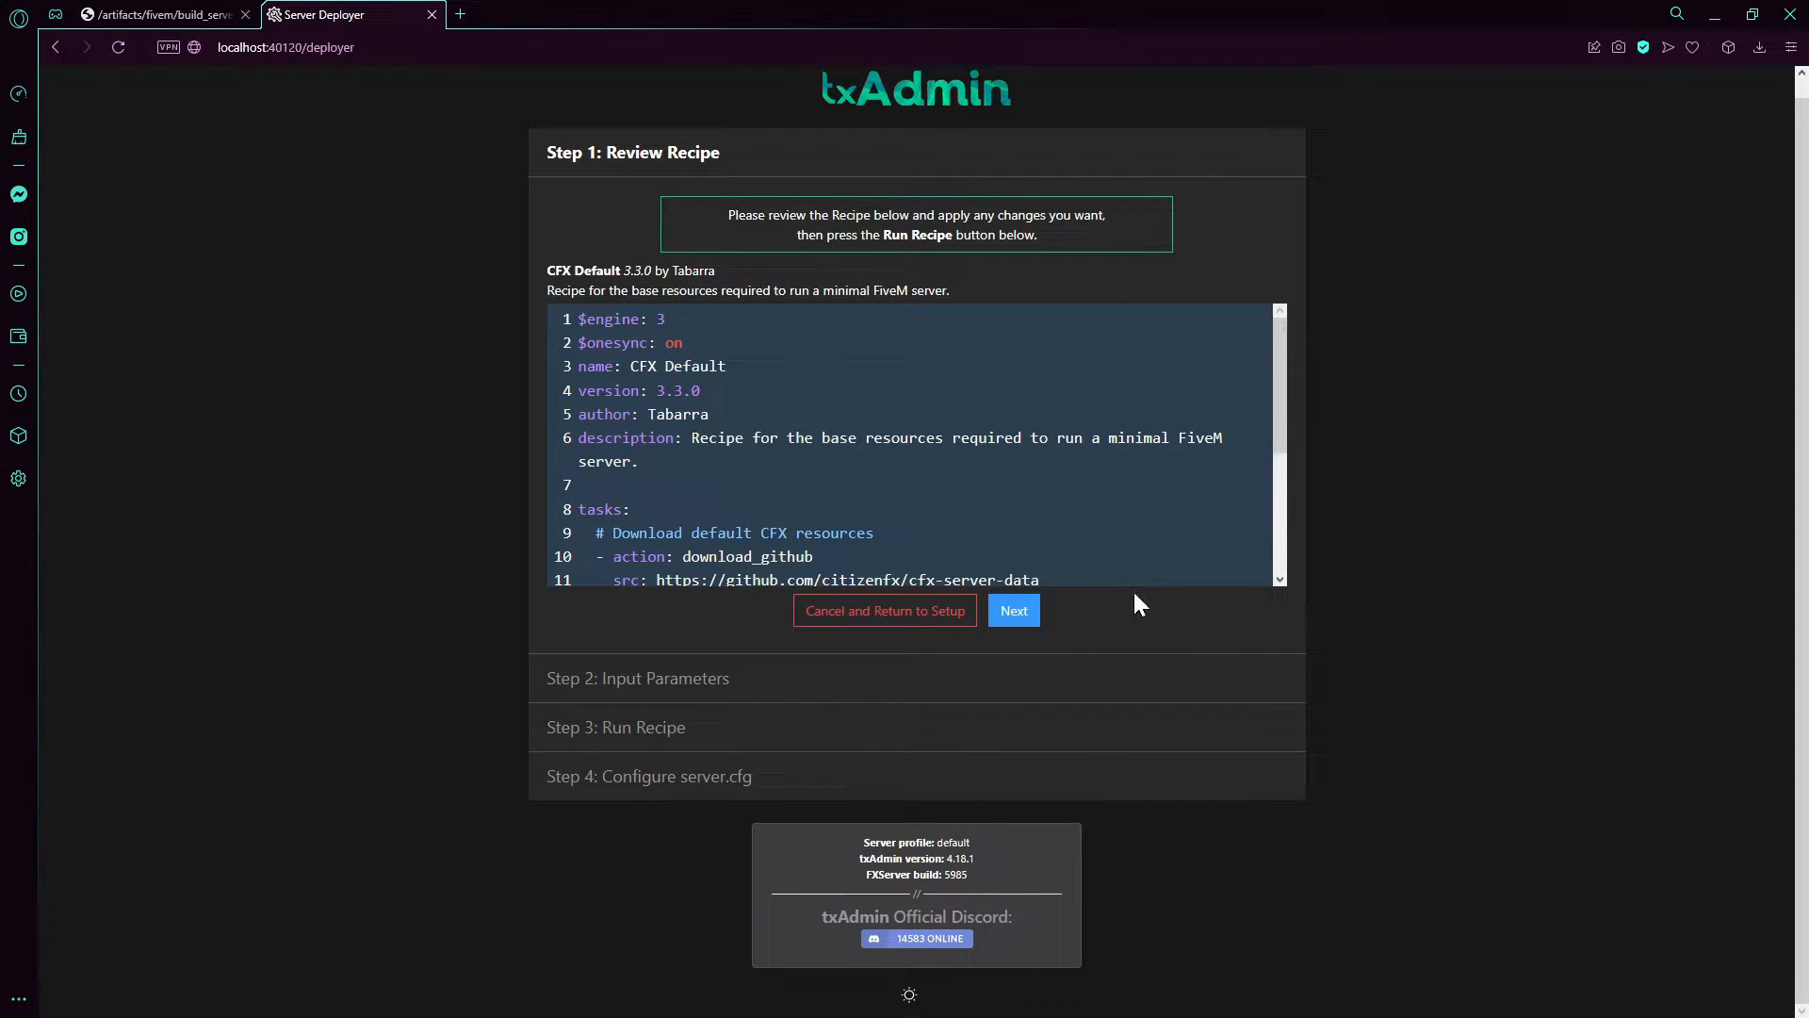
pyautogui.scroll(-3)
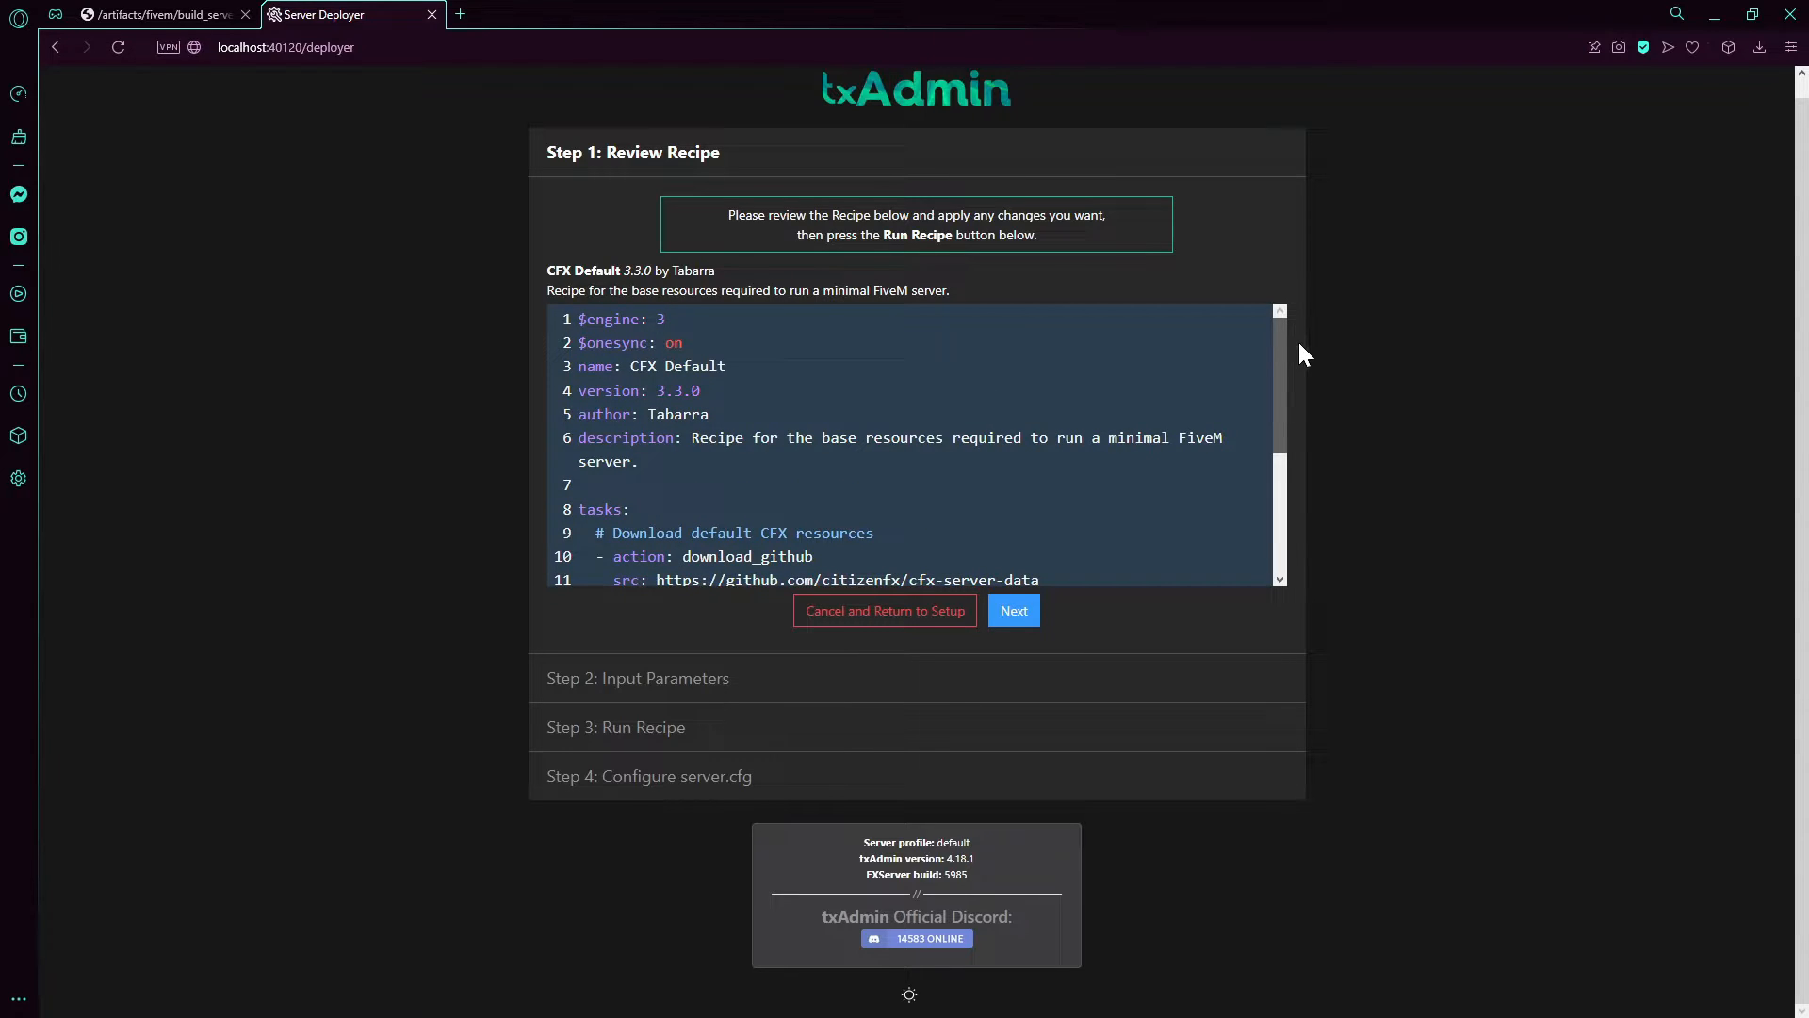
pyautogui.scroll(-3)
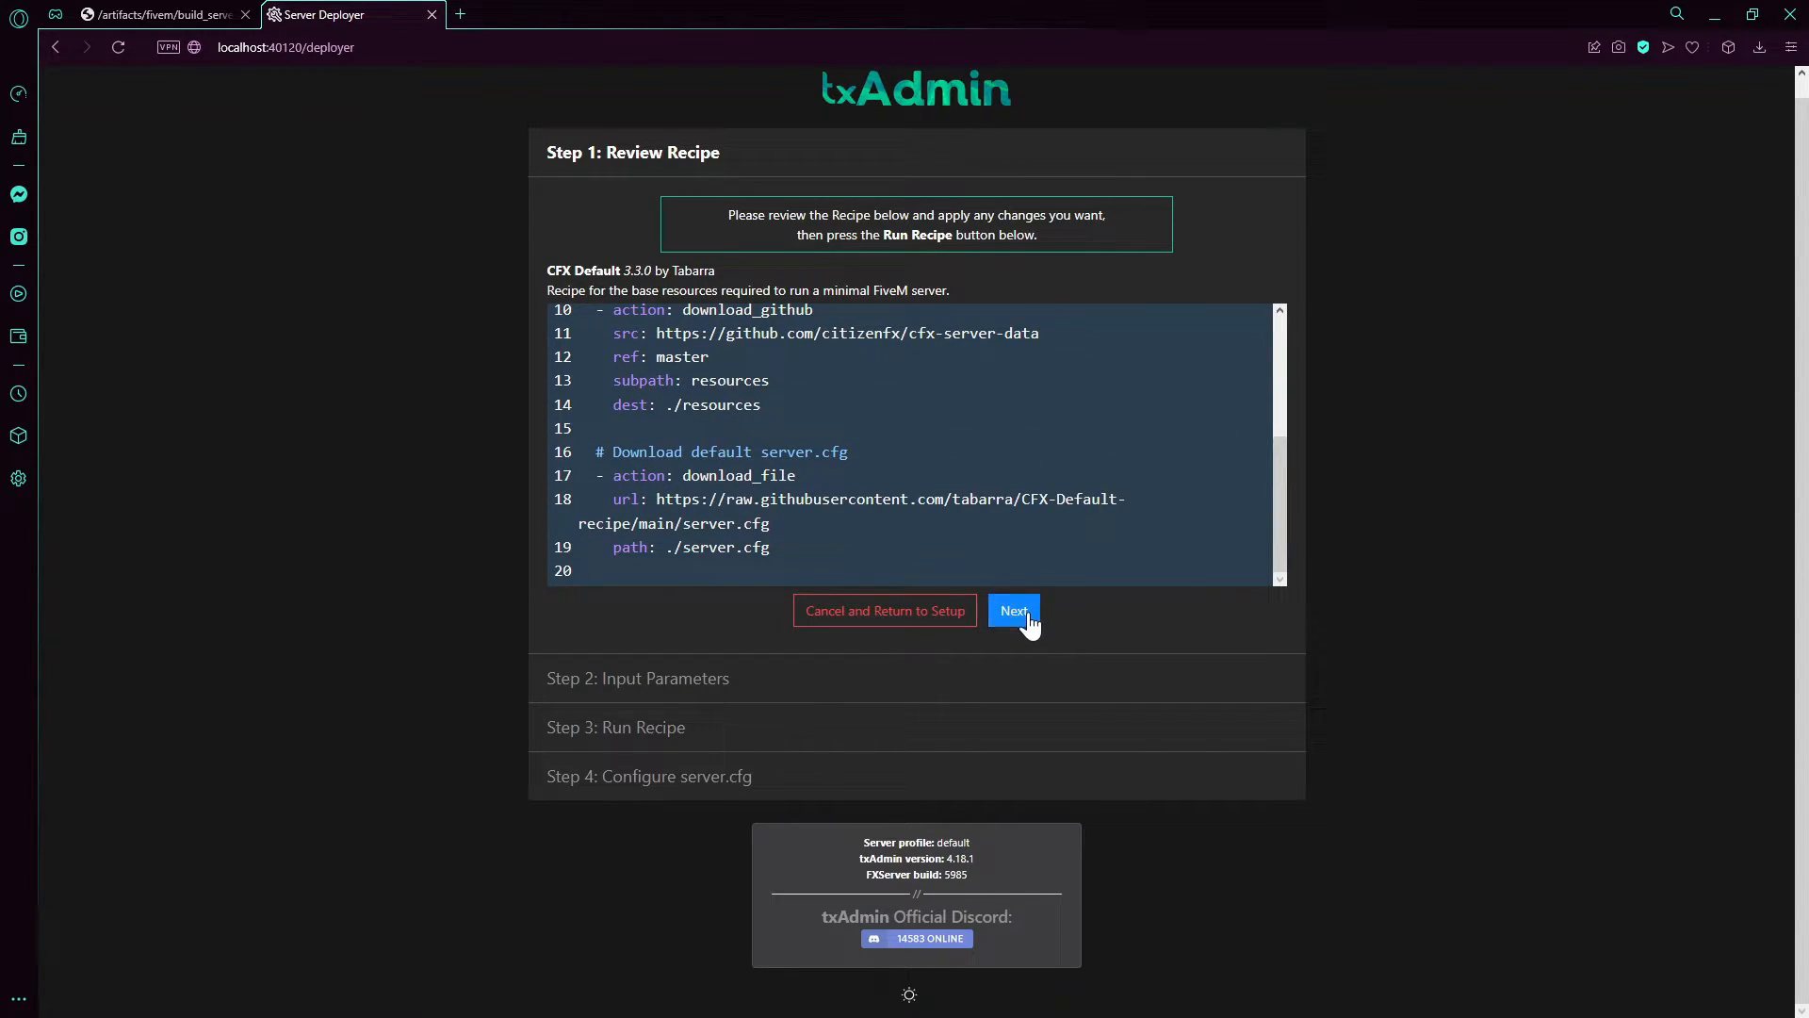
# Step: Advance to the License Key parameter and open Cfx.re Keymaster in a new tab
pyautogui.click(1013, 610)
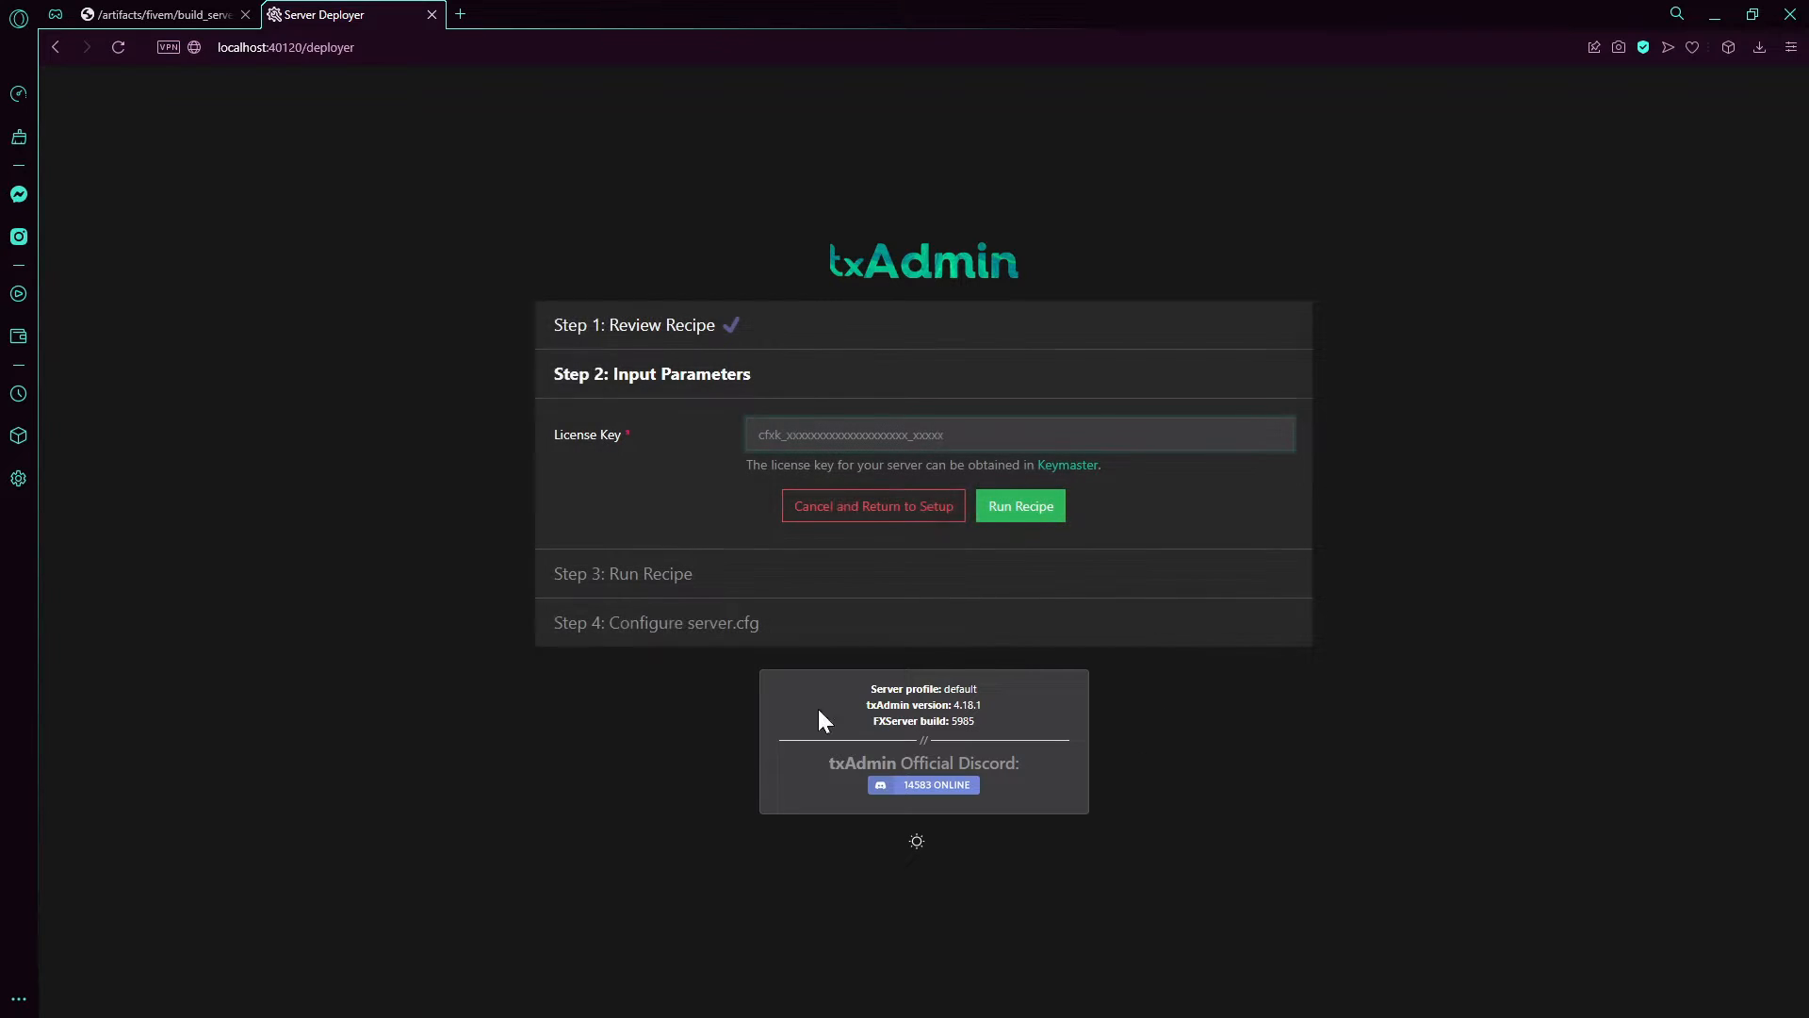
pyautogui.moveTo(460, 14)
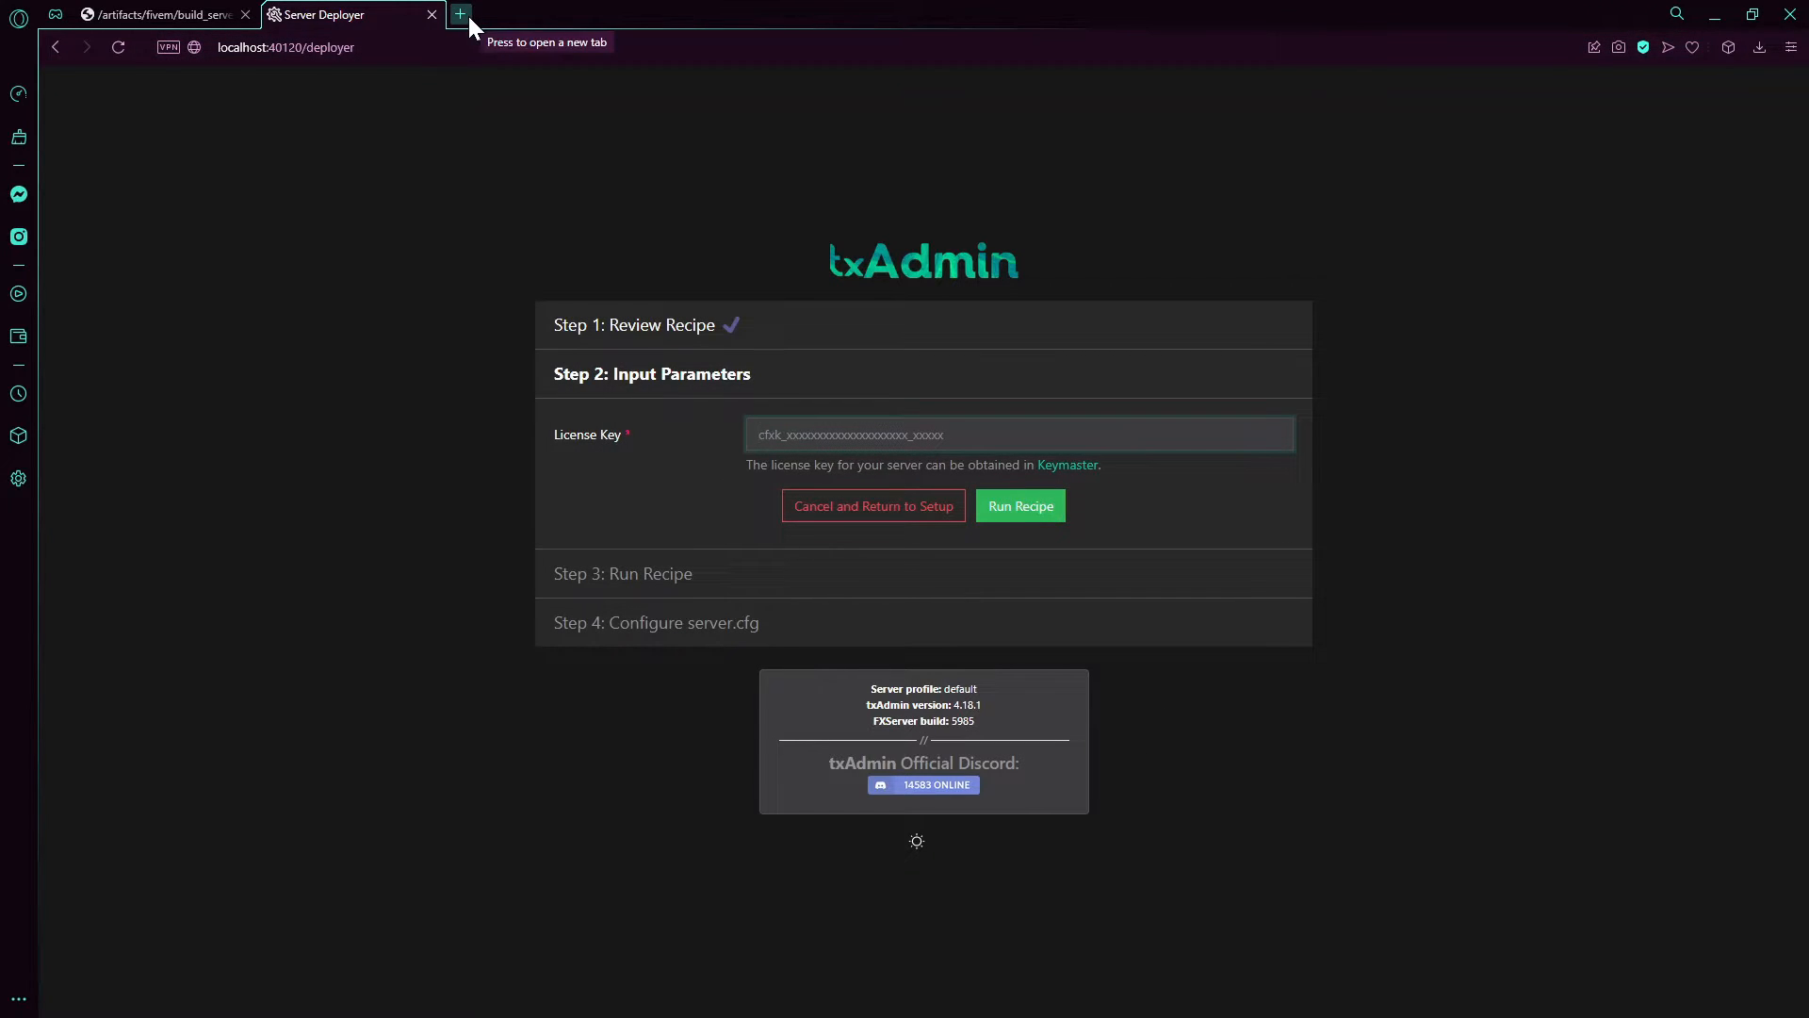
pyautogui.click(459, 14)
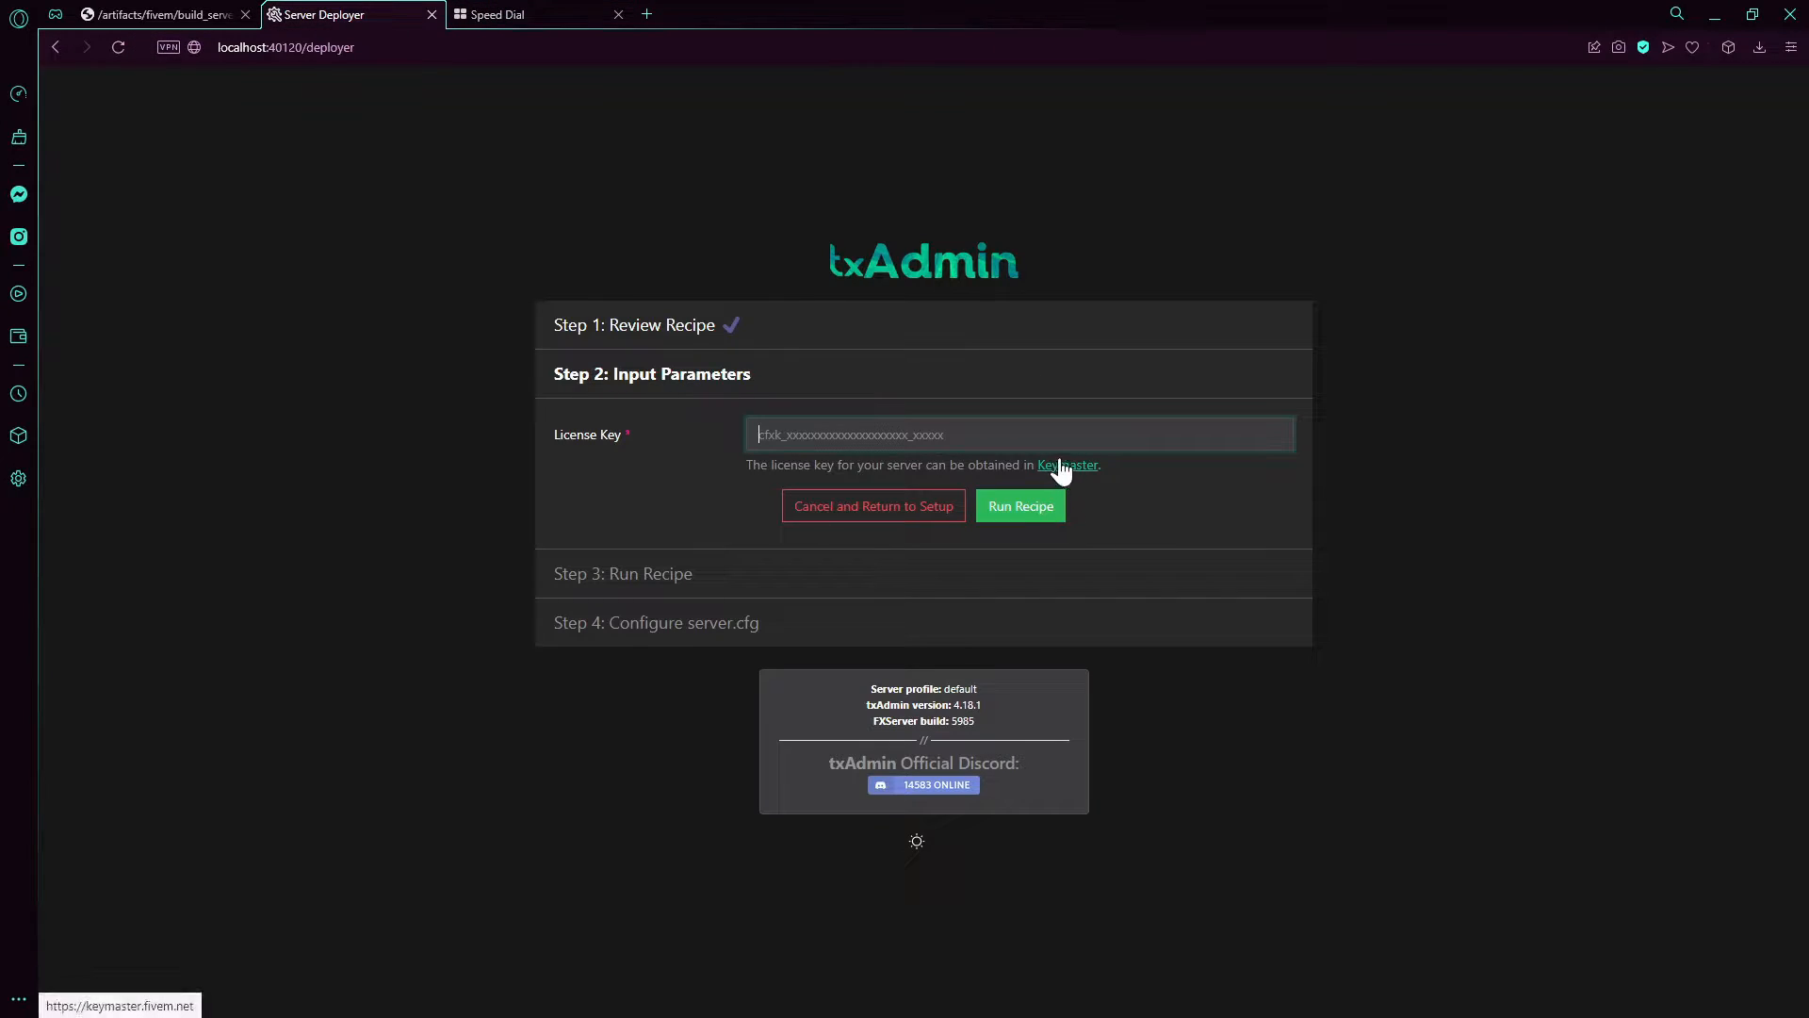
pyautogui.click(1066, 464)
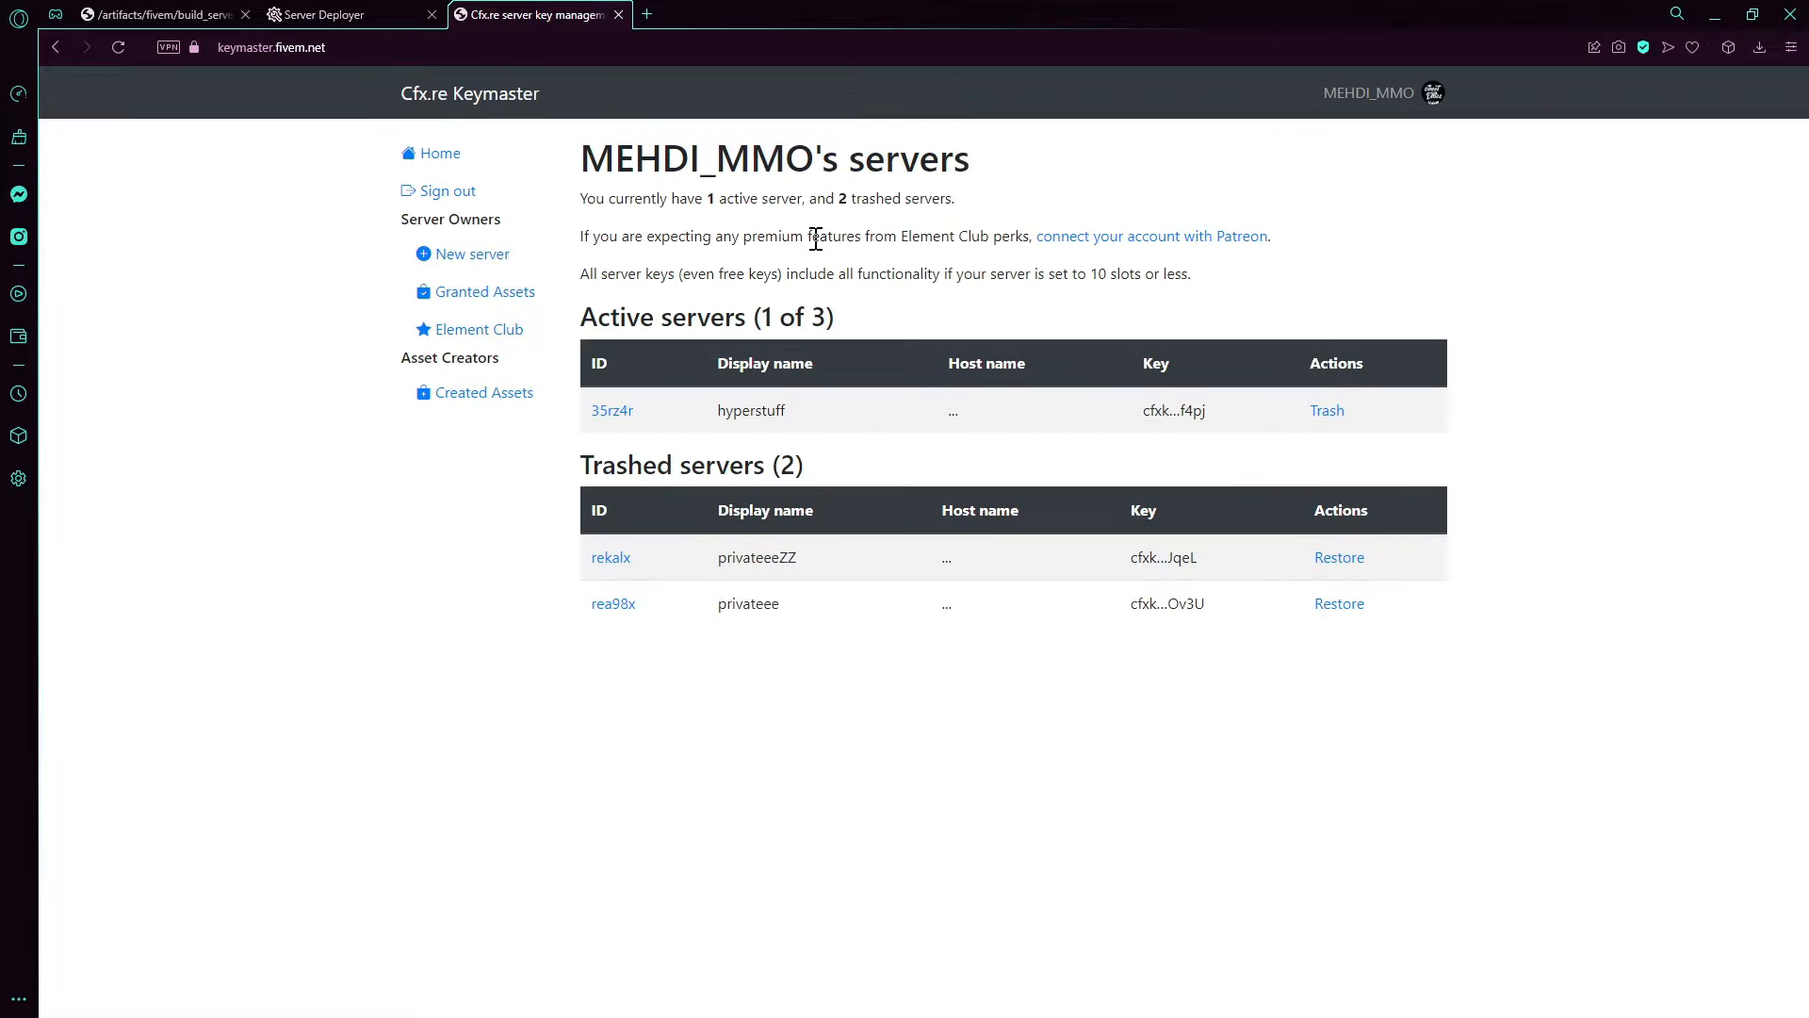
pyautogui.moveTo(534, 349)
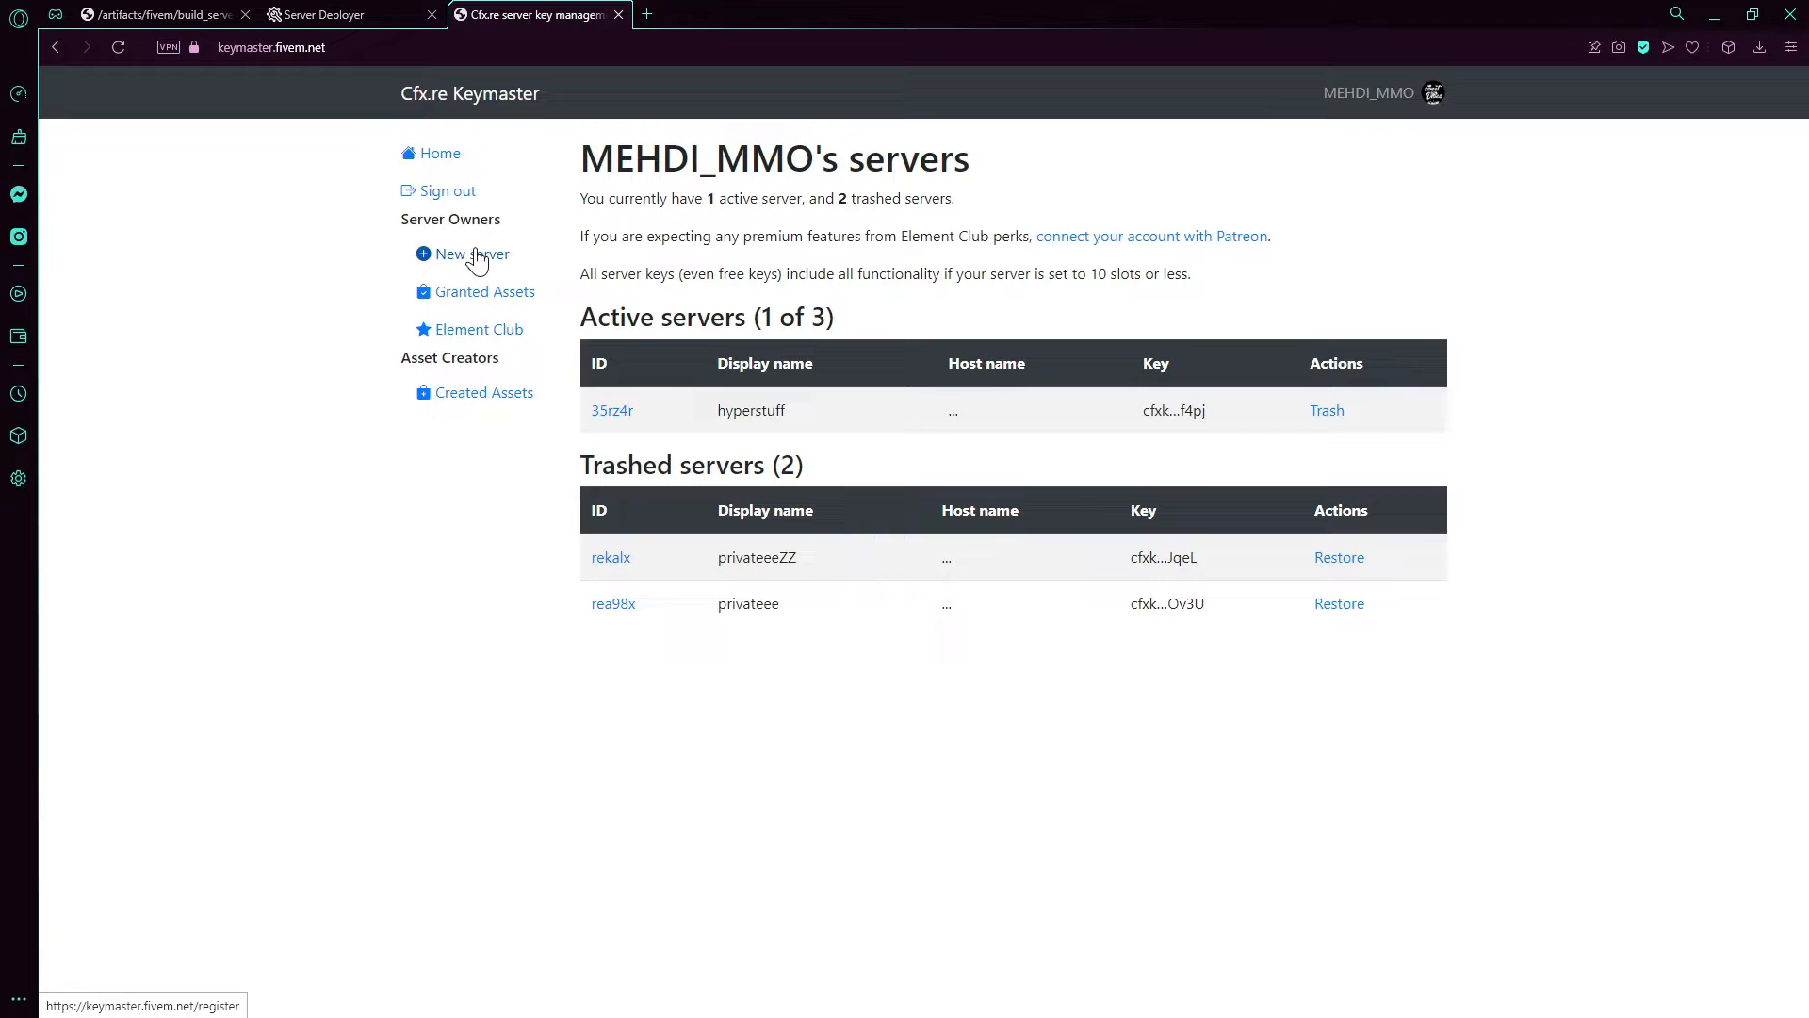
# Step: Register a new Other/Home hosted server named FiveM Tut, looking up the public IP
pyautogui.click(471, 253)
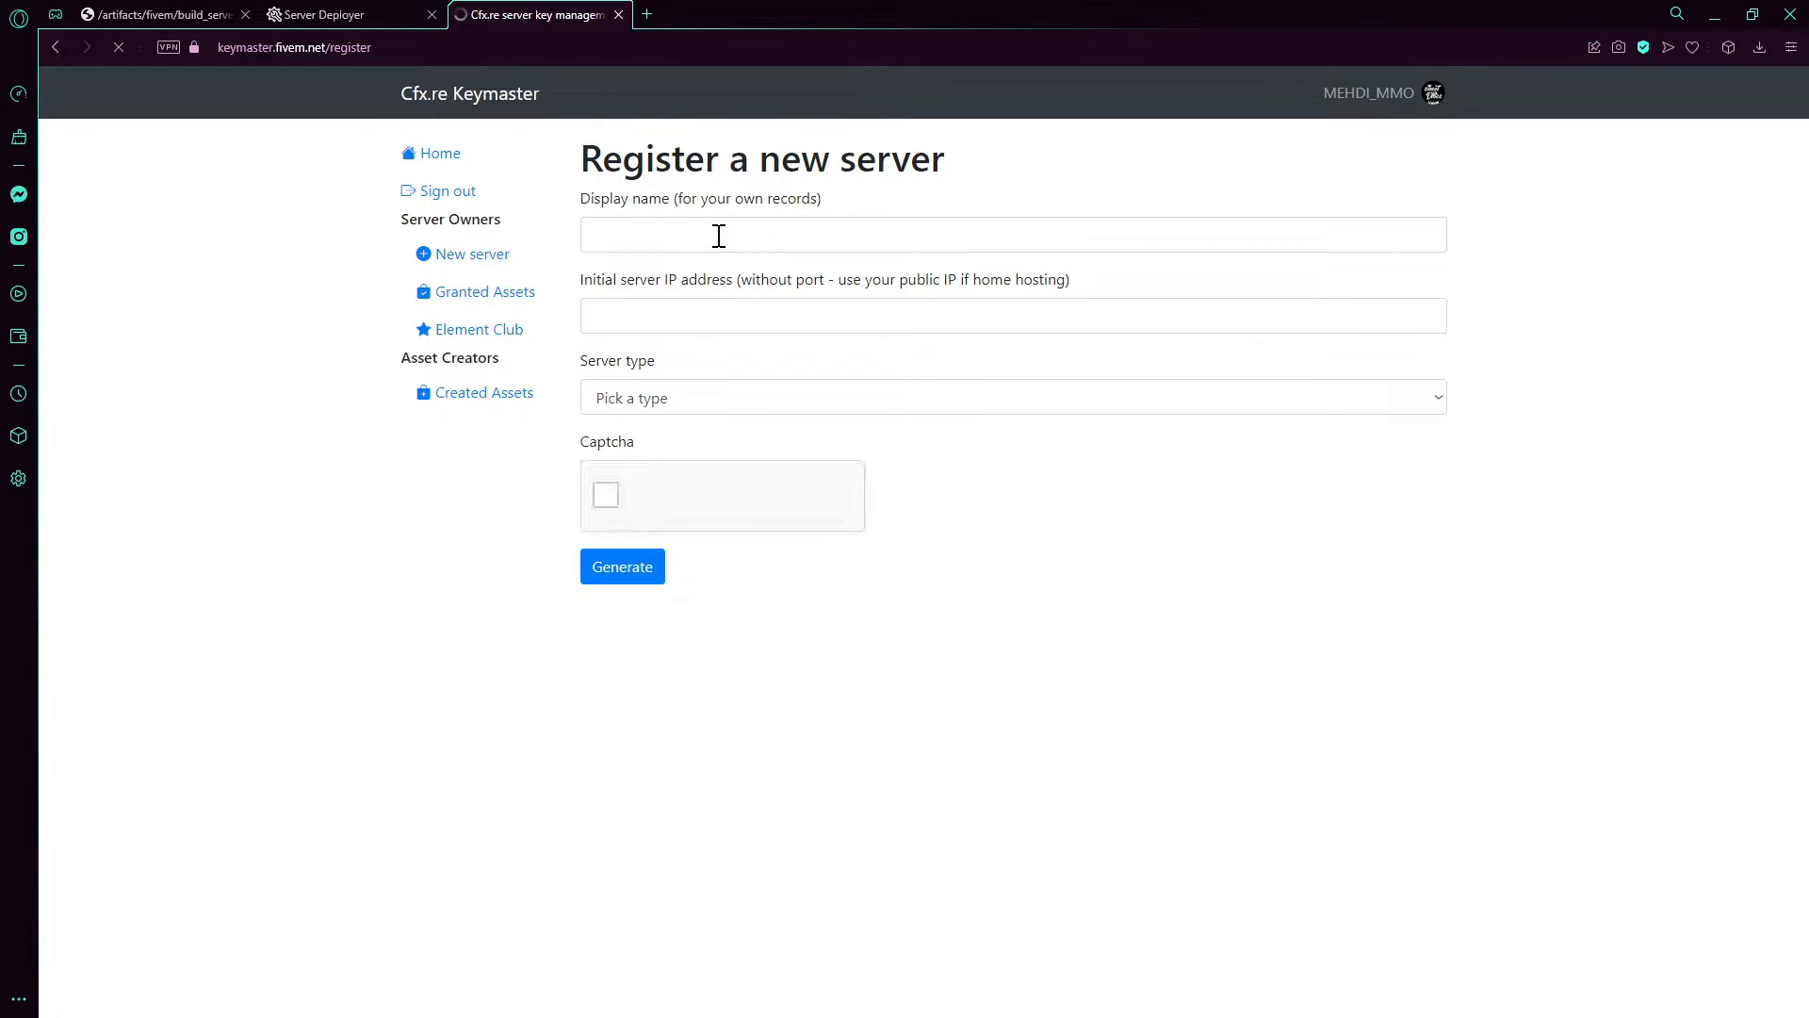
pyautogui.click(1012, 315)
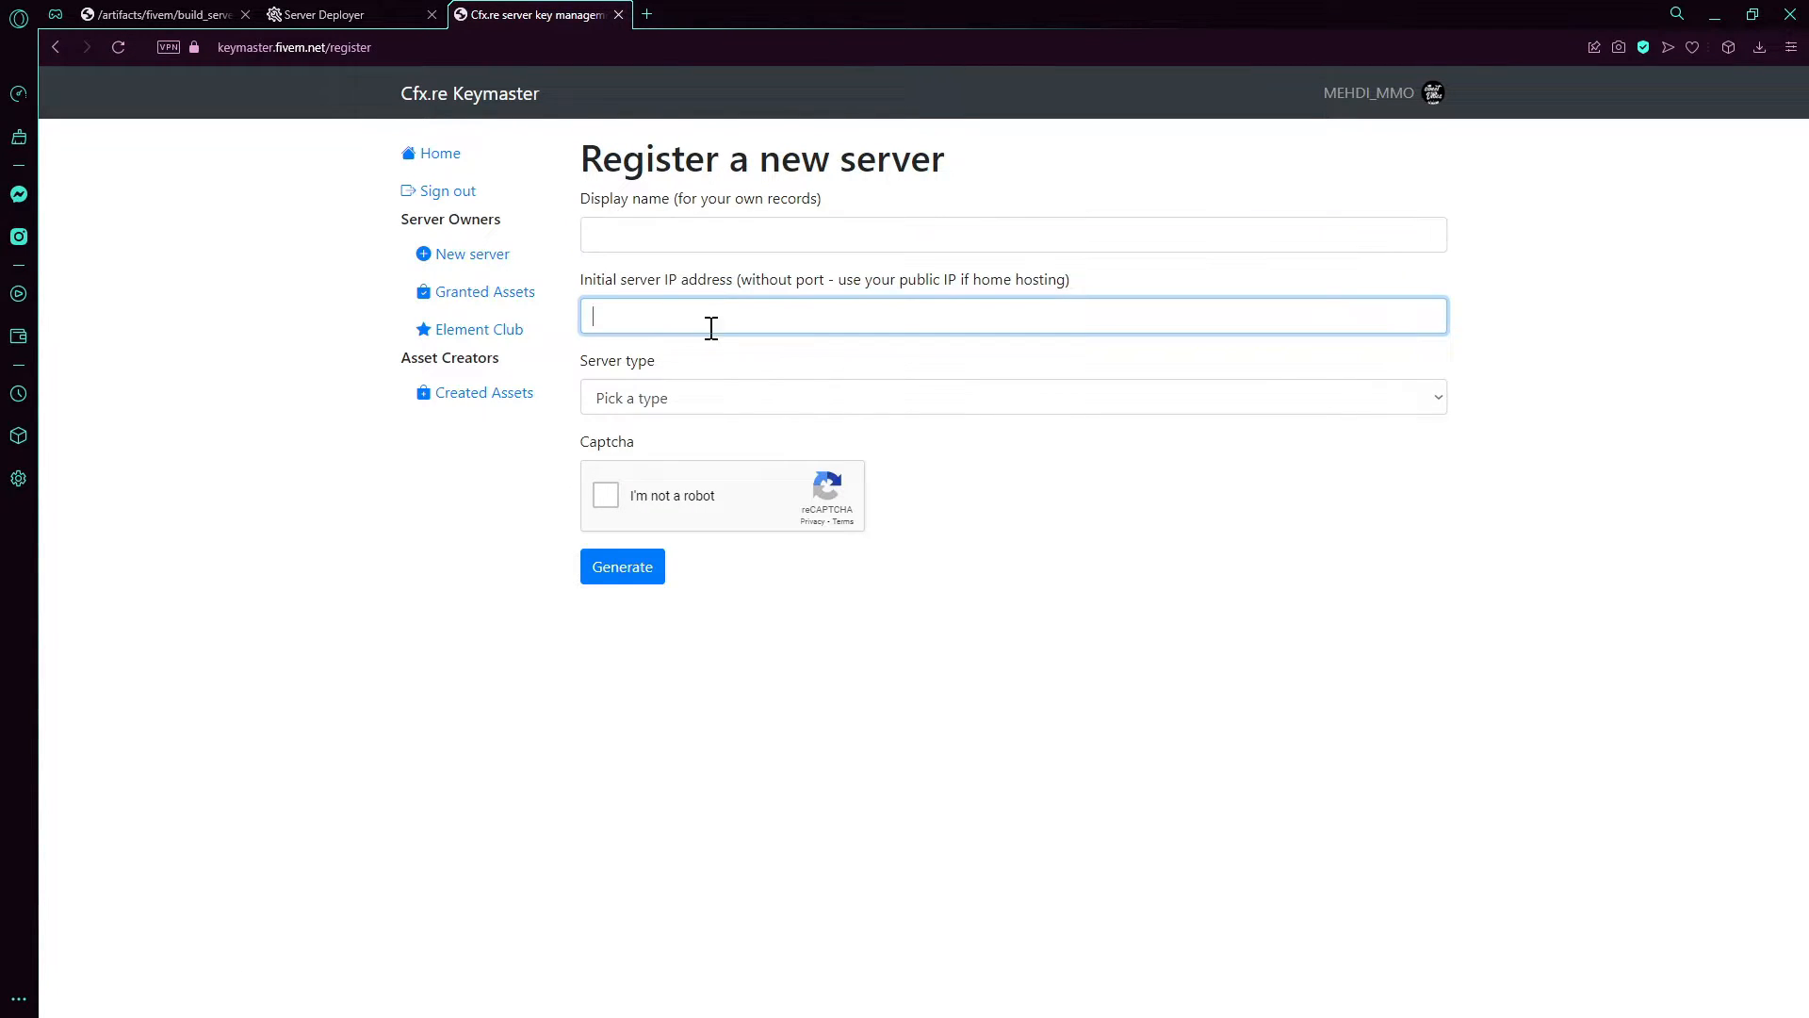
pyautogui.click(1012, 396)
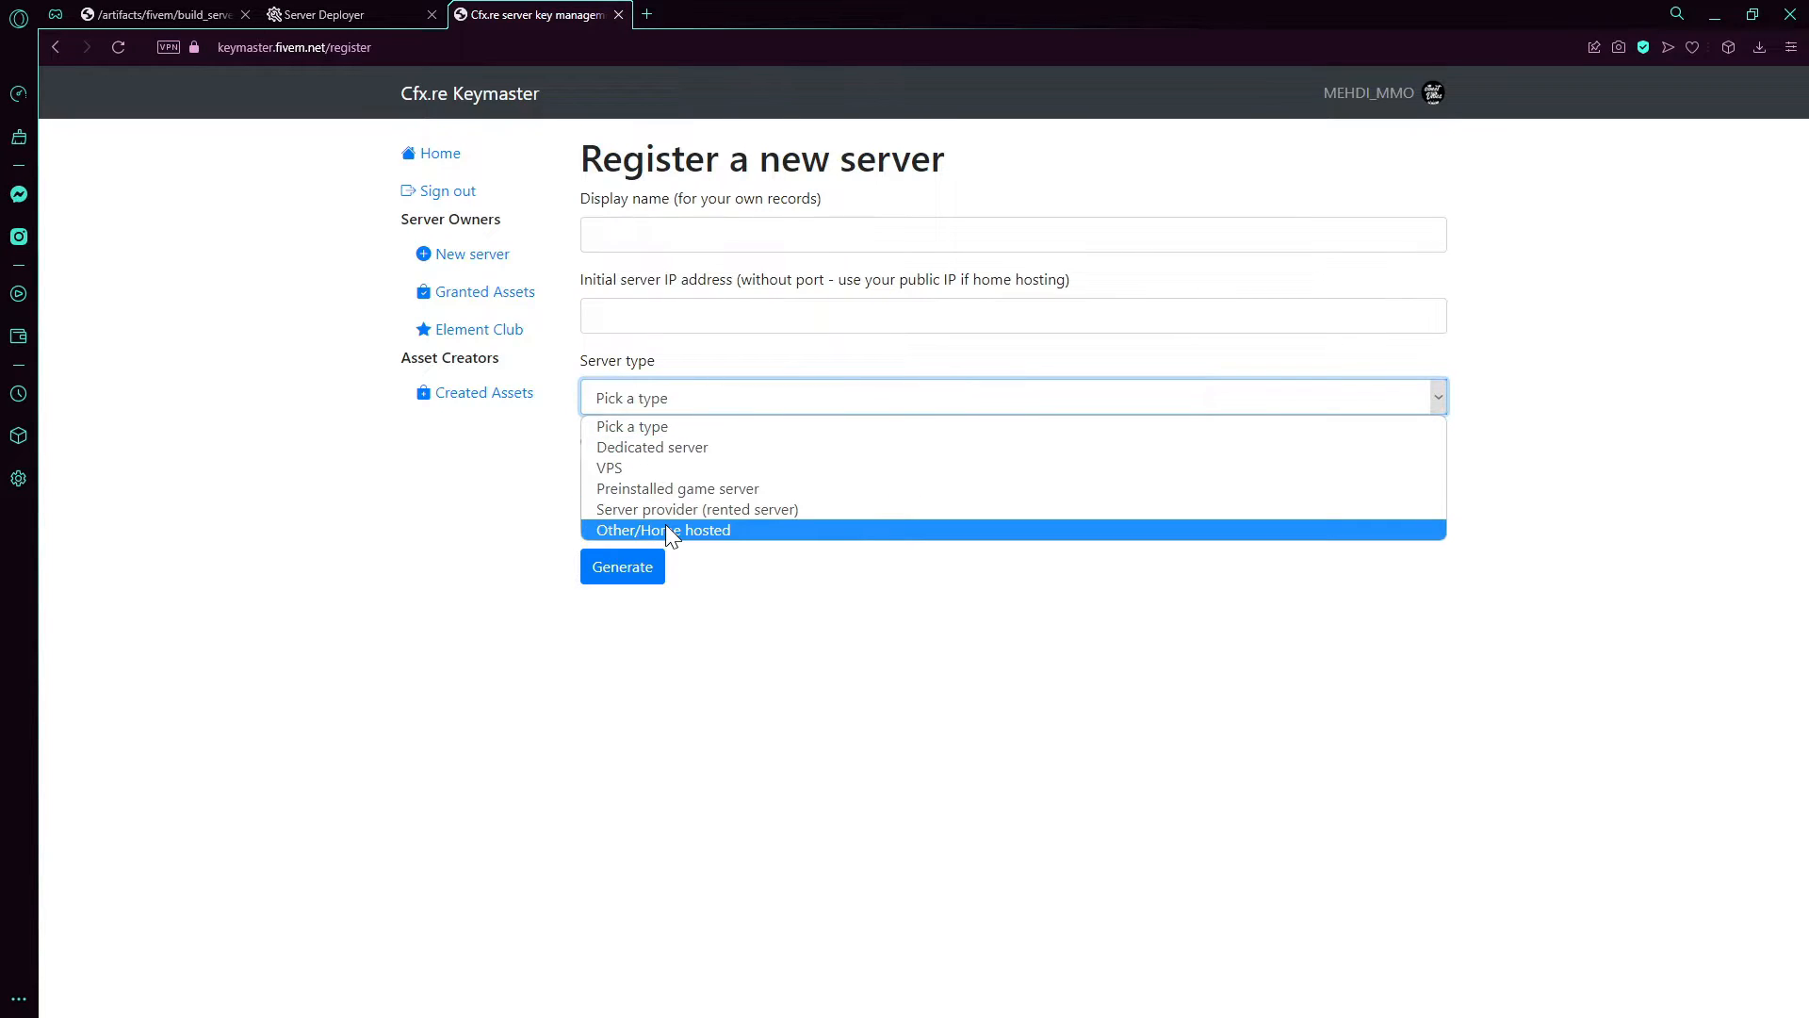
pyautogui.click(662, 530)
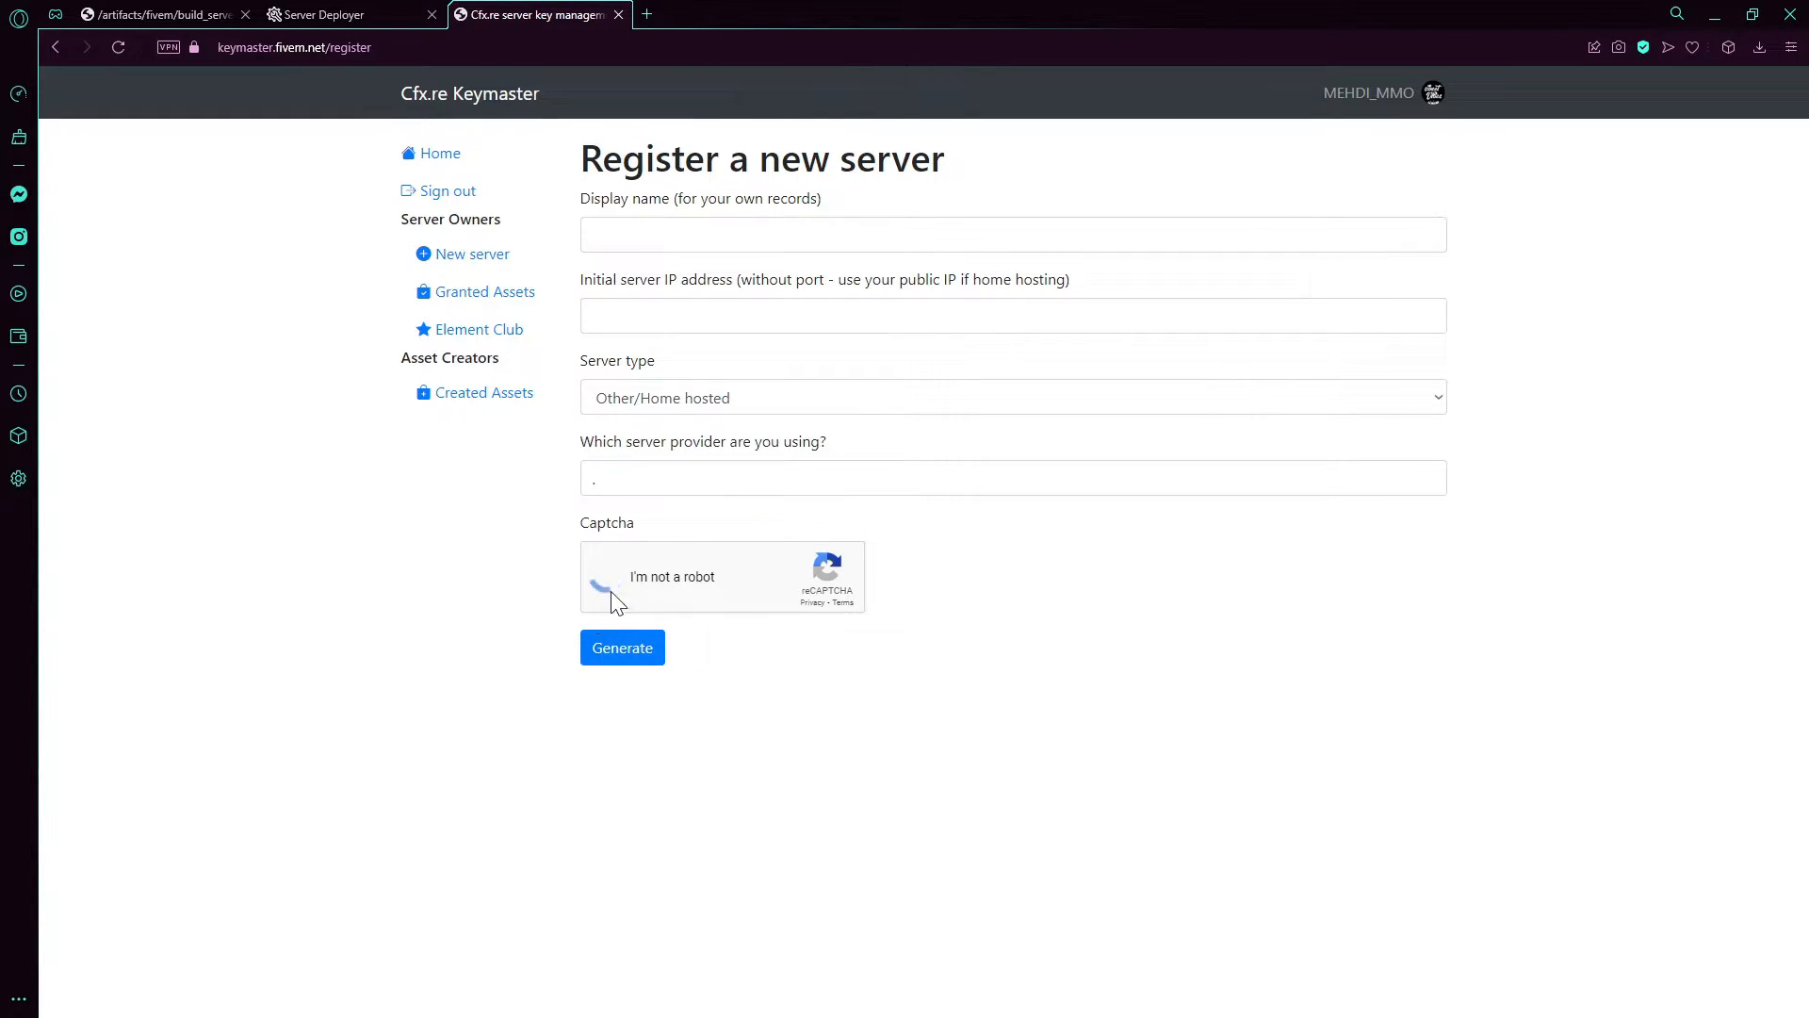
pyautogui.write('FiveM Tut')
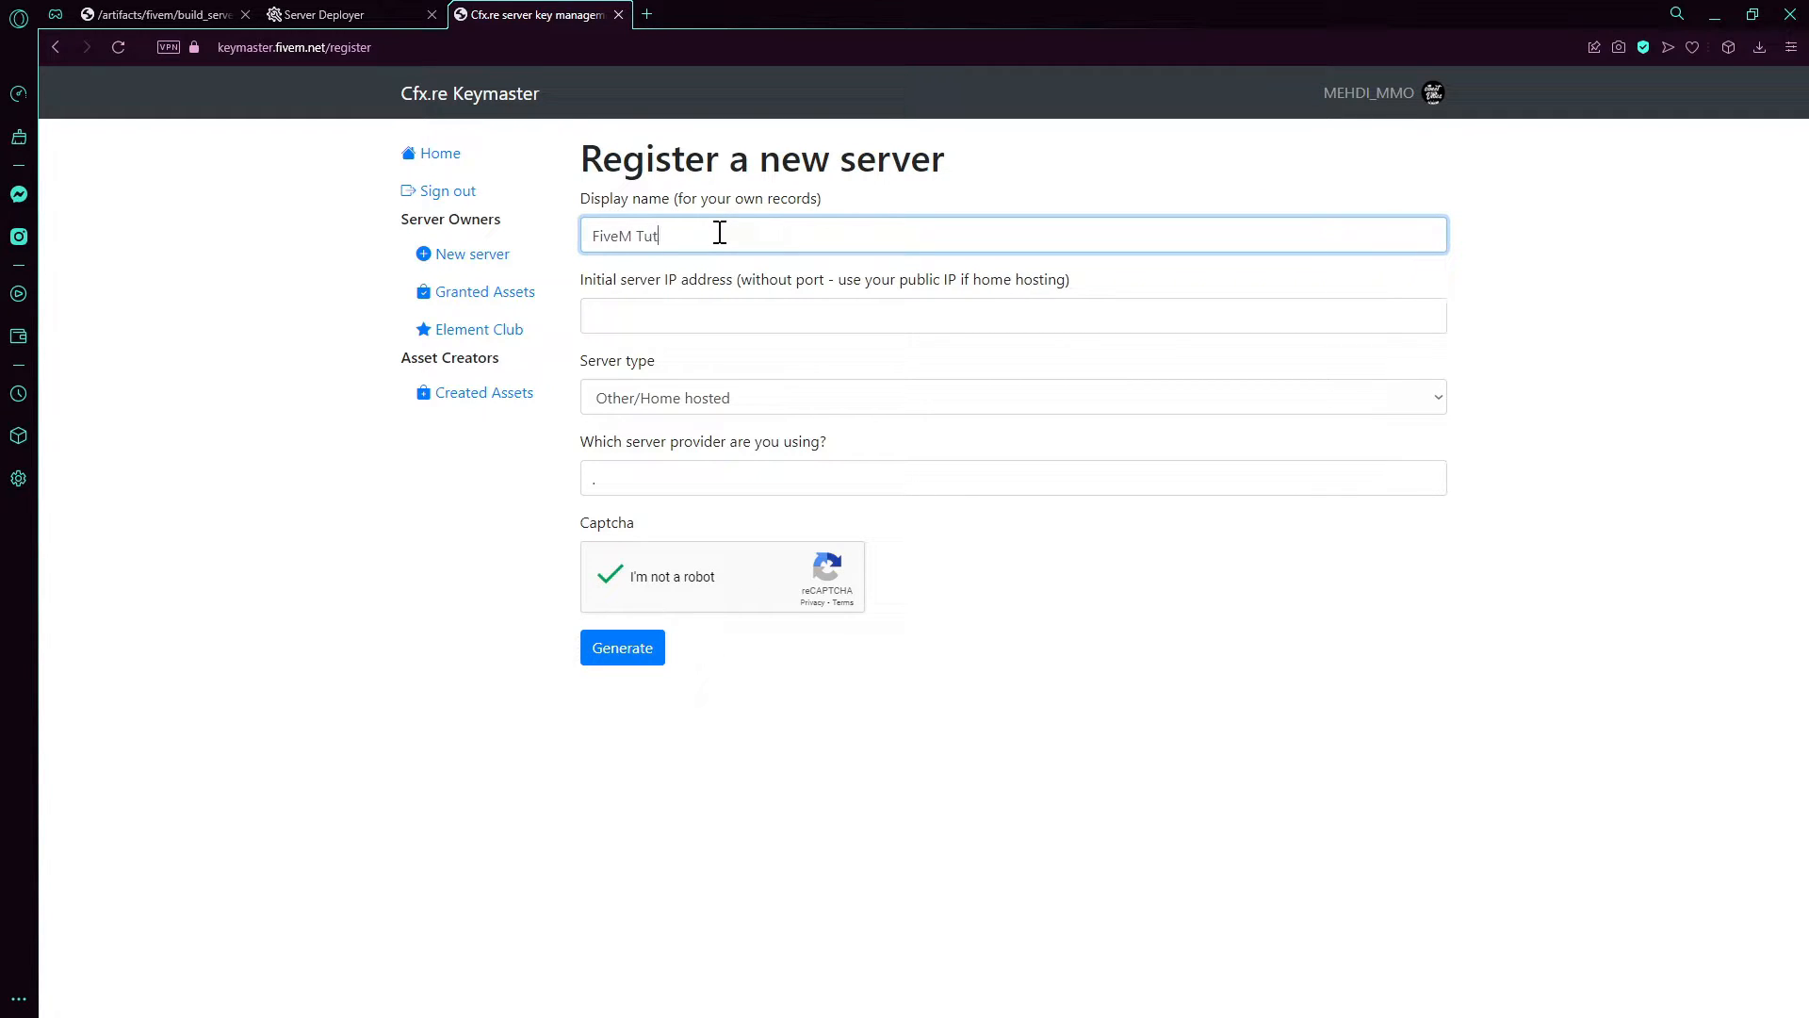
pyautogui.click(1012, 315)
pyautogui.write('what is my ip')
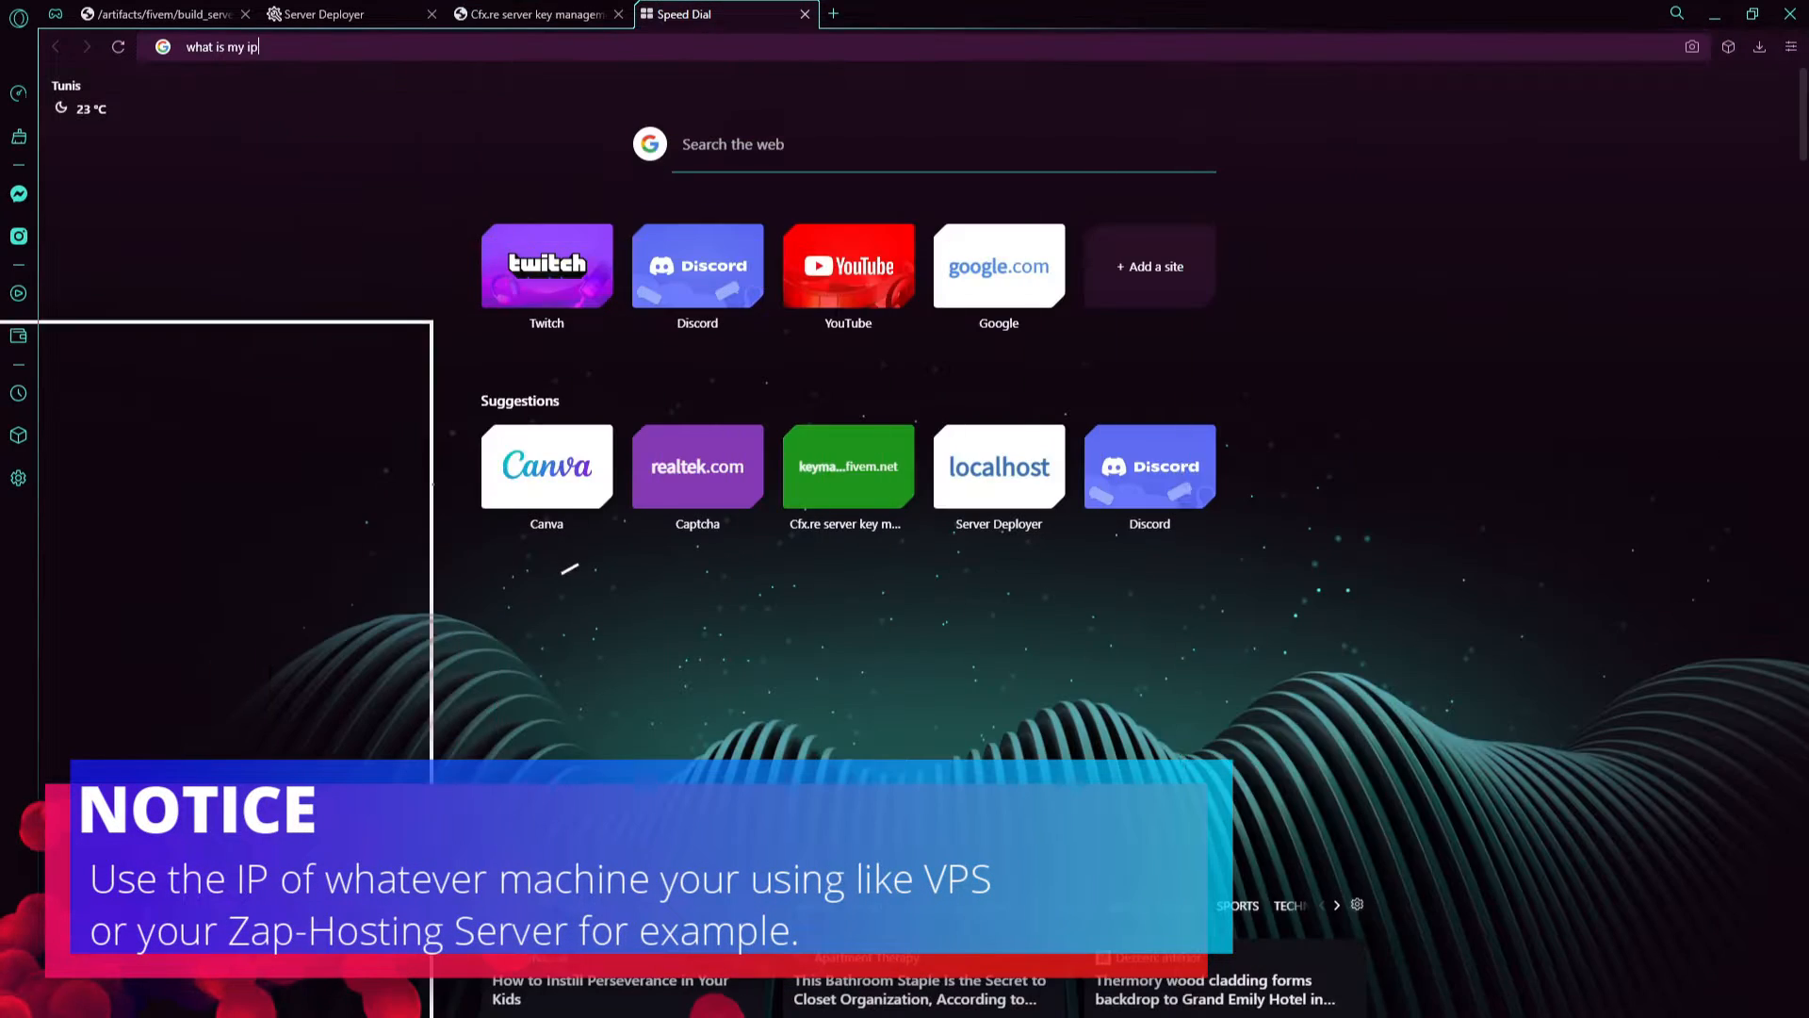
pyautogui.click(530, 14)
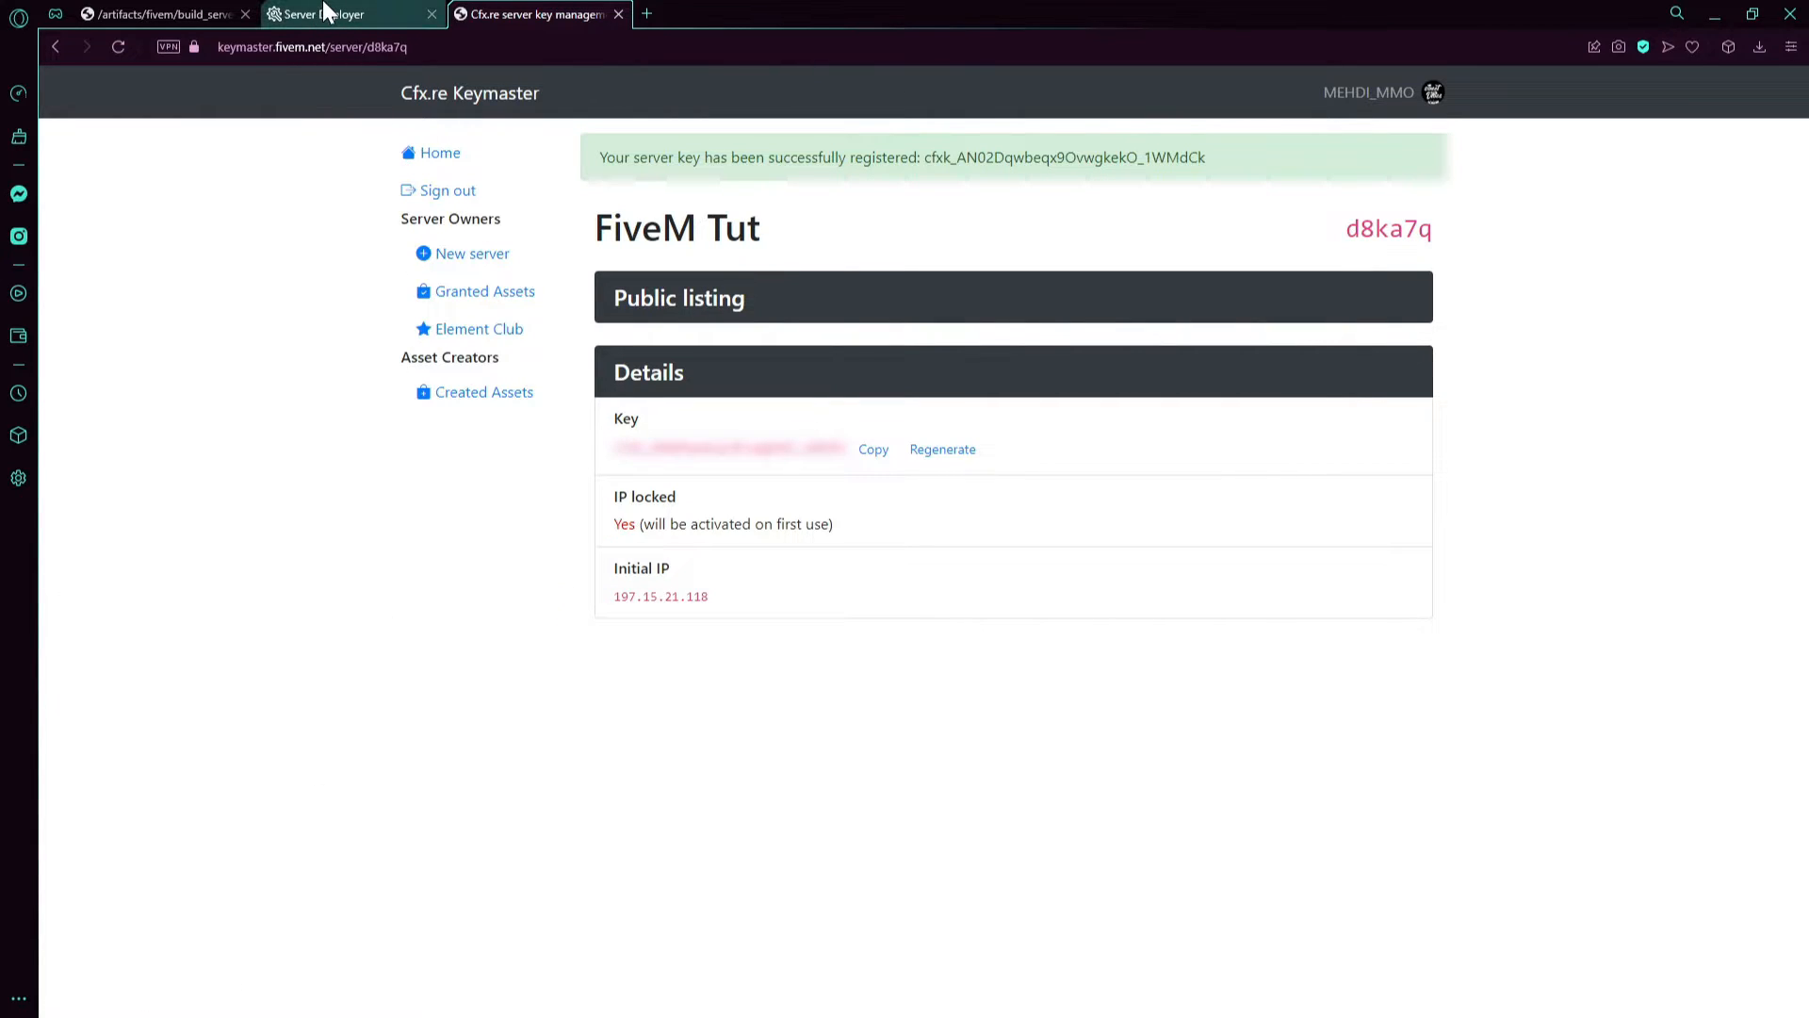
# Step: Back in the deployer, close the_files and scroll the server.cfg to Save & Run Server
pyautogui.click(334, 15)
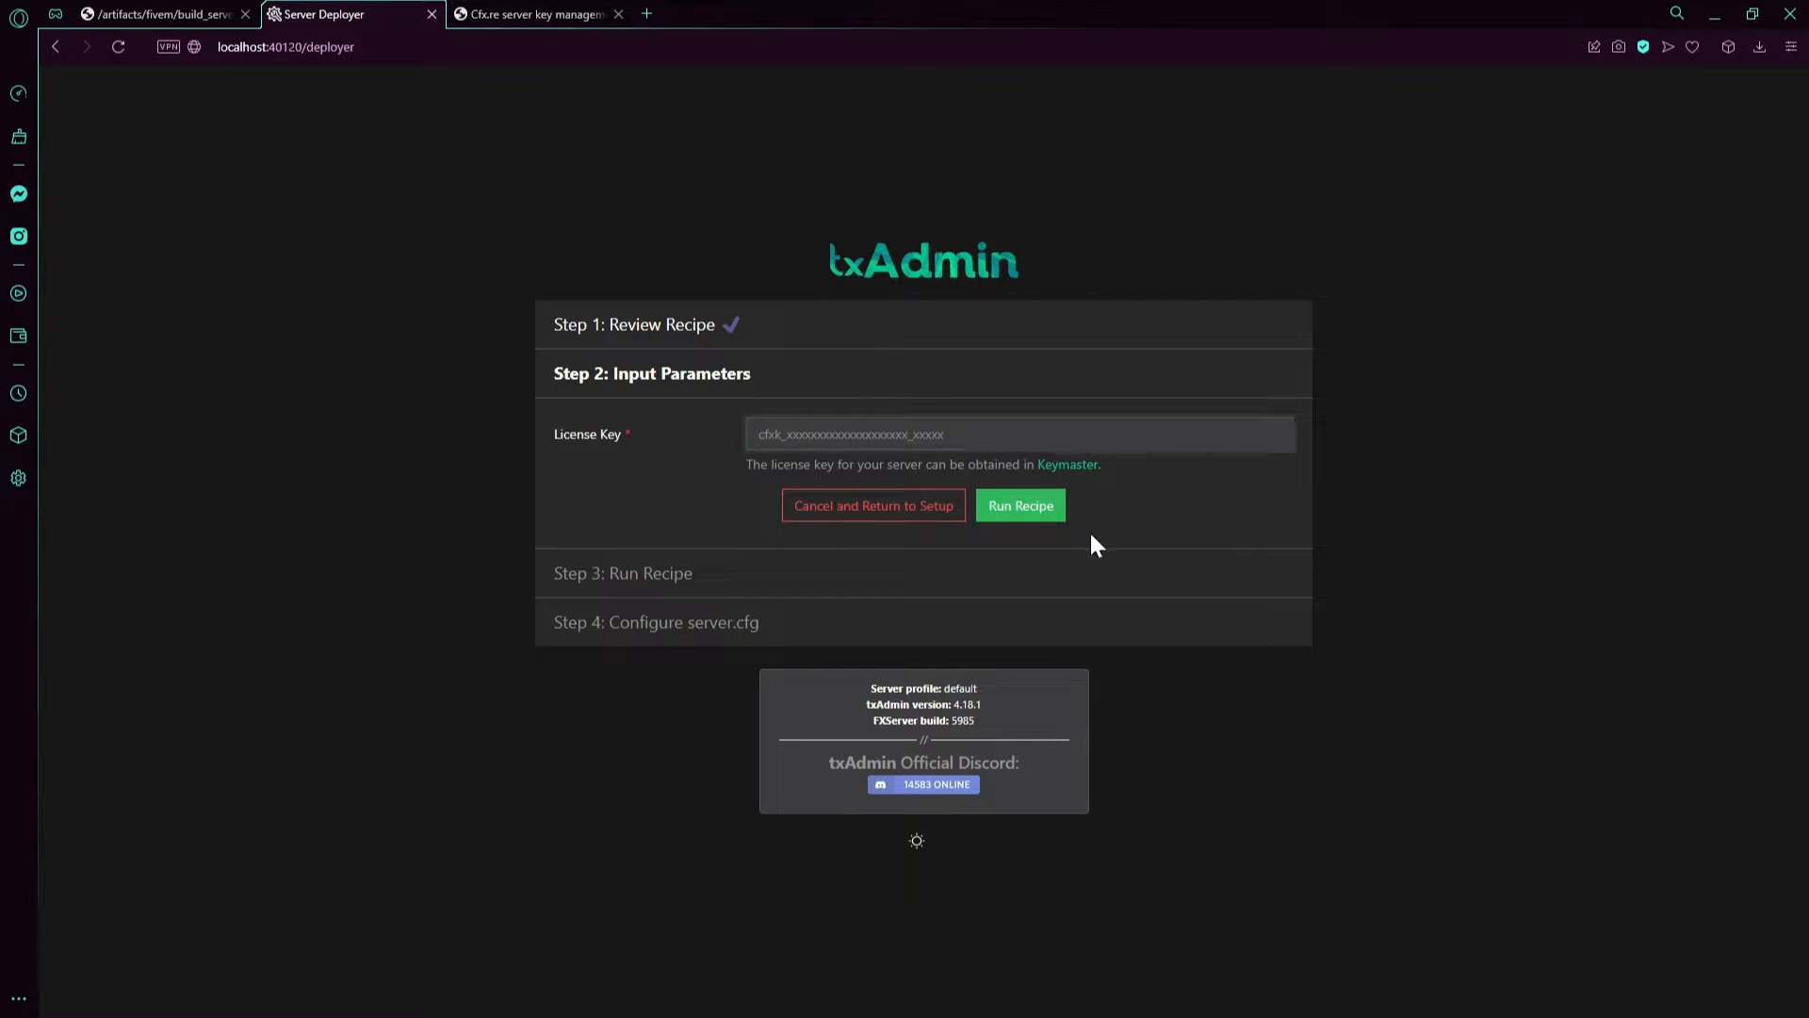
pyautogui.click(1019, 505)
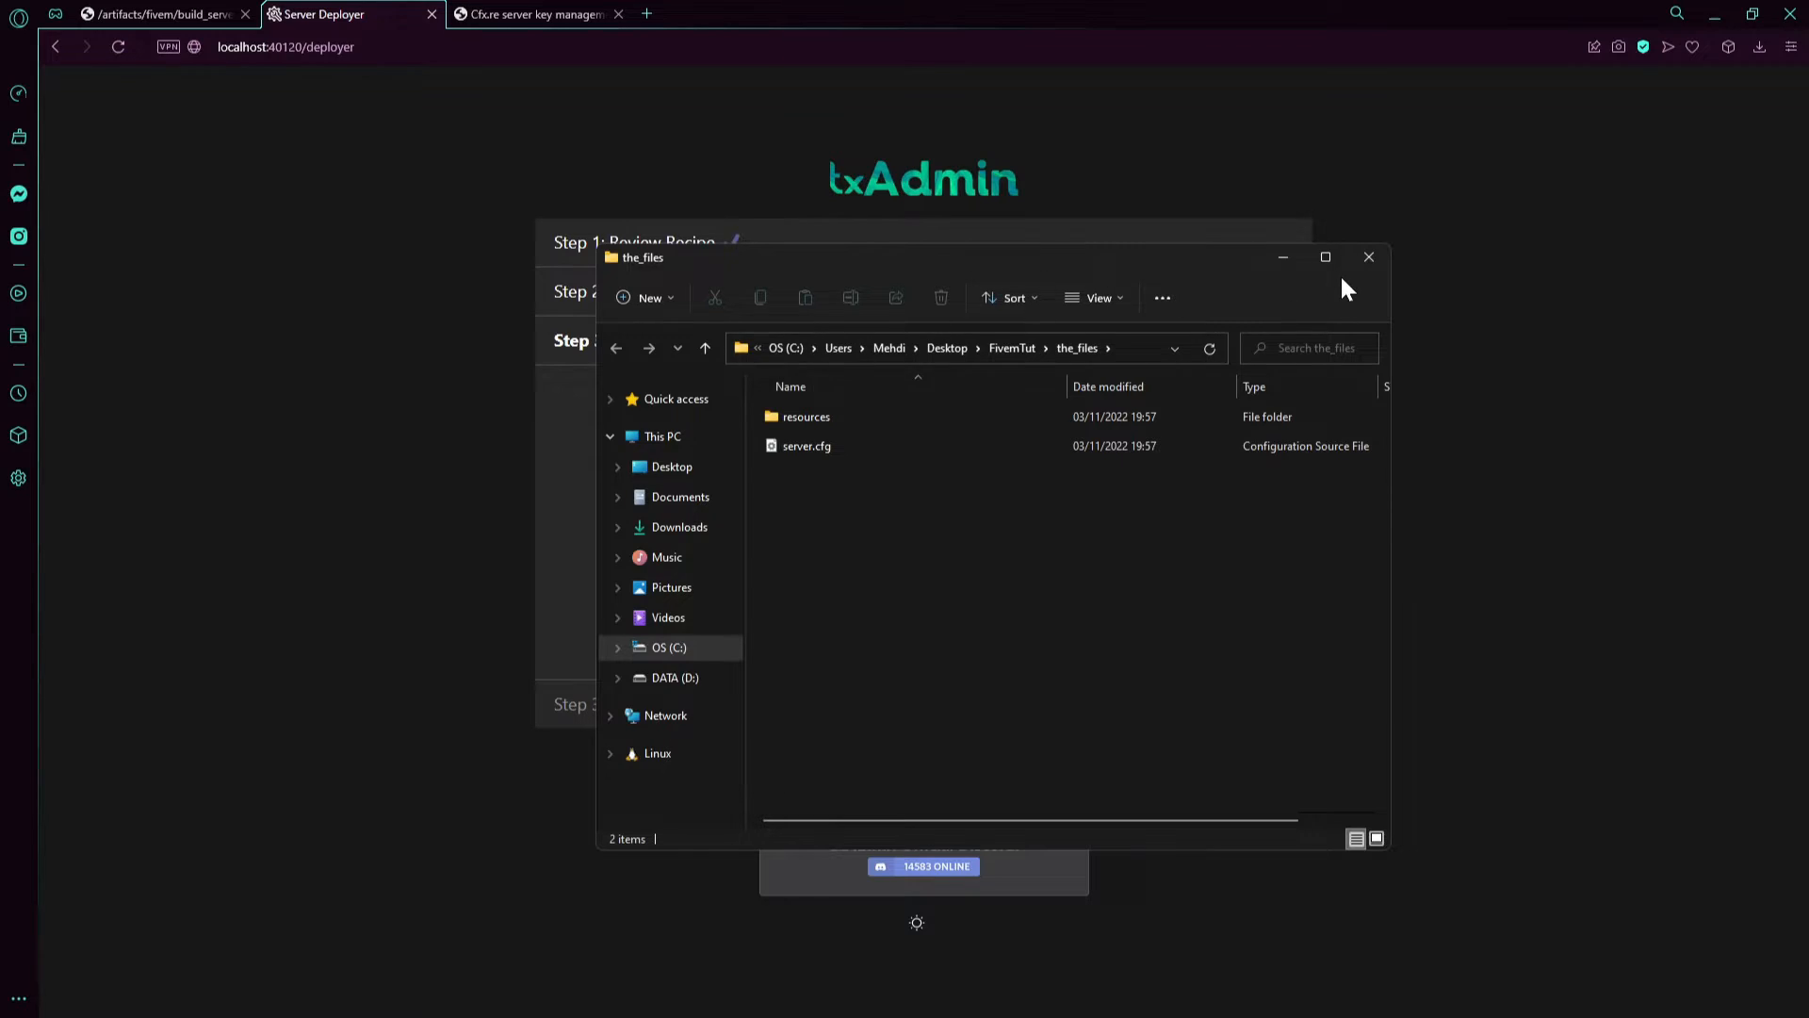
pyautogui.click(1368, 256)
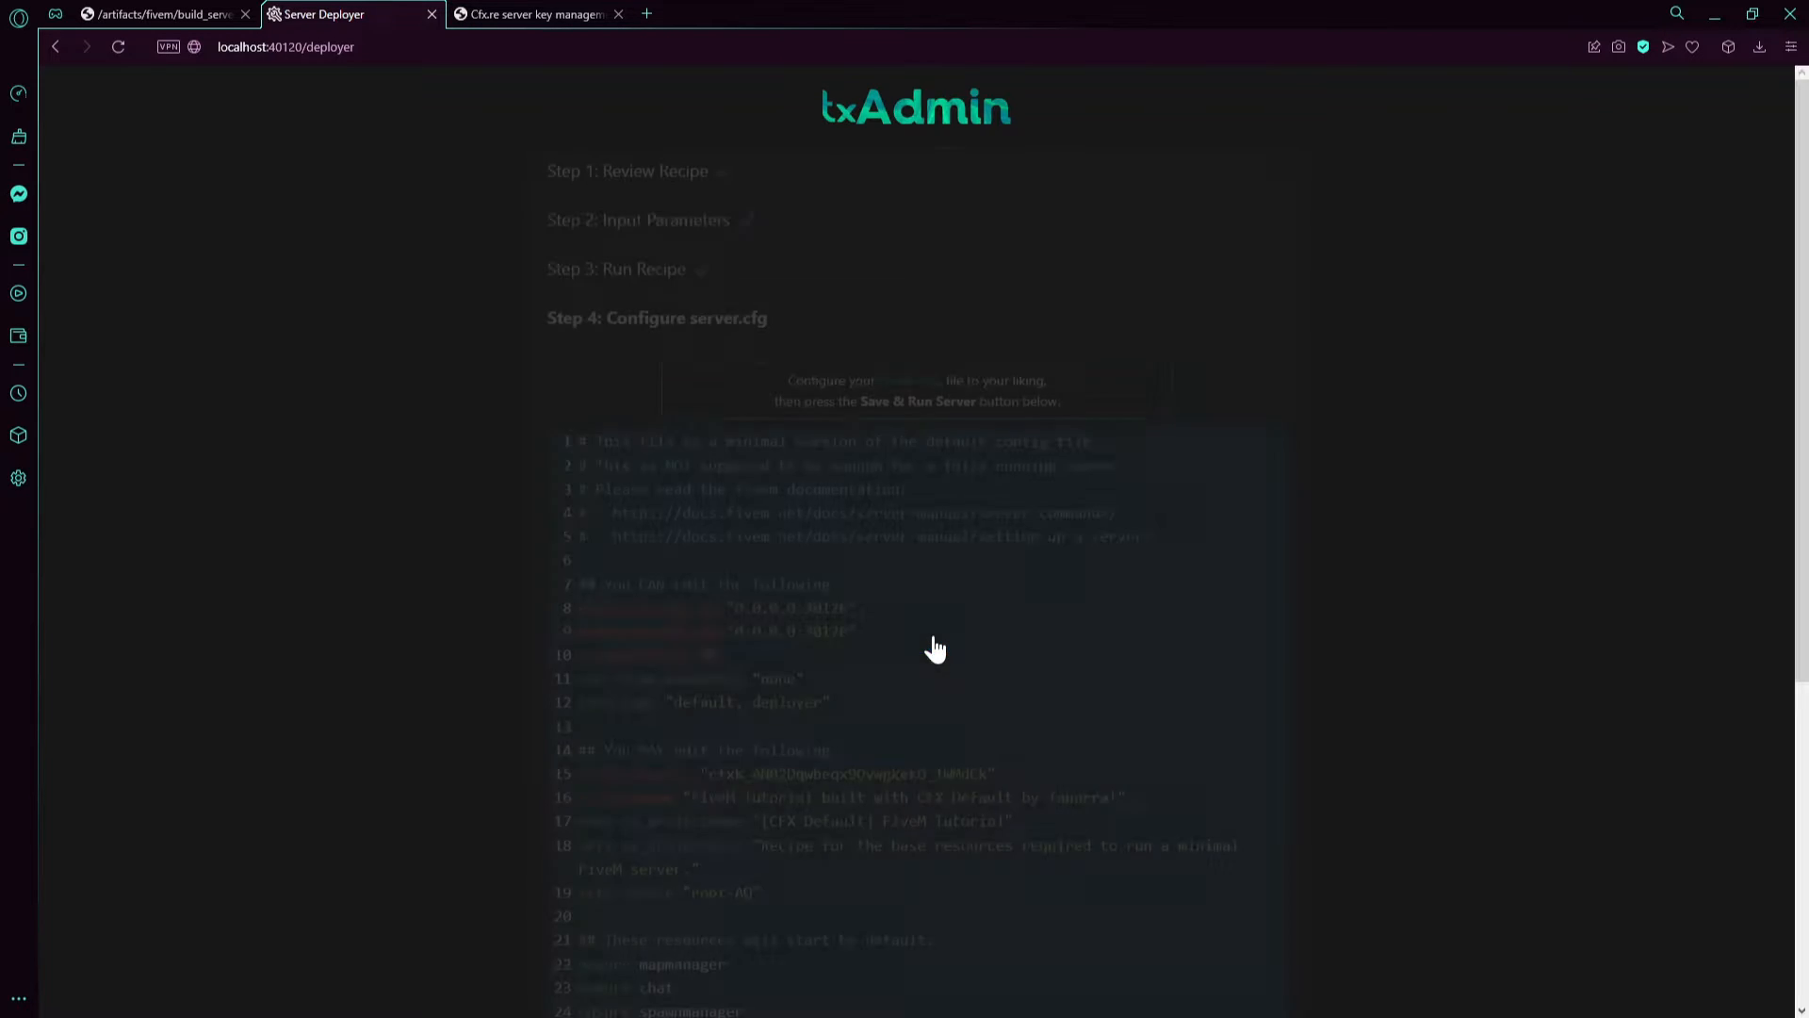
pyautogui.scroll(-3)
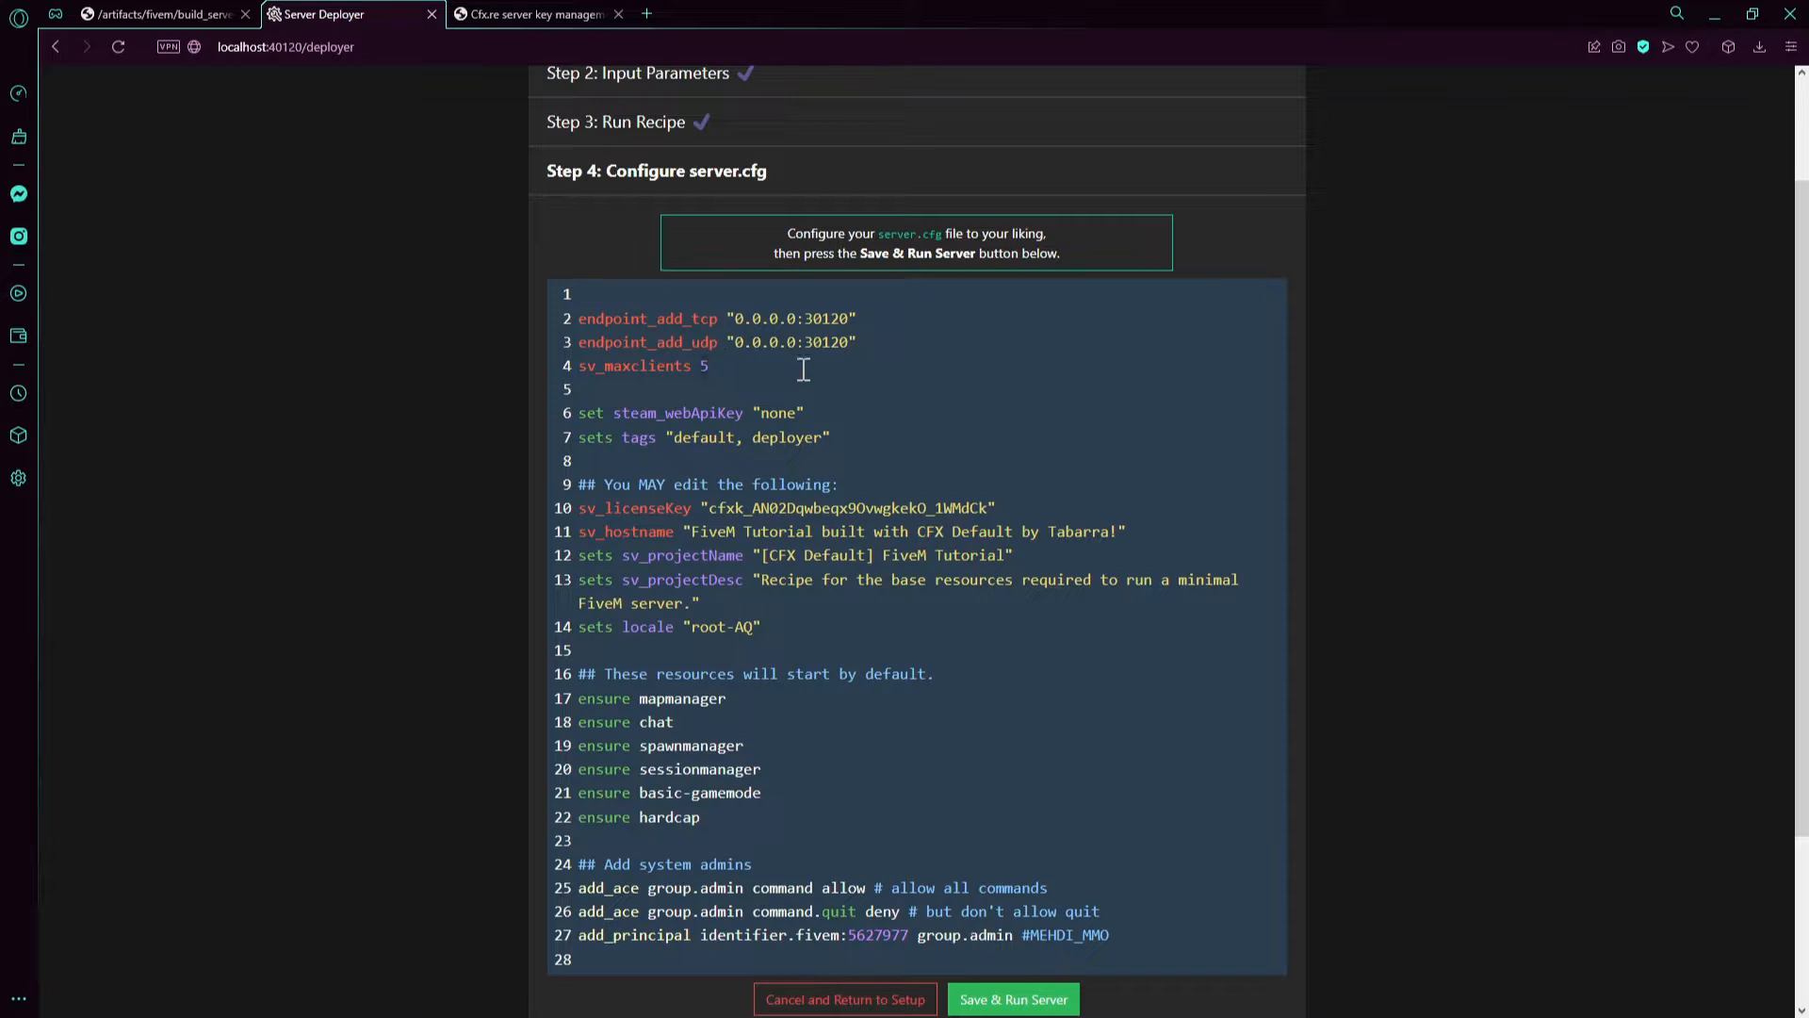
pyautogui.scroll(-3)
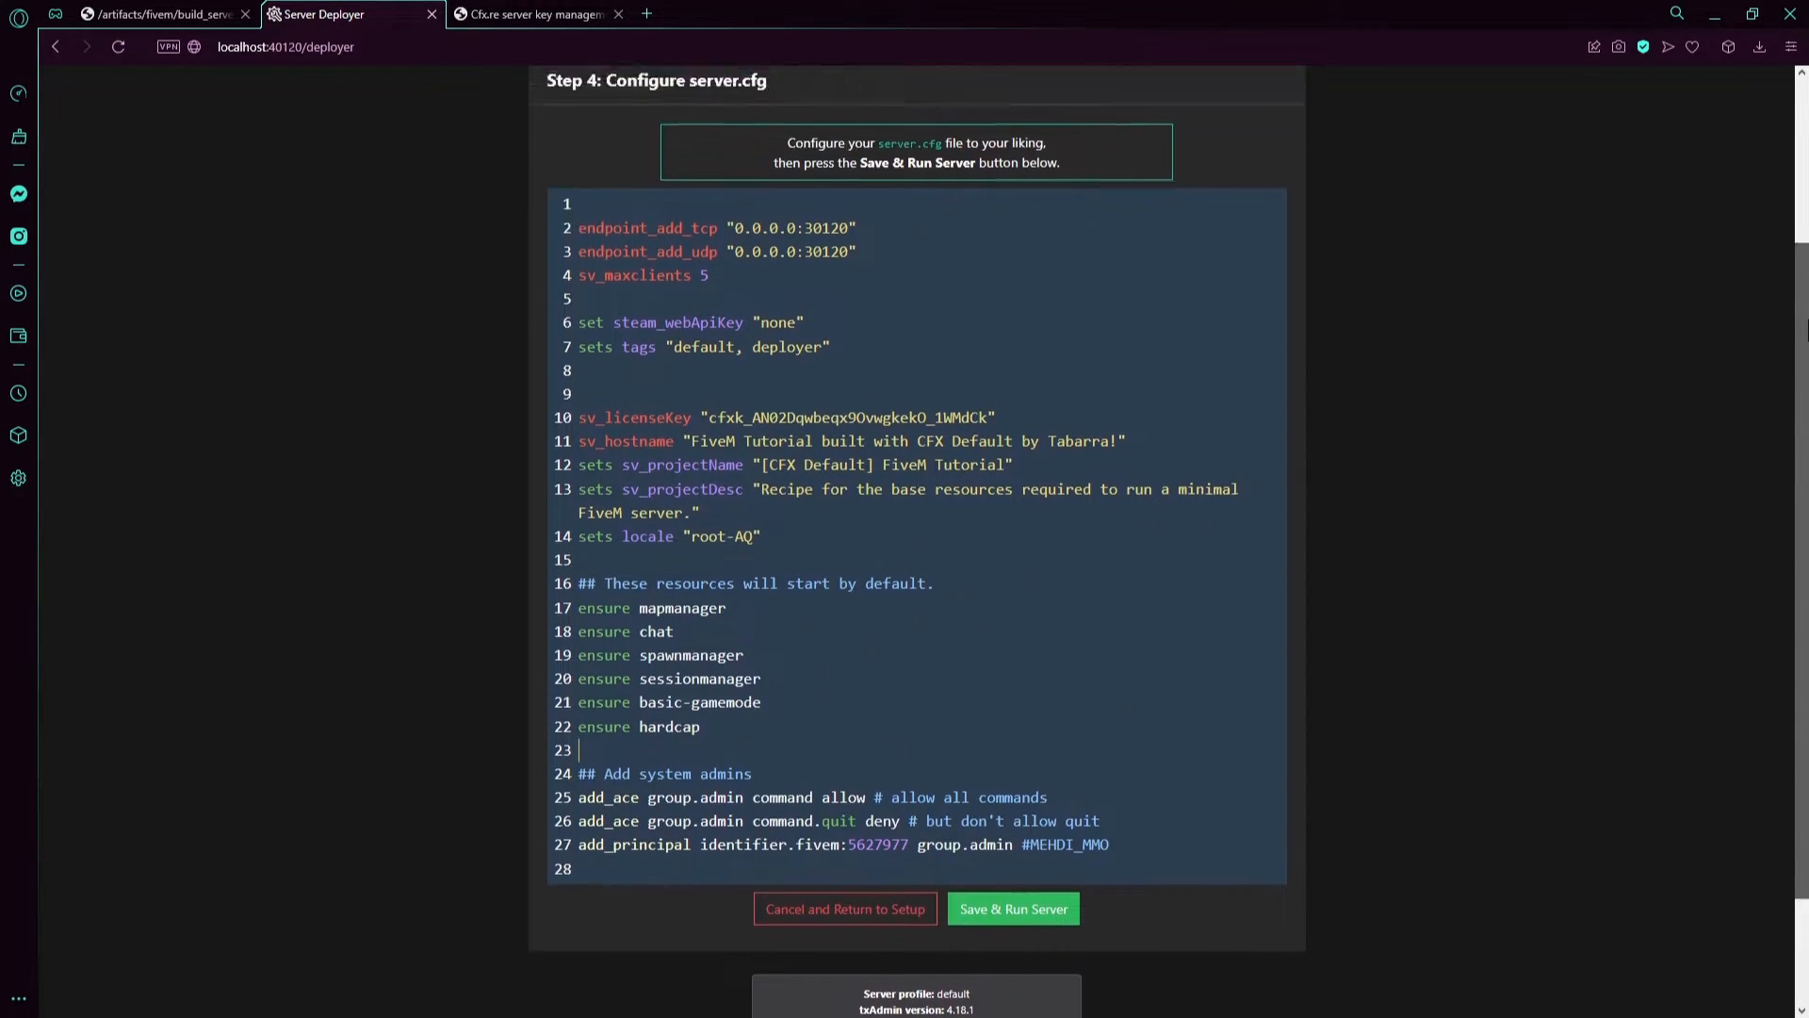
pyautogui.scroll(-3)
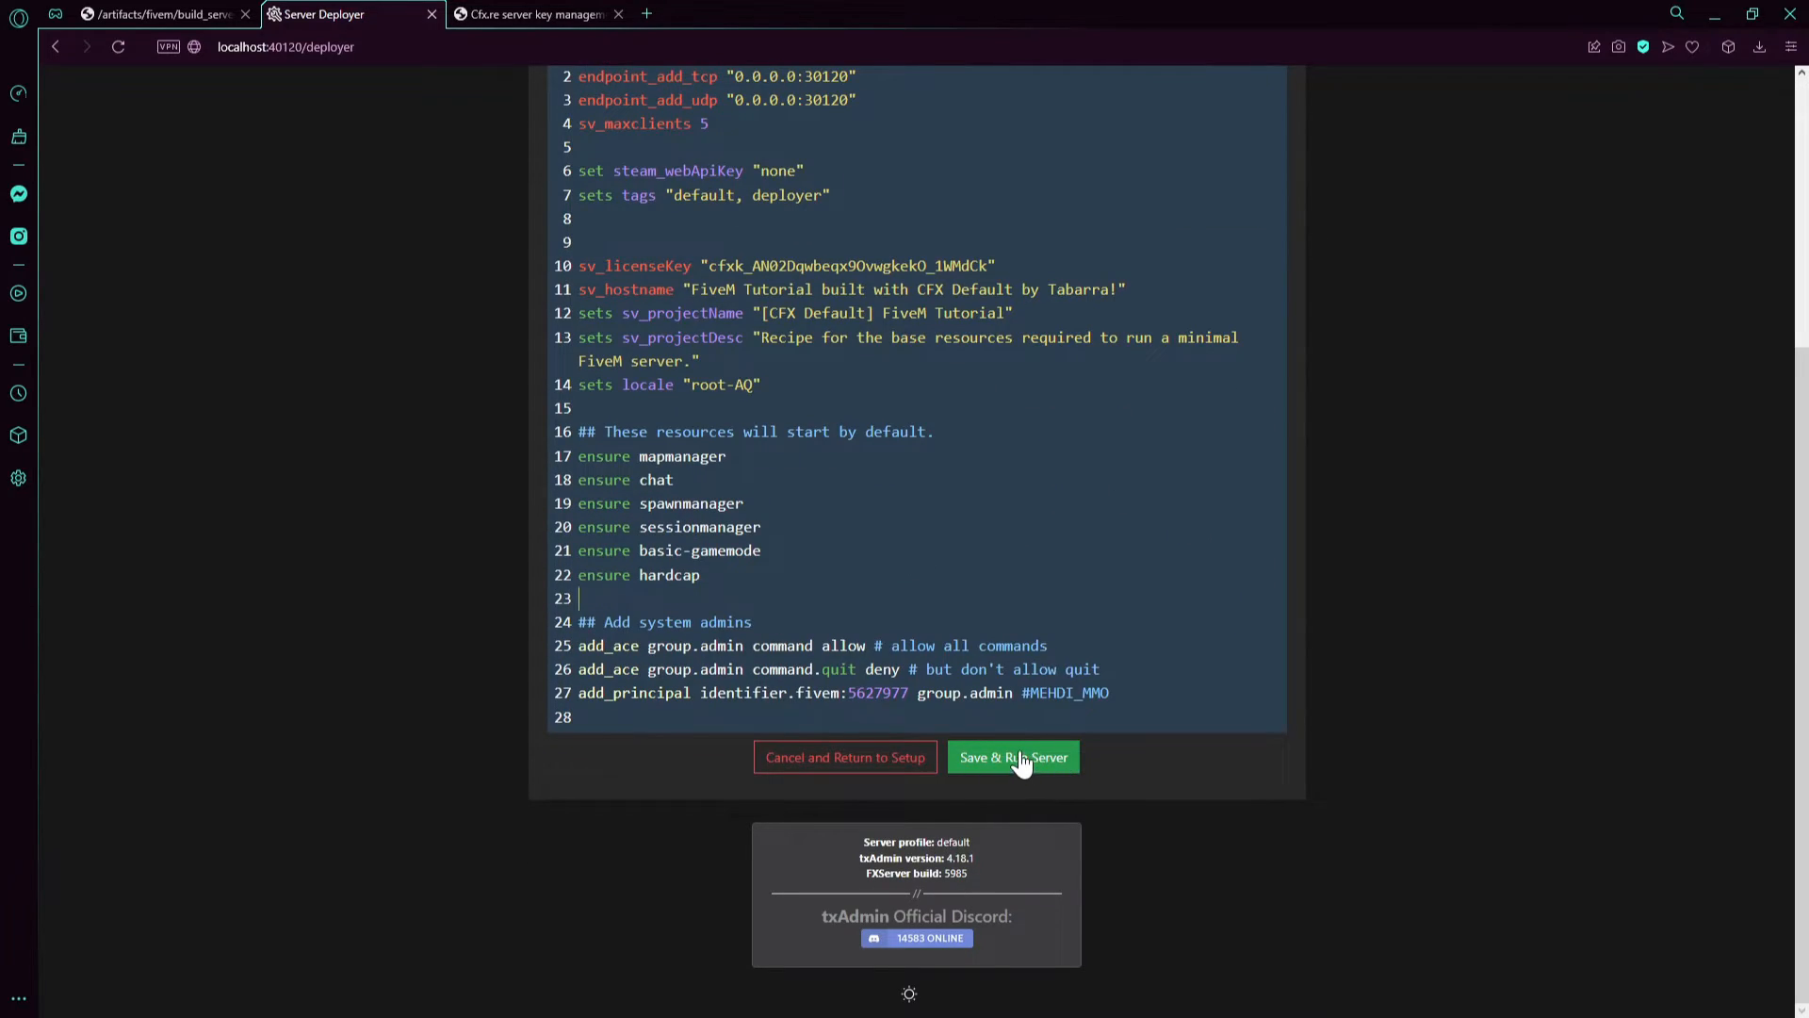
# Step: Save and run the server, briefly showing then hiding the FXServer console window
pyautogui.click(1011, 757)
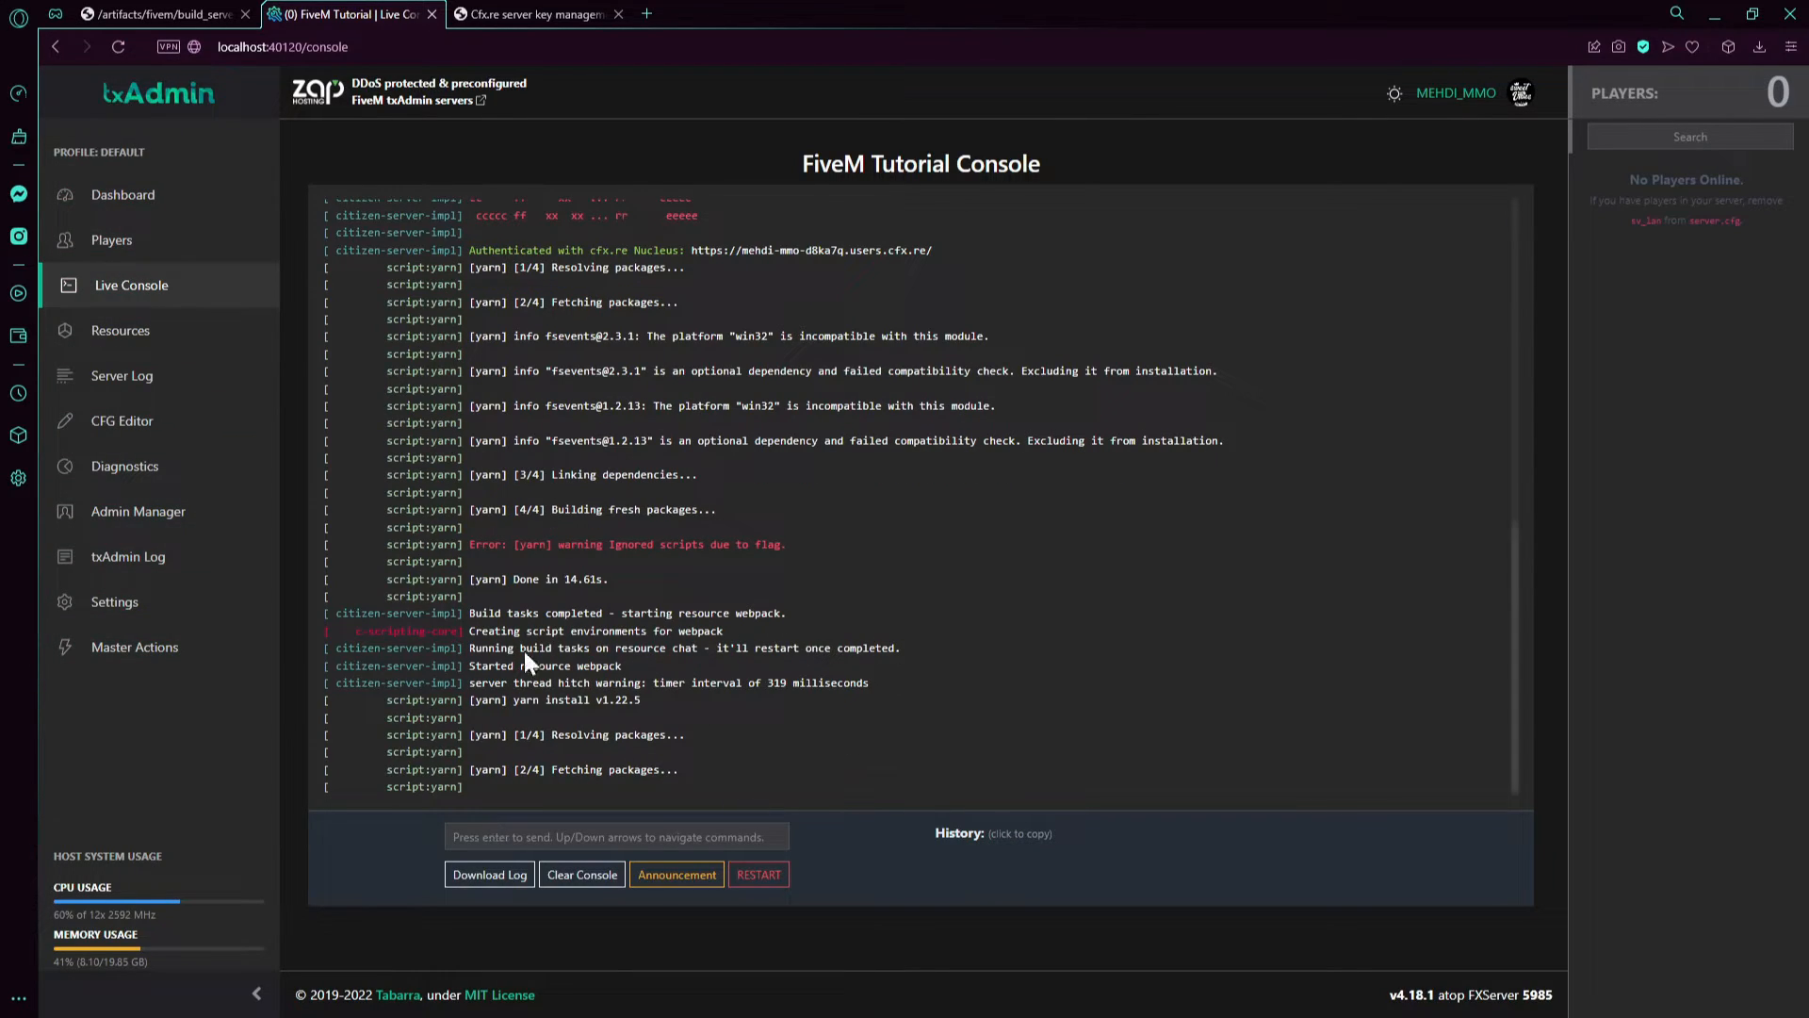
pyautogui.click(581, 873)
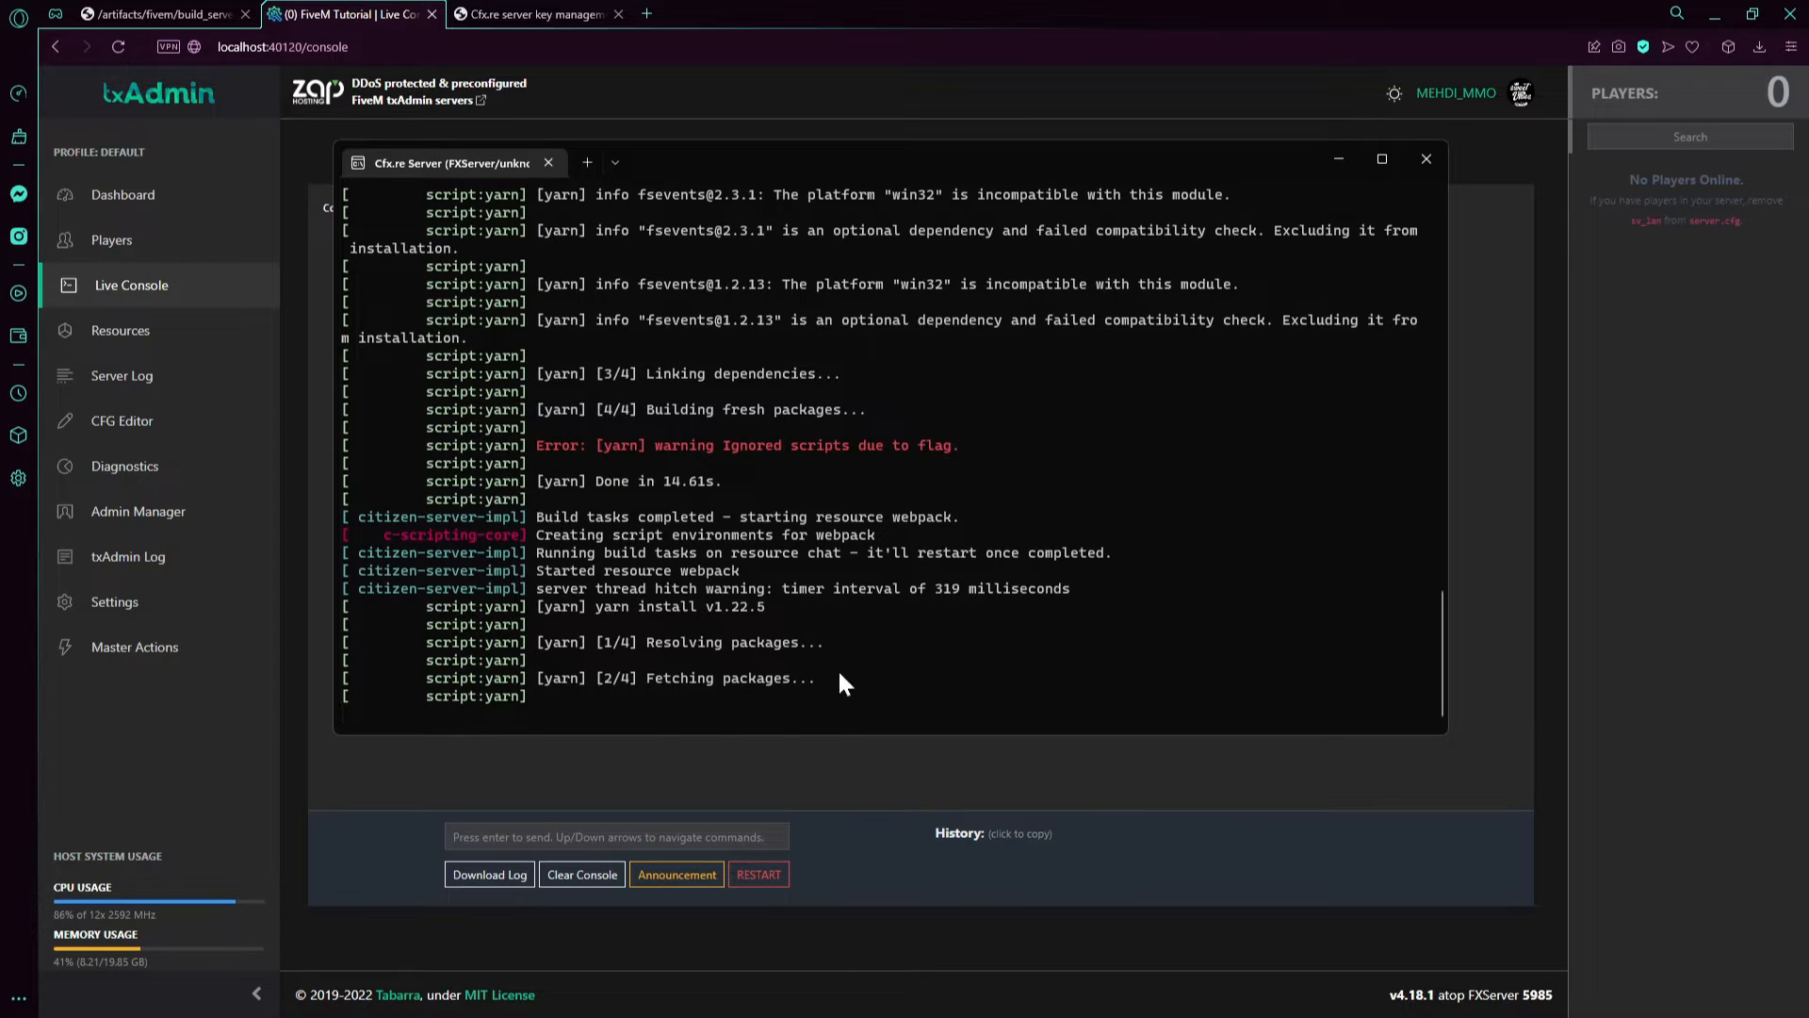
pyautogui.moveTo(1338, 159)
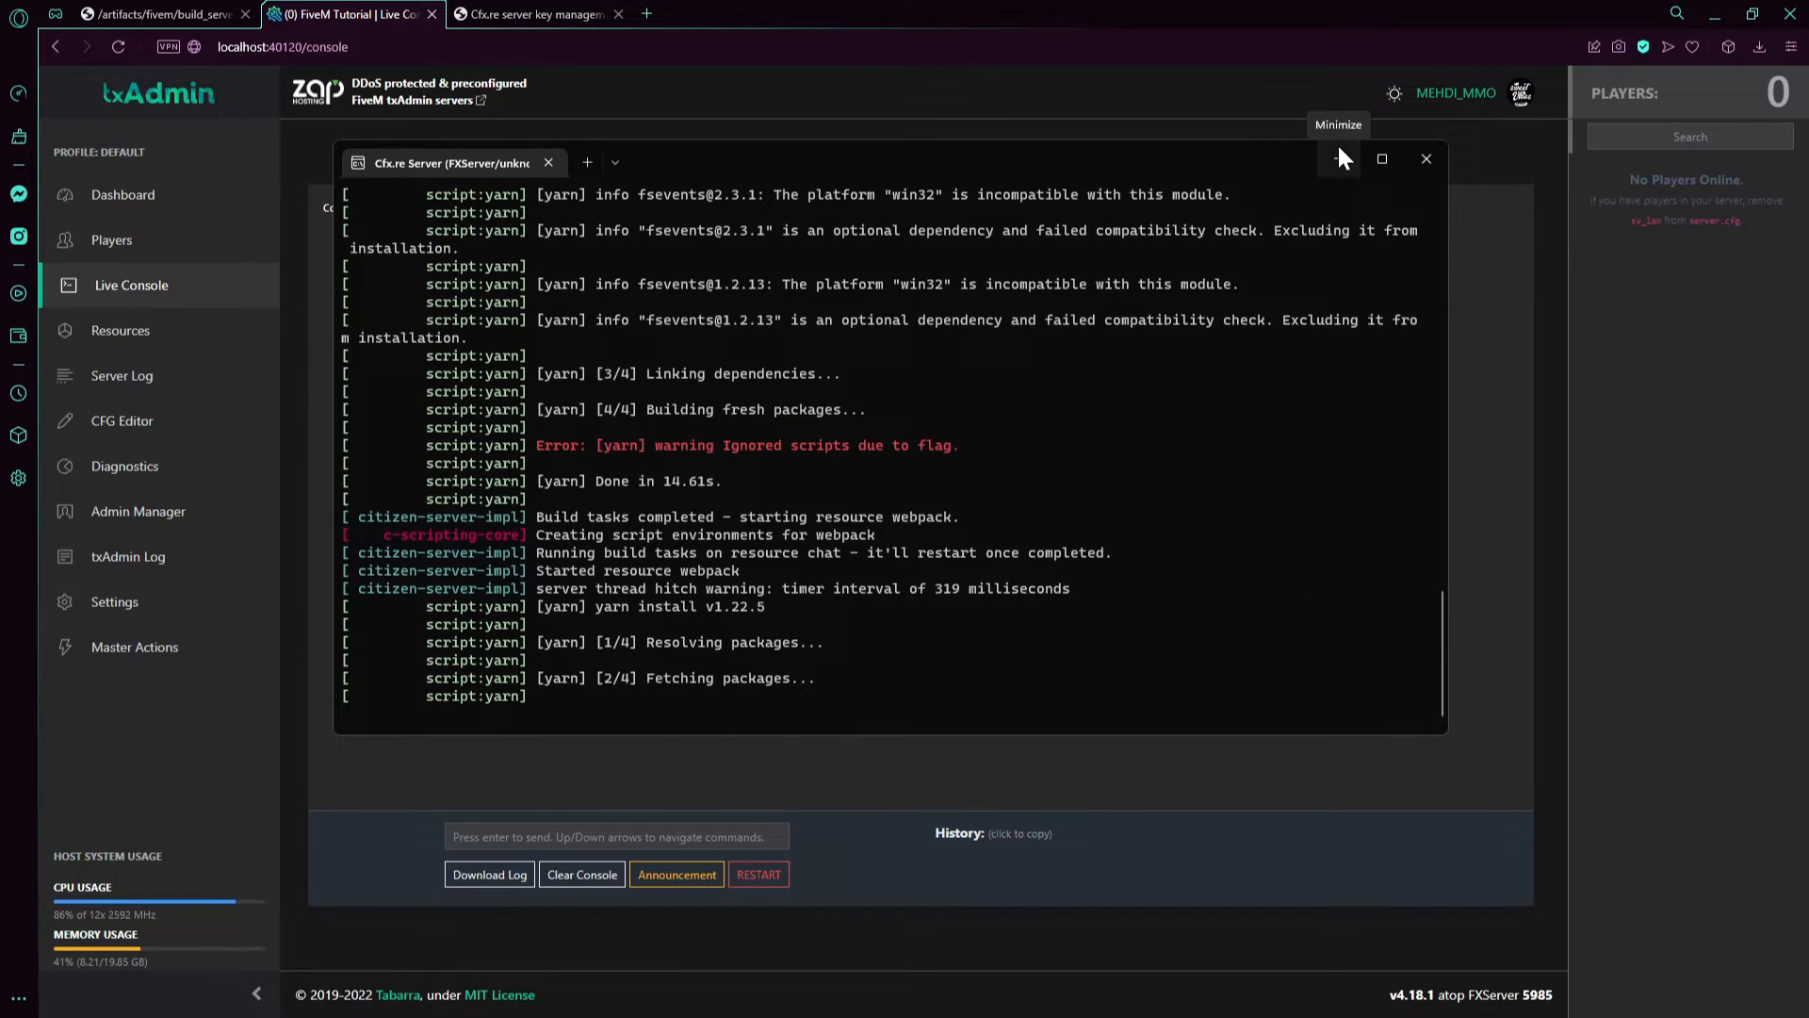
pyautogui.click(582, 873)
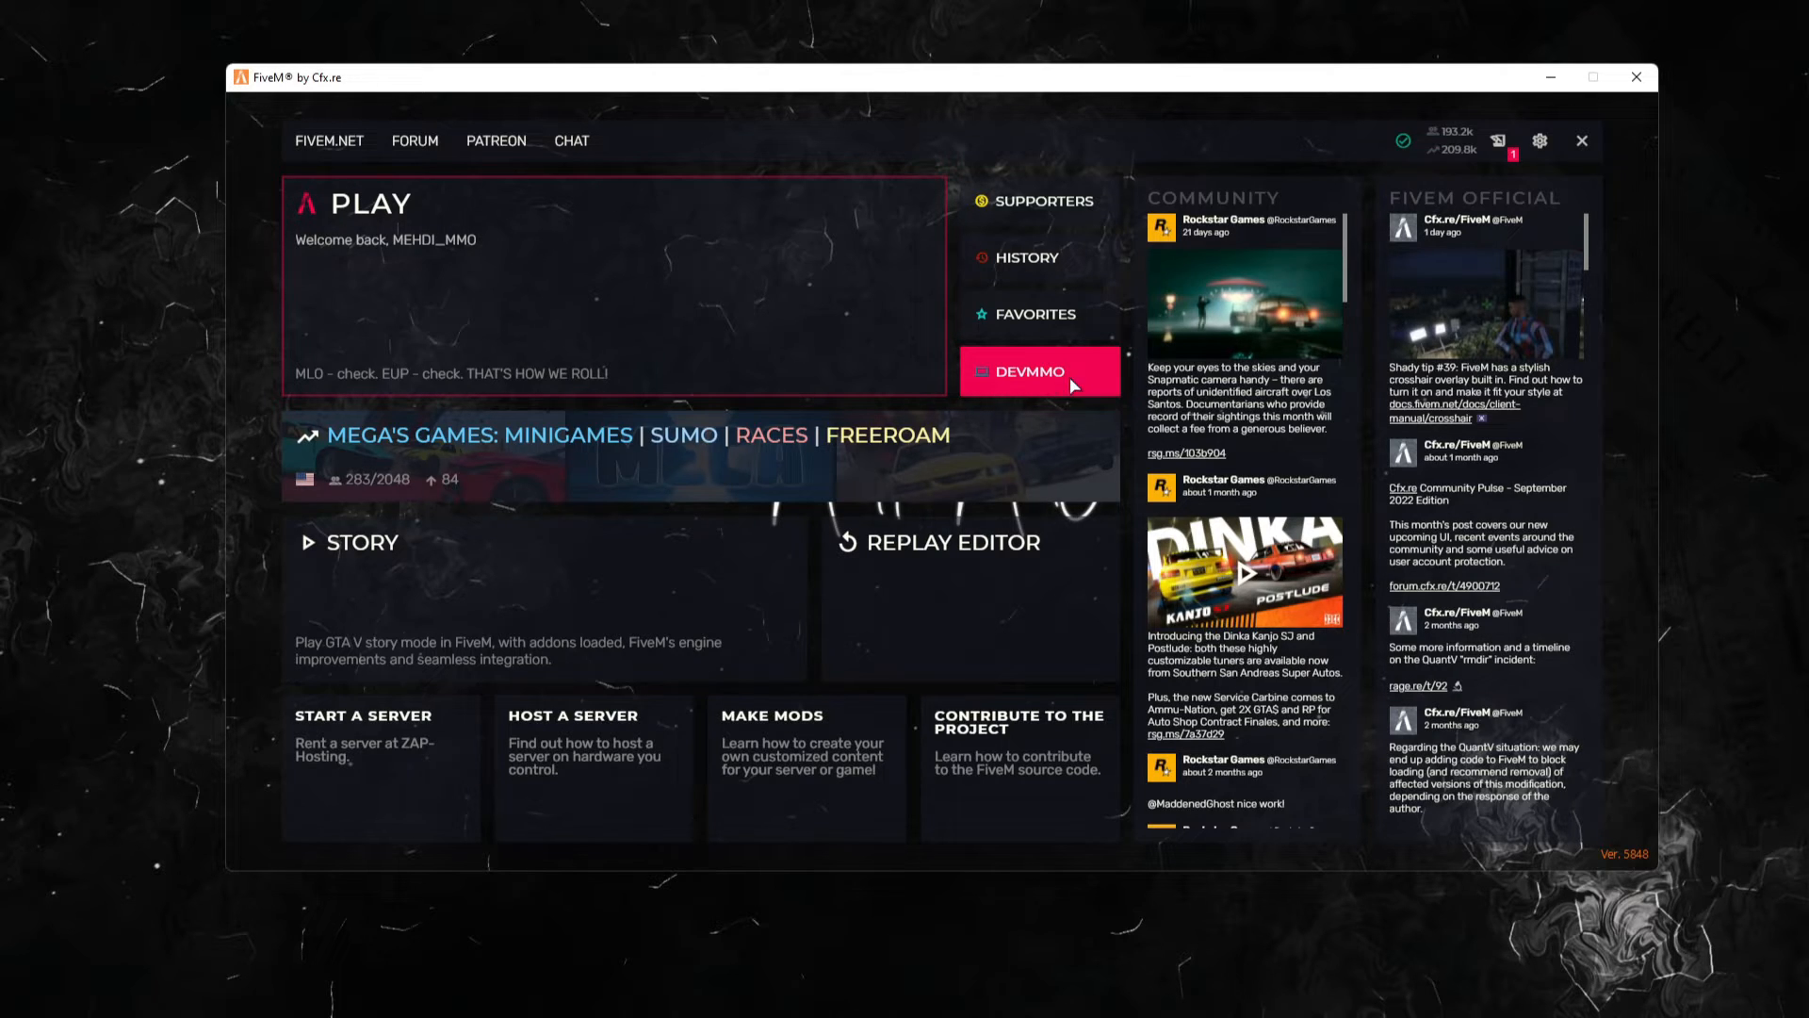
# Step: Join the DEVMMO favorite server and accept the game data update
pyautogui.click(1037, 371)
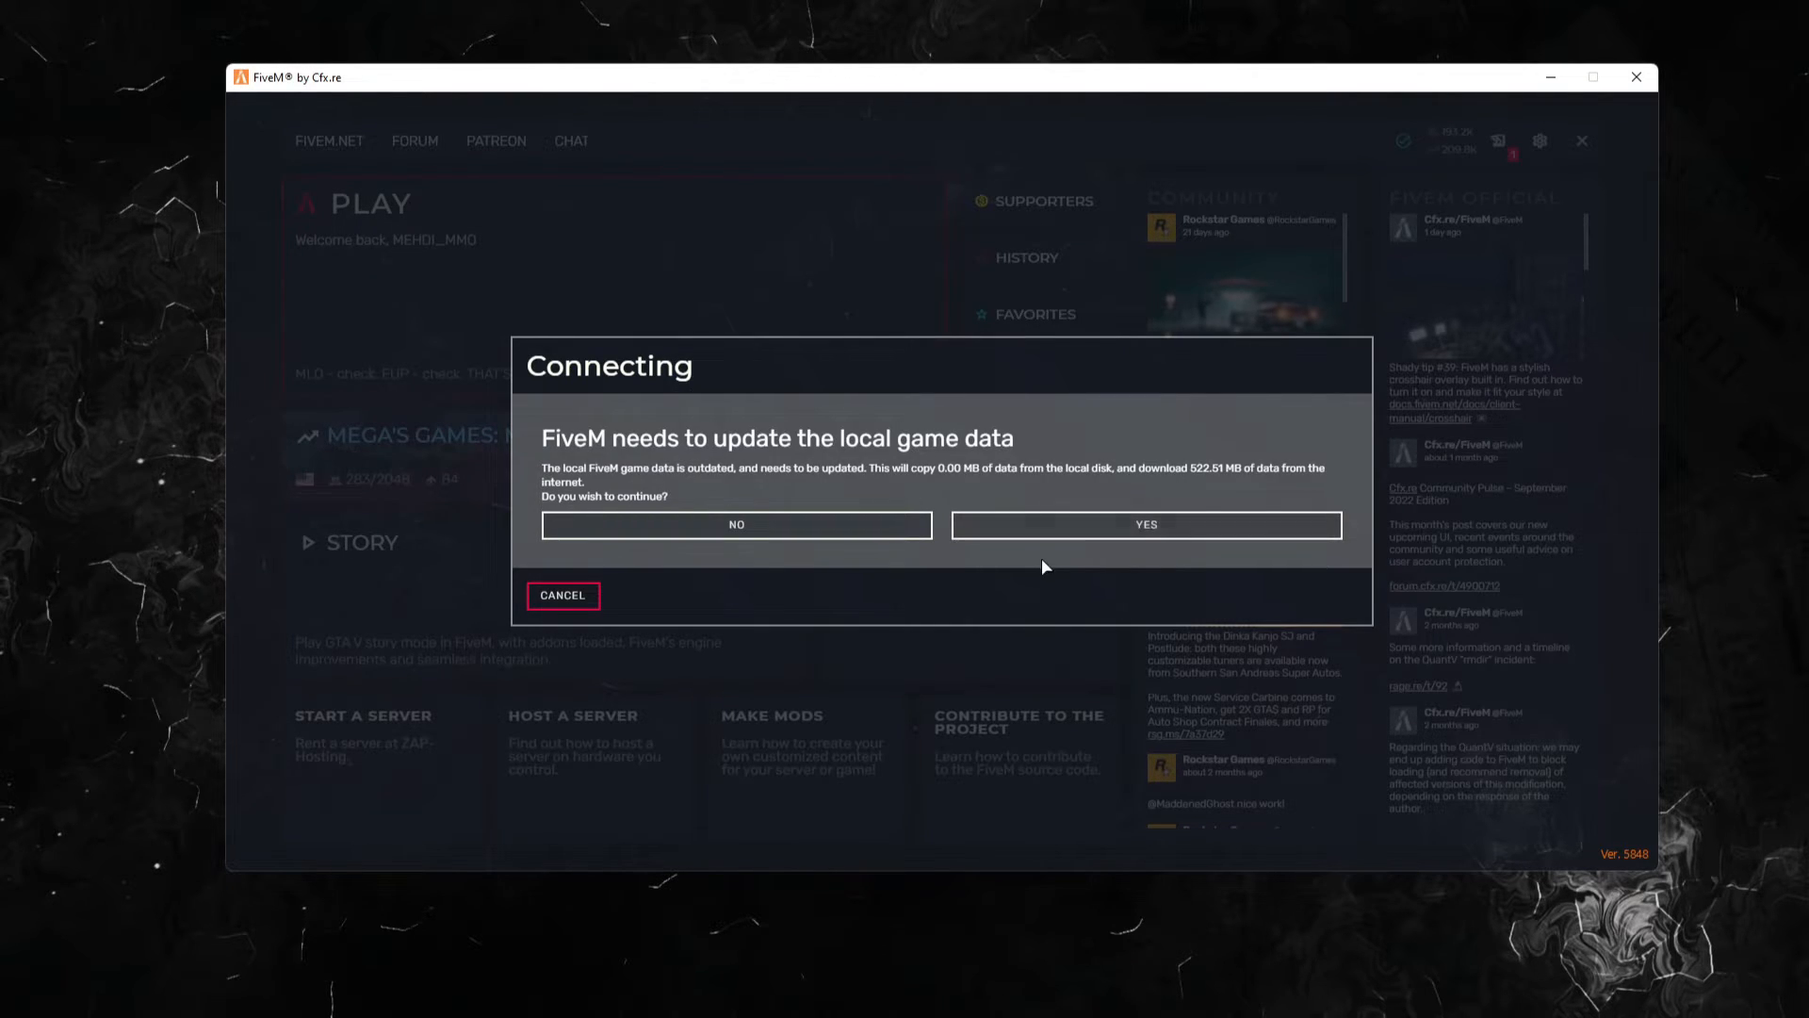
pyautogui.click(1145, 524)
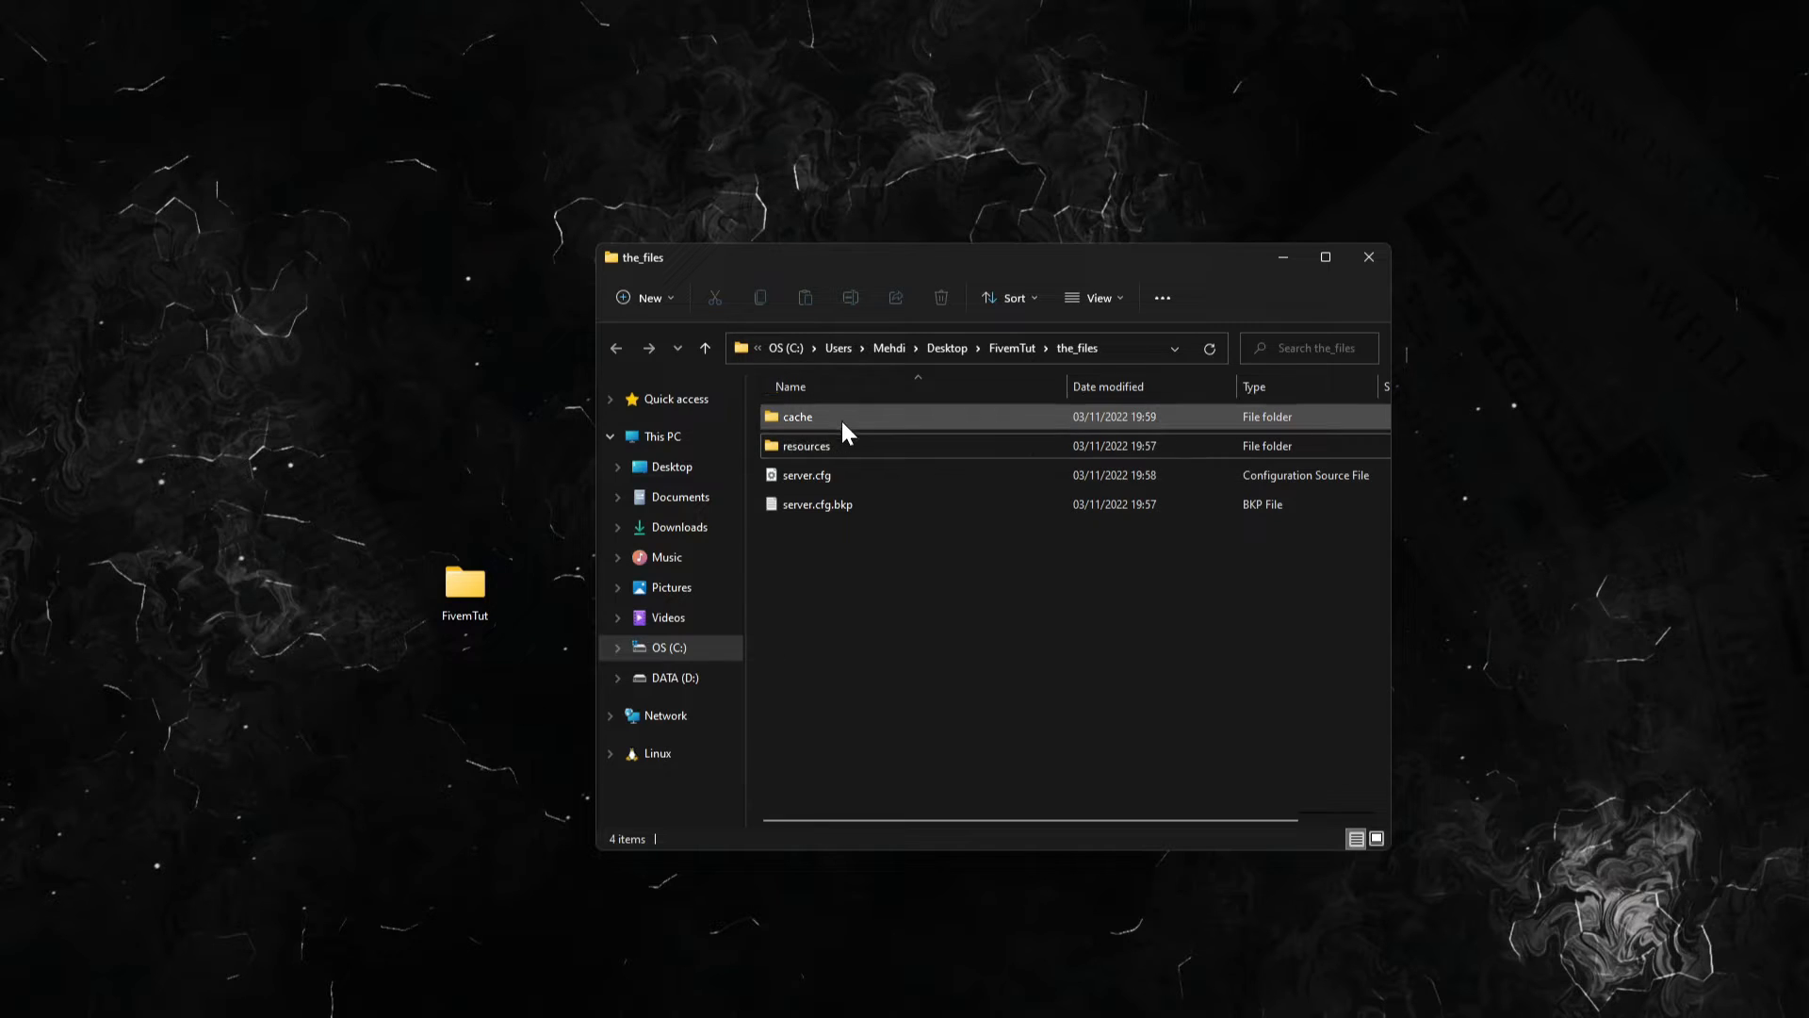
# Step: Create a new folder named [CFX] inside the resources folder
pyautogui.doubleClick(805, 446)
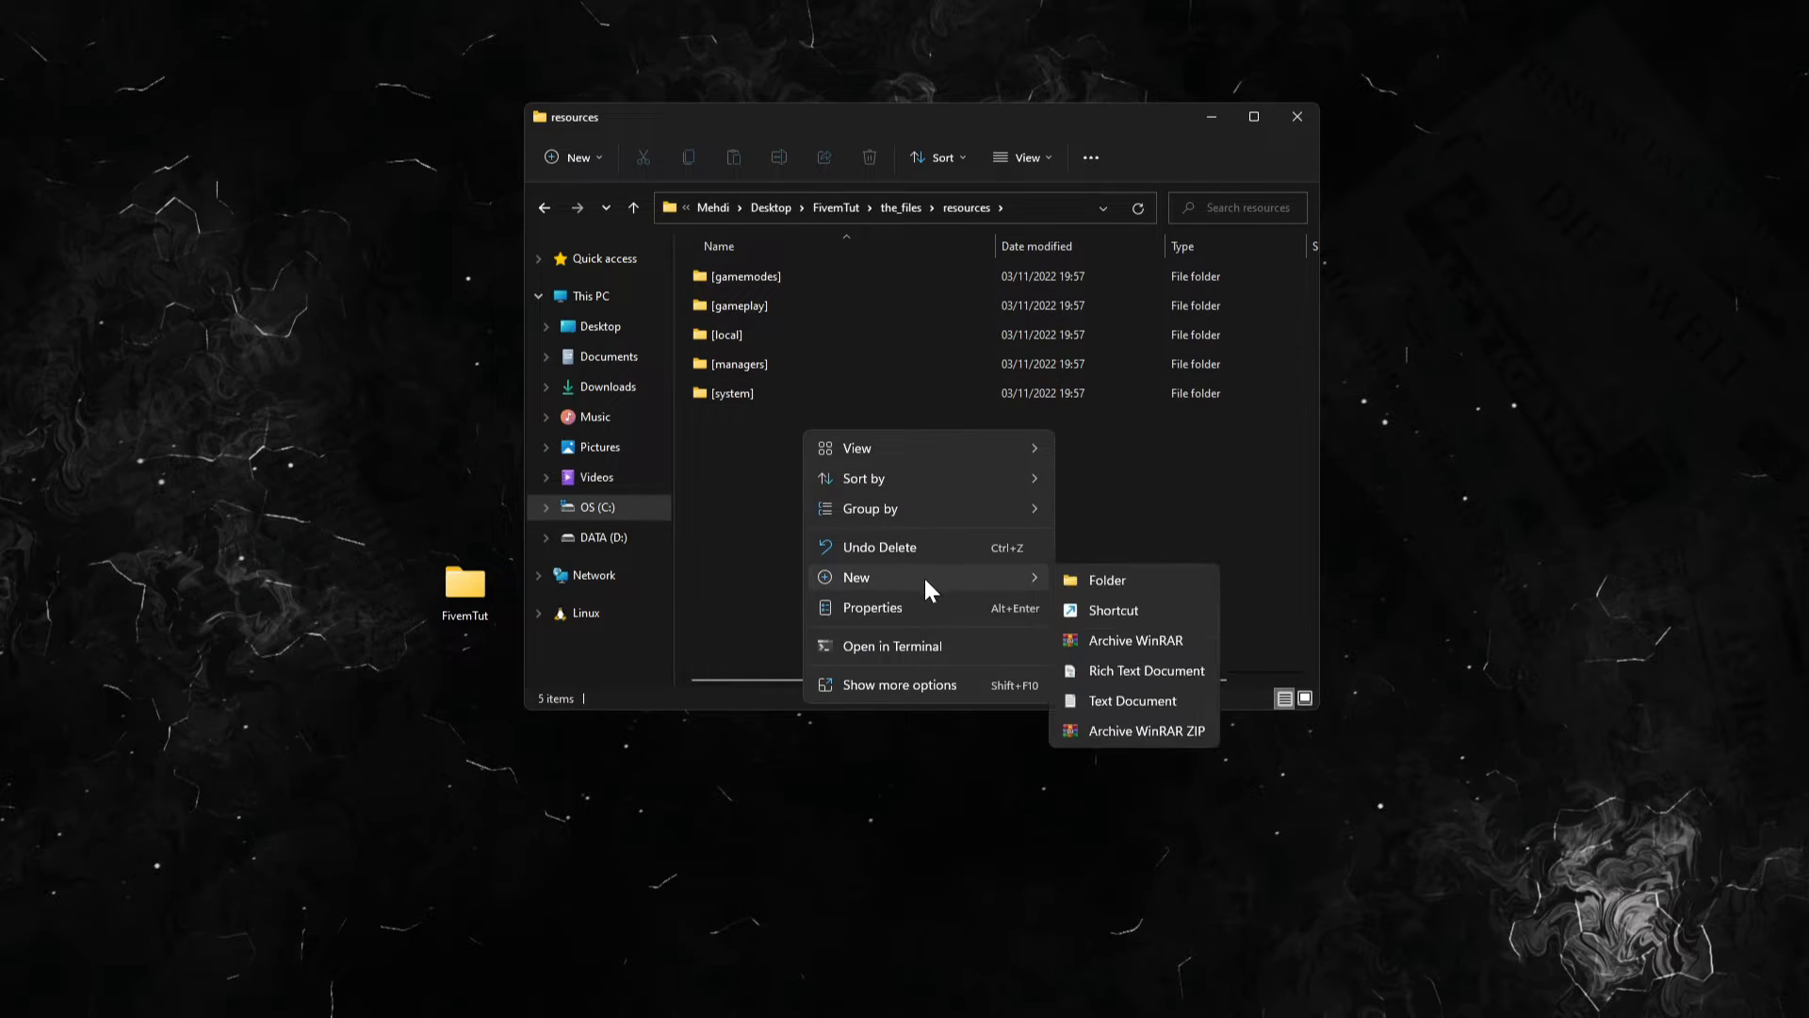
pyautogui.click(1105, 579)
pyautogui.write('[C]')
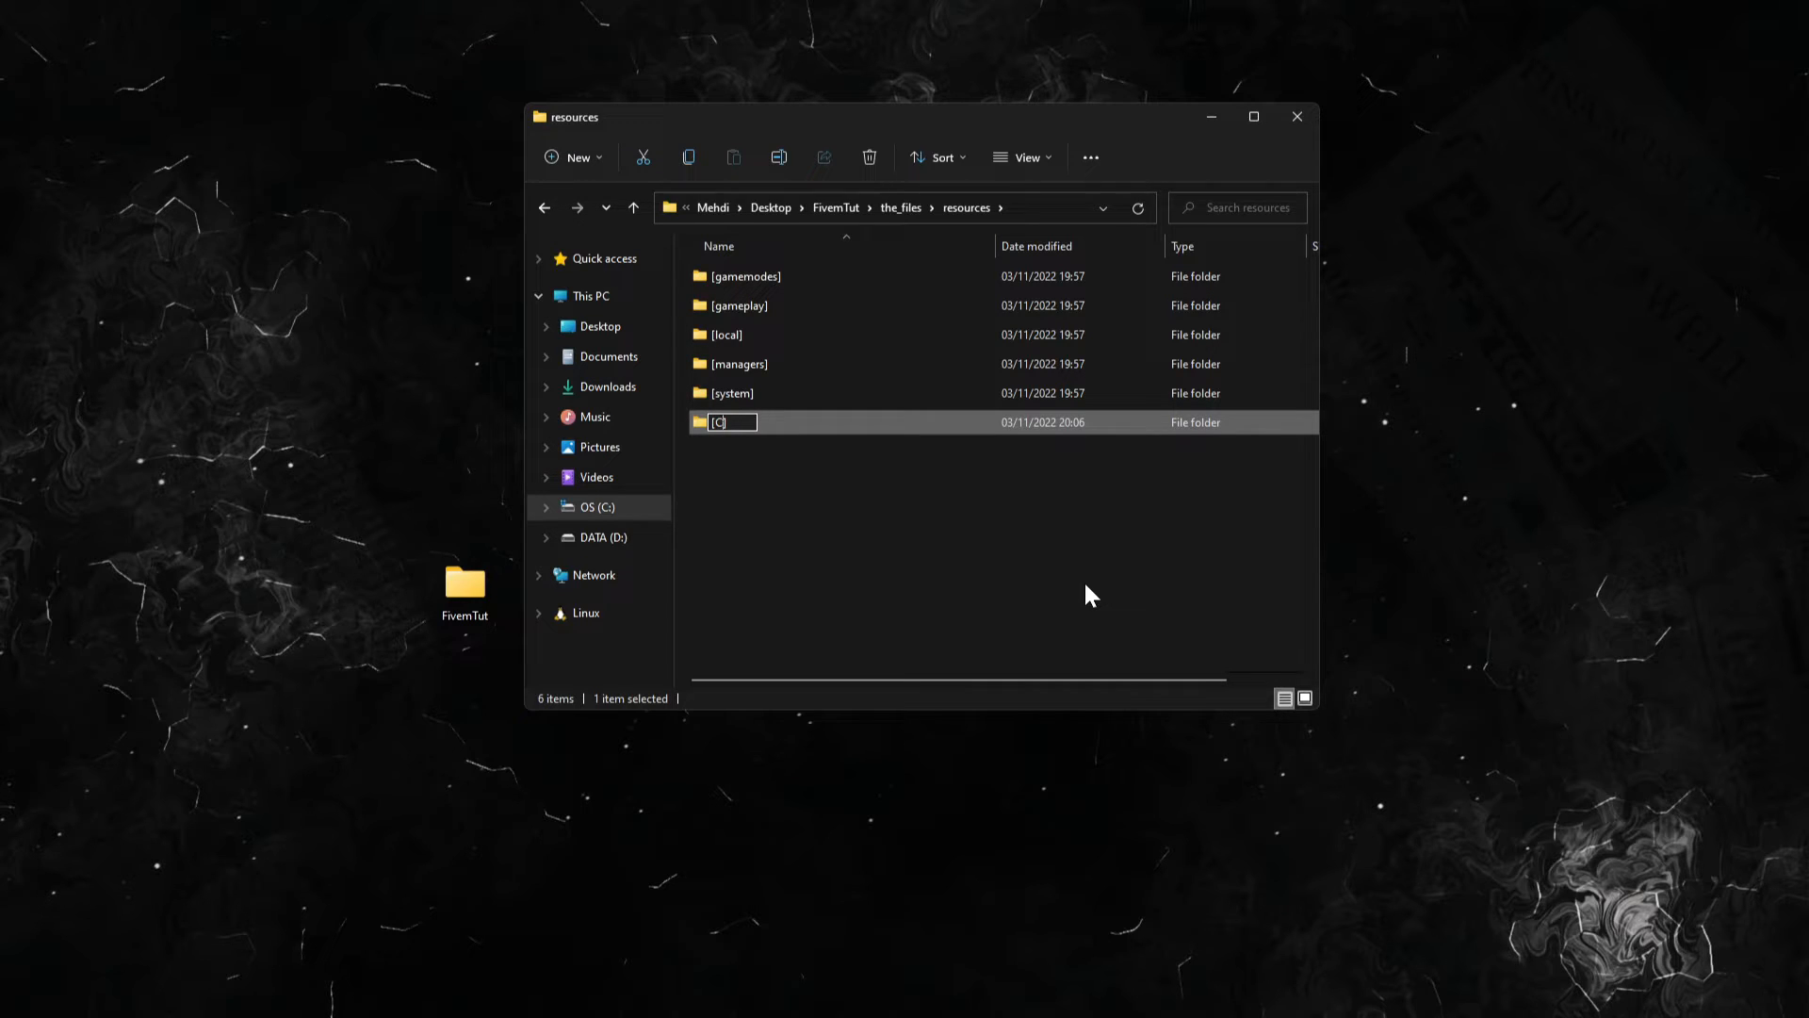
pyautogui.press('Enter')
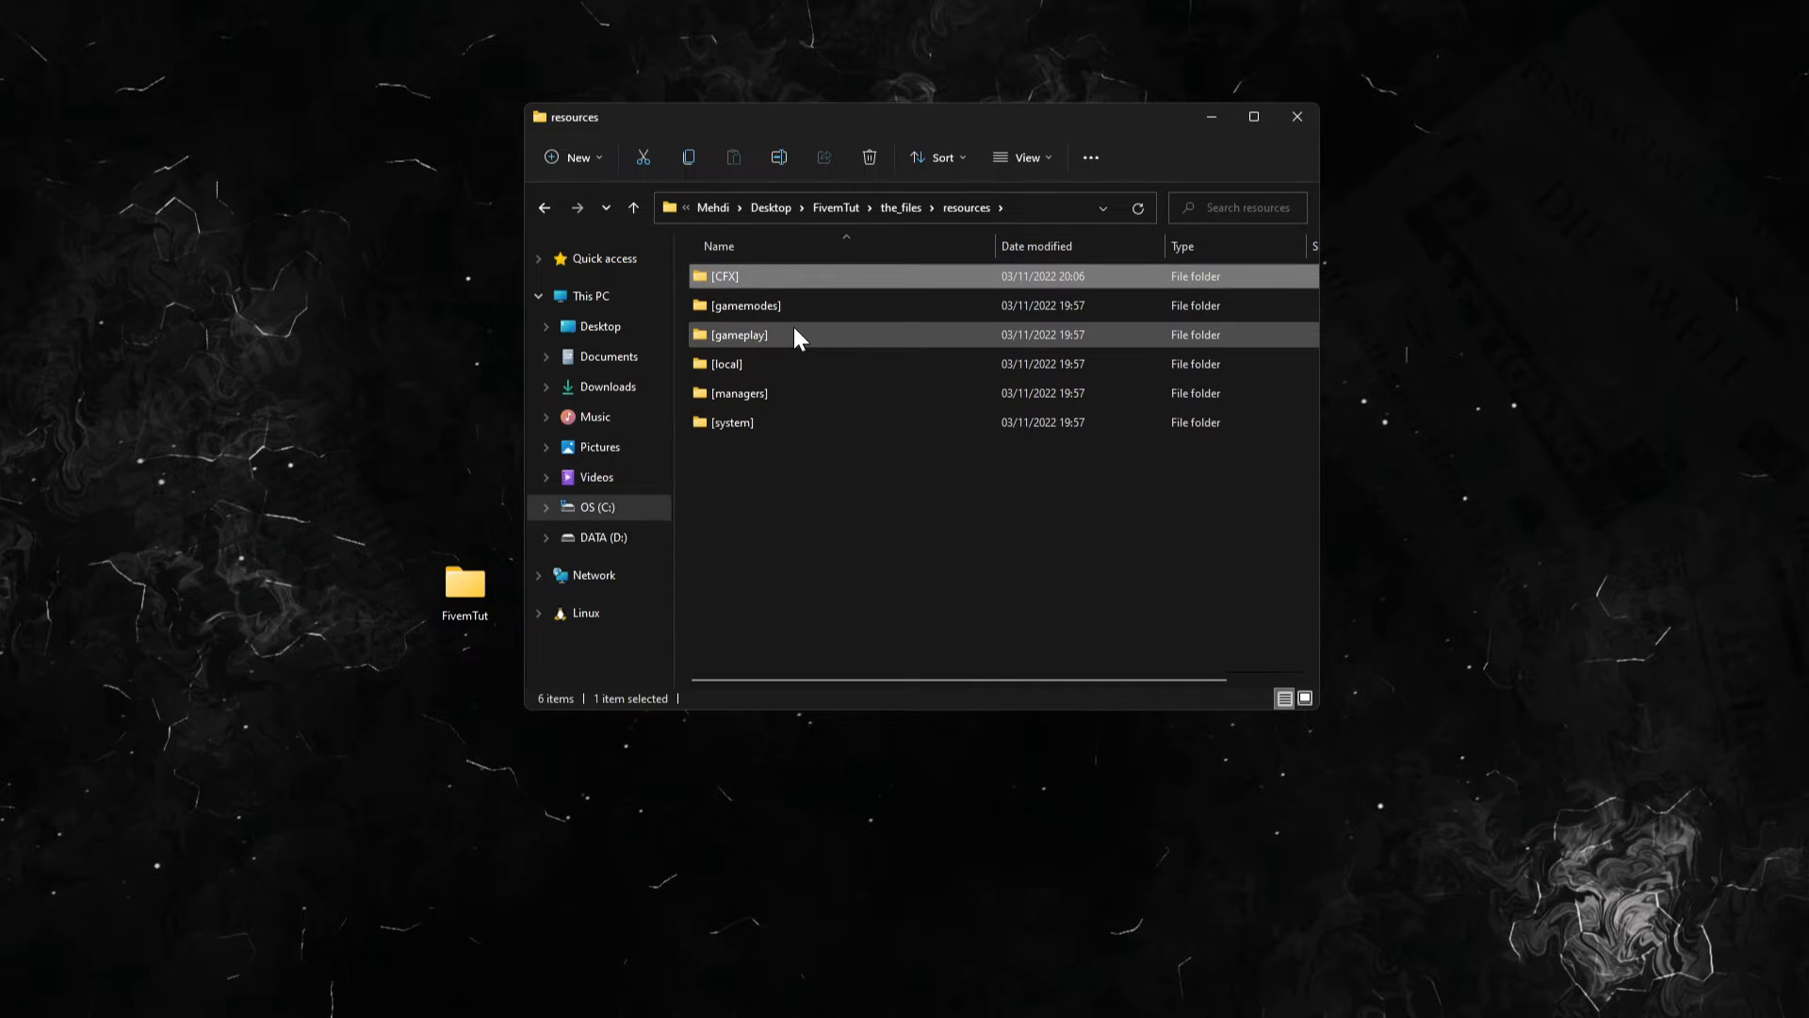
# Step: Browse the [gamemodes], [maps], [managers] and [system] resource subfolders
pyautogui.doubleClick(745, 304)
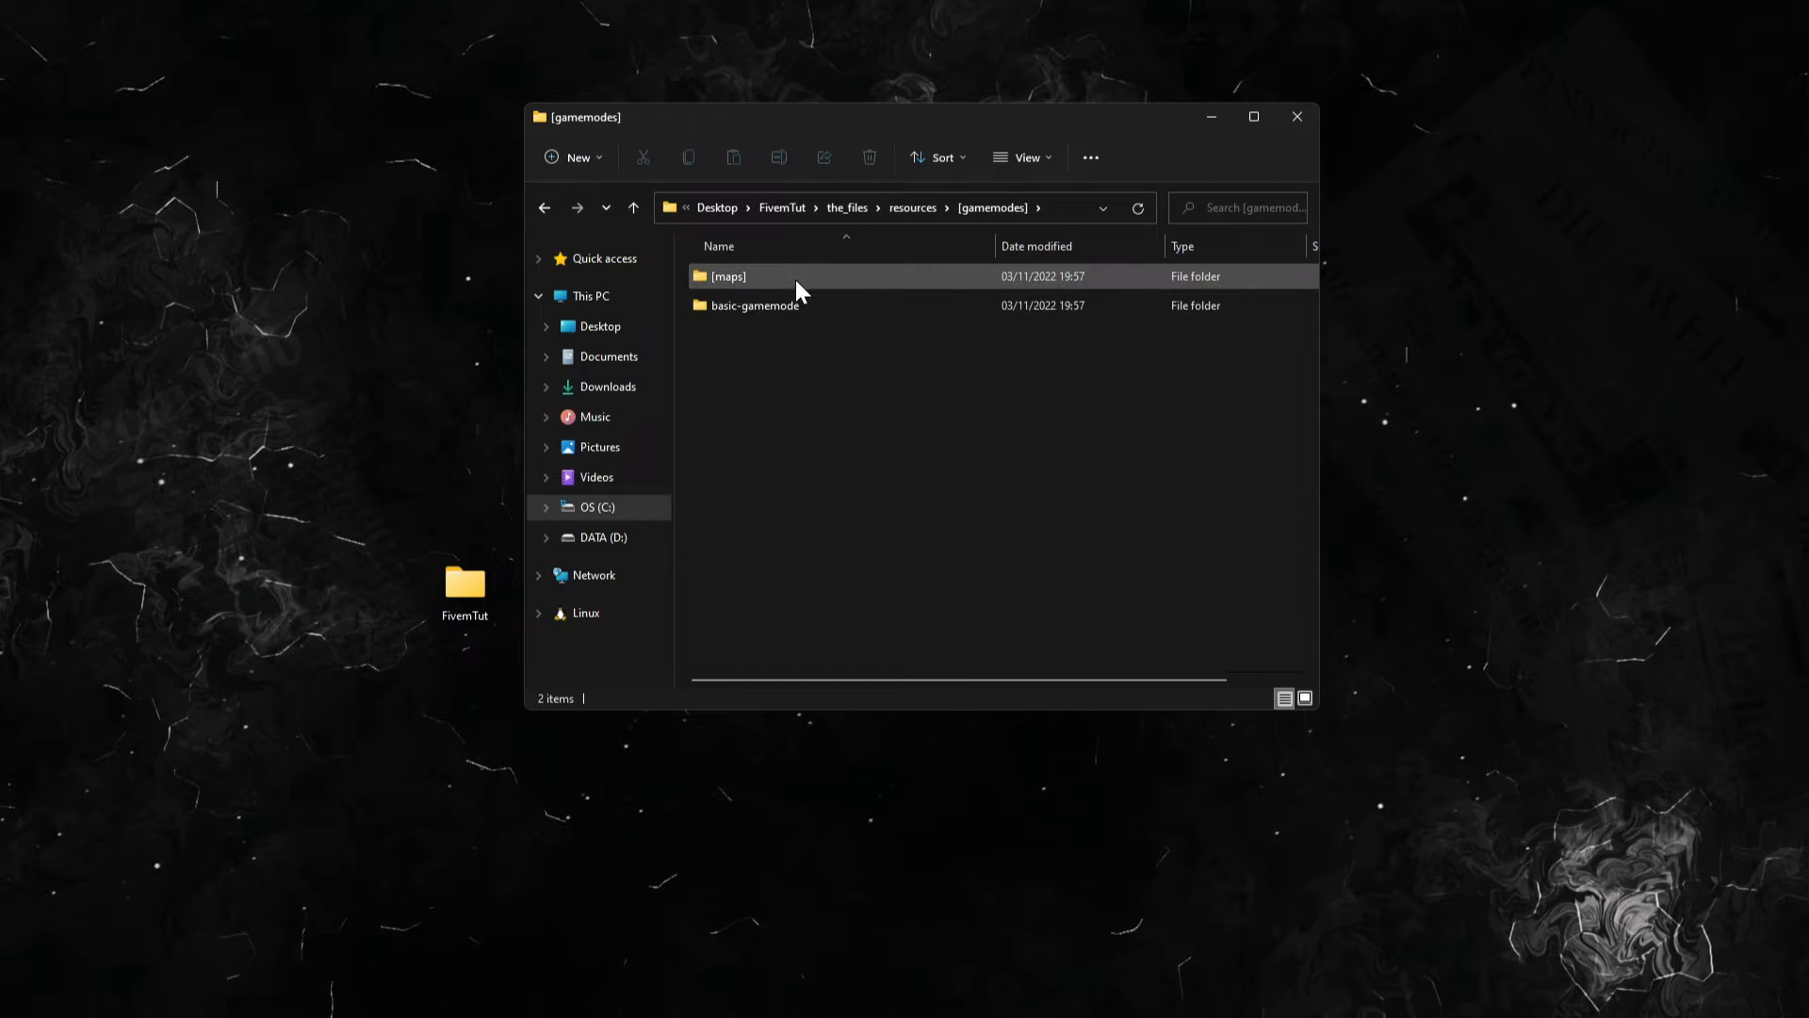
pyautogui.doubleClick(728, 276)
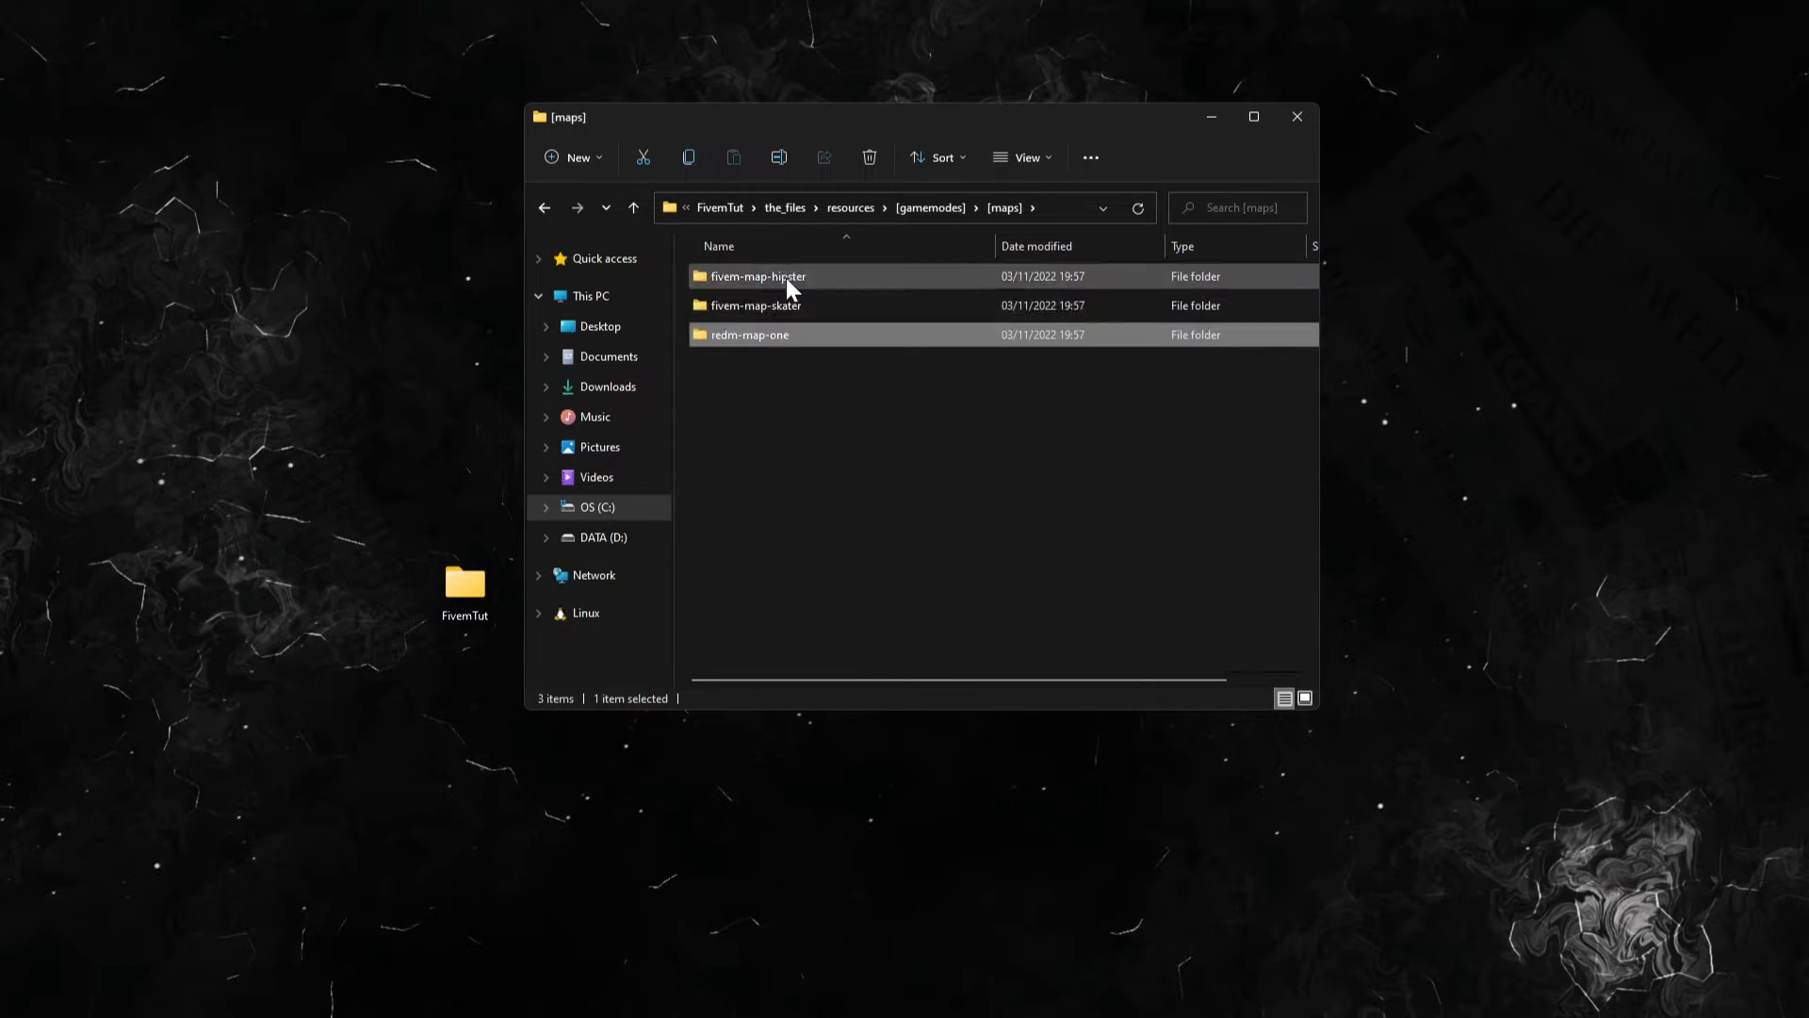
pyautogui.click(756, 304)
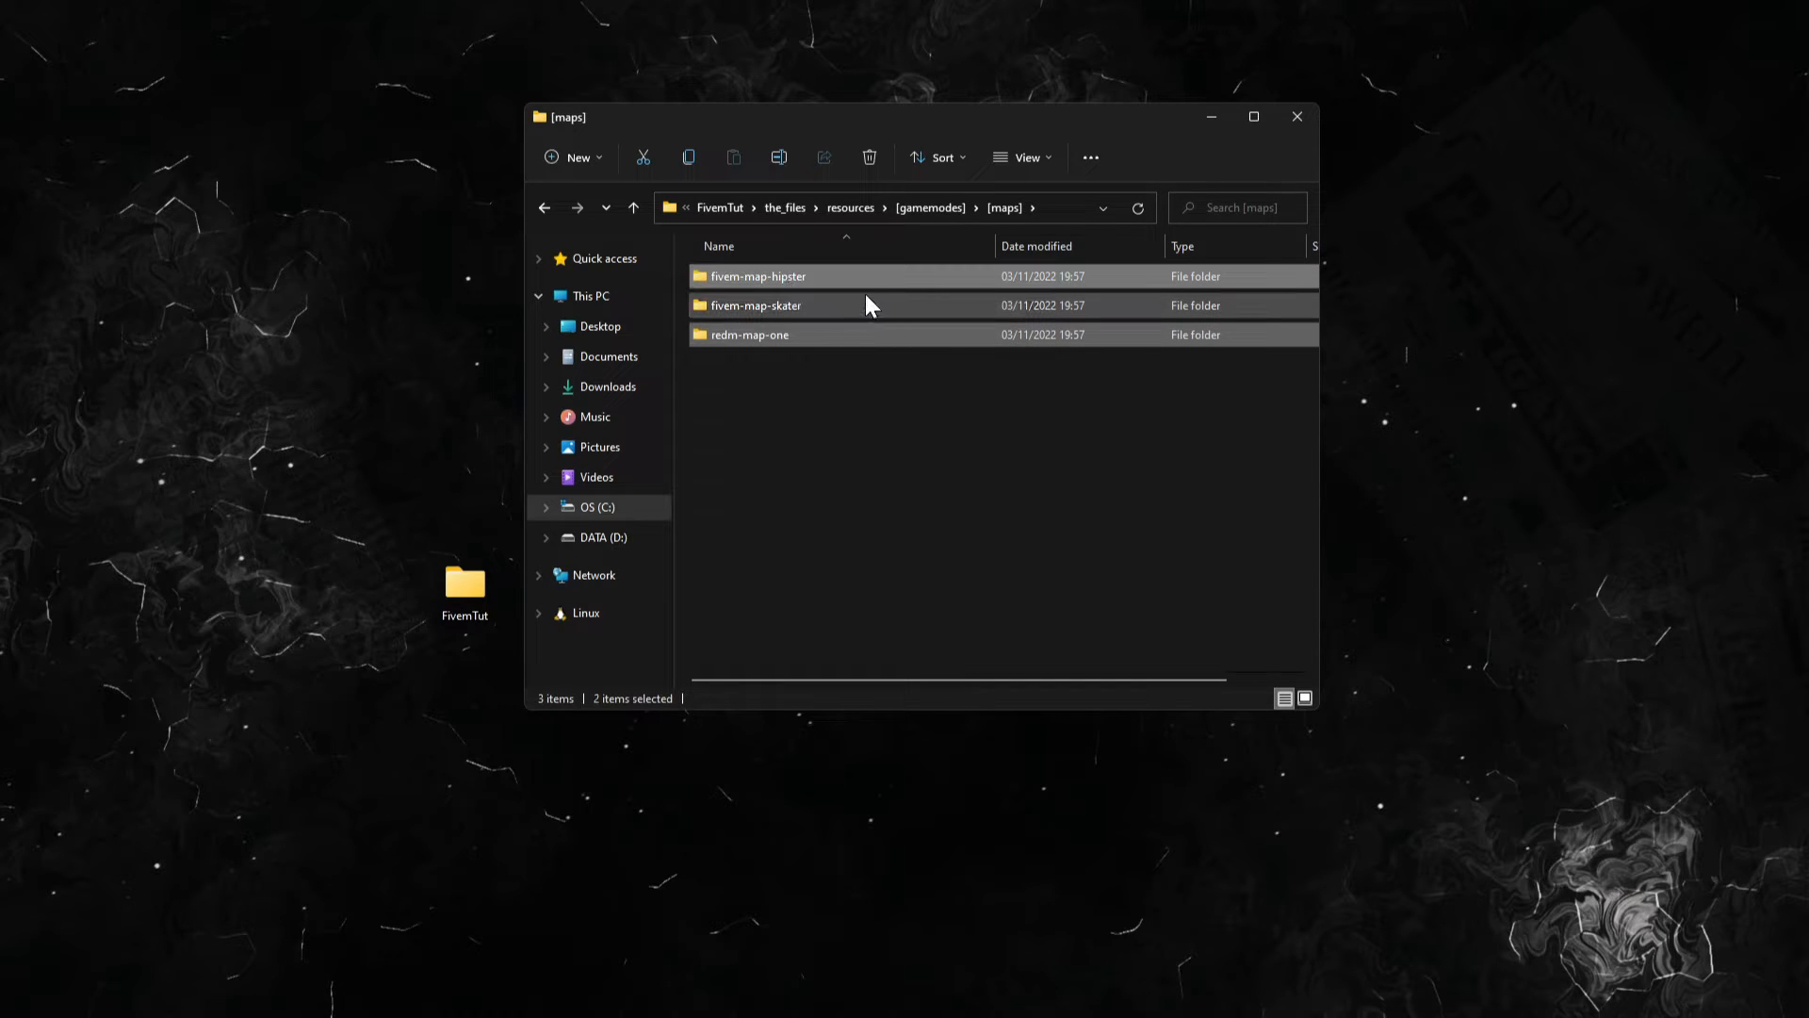
pyautogui.click(930, 208)
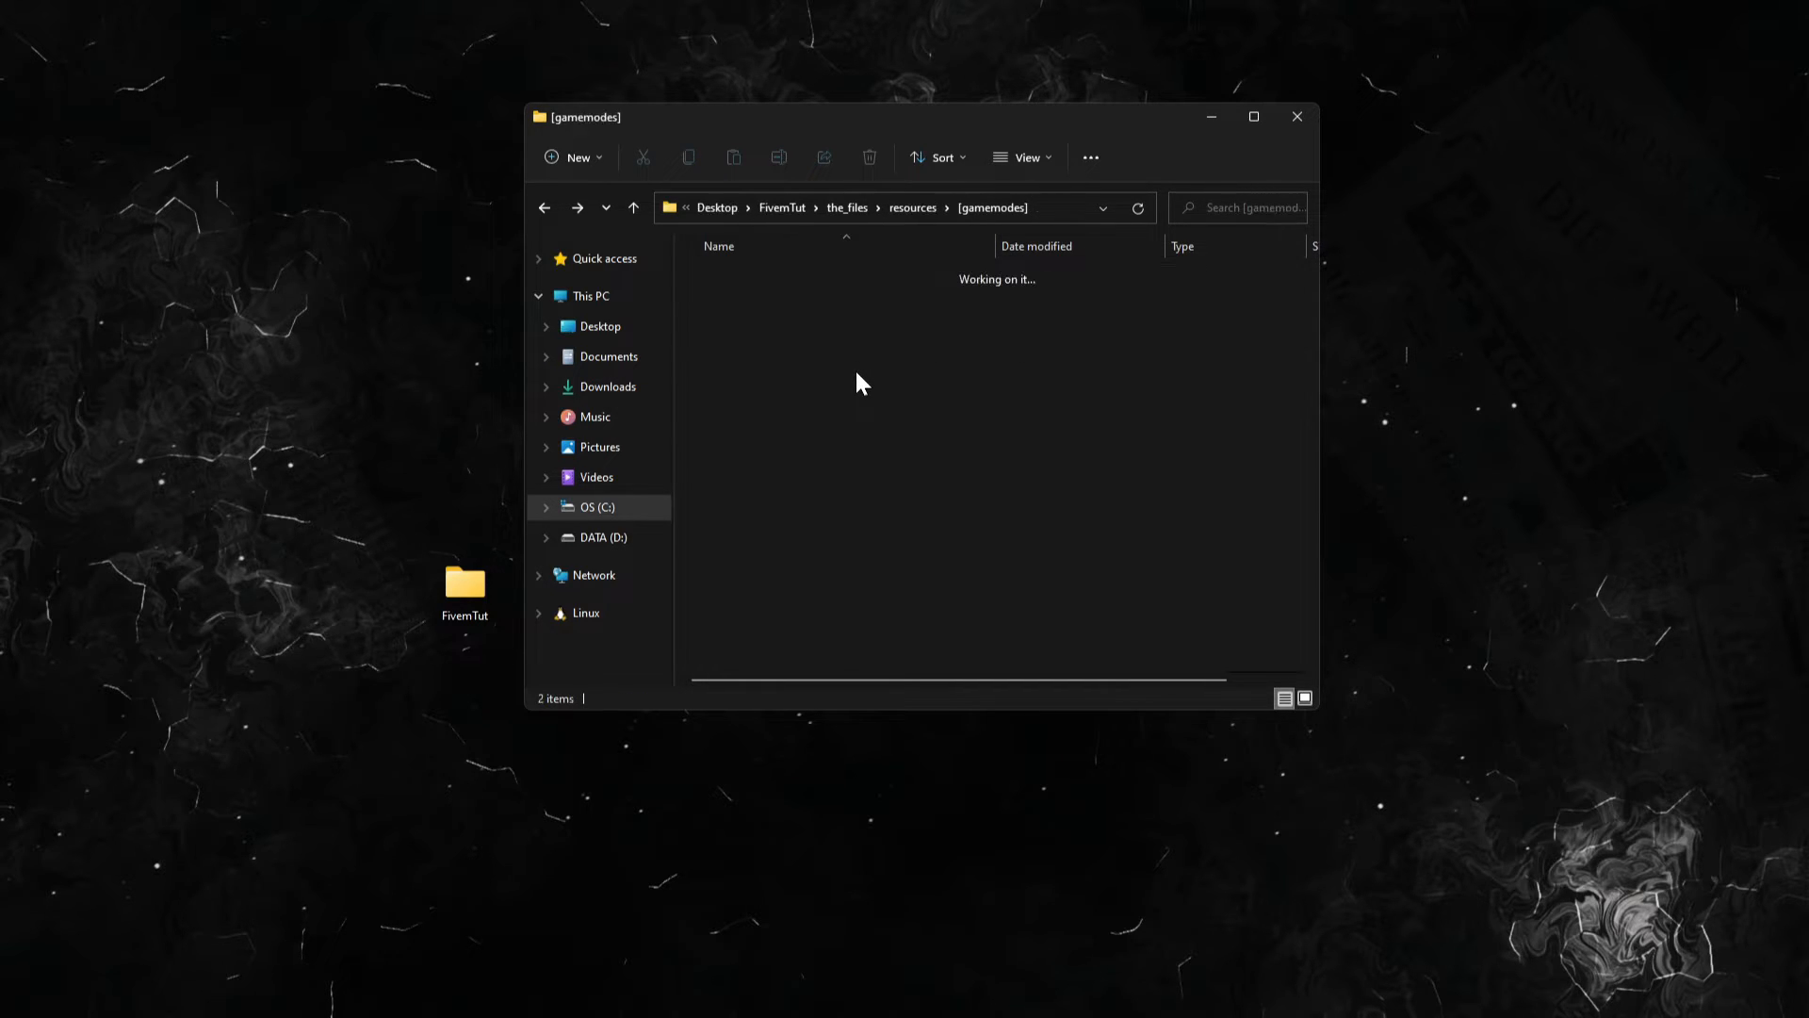
pyautogui.click(633, 208)
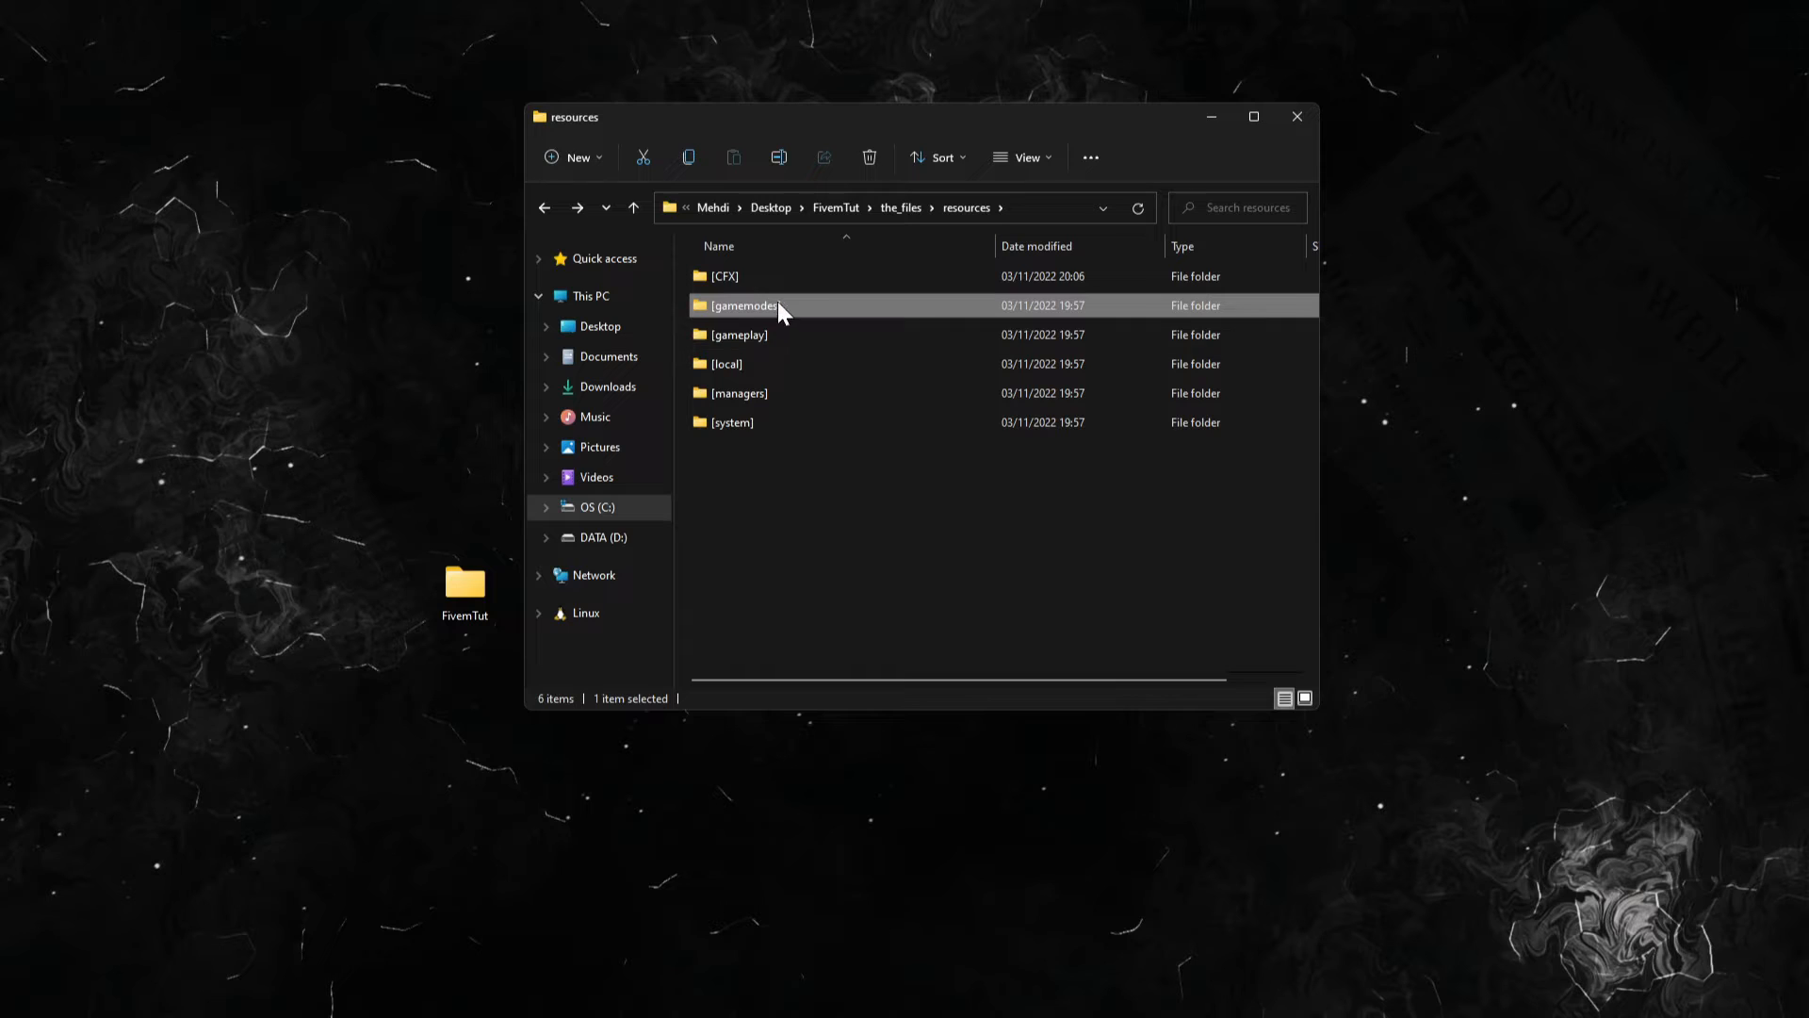
pyautogui.doubleClick(744, 304)
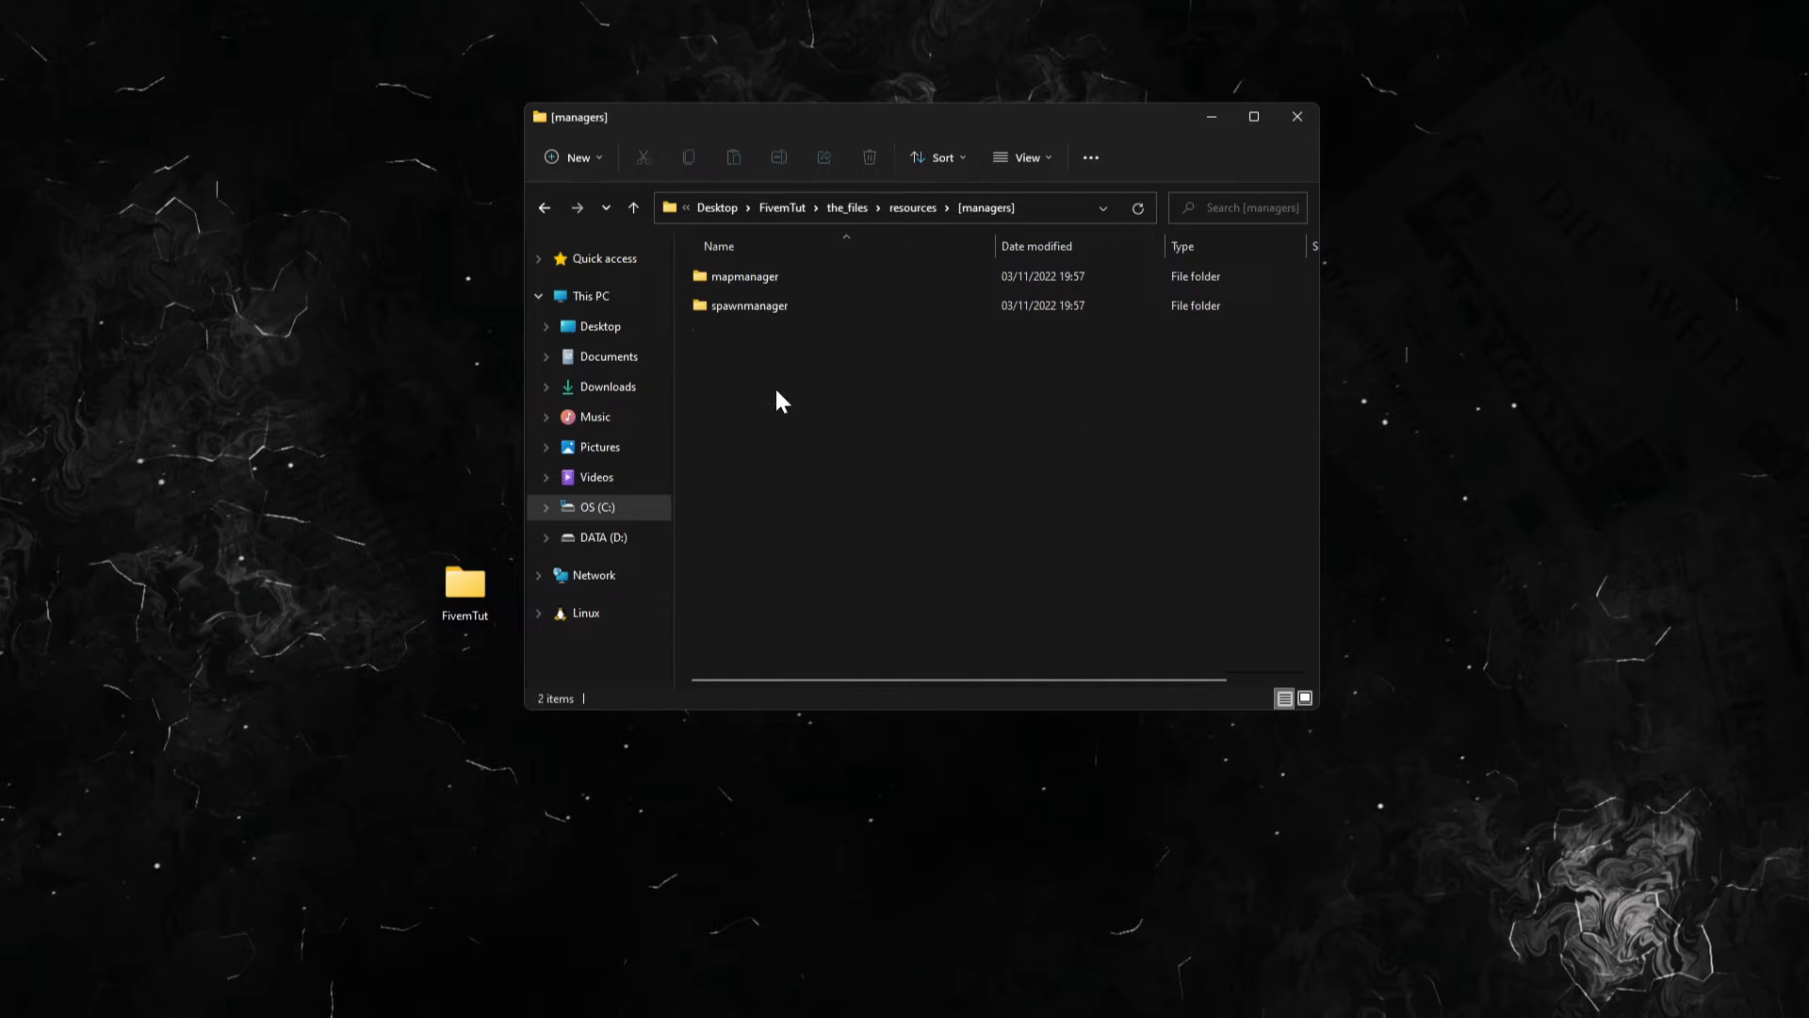
pyautogui.doubleClick(750, 304)
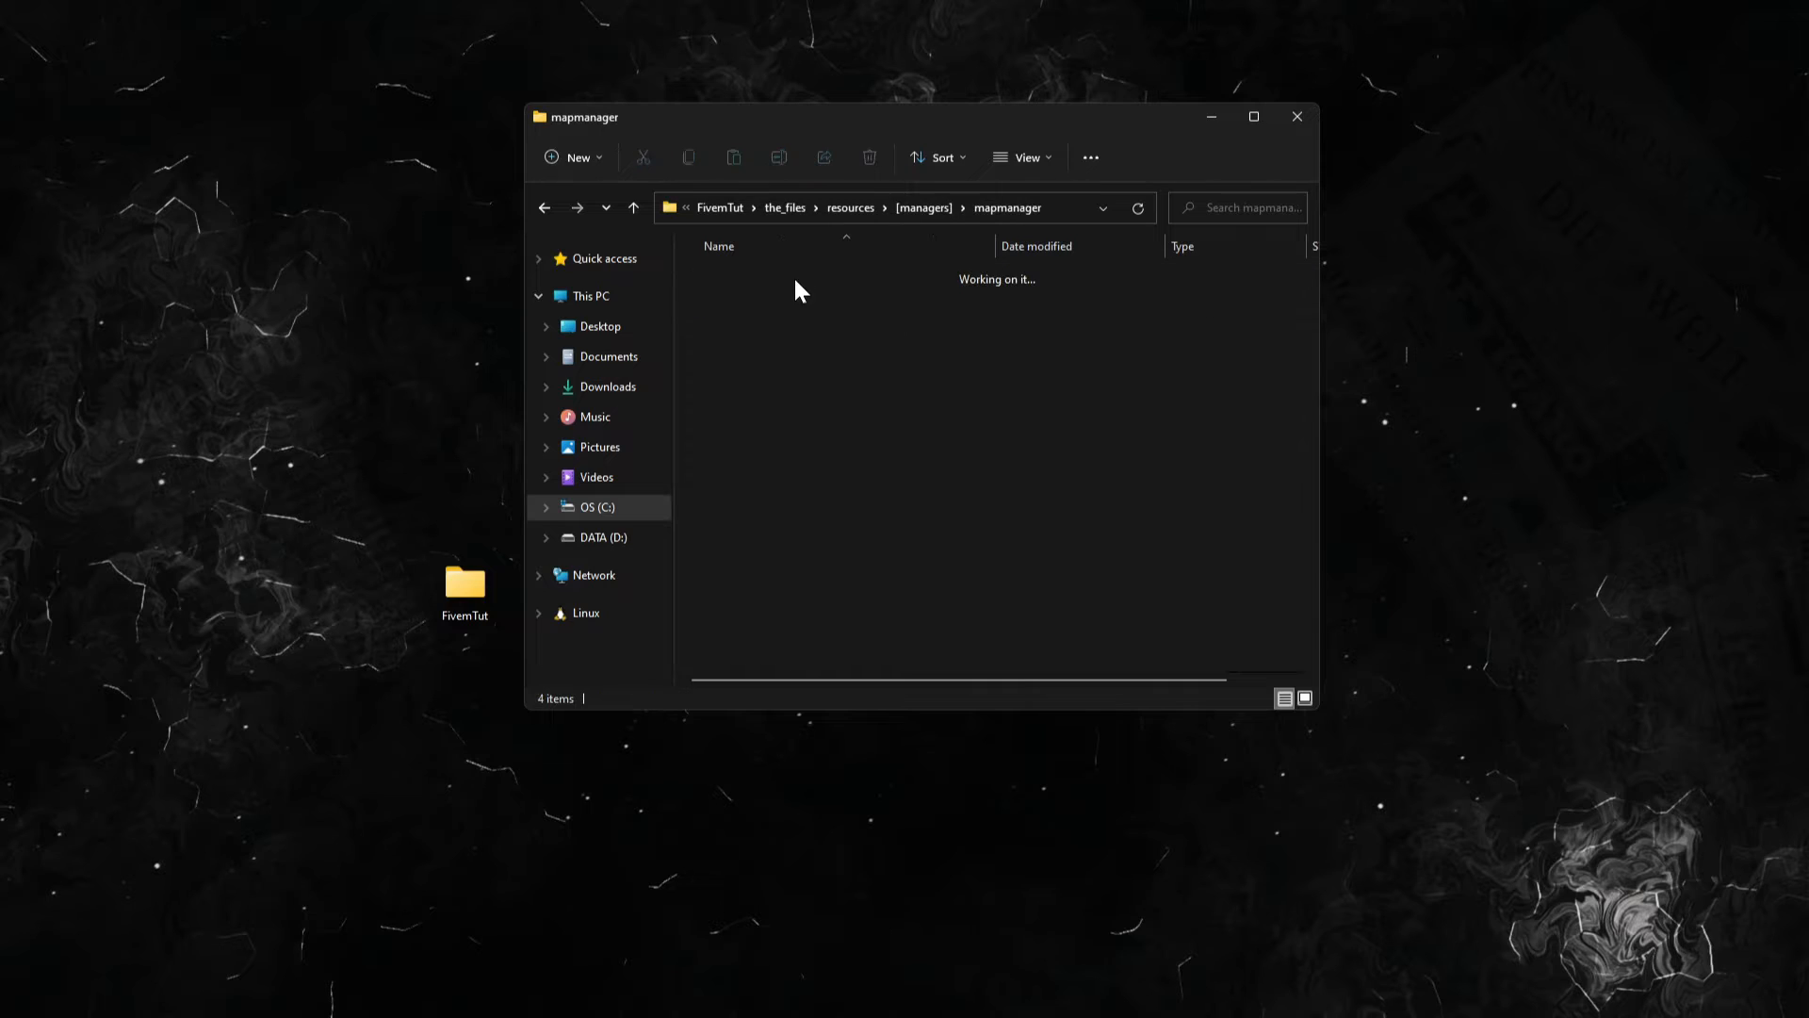
pyautogui.click(633, 207)
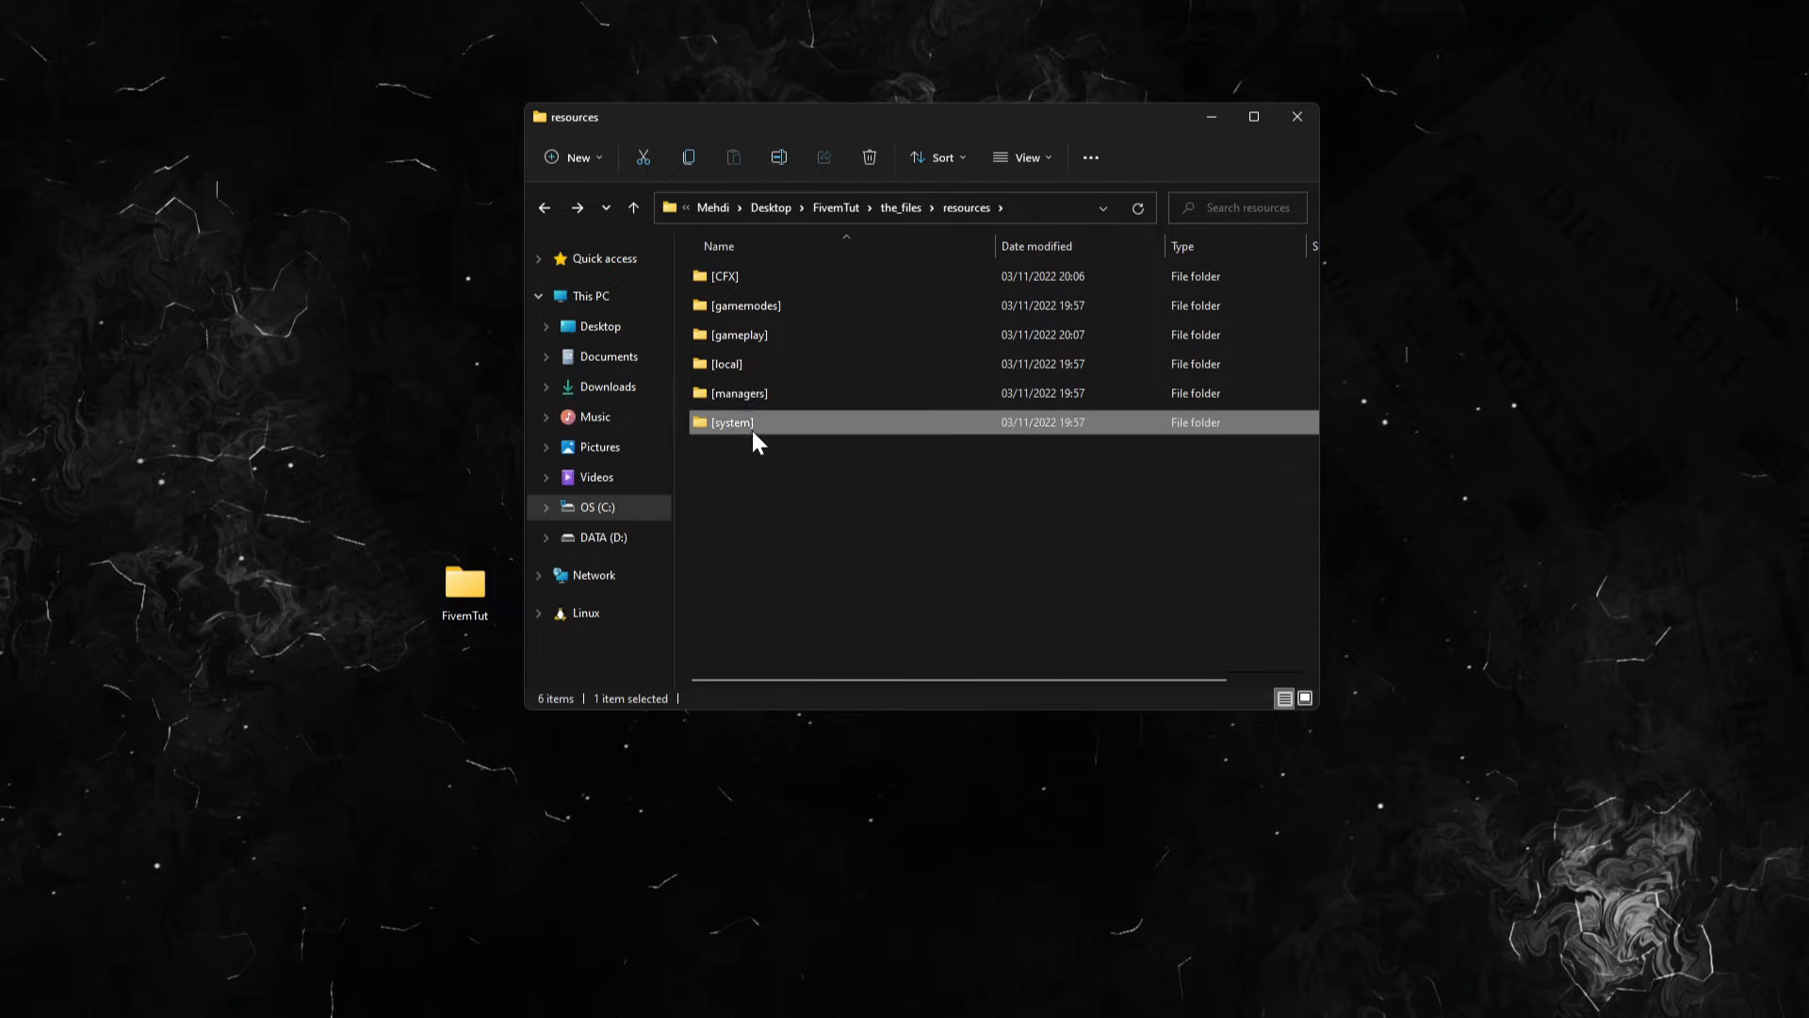
pyautogui.doubleClick(731, 421)
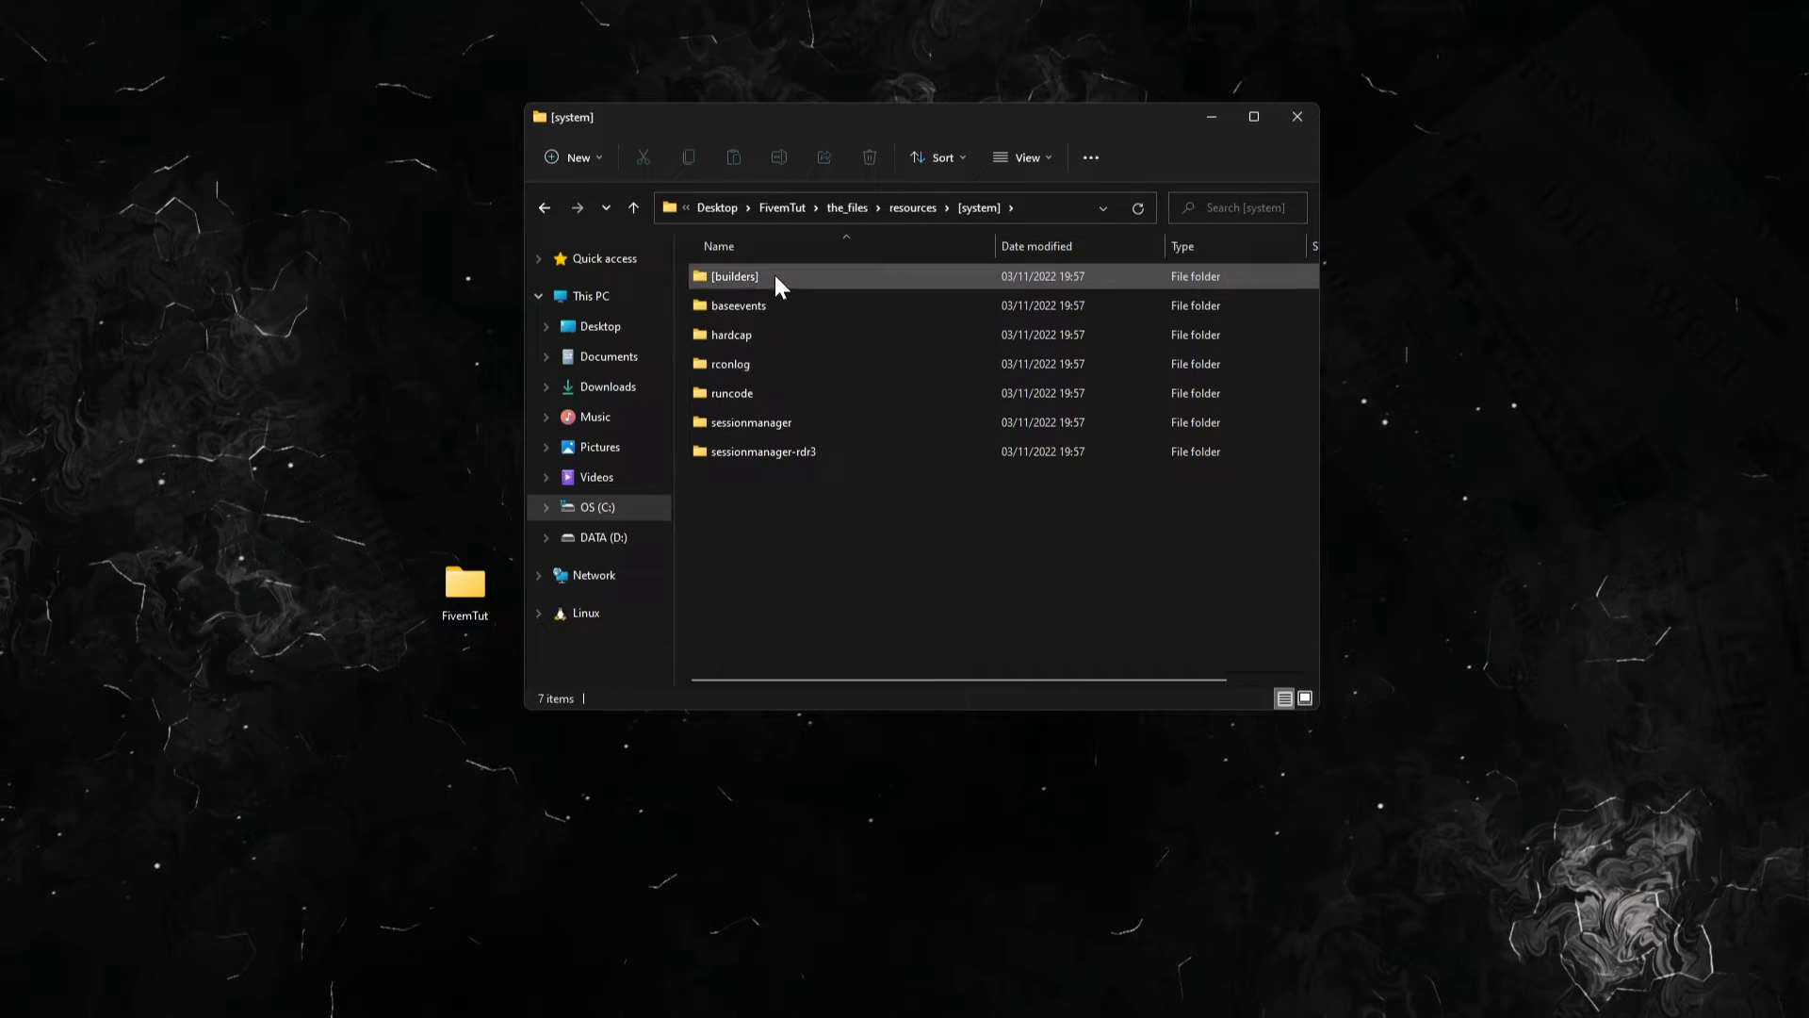
pyautogui.click(760, 451)
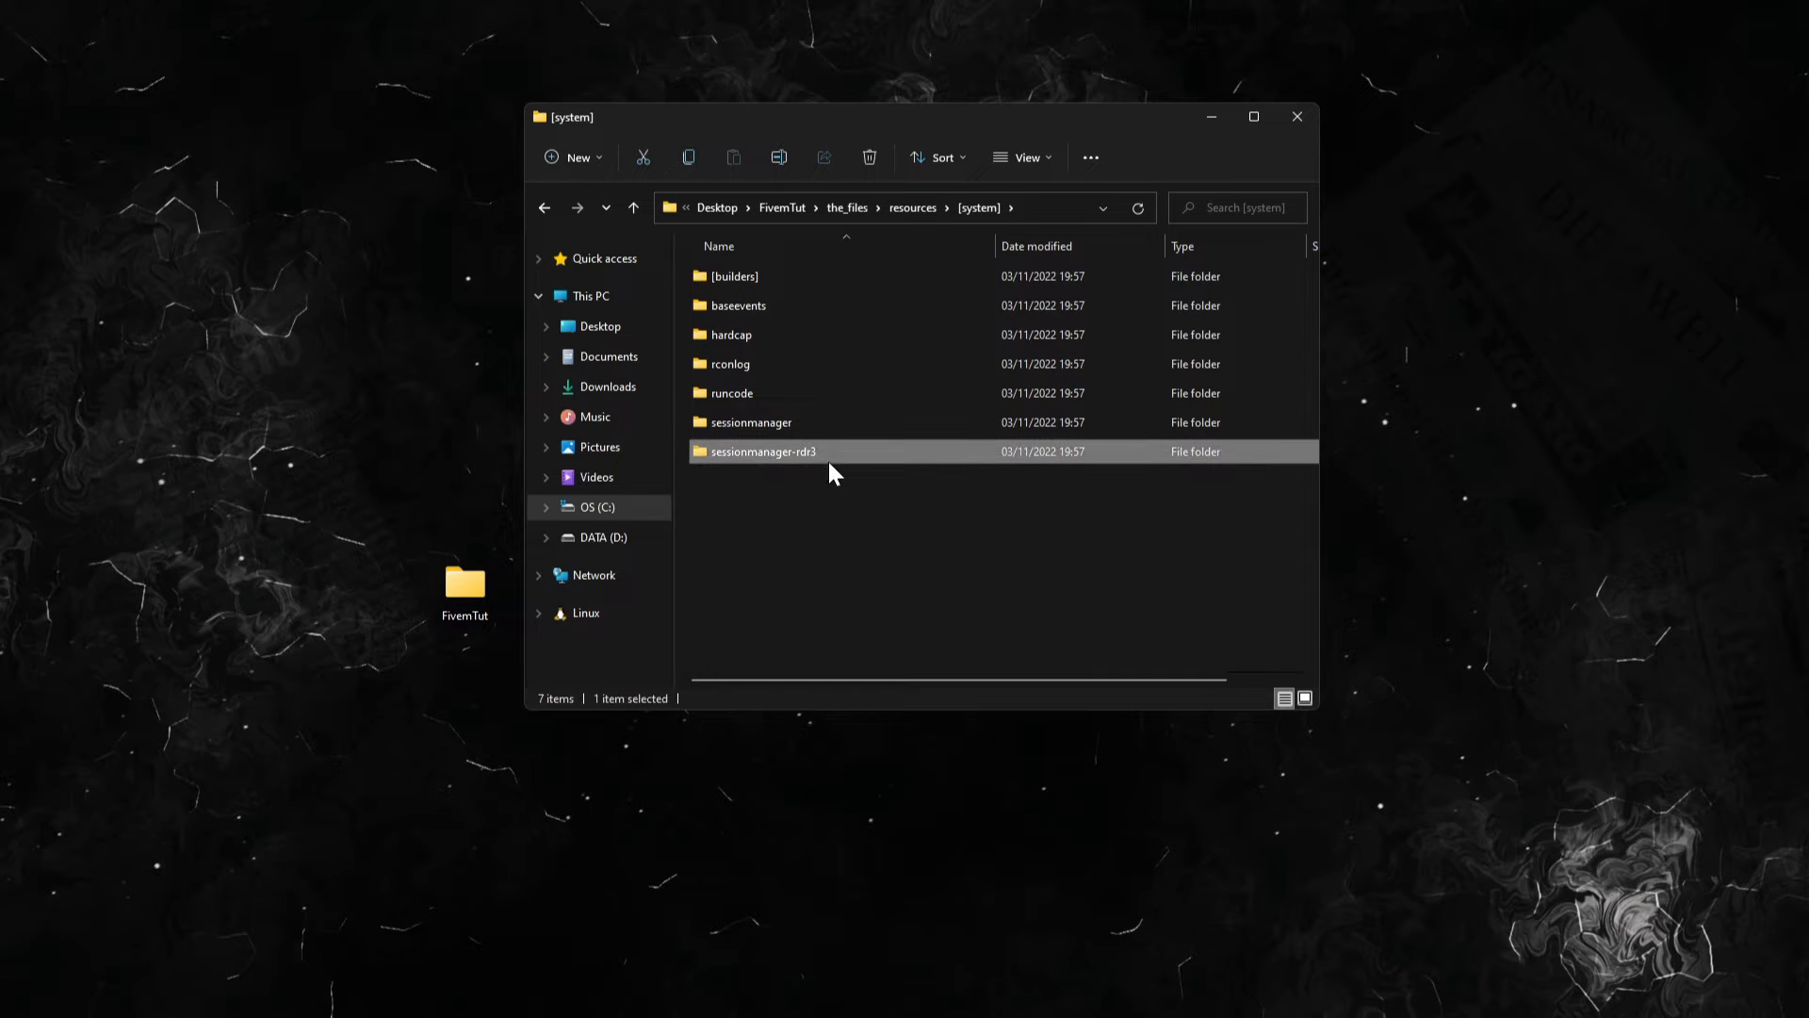
pyautogui.click(867, 158)
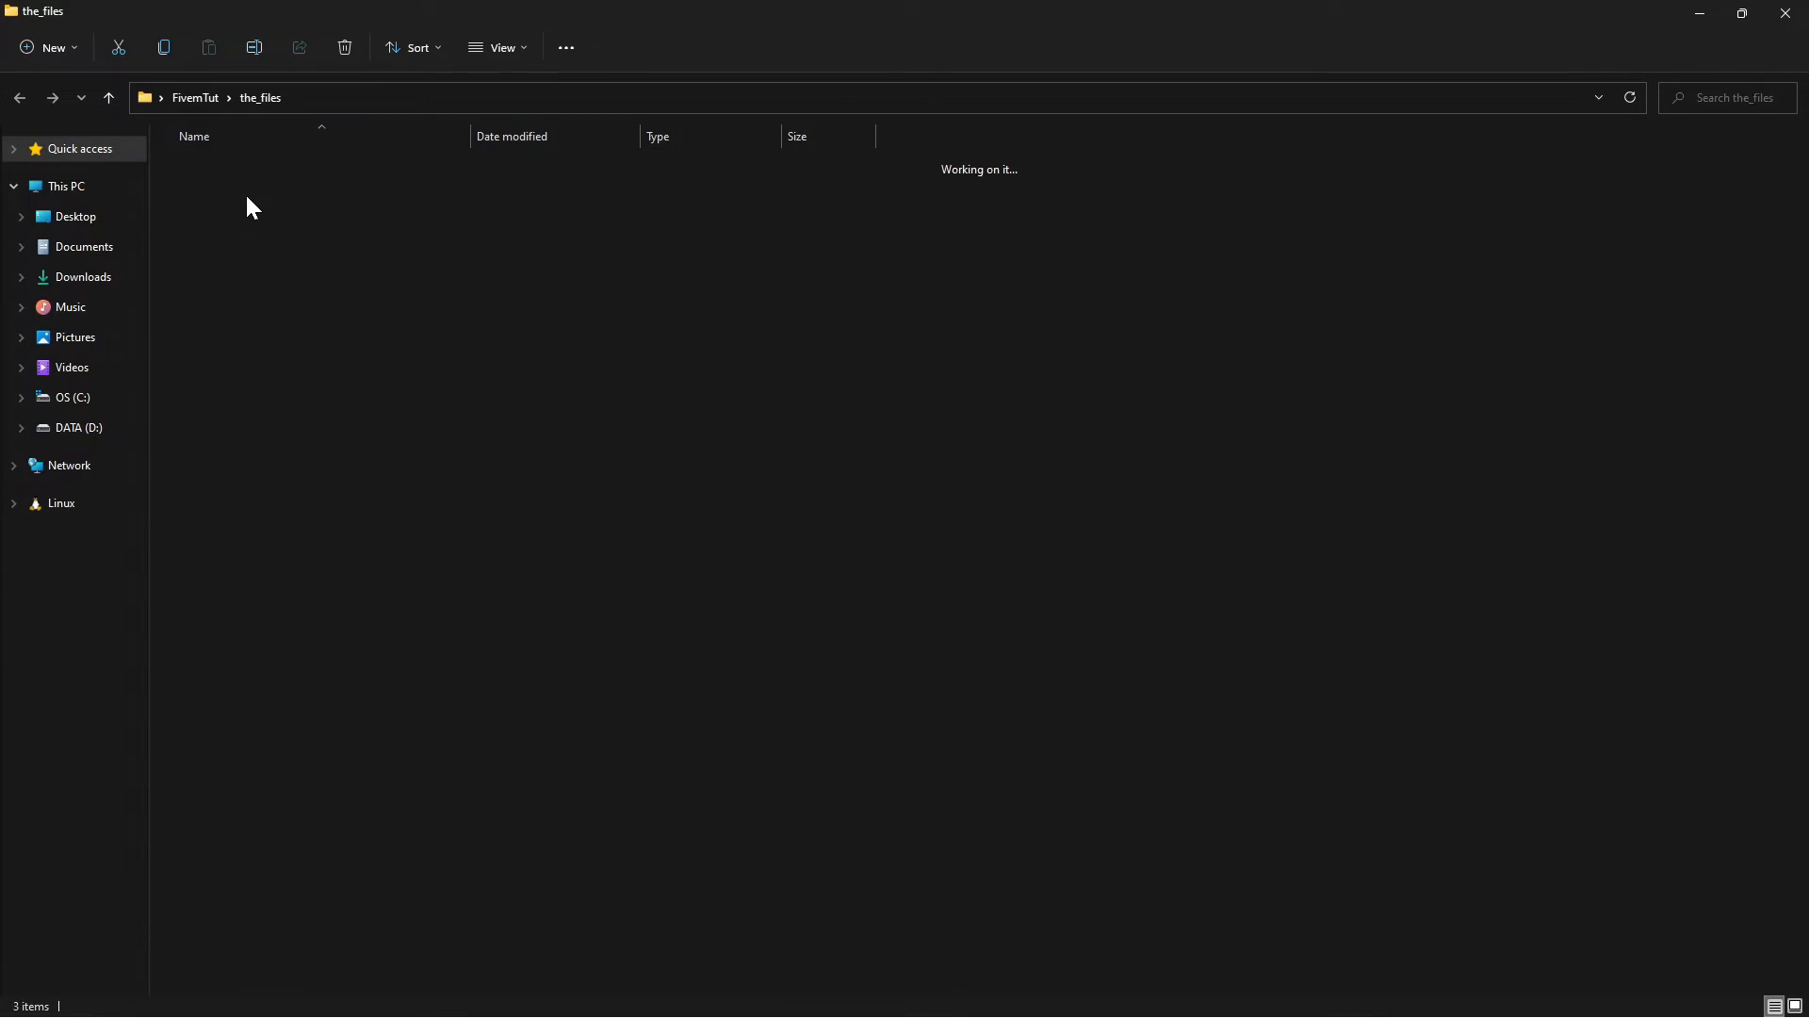
# Step: Open the [CFX] folder in VS Code and search its files for 'joined'
pyautogui.doubleClick(289, 179)
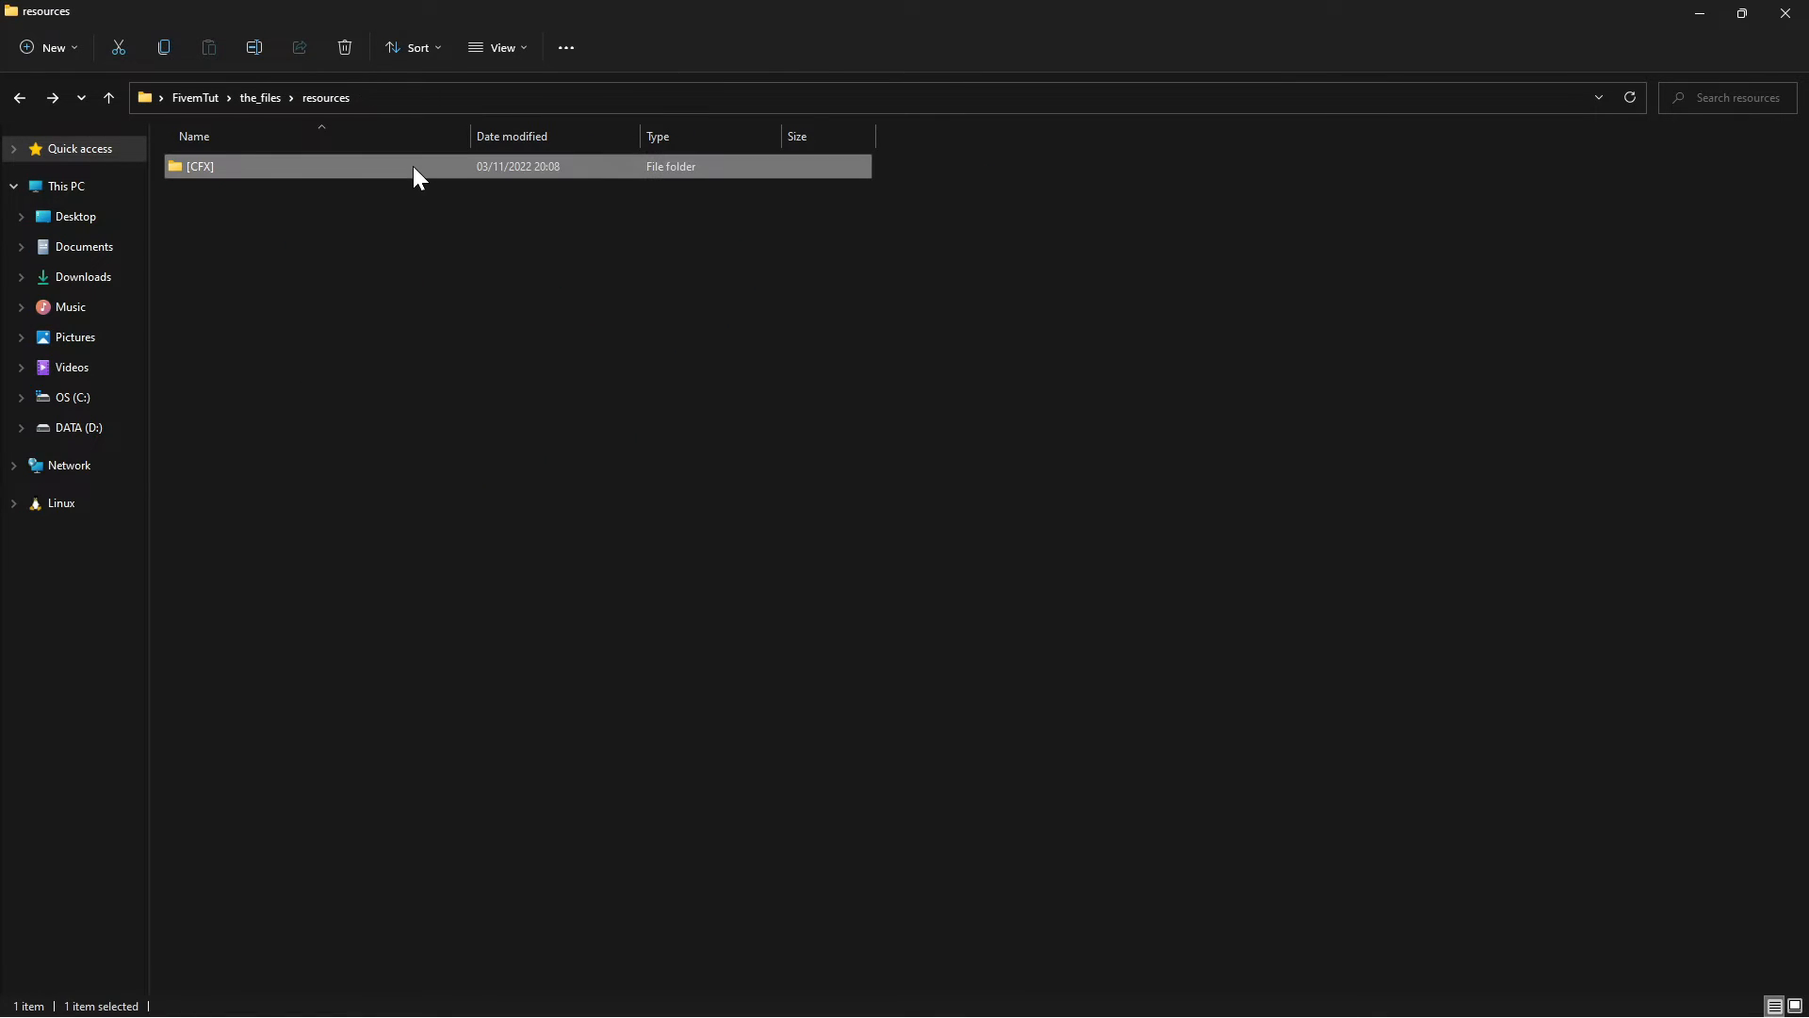
pyautogui.click(1741, 12)
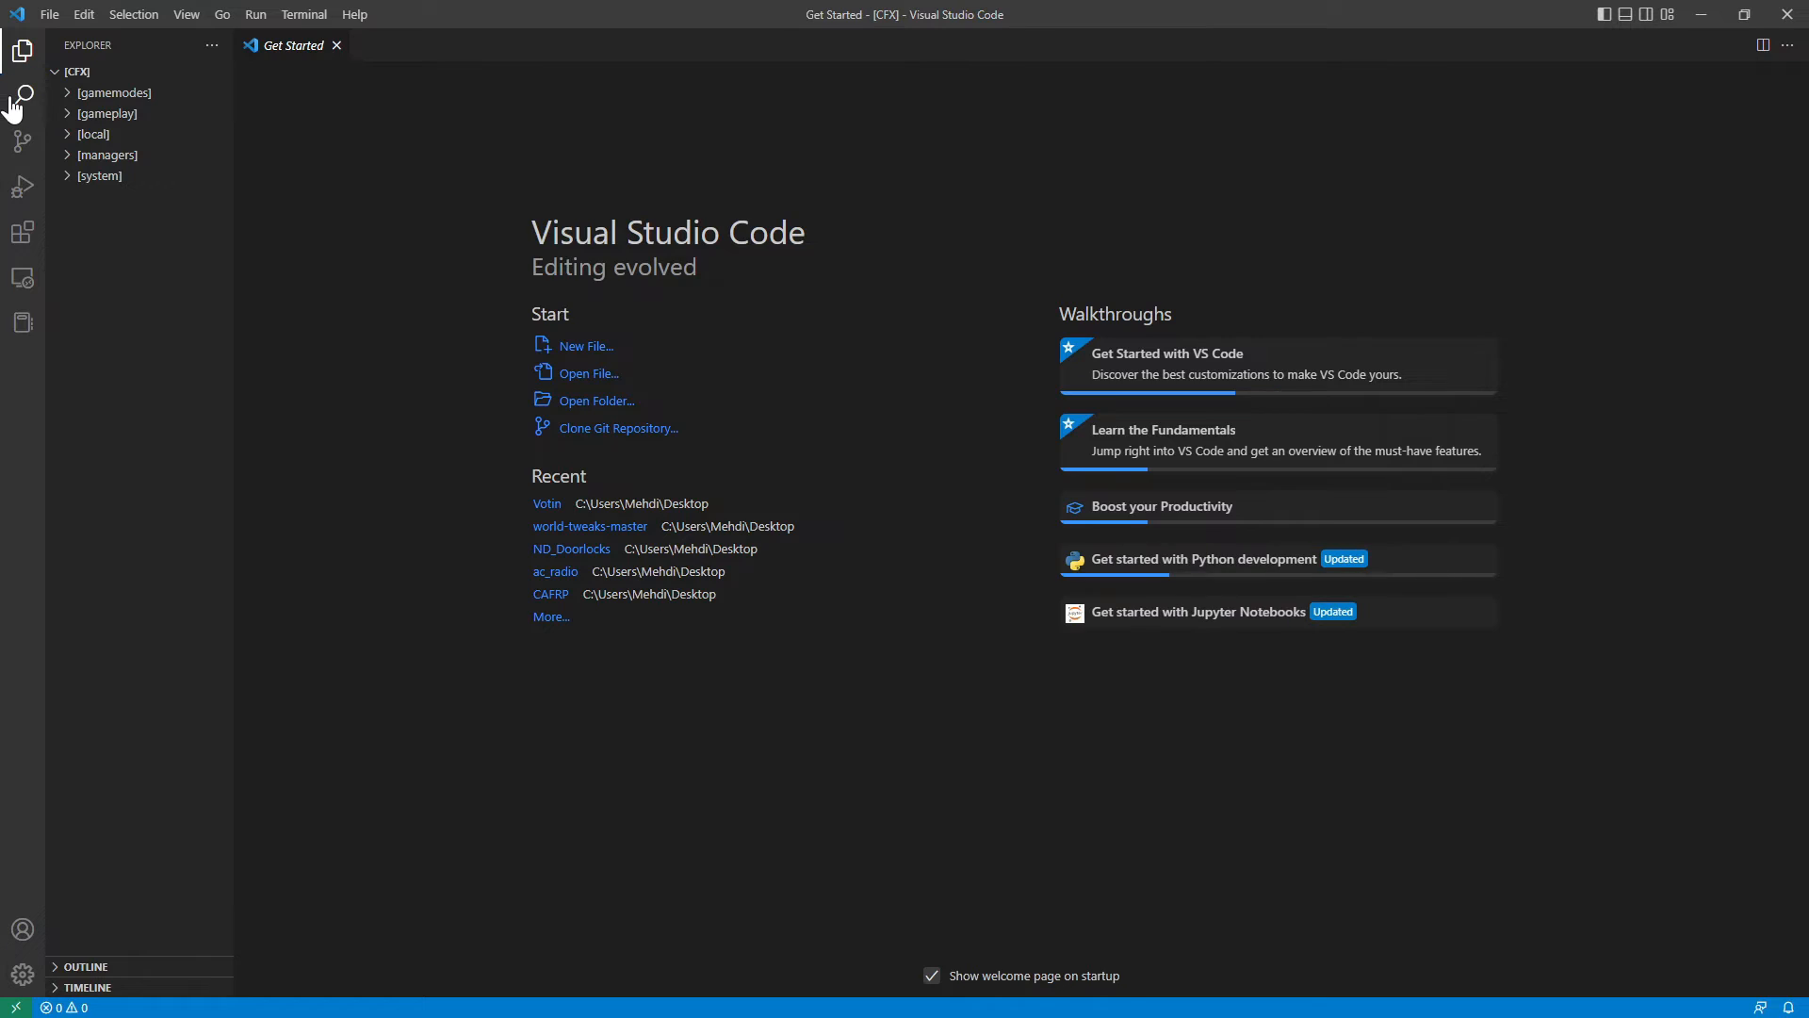
pyautogui.click(22, 92)
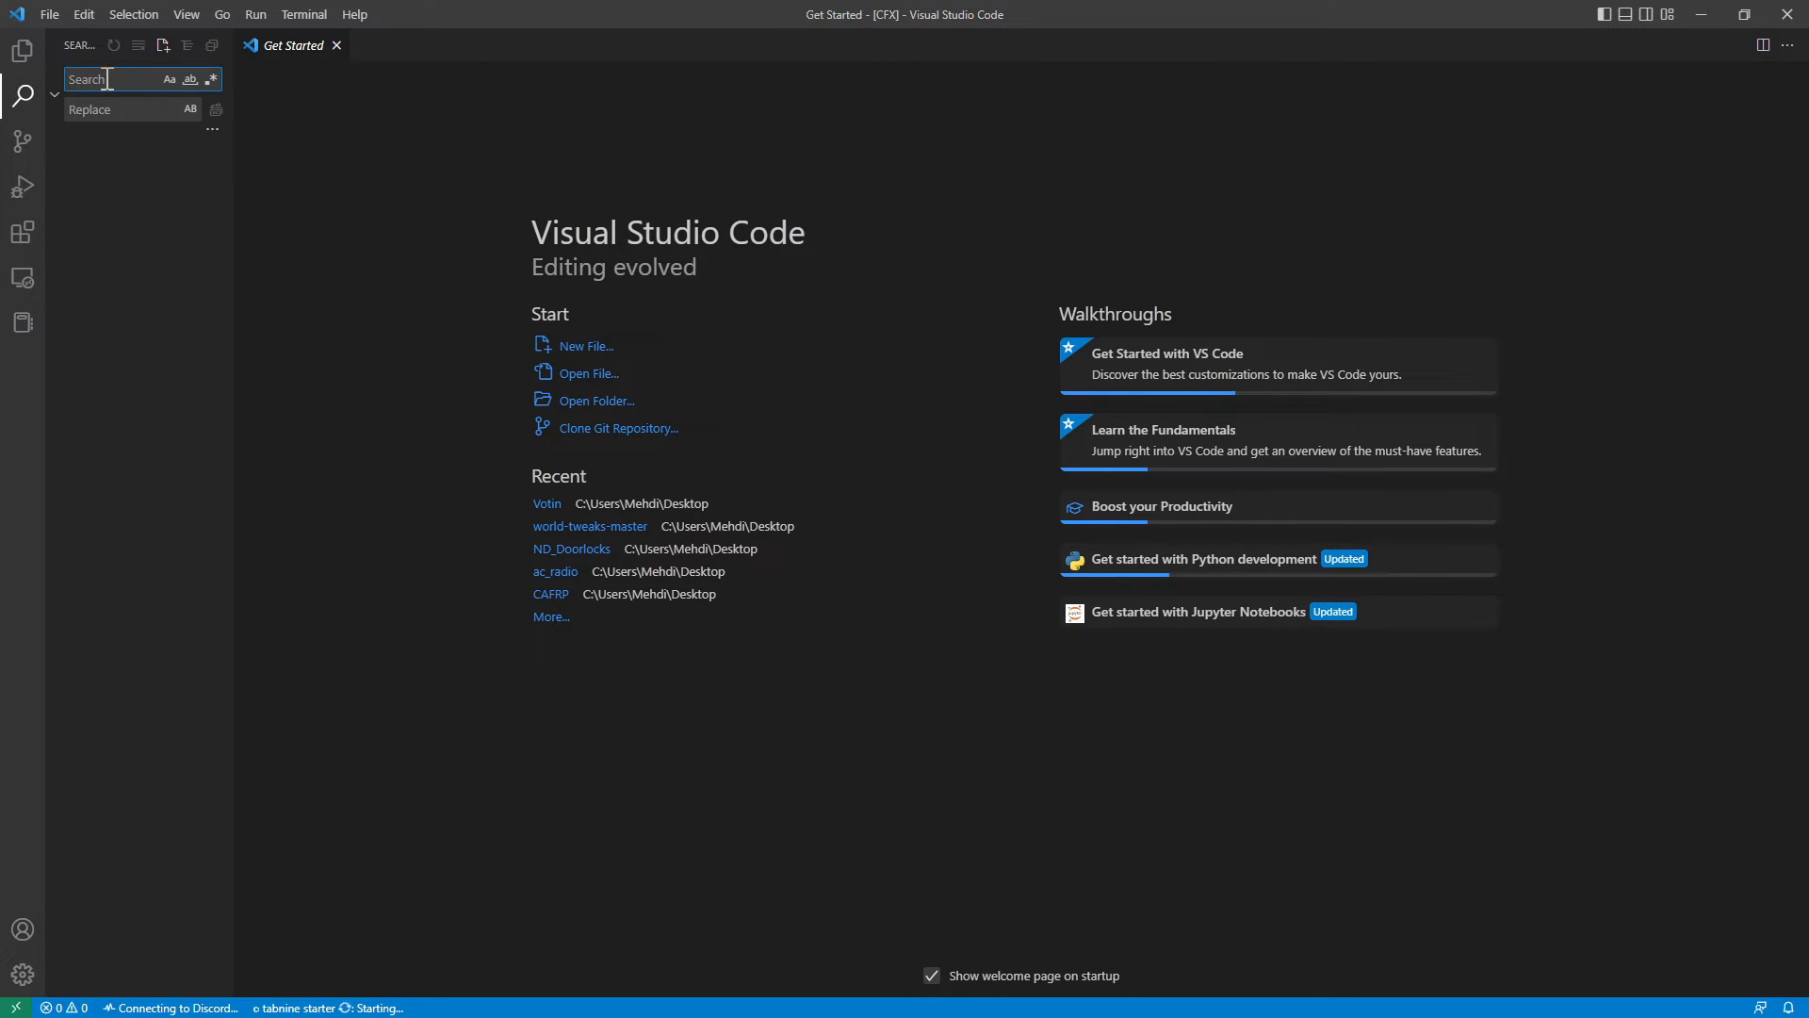
pyautogui.write('joined')
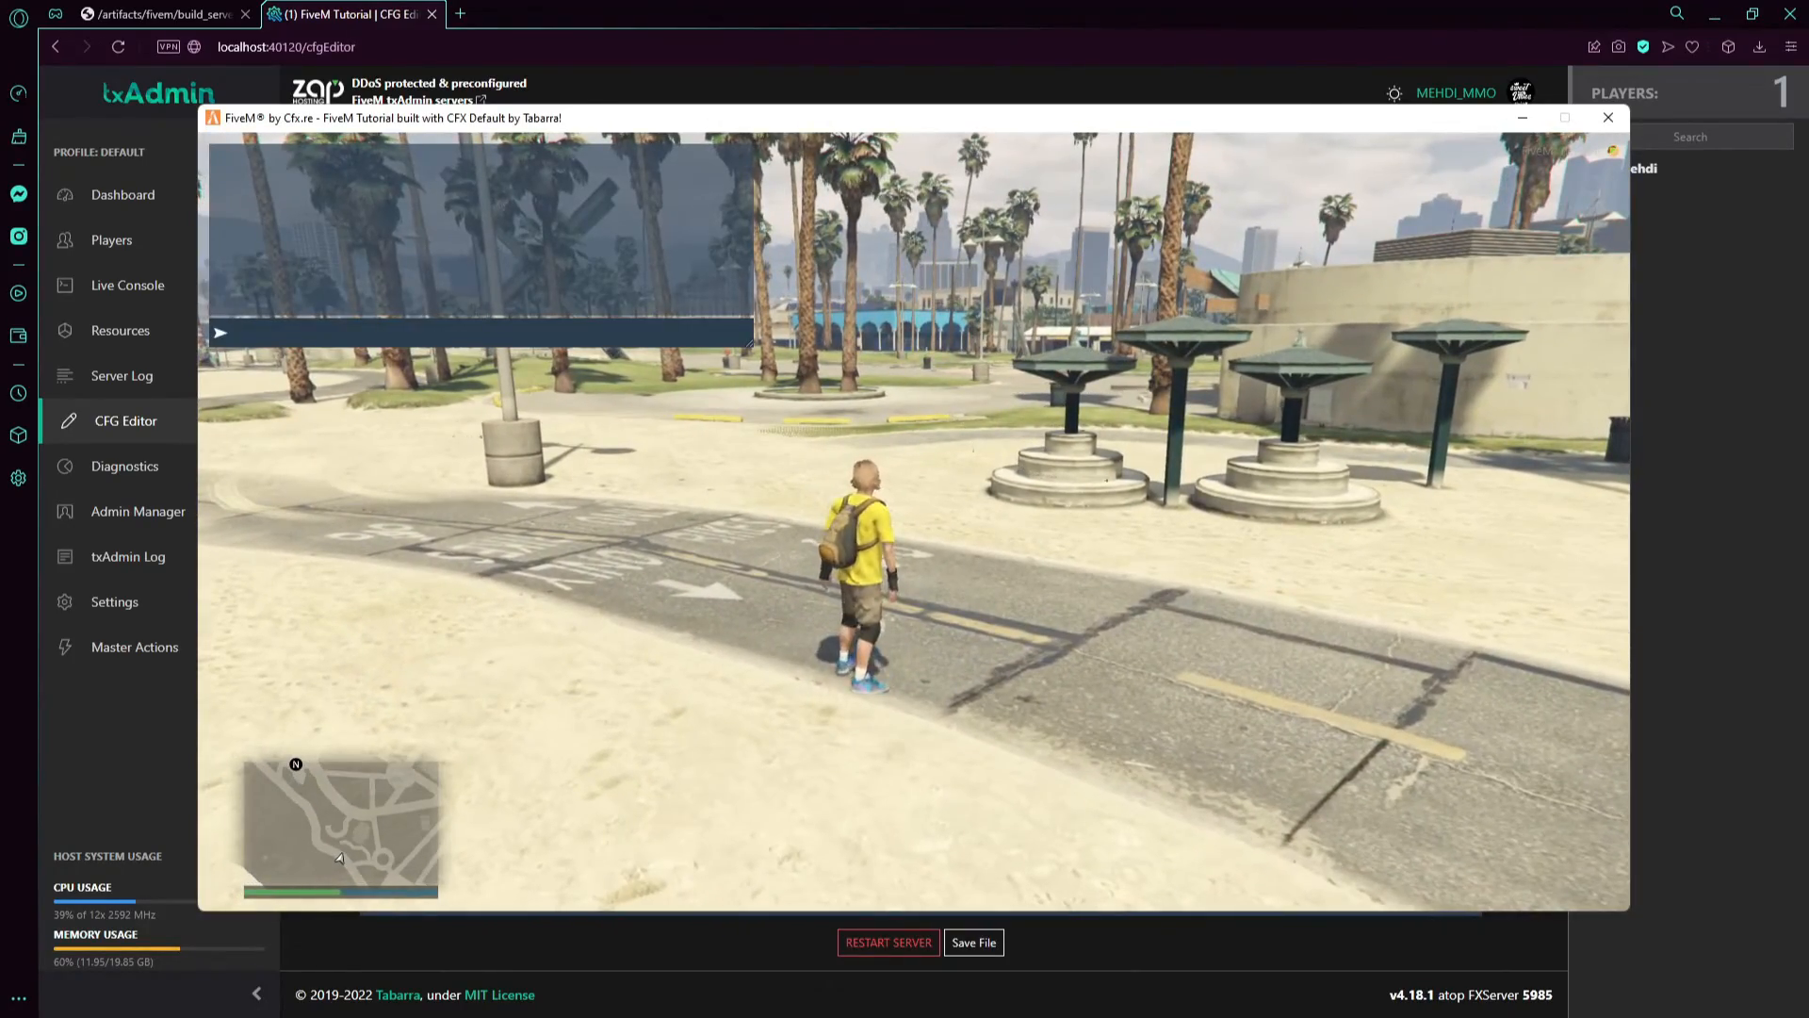
# Step: Enter /tx in chat and switch to the txAdmin menu's MAIN tab
pyautogui.write('/tx')
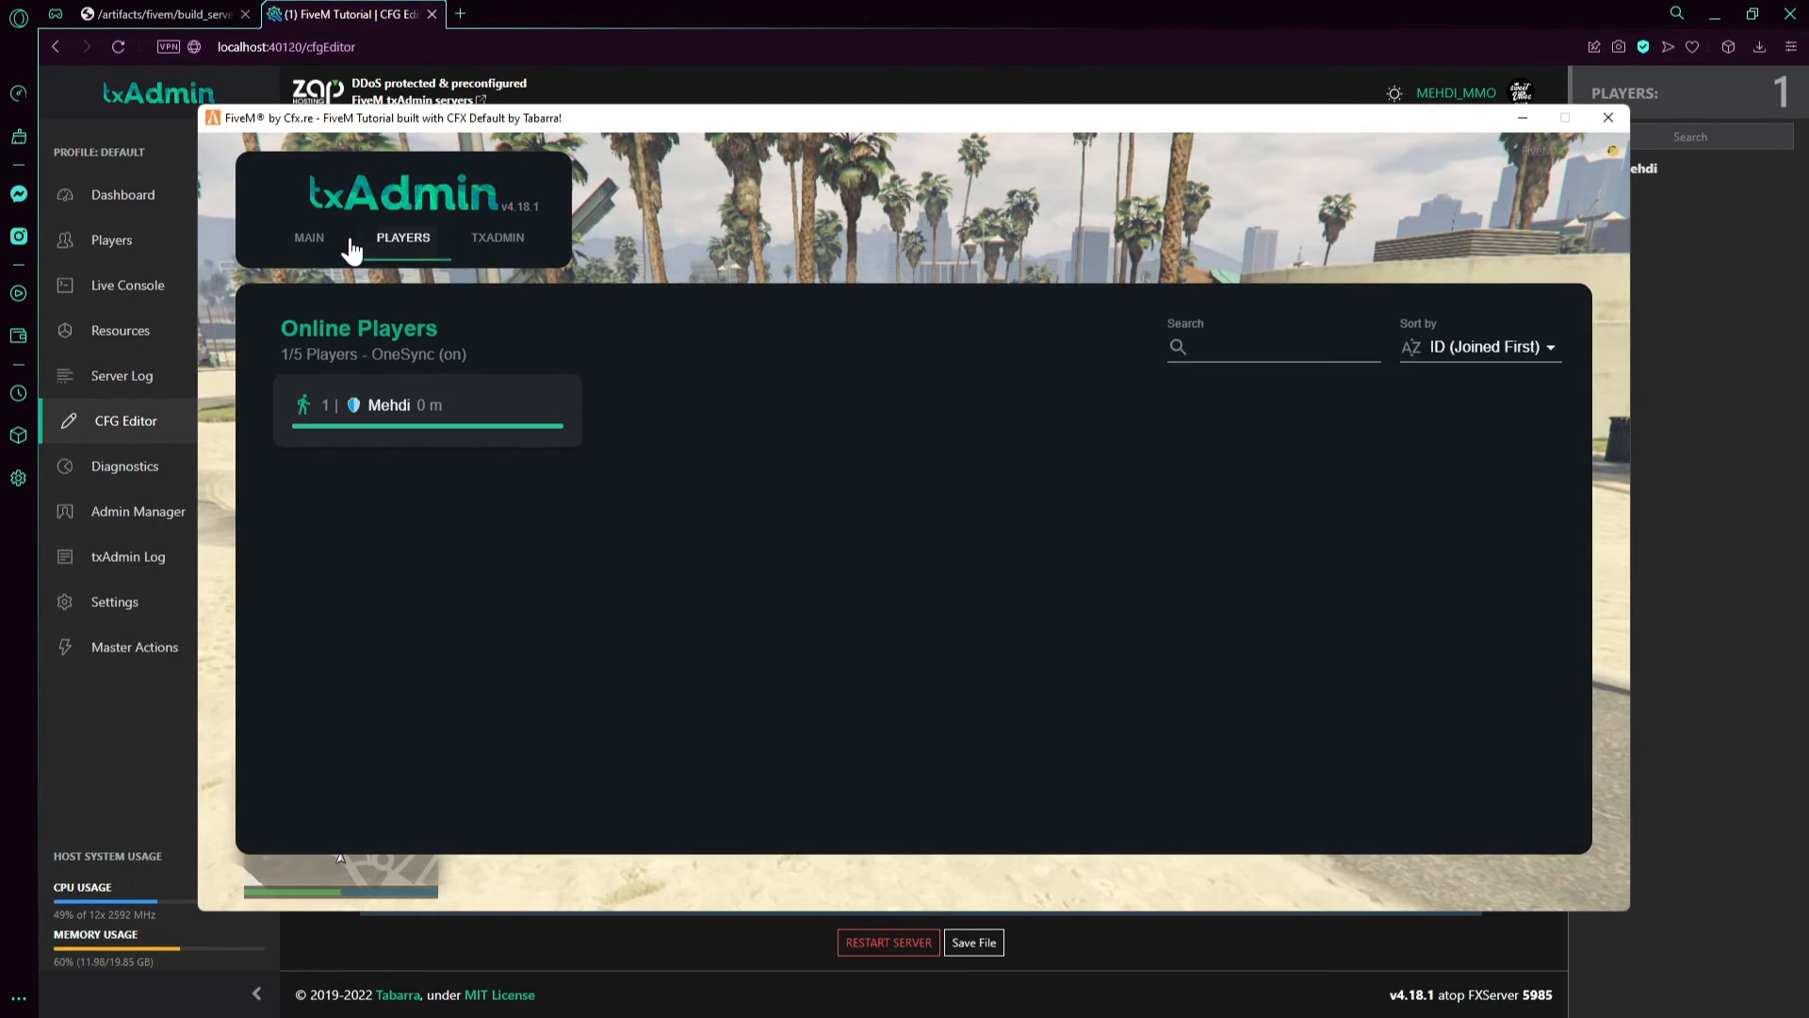
pyautogui.click(308, 237)
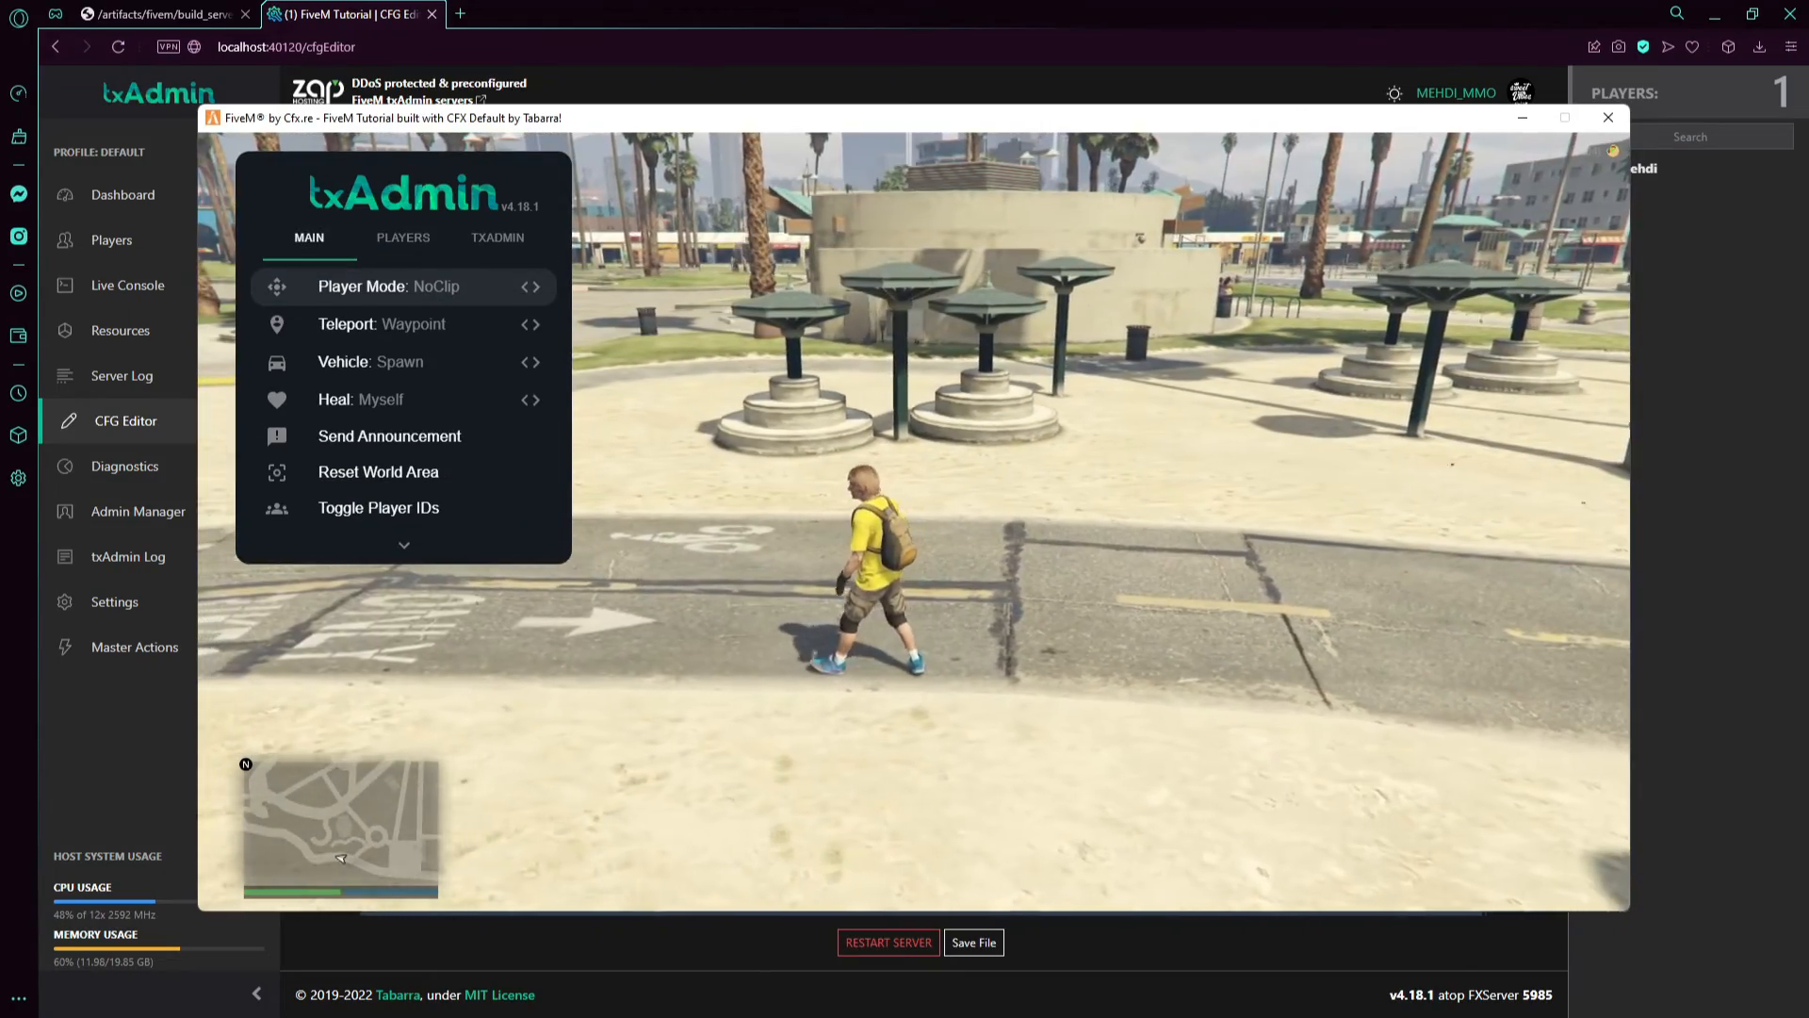